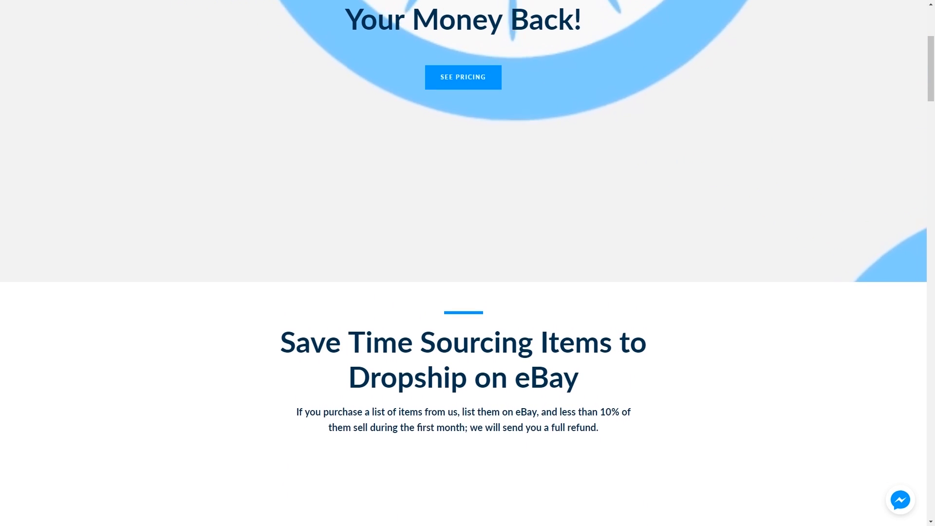
# Search eBay for 'dog bed' and open the $19.94 extra-large orthopedic dog bed listing.
pyautogui.scroll(3)
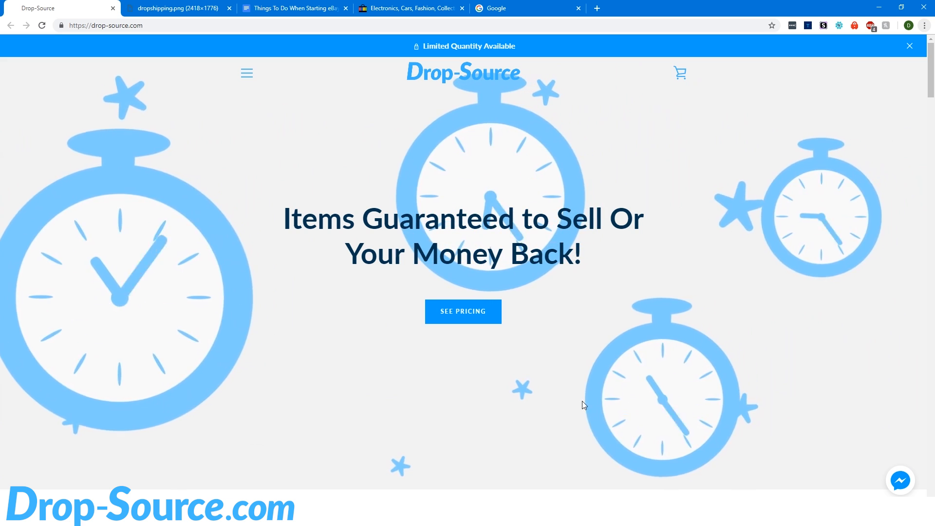
pyautogui.click(410, 8)
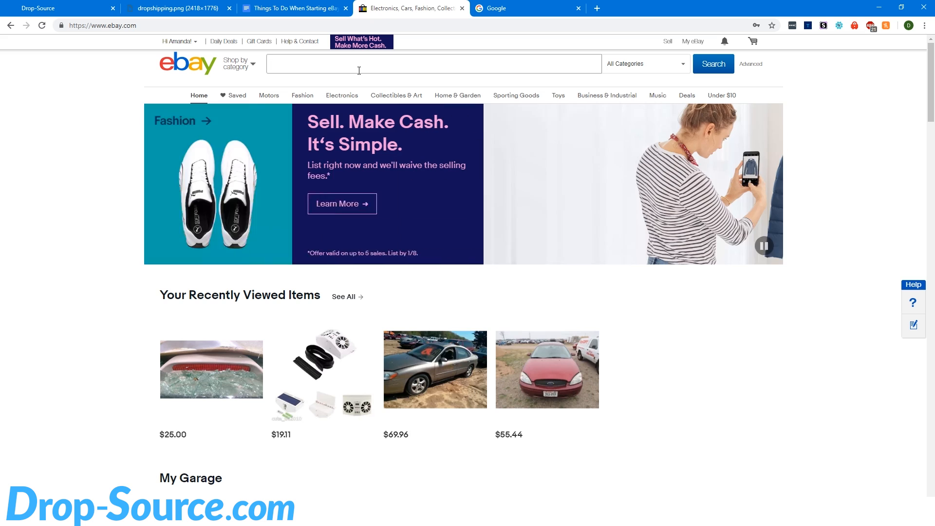
pyautogui.write('dog bed')
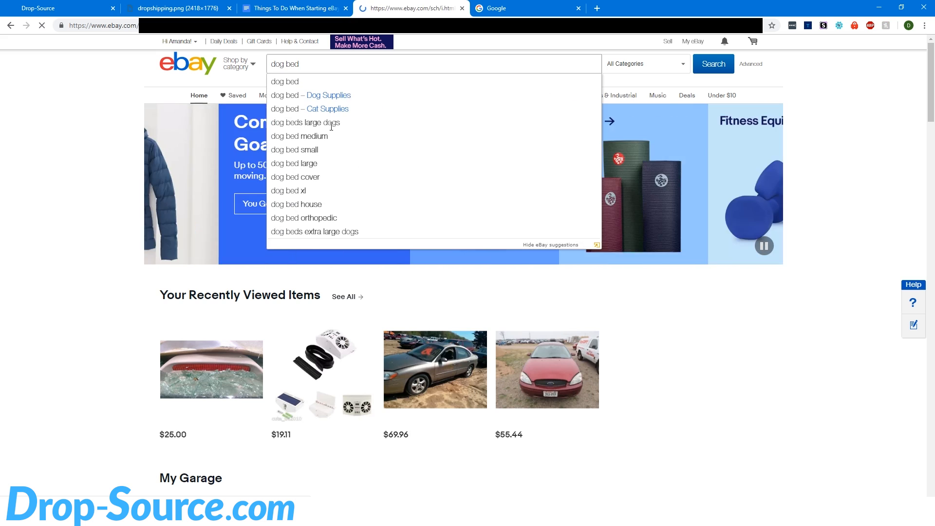
pyautogui.click(713, 64)
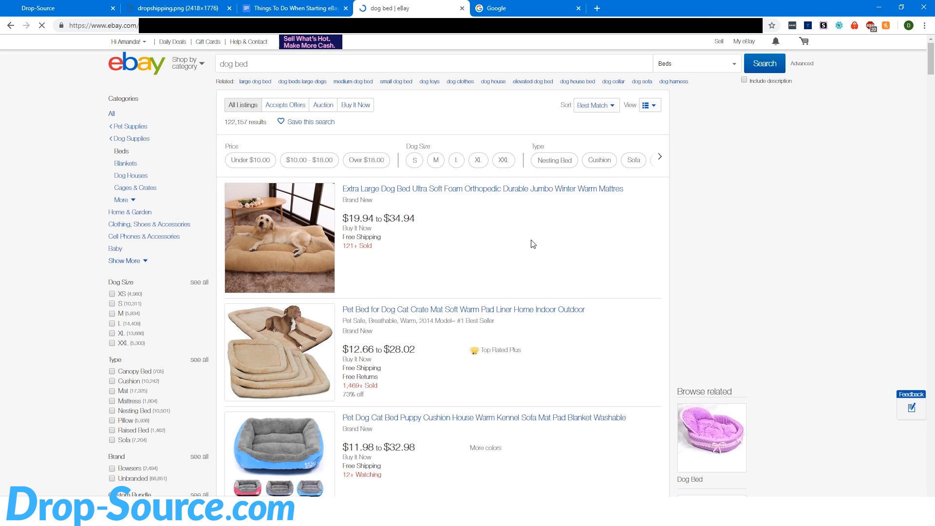
pyautogui.click(482, 189)
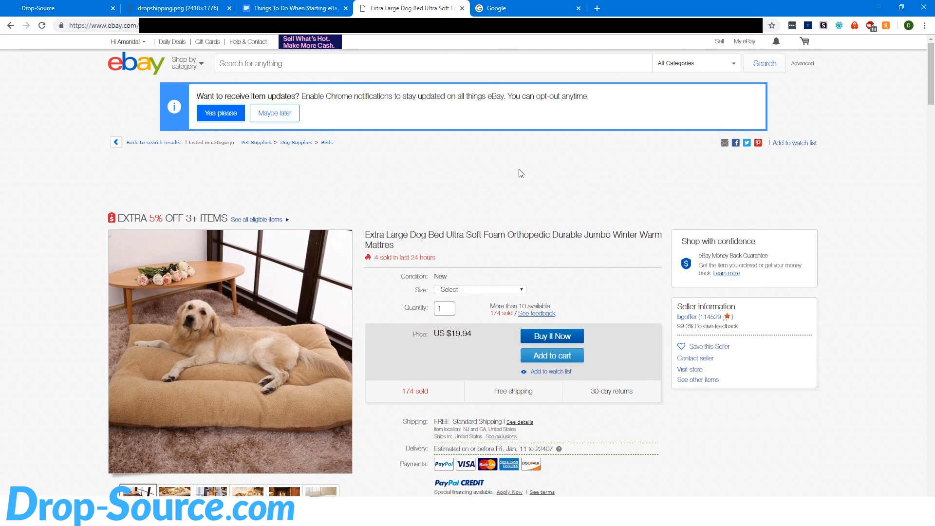
pyautogui.scroll(-3)
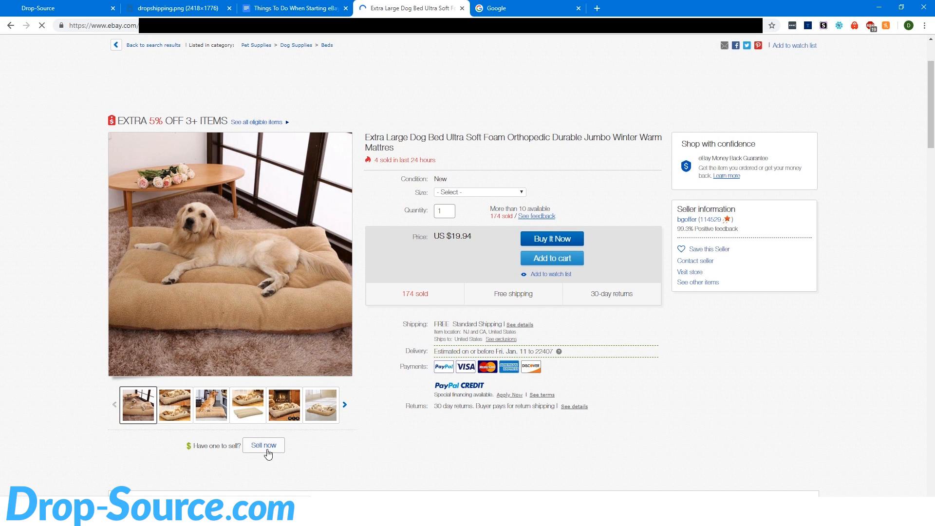
# List a similar dog bed as Buy It Now at $150 with Auction off, and submit.
pyautogui.click(264, 445)
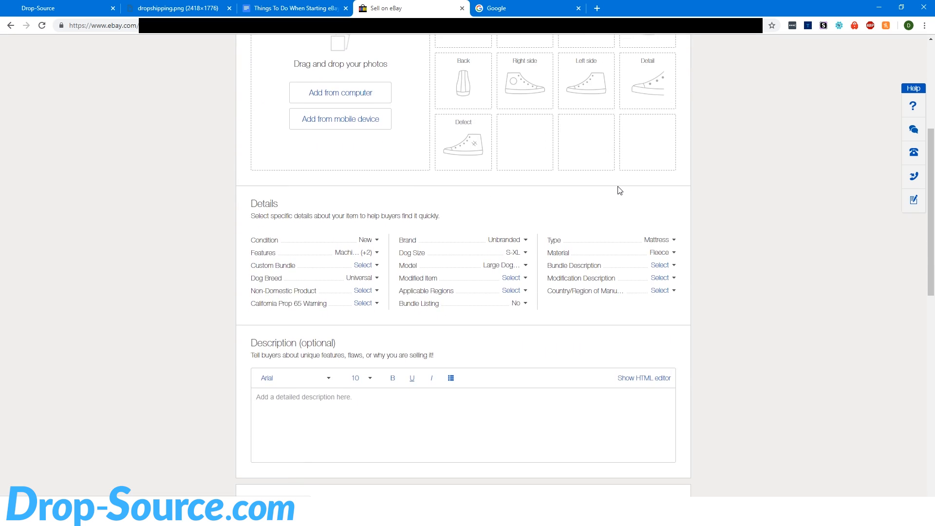
pyautogui.scroll(-3)
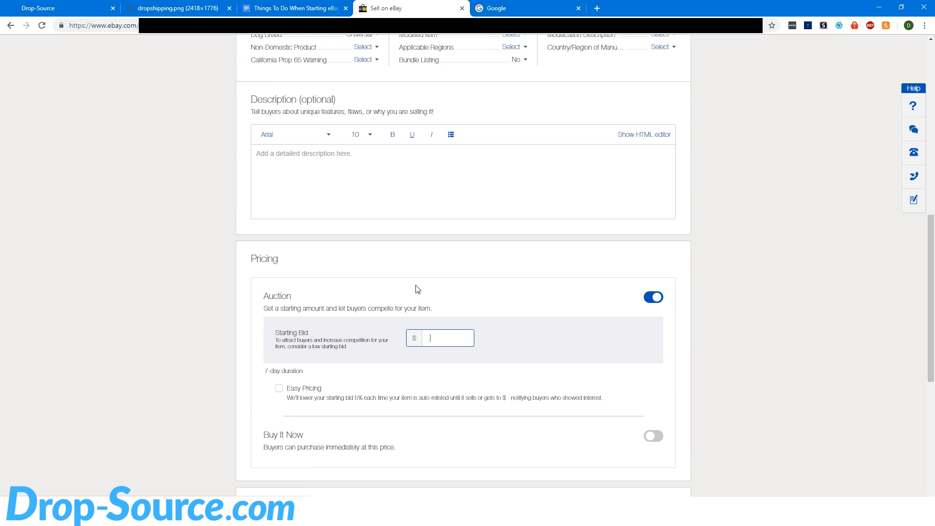
pyautogui.click(653, 240)
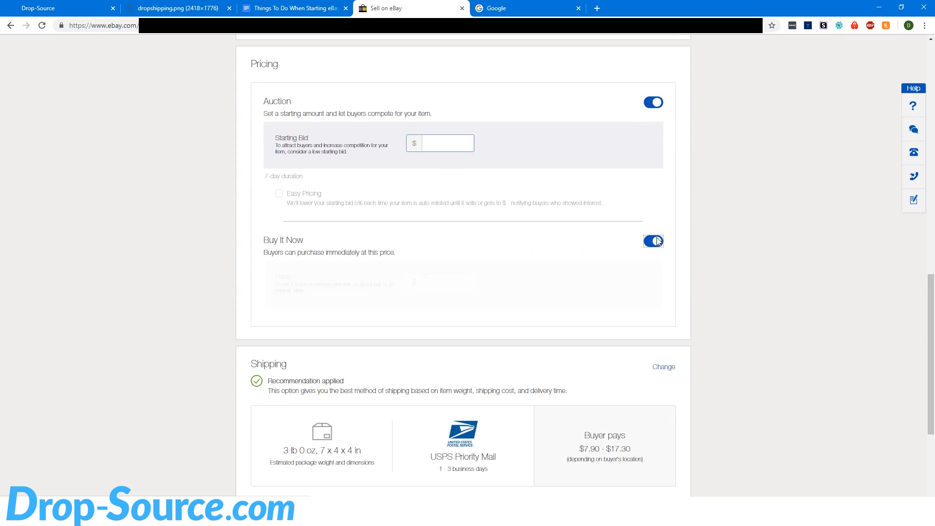
pyautogui.click(653, 102)
pyautogui.write('1')
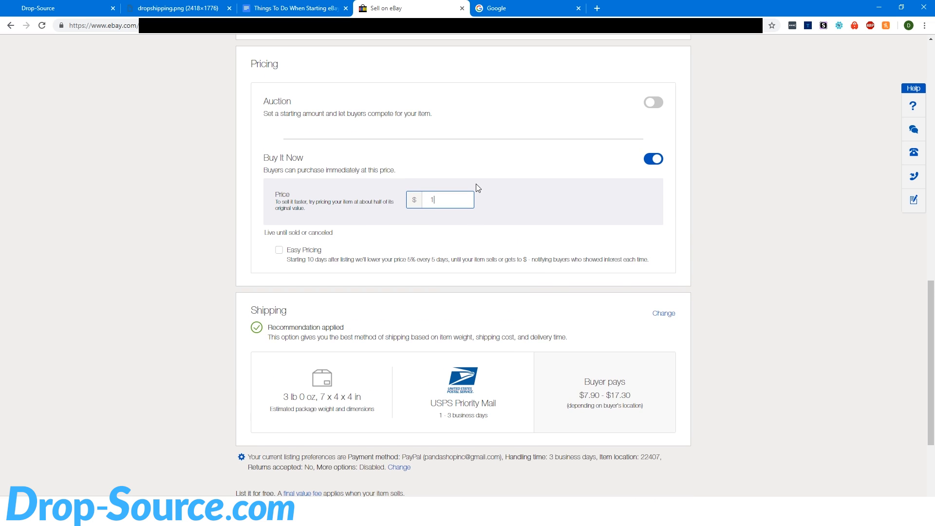
pyautogui.write('50')
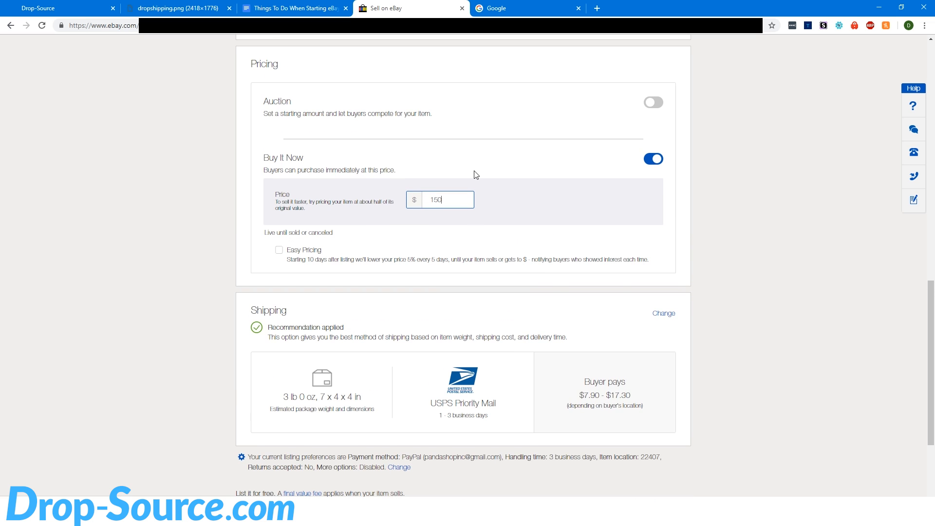
pyautogui.scroll(-3)
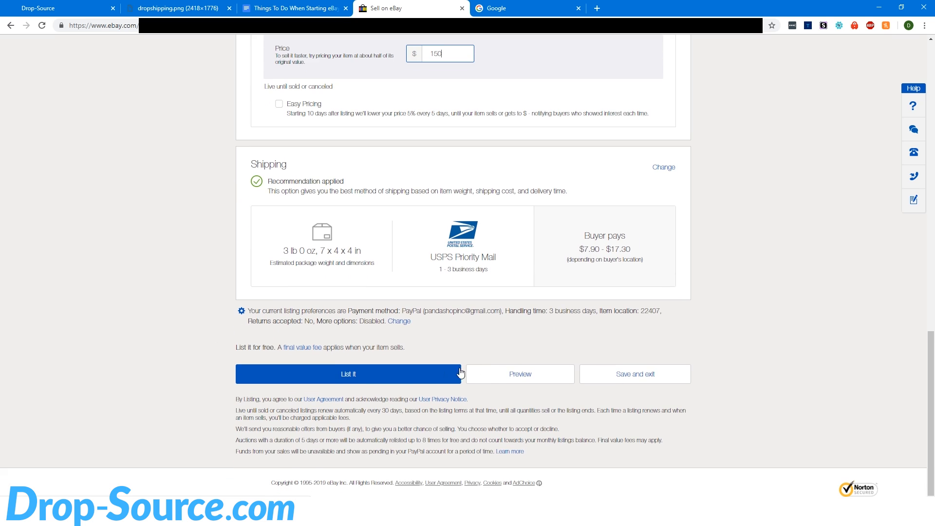
pyautogui.click(349, 374)
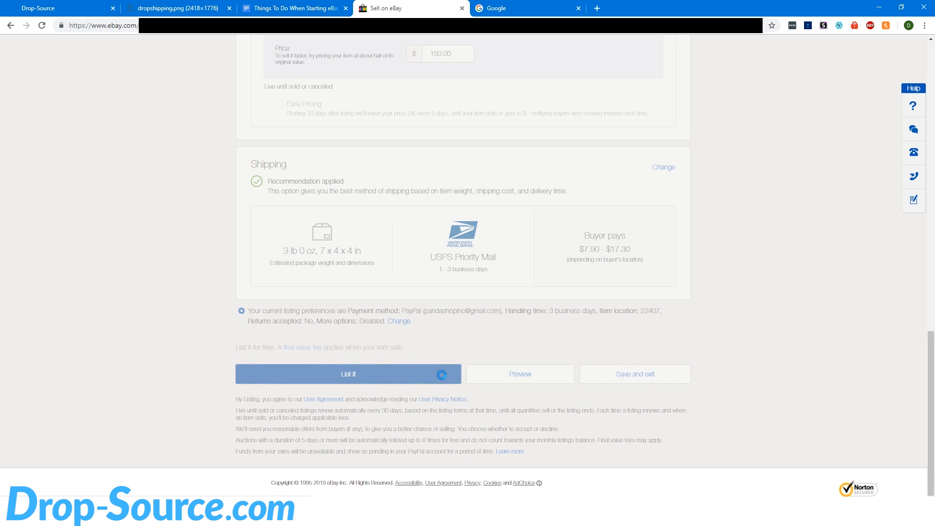
# Choose PayPal for automatic fee payments, sign in, and approve the eBay billing agreement.
pyautogui.click(349, 374)
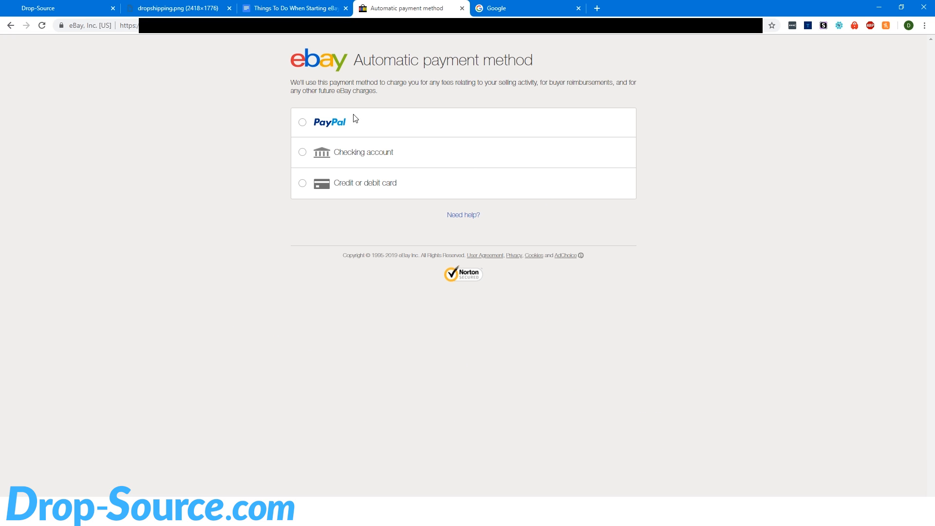
pyautogui.moveTo(307, 150)
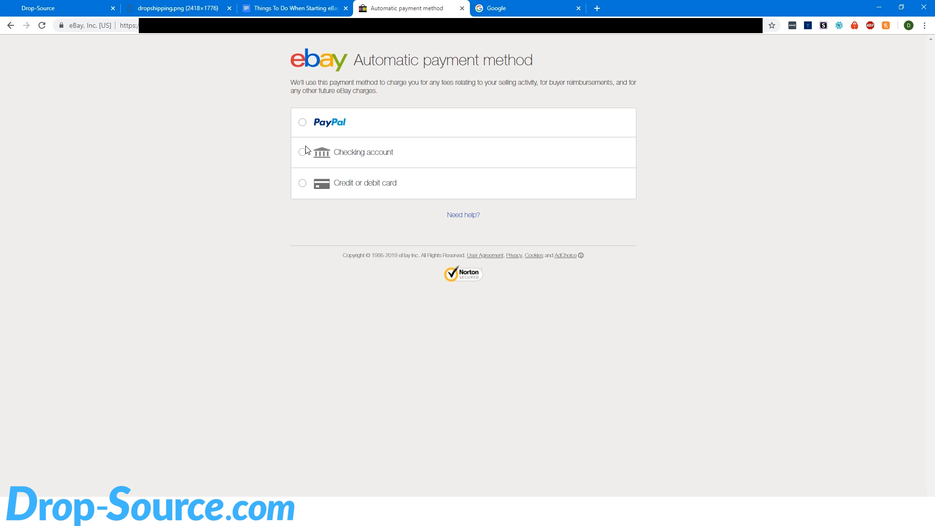
pyautogui.click(303, 122)
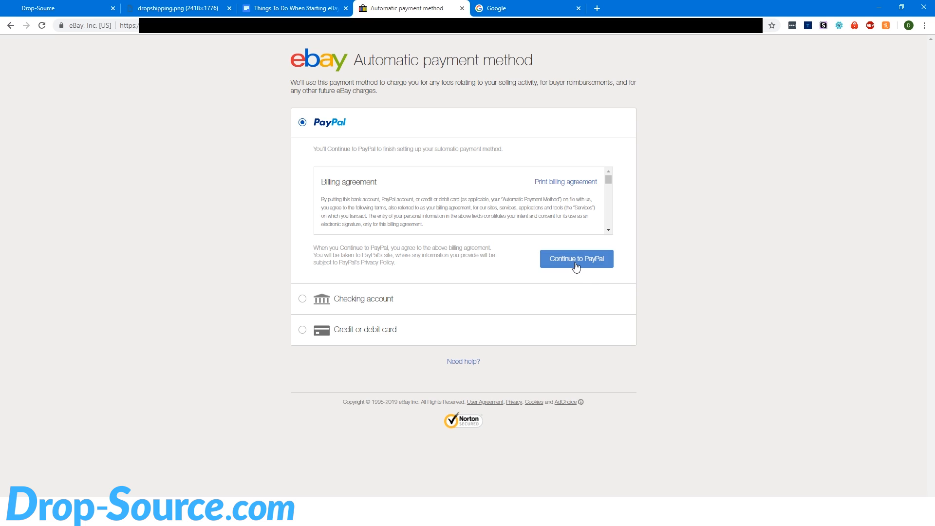
pyautogui.moveTo(581, 264)
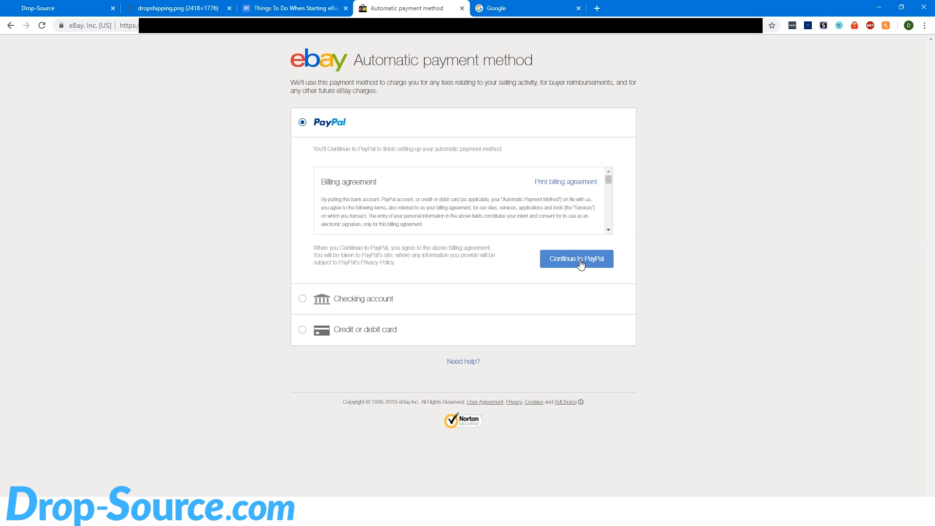
pyautogui.click(576, 258)
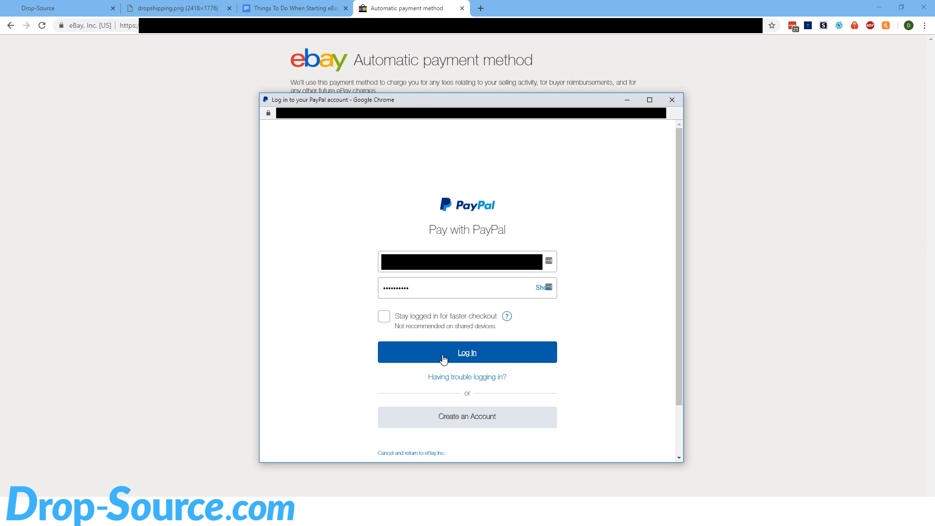
pyautogui.click(467, 353)
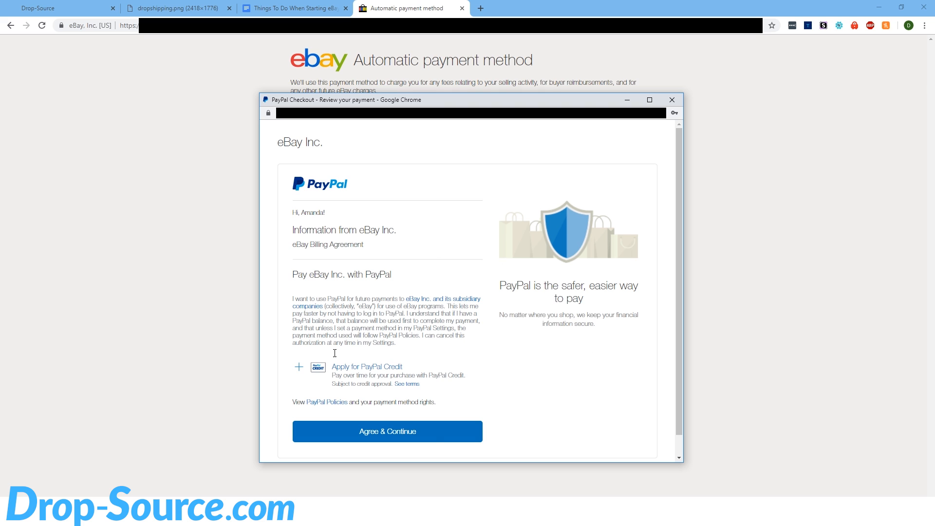
pyautogui.moveTo(439, 426)
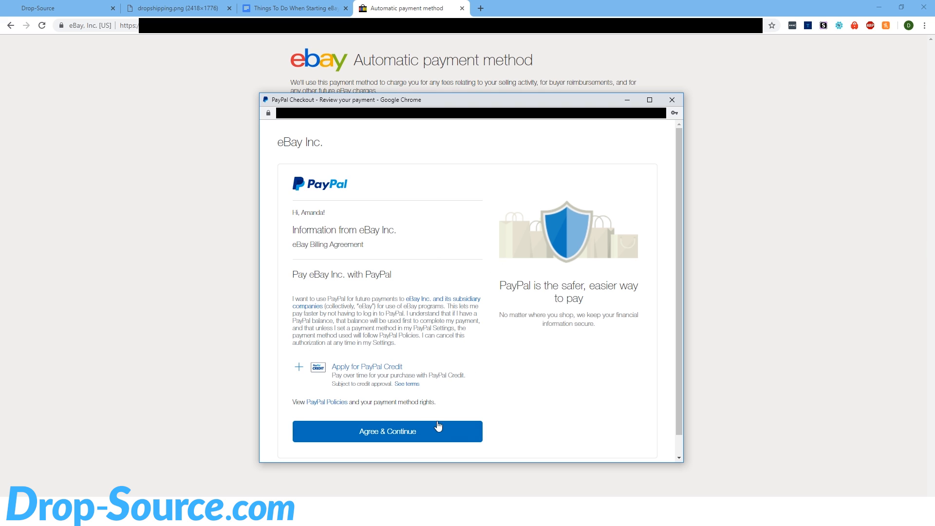
pyautogui.click(387, 431)
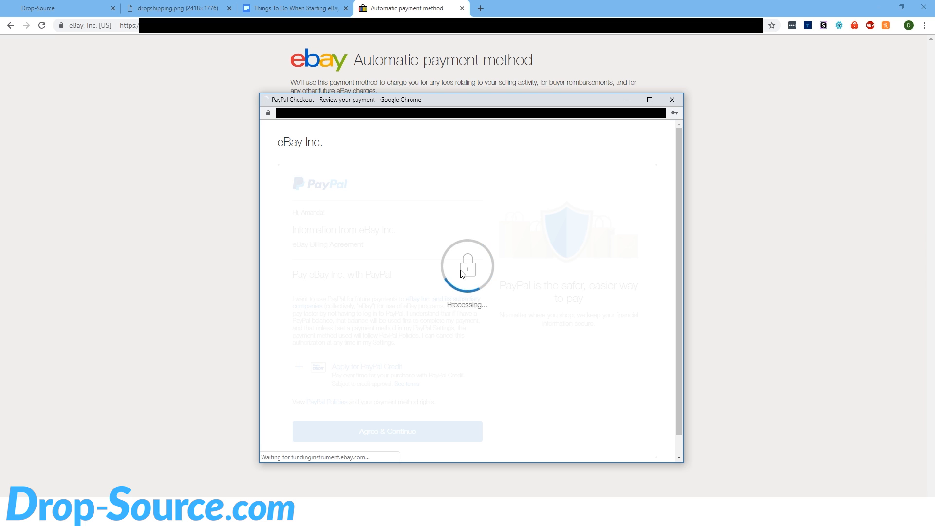
pyautogui.moveTo(602, 238)
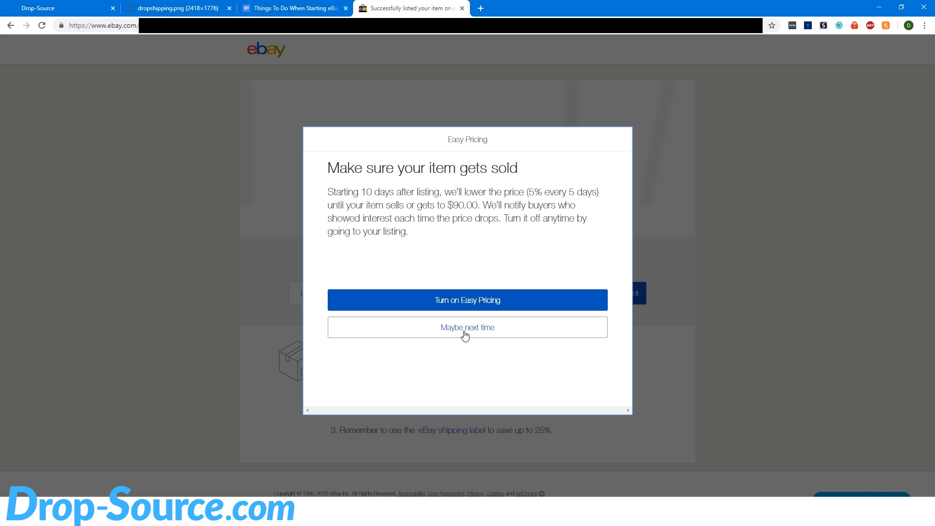
# Decline Easy Pricing for the listing, then open My eBay Summary from the home page.
pyautogui.click(467, 327)
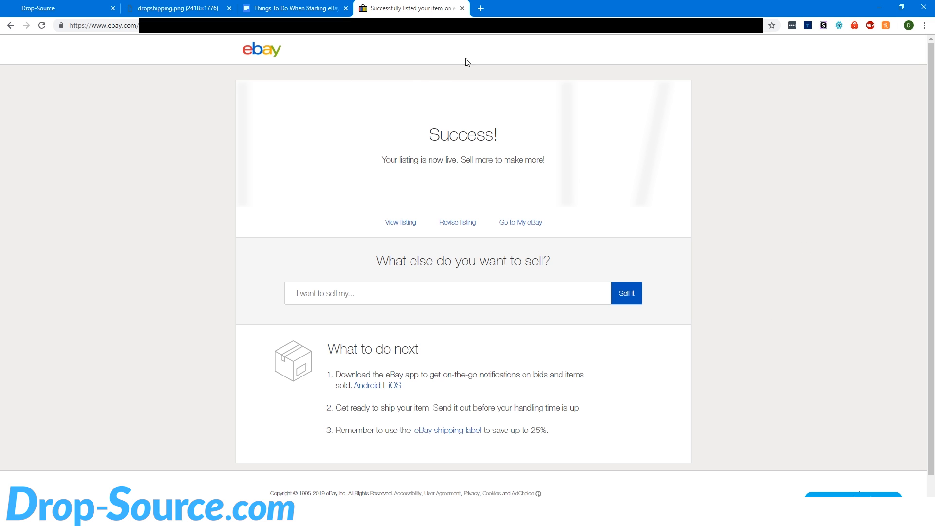
pyautogui.moveTo(266, 59)
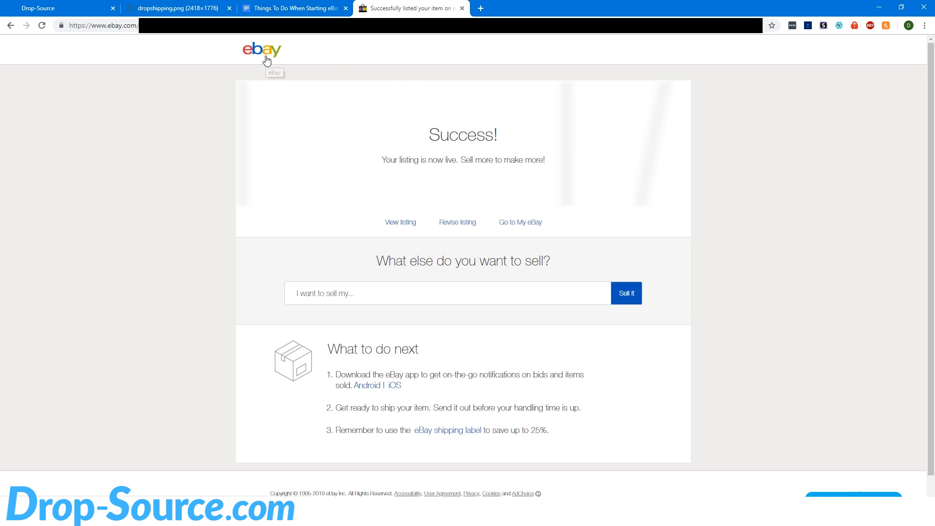
pyautogui.click(262, 49)
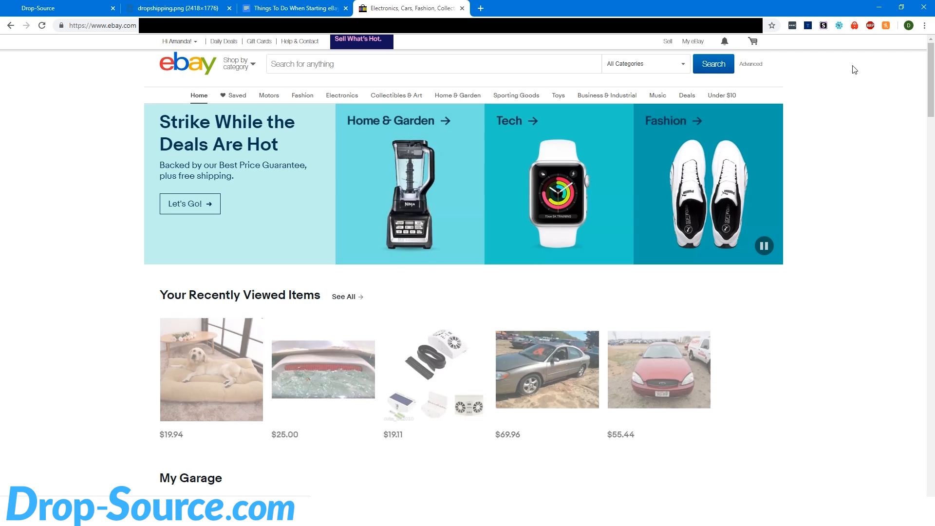
pyautogui.click(693, 41)
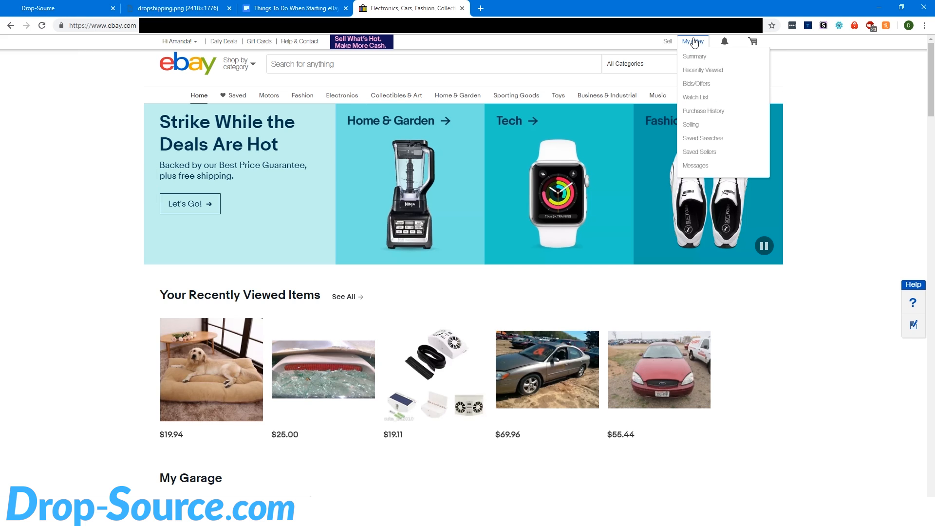
pyautogui.click(695, 56)
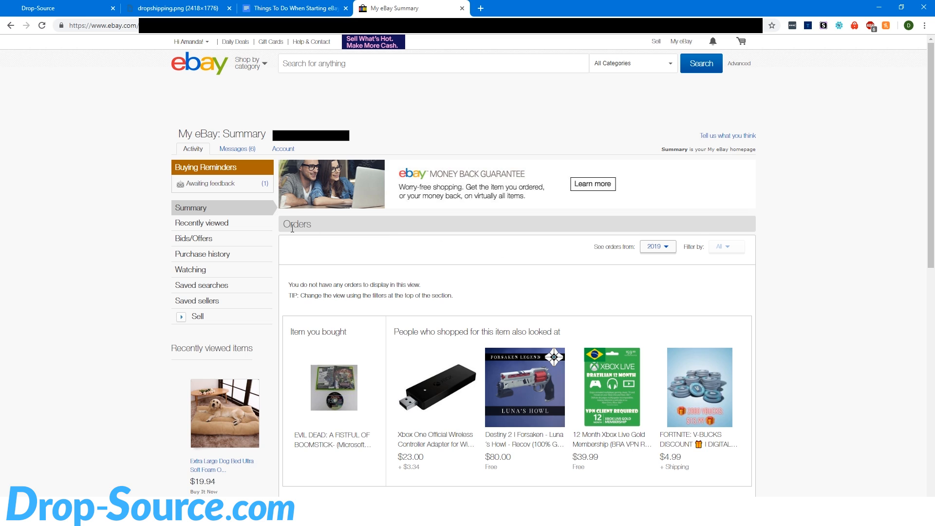
pyautogui.moveTo(539, 291)
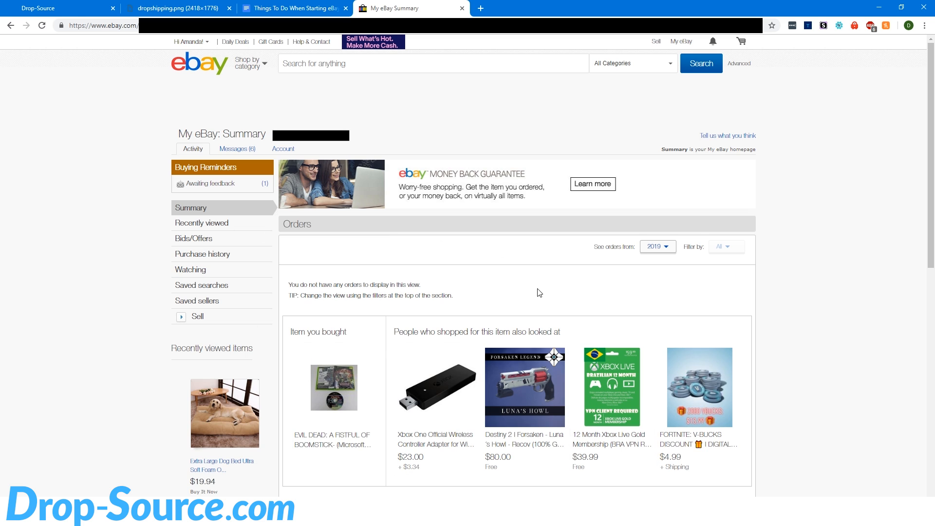
pyautogui.moveTo(481, 8)
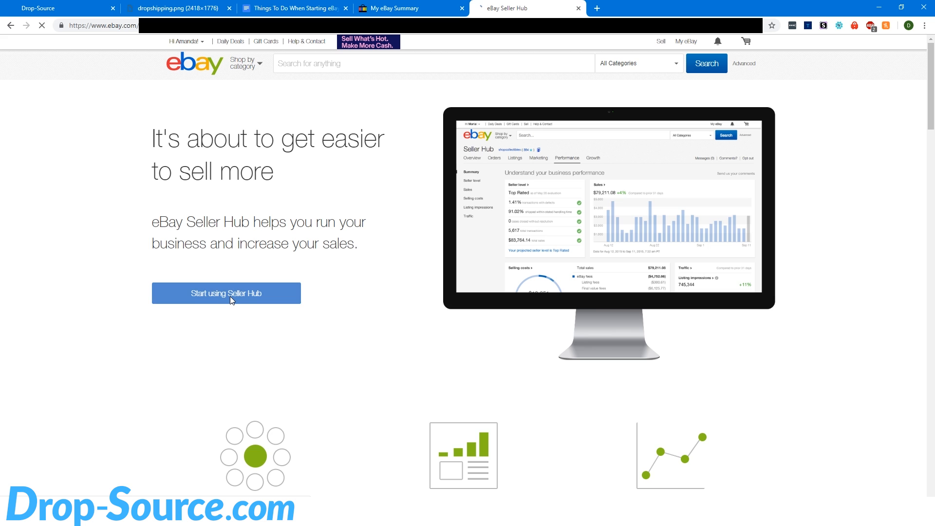
# Step through the Seller Hub introductory tour and dismiss its final tip.
pyautogui.click(226, 293)
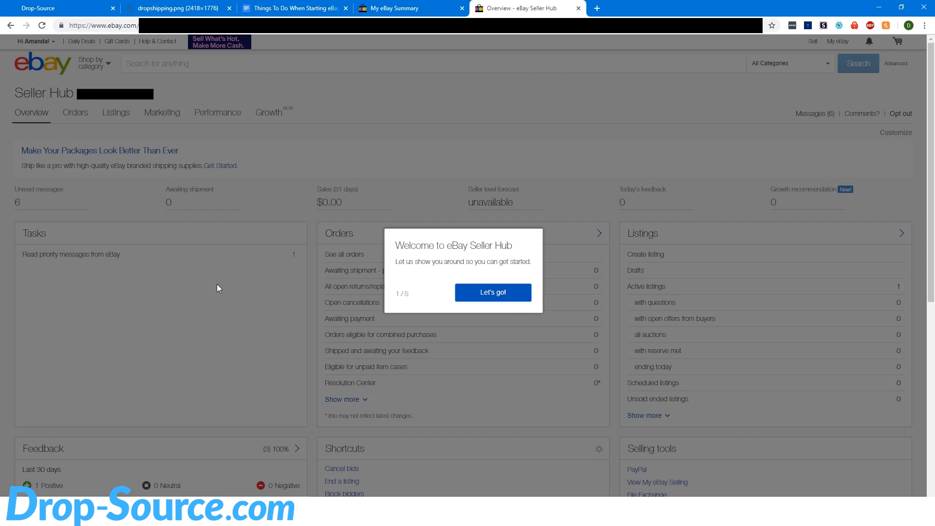
pyautogui.click(116, 113)
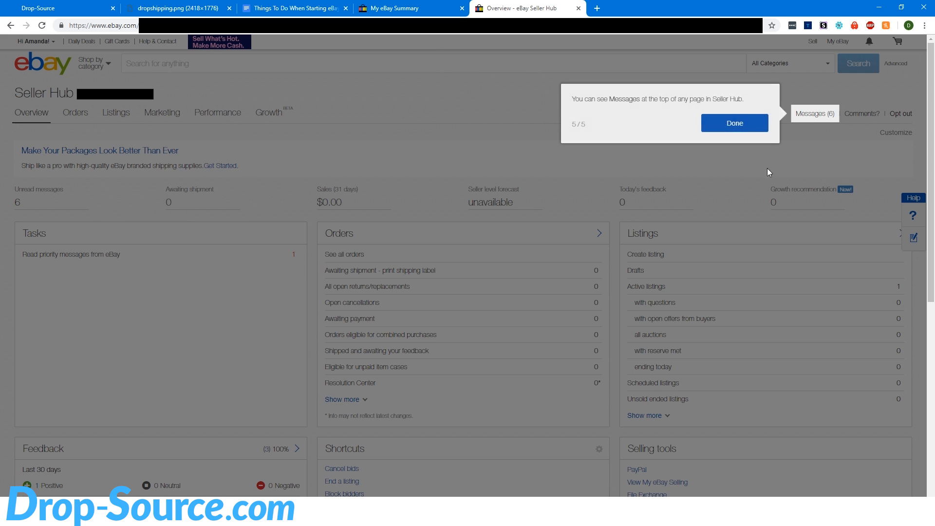
pyautogui.click(735, 123)
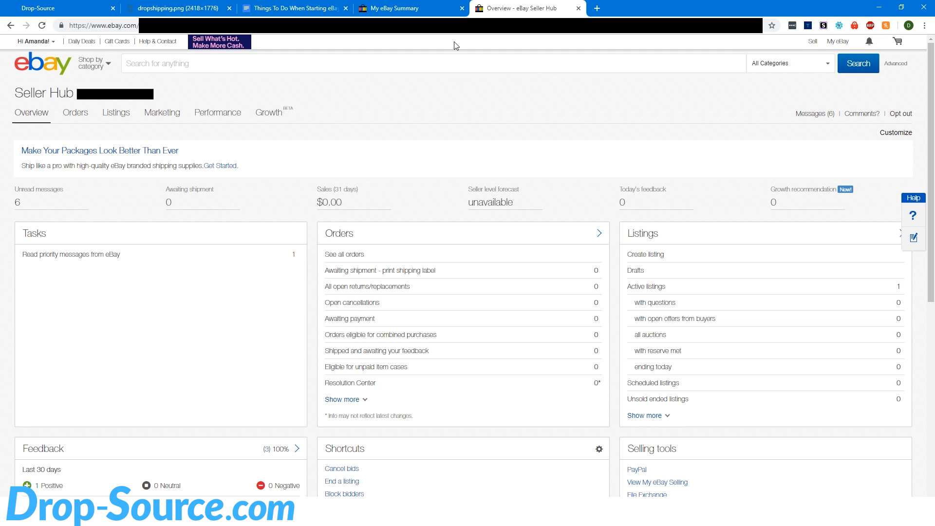
pyautogui.moveTo(860, 72)
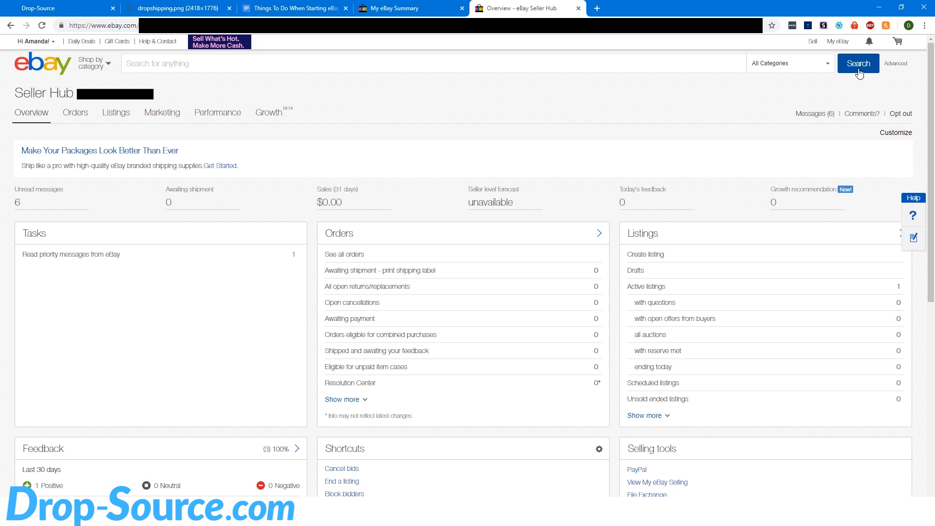
pyautogui.moveTo(576, 140)
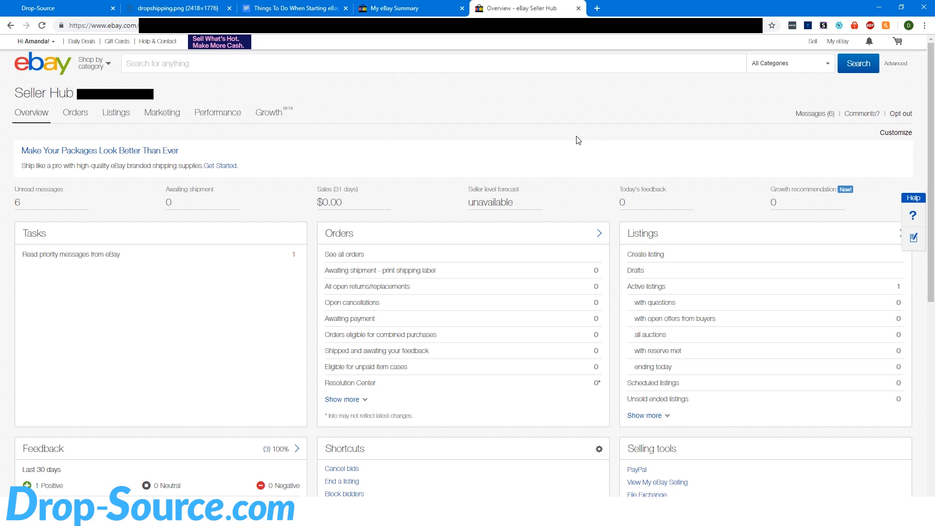
# Open and close the My eBay menu, then scroll the Seller Hub Overview.
pyautogui.click(838, 41)
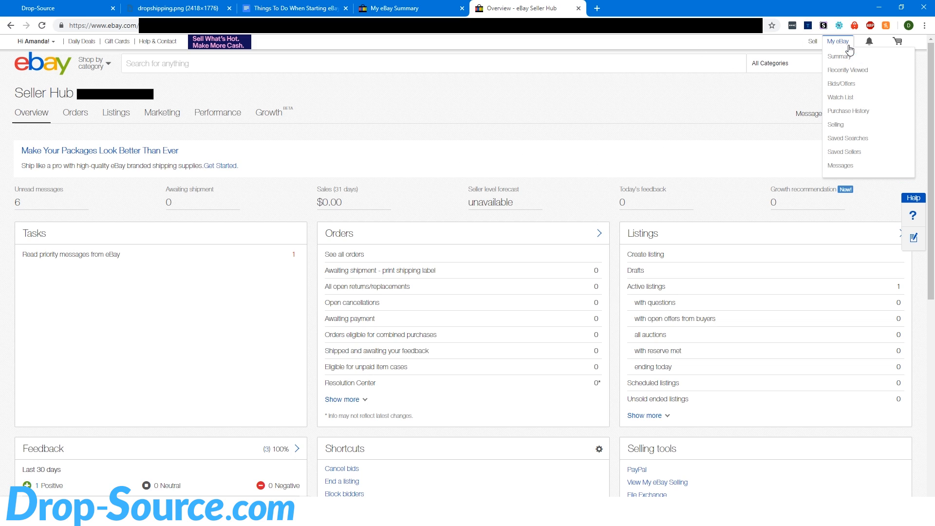
pyautogui.click(504, 95)
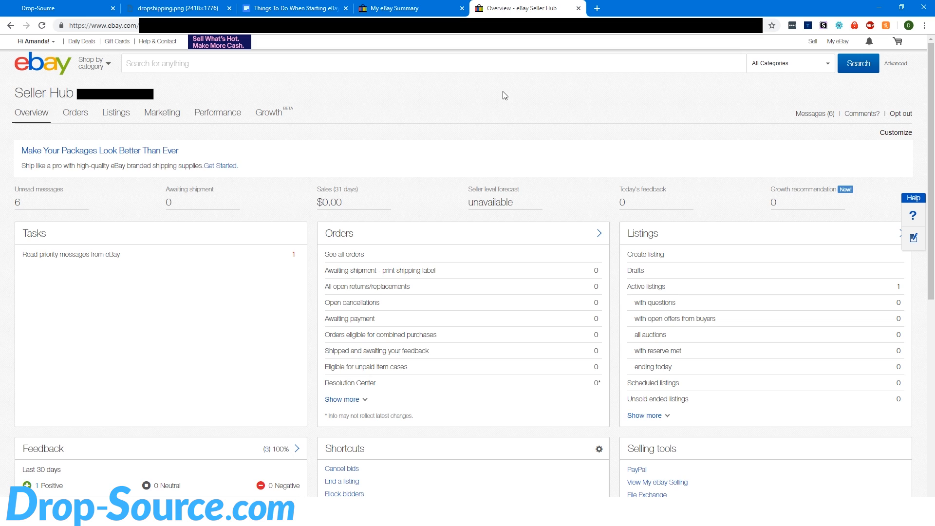
pyautogui.click(847, 41)
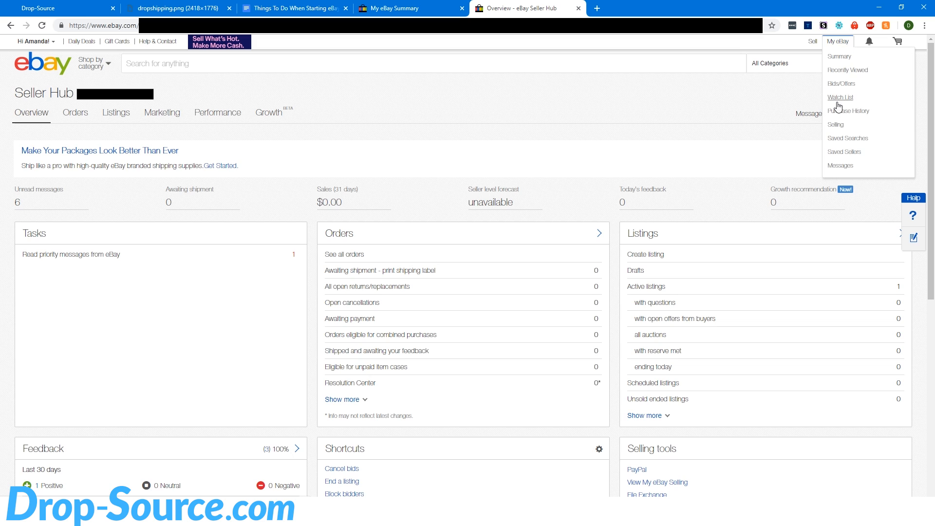
pyautogui.click(365, 138)
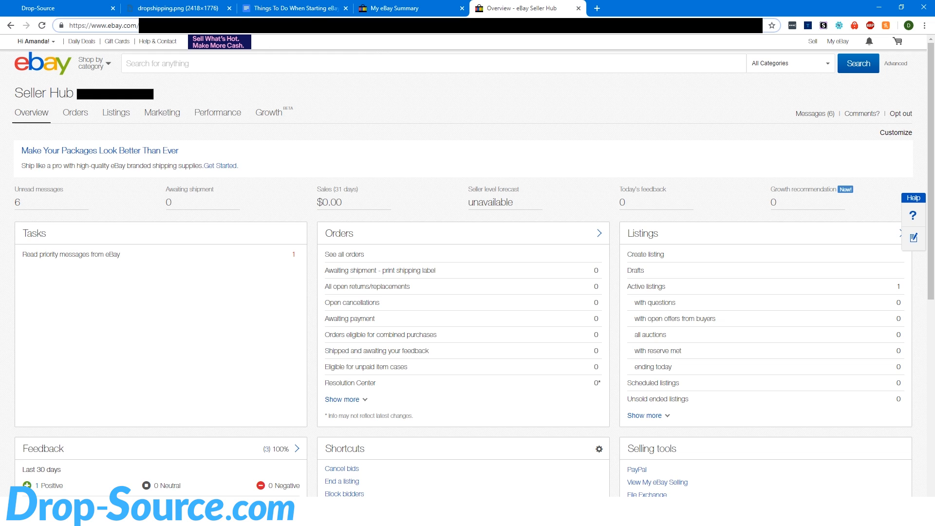
pyautogui.click(107, 25)
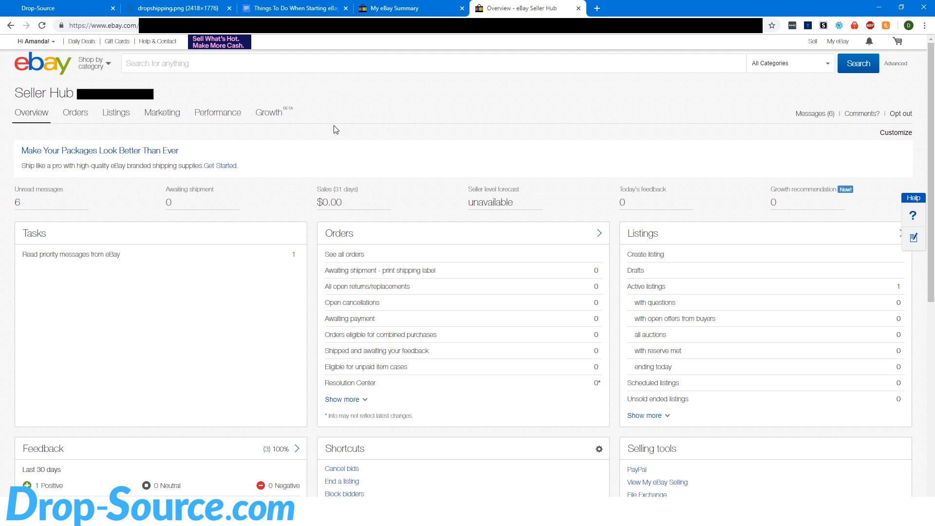
pyautogui.scroll(-3)
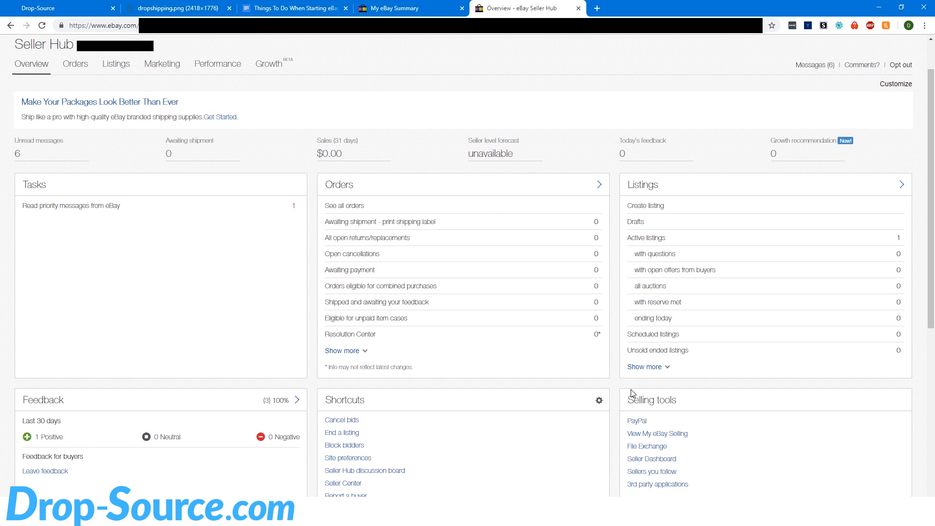
pyautogui.scroll(3)
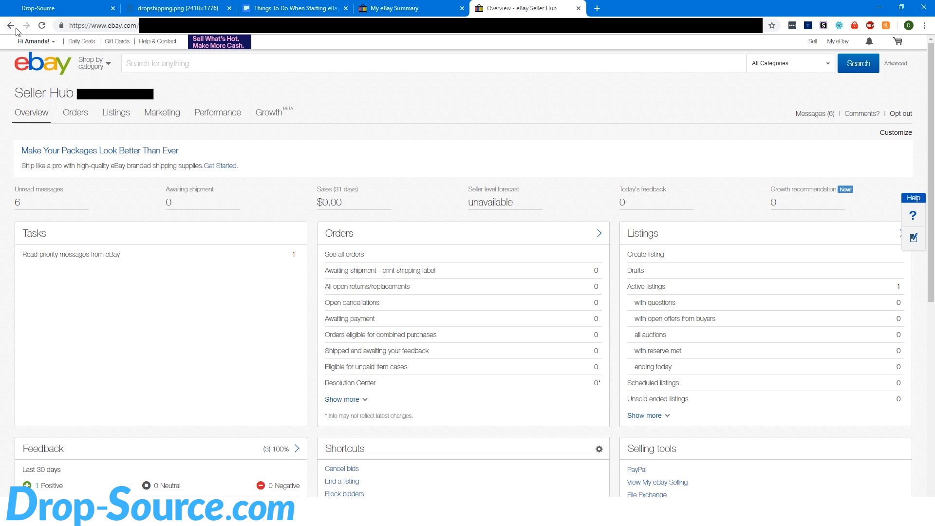
# Open Account settings' Site Preferences and tick Yes for Use the out-of-stock option.
pyautogui.click(35, 41)
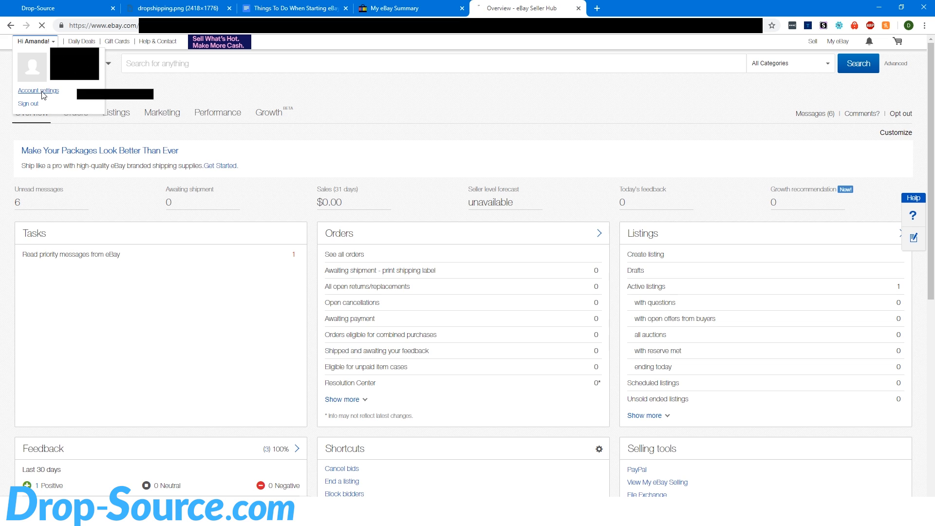
pyautogui.click(38, 90)
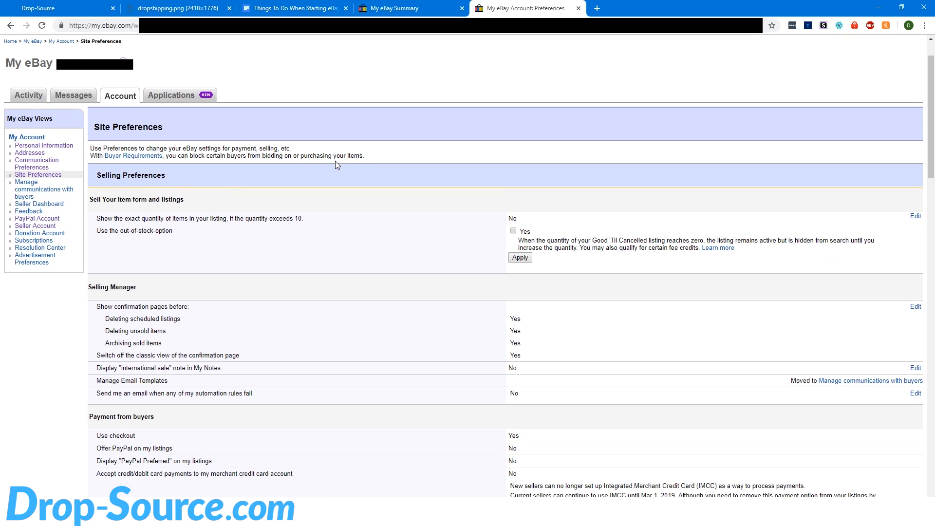
pyautogui.moveTo(100, 231); pyautogui.dragTo(150, 230)
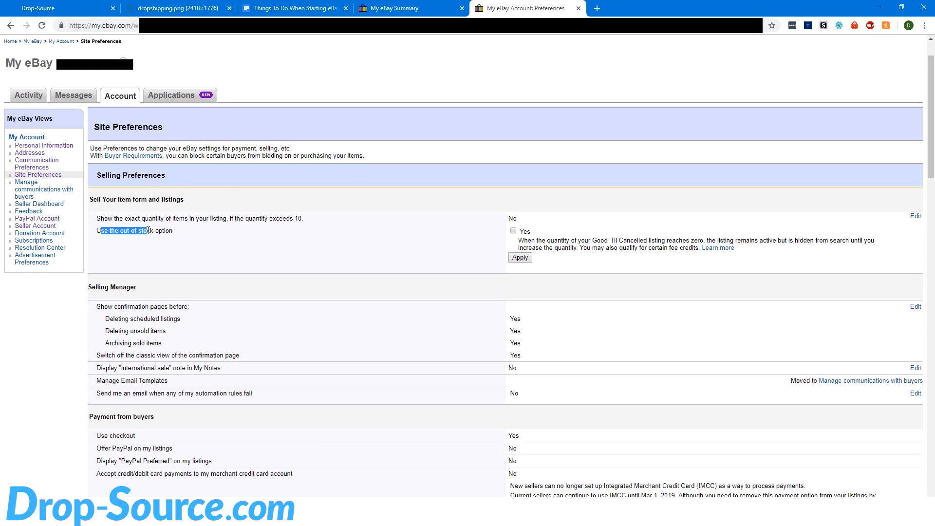
pyautogui.click(513, 230)
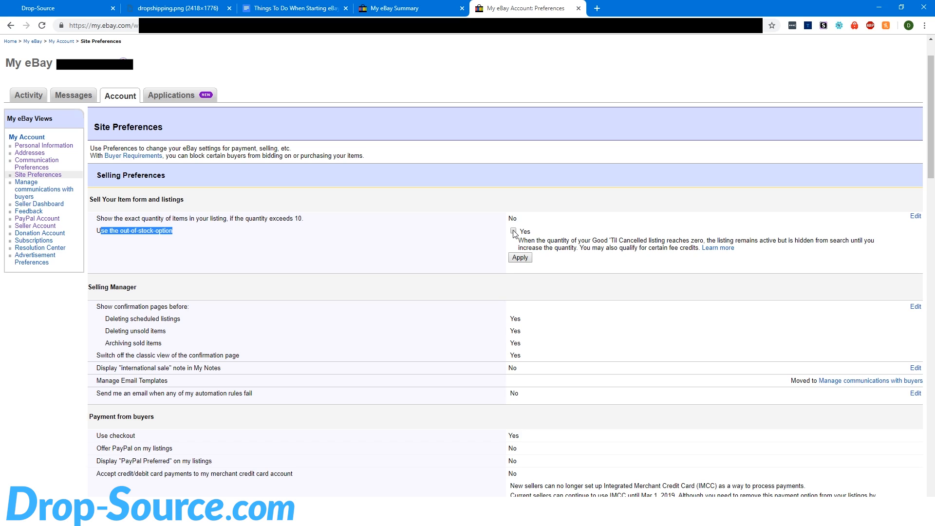
pyautogui.click(513, 231)
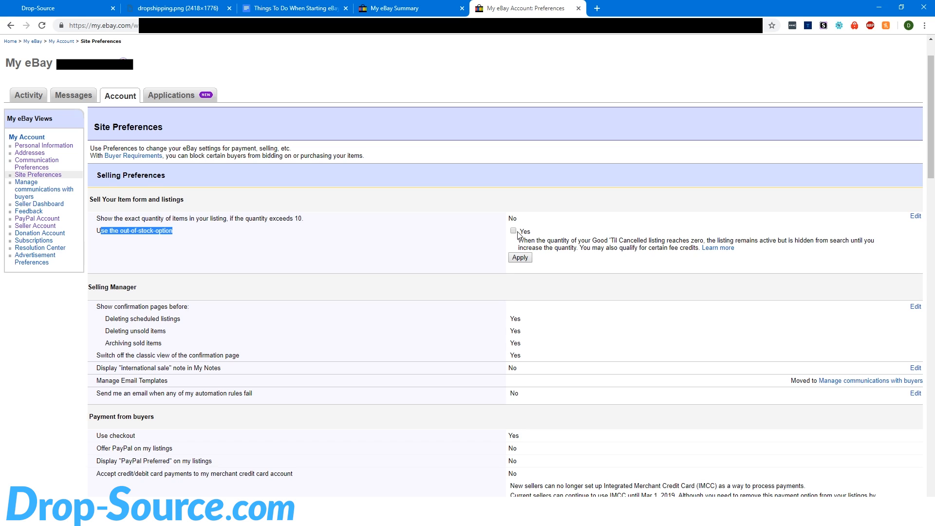
pyautogui.click(514, 231)
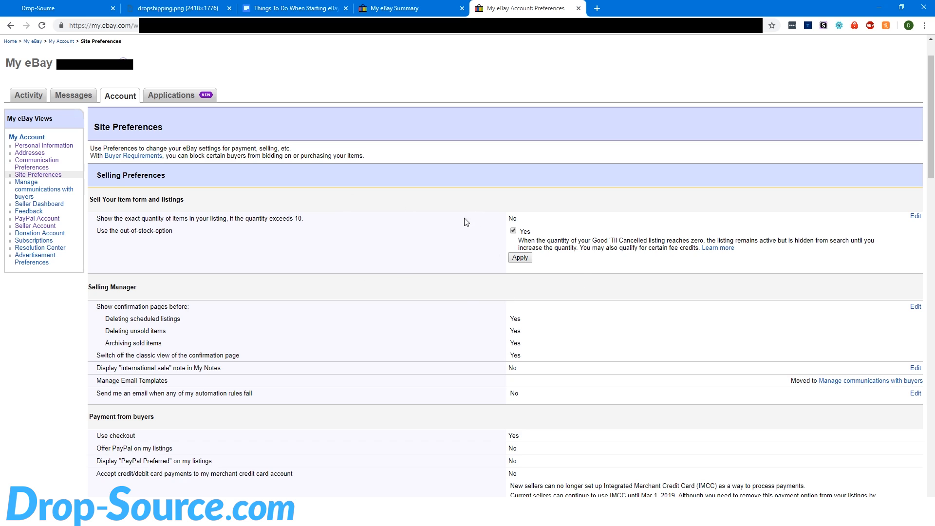
pyautogui.moveTo(162, 234)
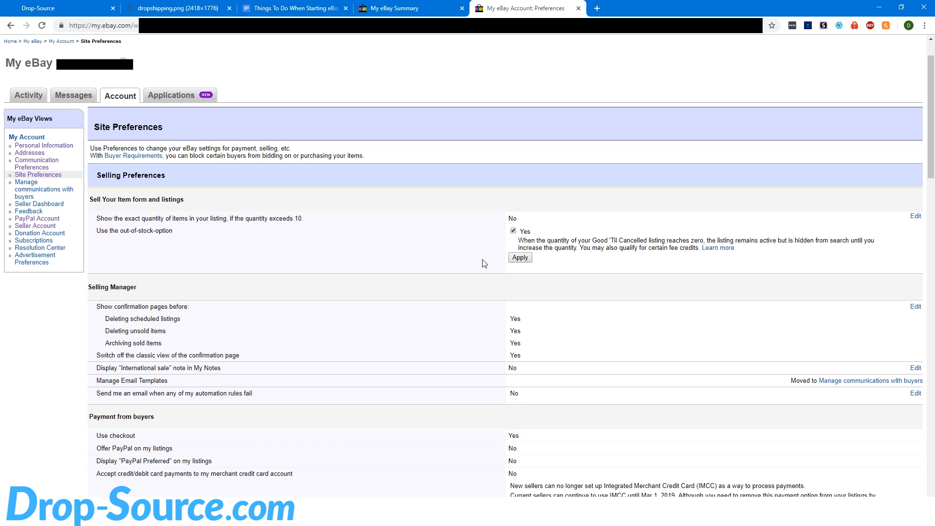
pyautogui.moveTo(495, 227)
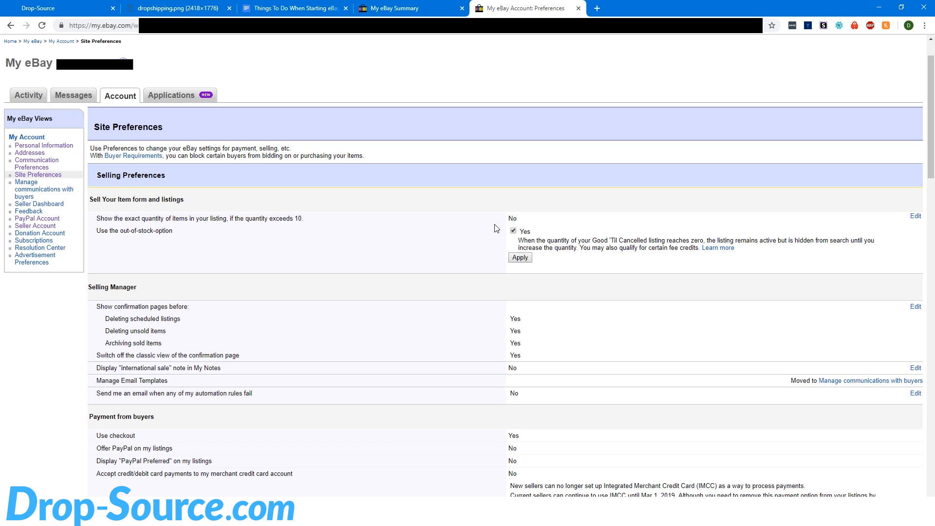
pyautogui.moveTo(491, 254)
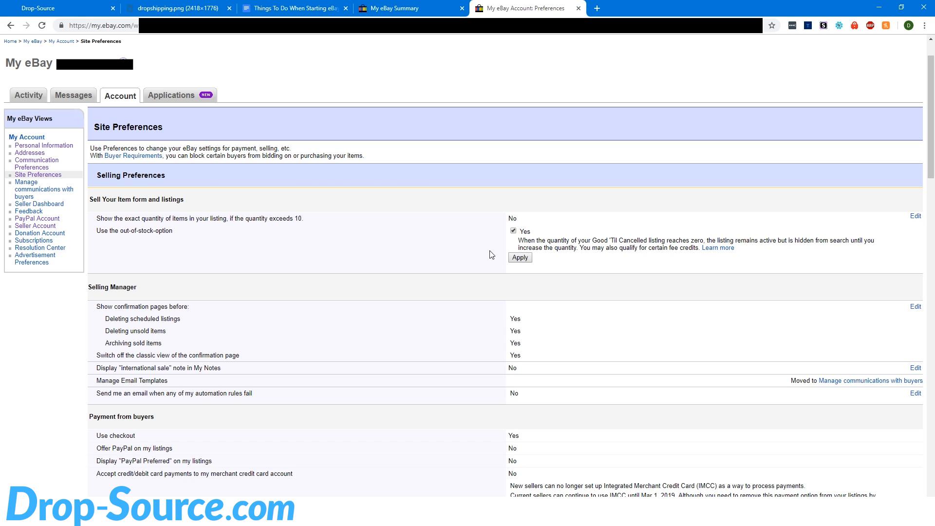
pyautogui.moveTo(479, 228)
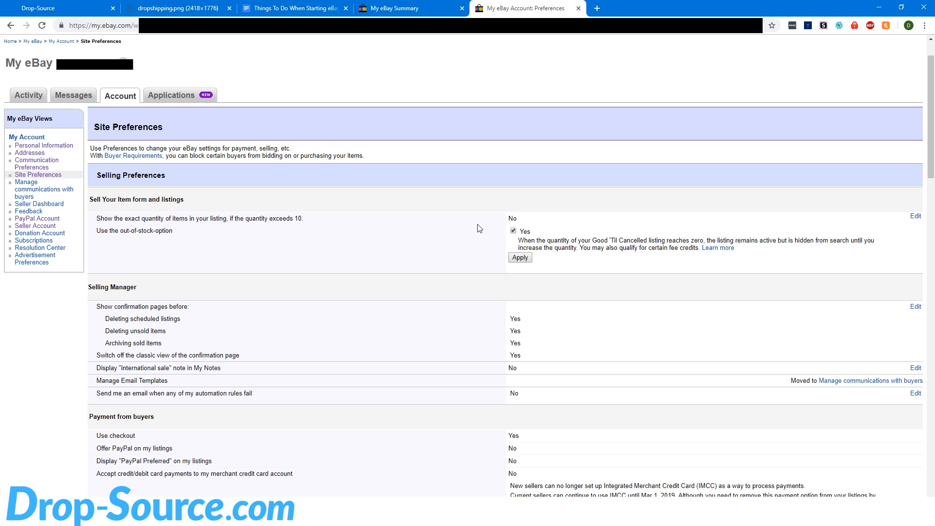
pyautogui.moveTo(725, 11)
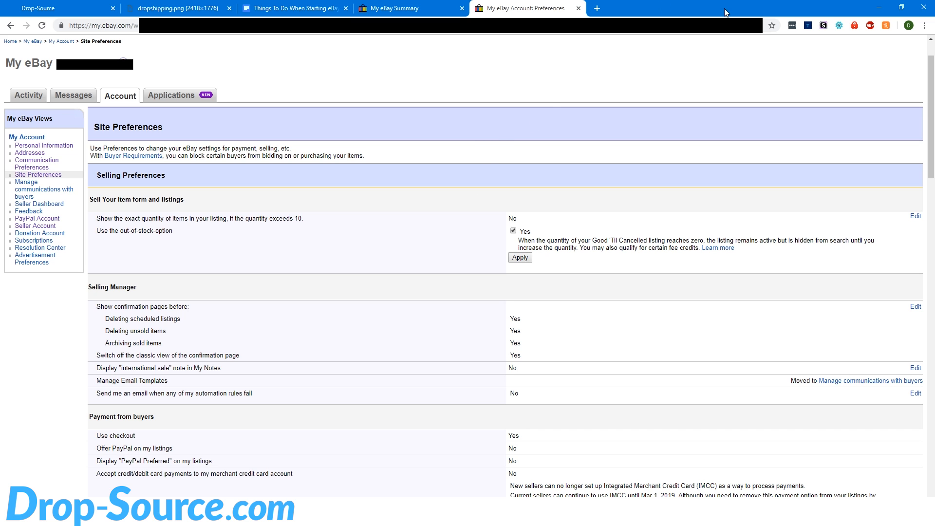
# Save Offer combined payments as not allowed and return to Site Preferences.
pyautogui.scroll(-3)
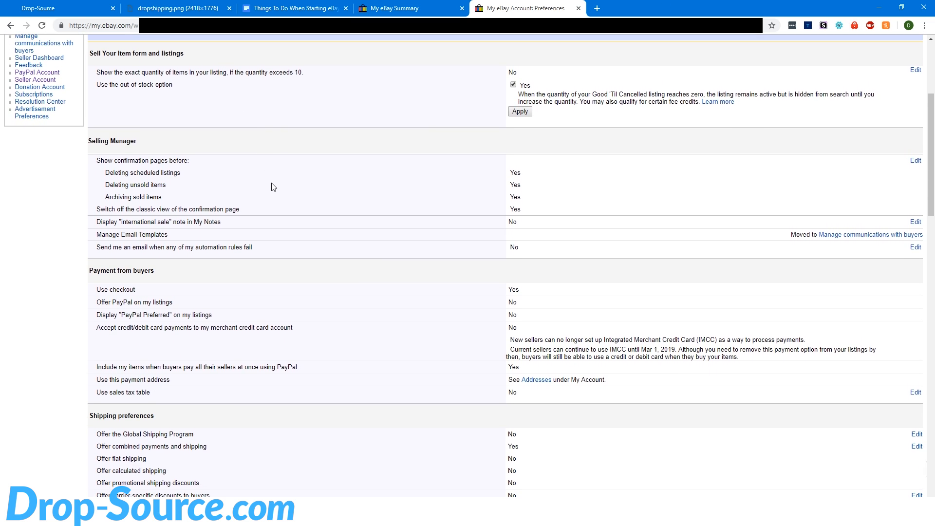
pyautogui.scroll(-3)
pyautogui.write('combine')
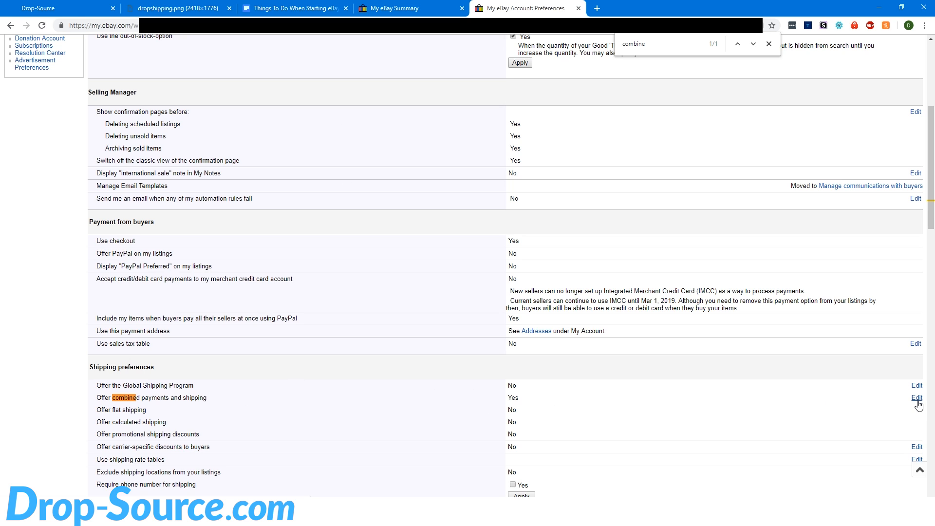
pyautogui.click(916, 397)
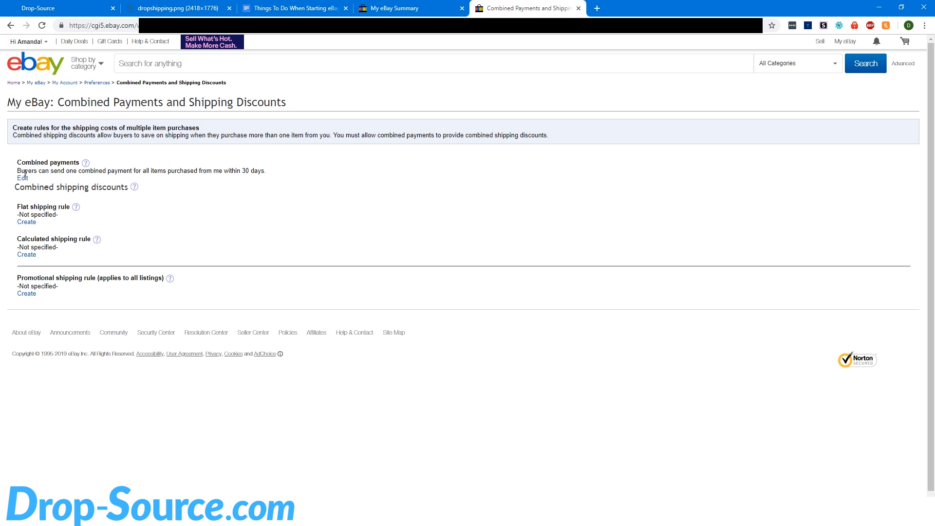
pyautogui.click(23, 178)
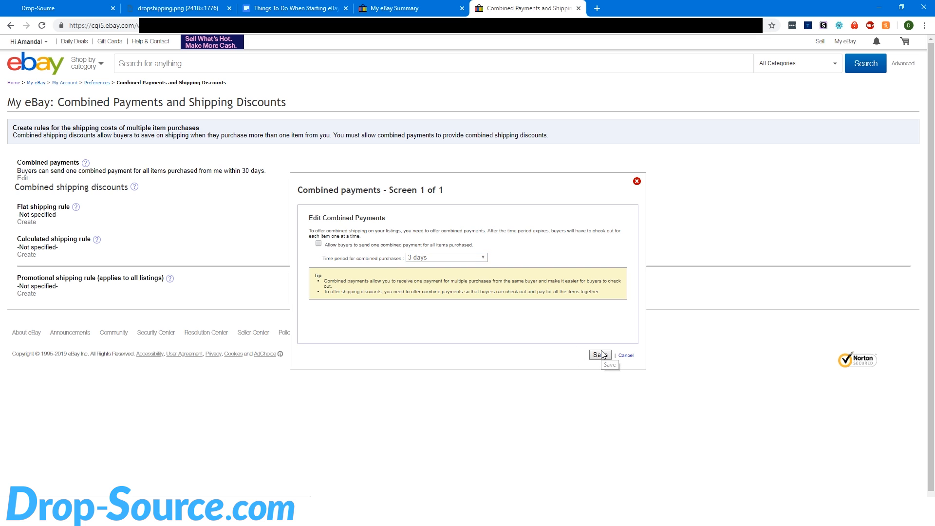
pyautogui.click(600, 355)
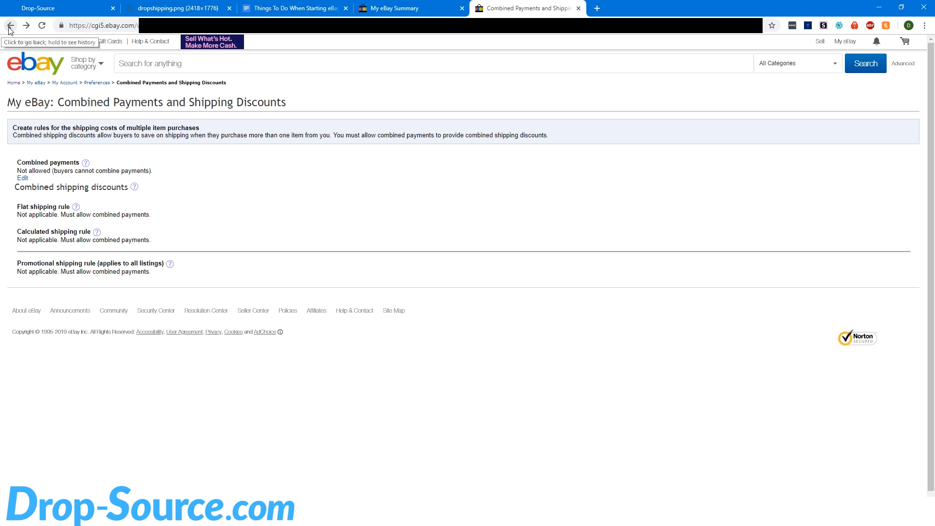
pyautogui.click(18, 26)
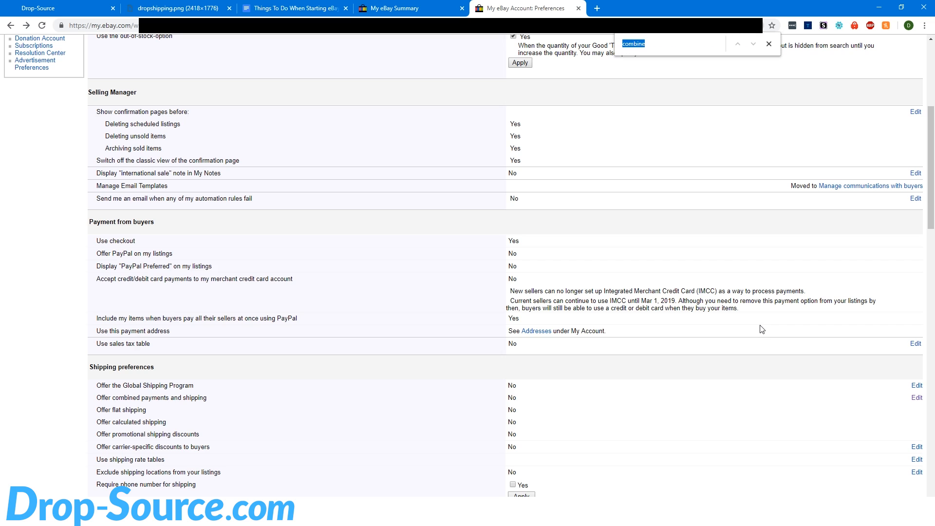
# Set Unpaid Item Assistant to open cases after 2 days with automatic relisting, and save.
pyautogui.write('unpaid')
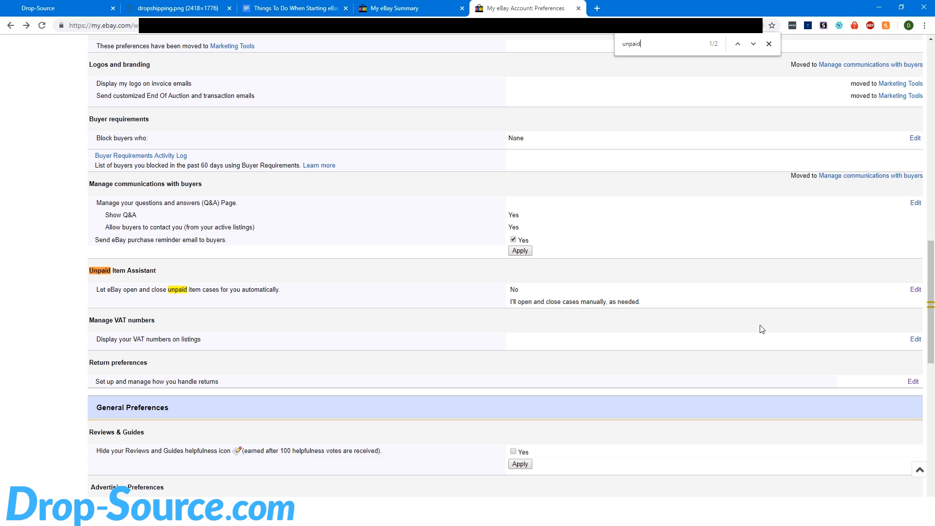
pyautogui.moveTo(229, 286)
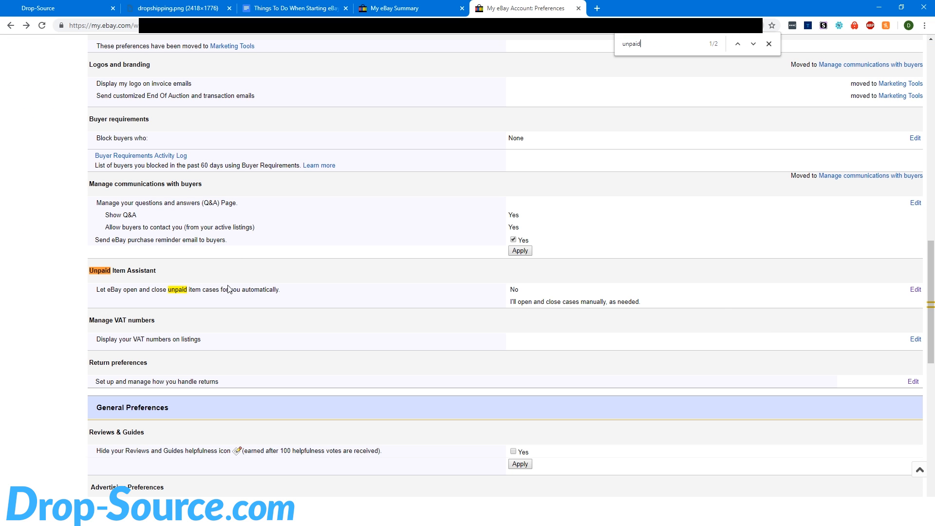
pyautogui.click(915, 290)
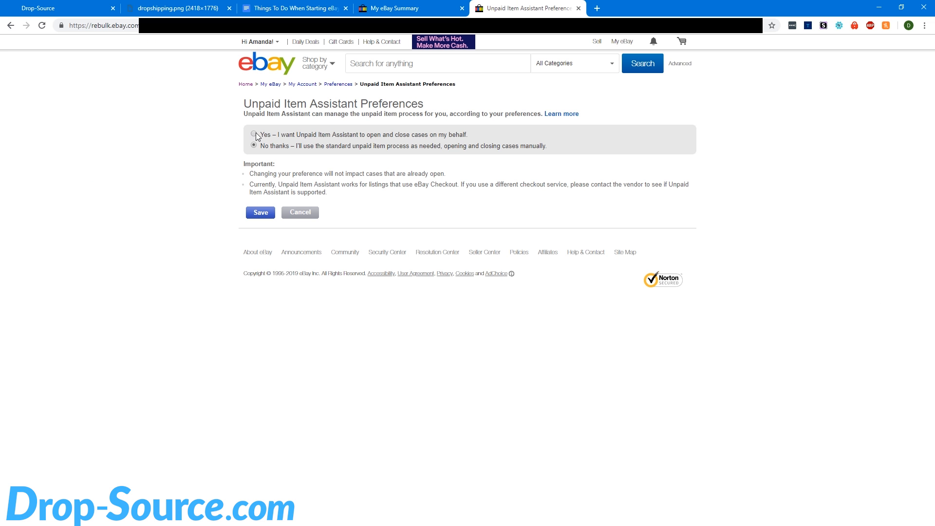
pyautogui.click(256, 135)
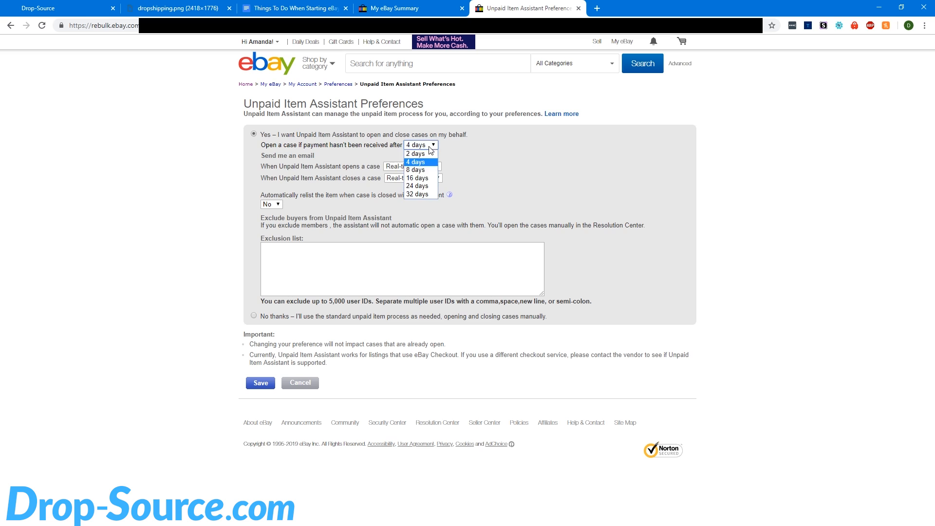
pyautogui.click(415, 153)
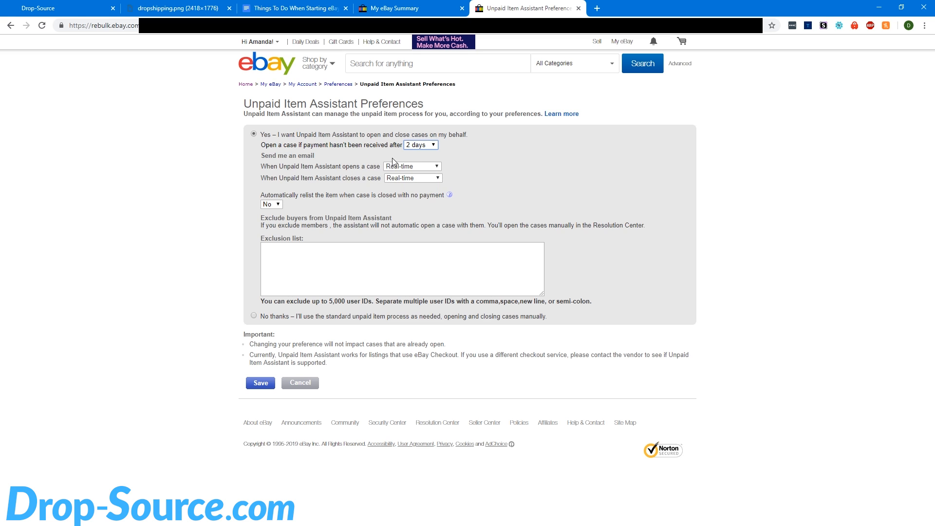
pyautogui.moveTo(280, 216)
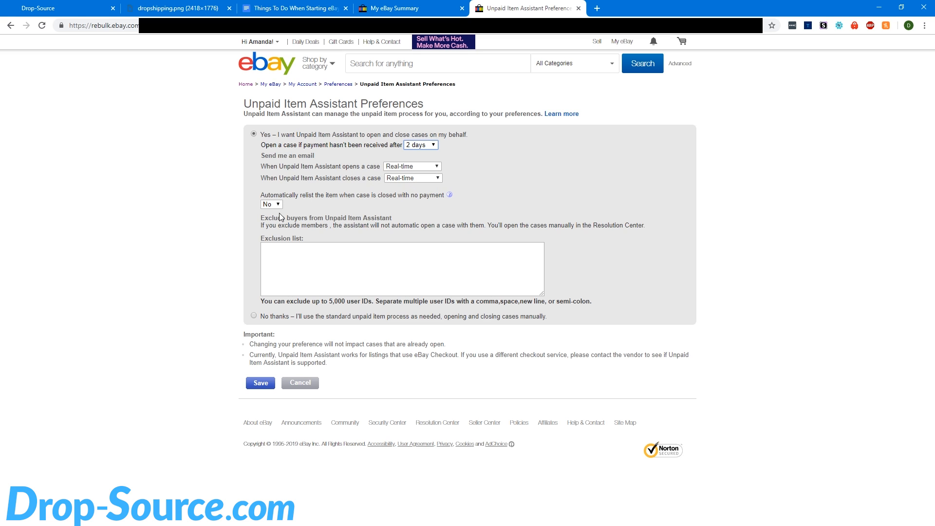
pyautogui.click(272, 204)
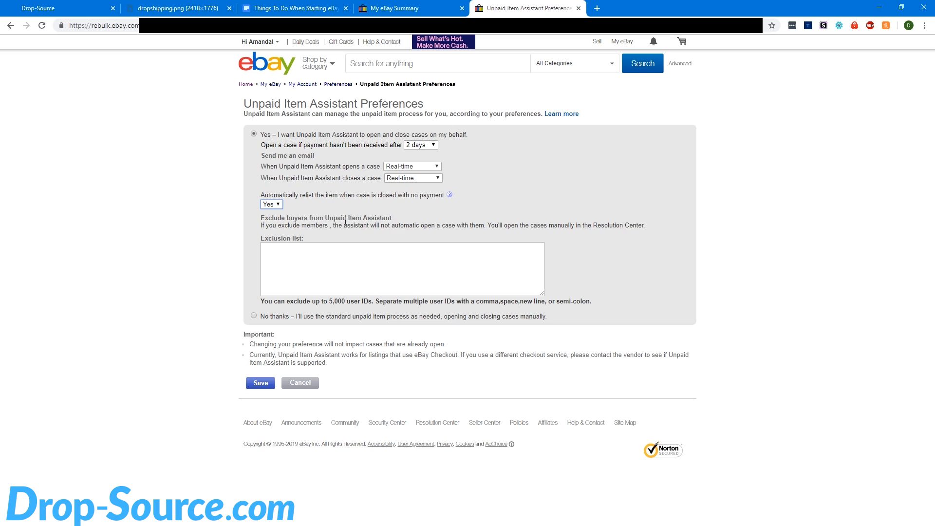
pyautogui.moveTo(371, 216)
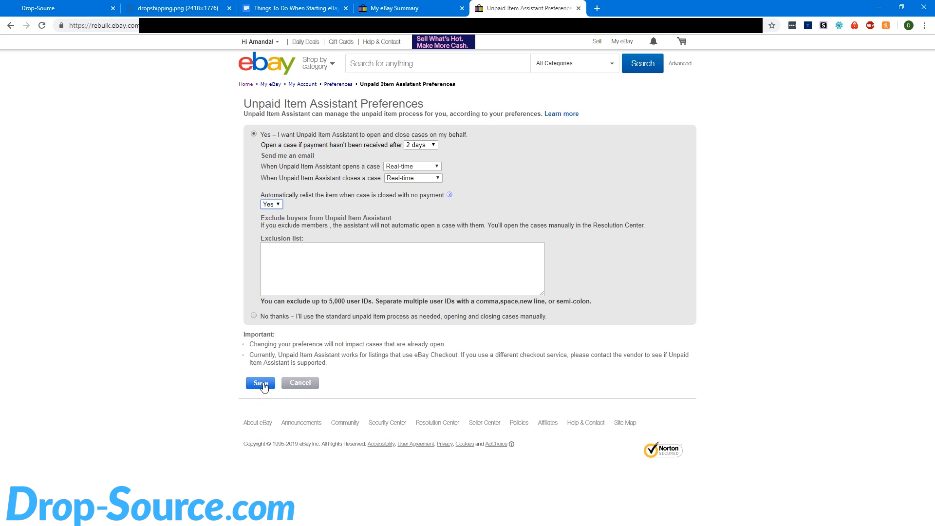
pyautogui.click(261, 383)
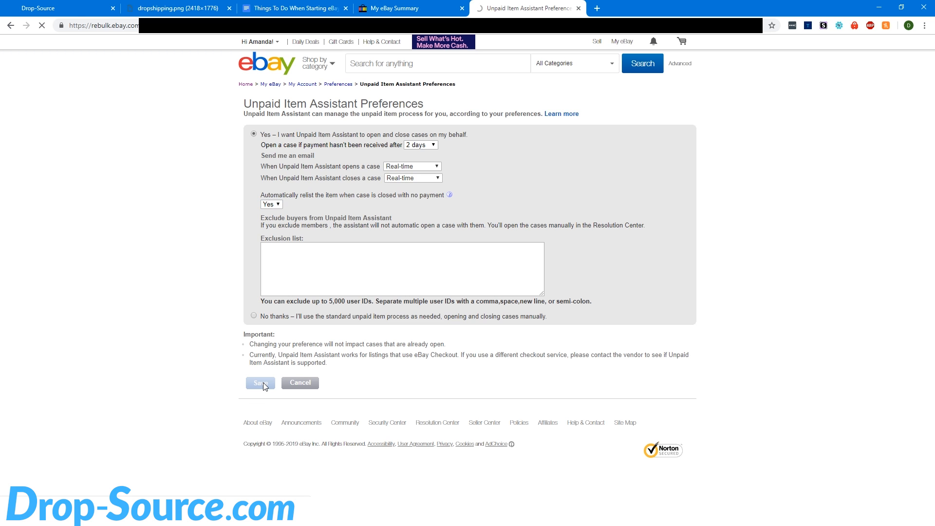
pyautogui.click(260, 383)
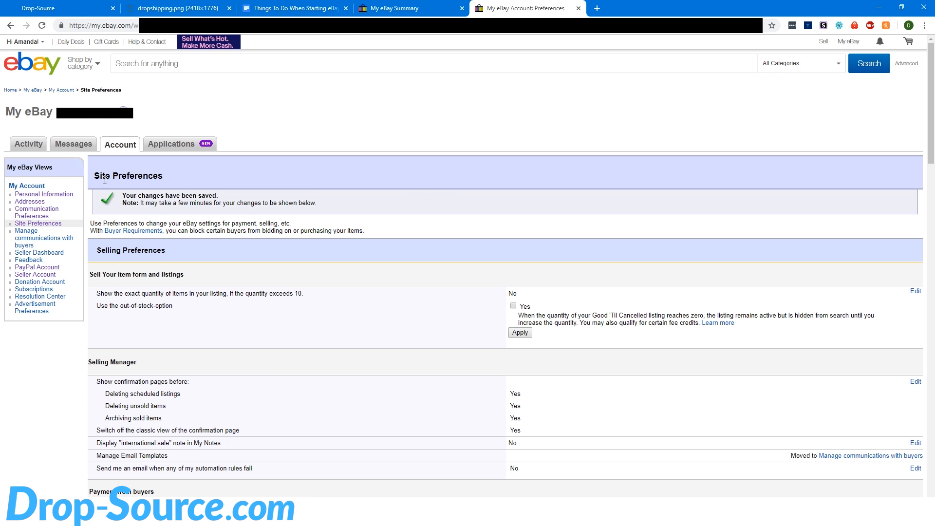
pyautogui.moveTo(901, 205)
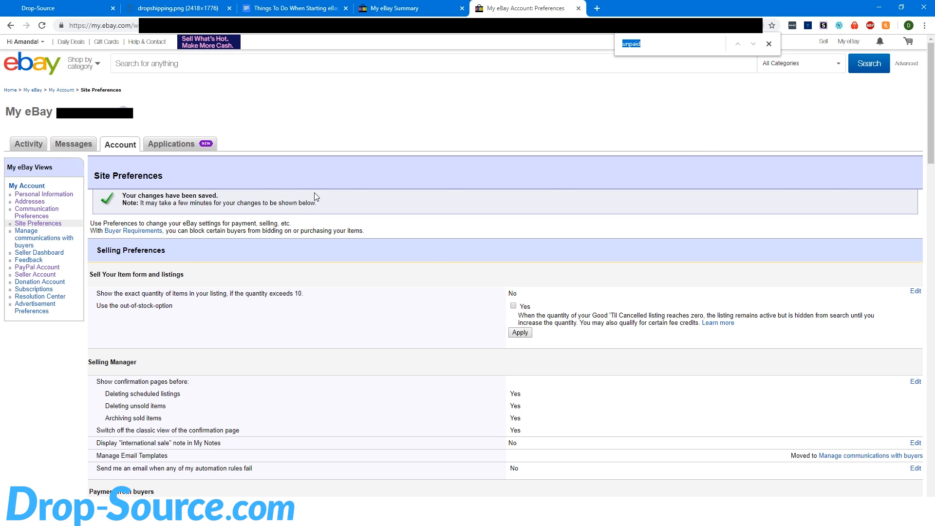
# Open Return preferences and enable adding an RMA number to each return label.
pyautogui.write('retur')
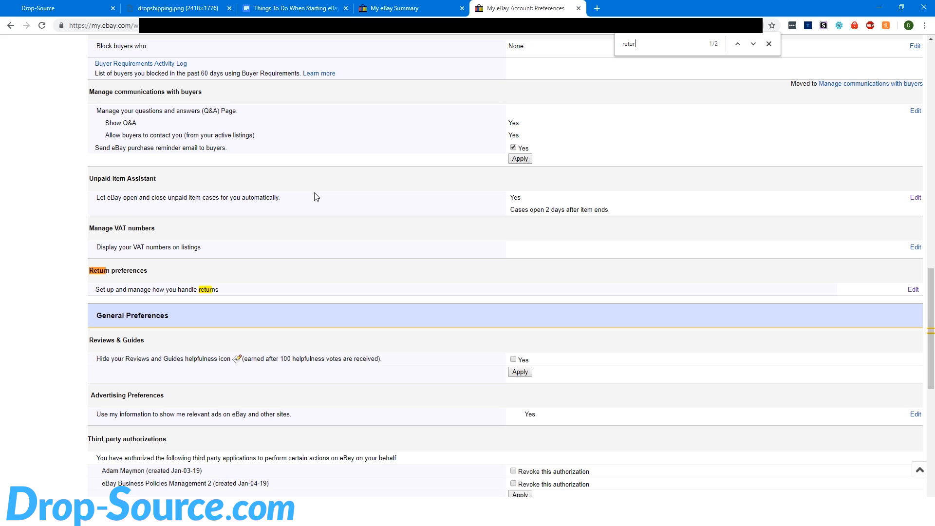
pyautogui.moveTo(913, 289)
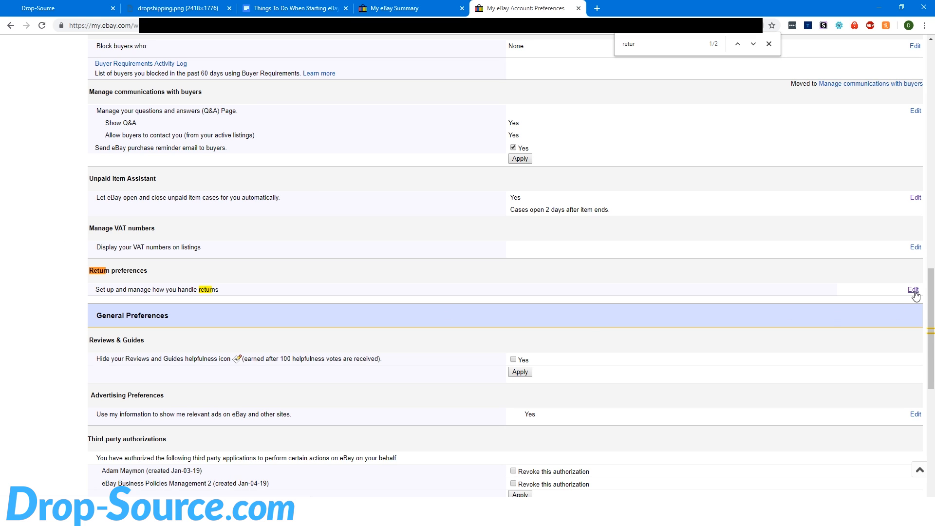
pyautogui.click(913, 290)
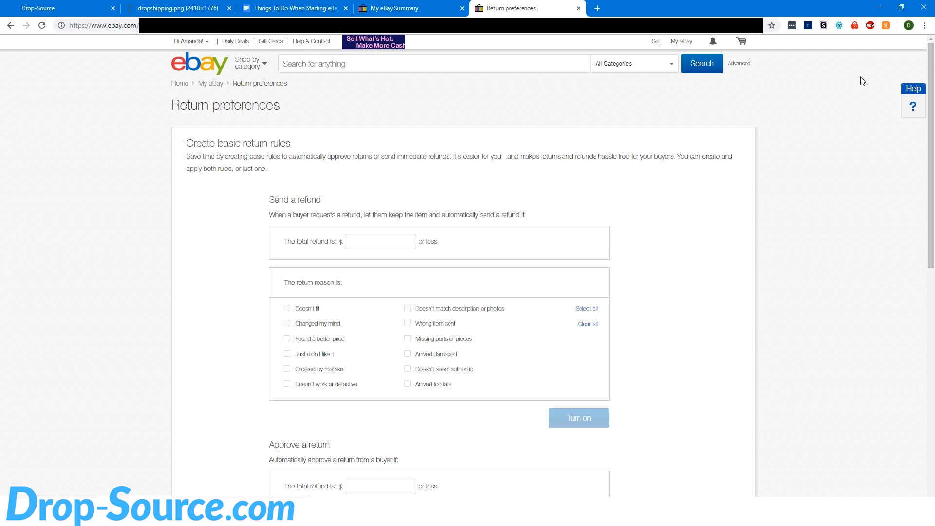
pyautogui.moveTo(933, 83)
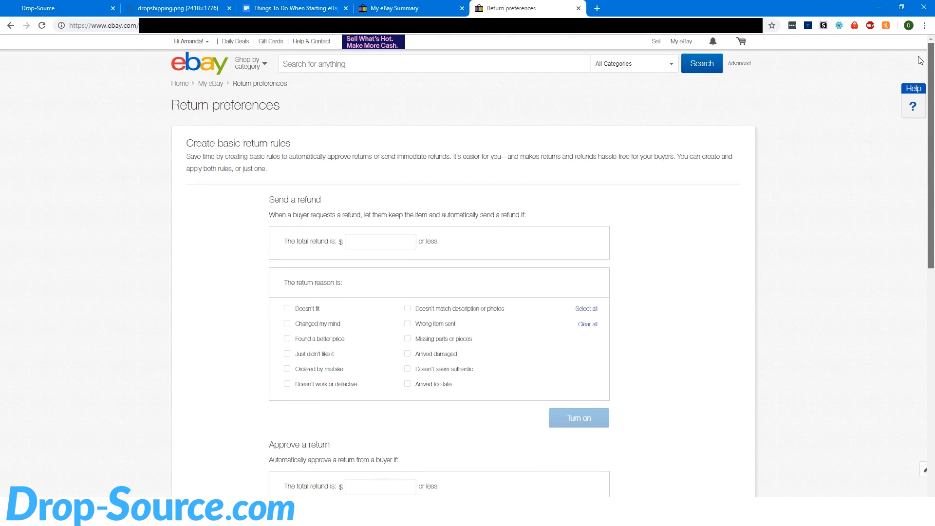
pyautogui.moveTo(224, 265)
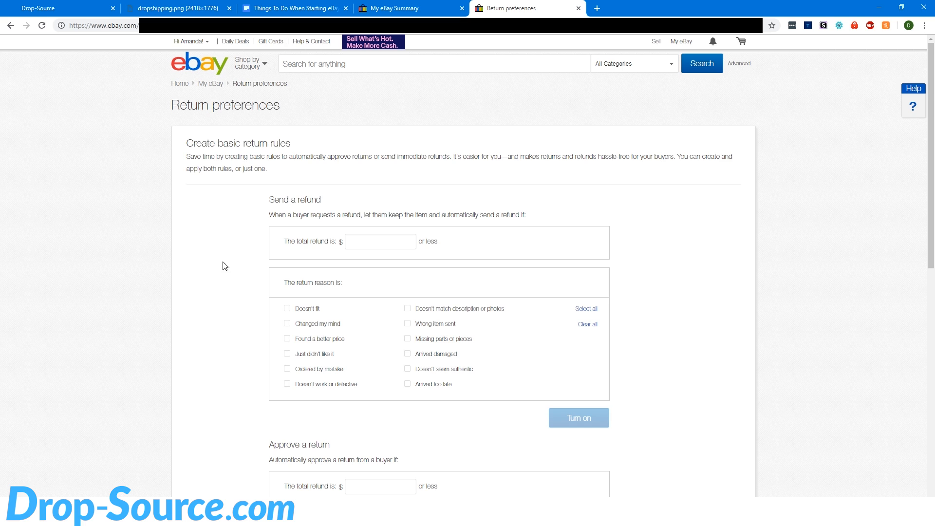
pyautogui.moveTo(349, 165)
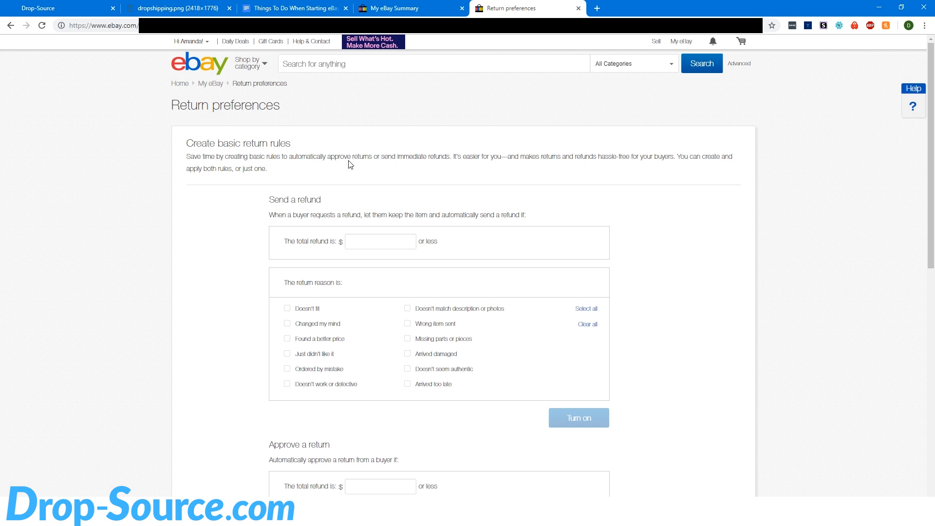
pyautogui.moveTo(481, 194)
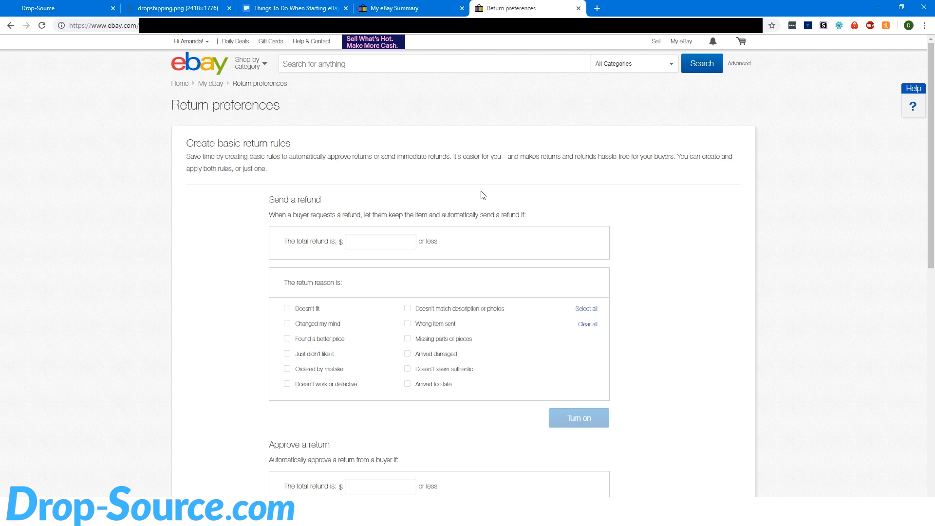
pyautogui.moveTo(492, 198)
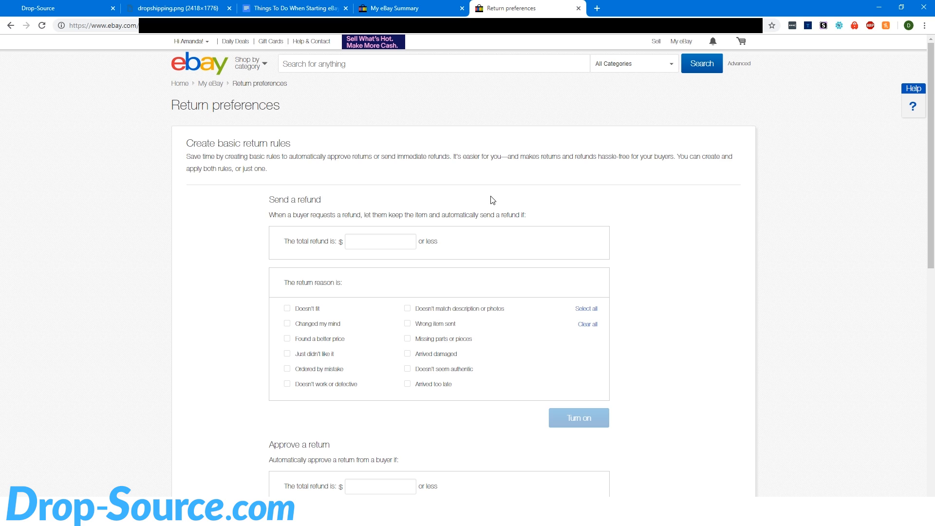
pyautogui.moveTo(931, 125)
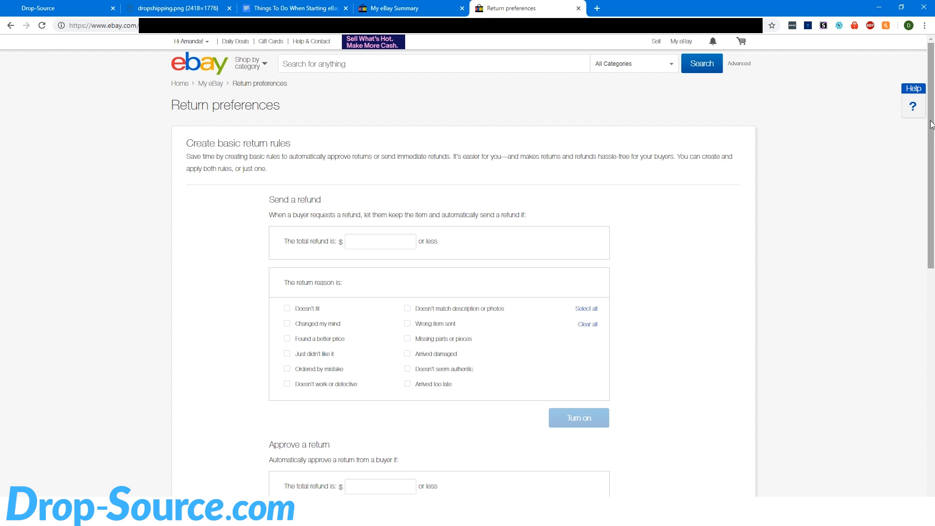
pyautogui.moveTo(892, 146)
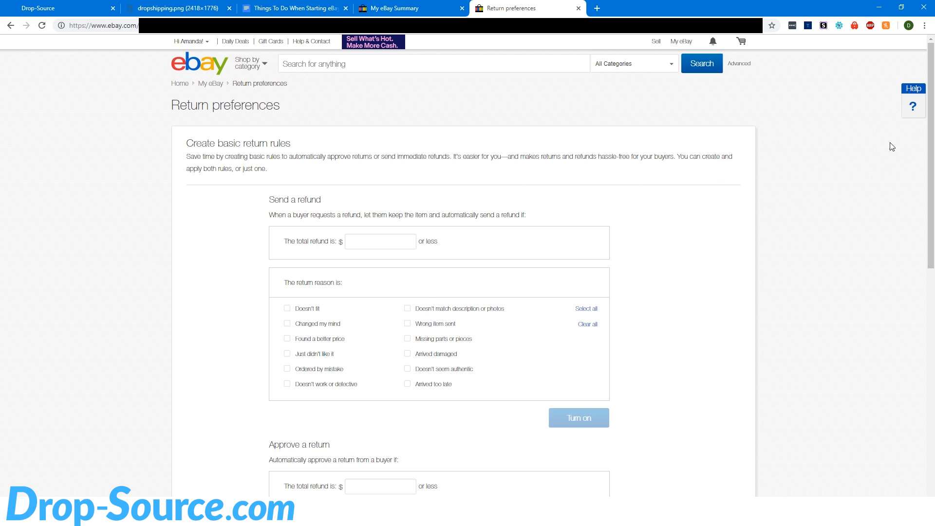
pyautogui.moveTo(933, 95)
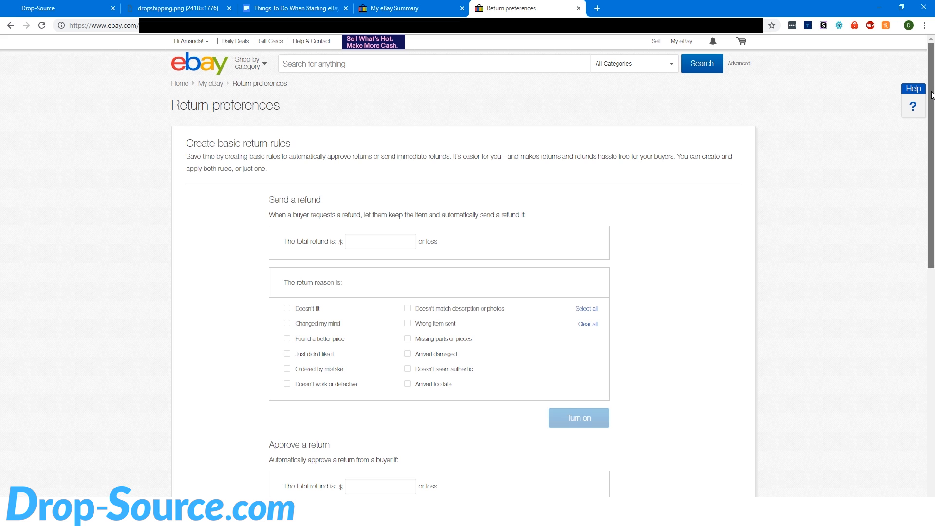
pyautogui.scroll(-3)
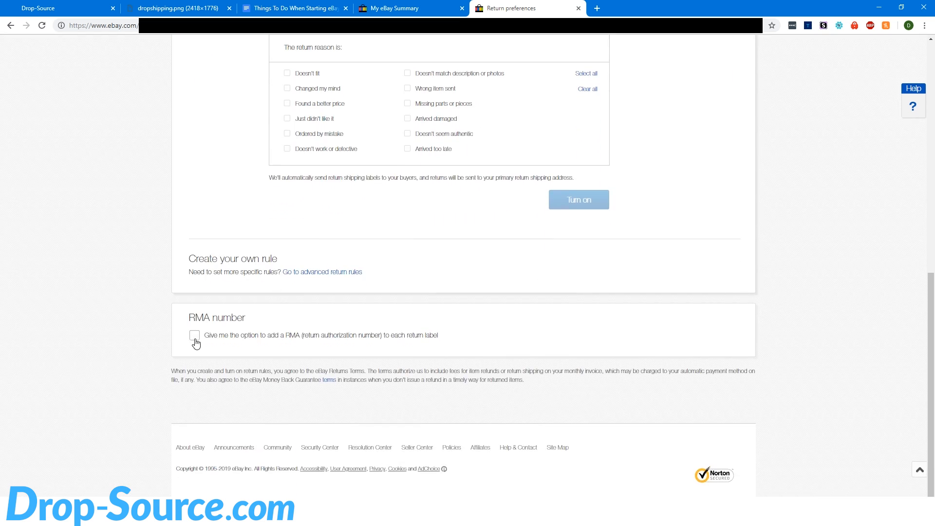
pyautogui.click(194, 335)
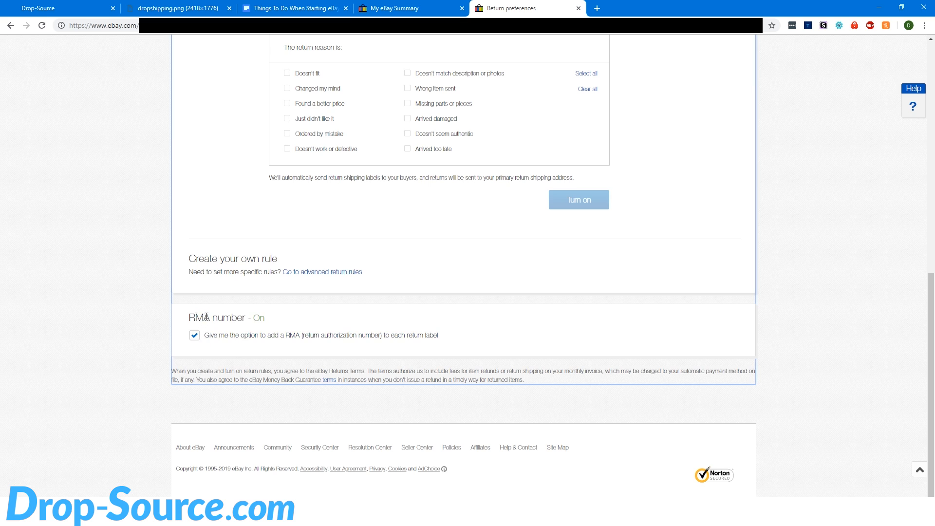
pyautogui.moveTo(197, 317); pyautogui.dragTo(233, 318)
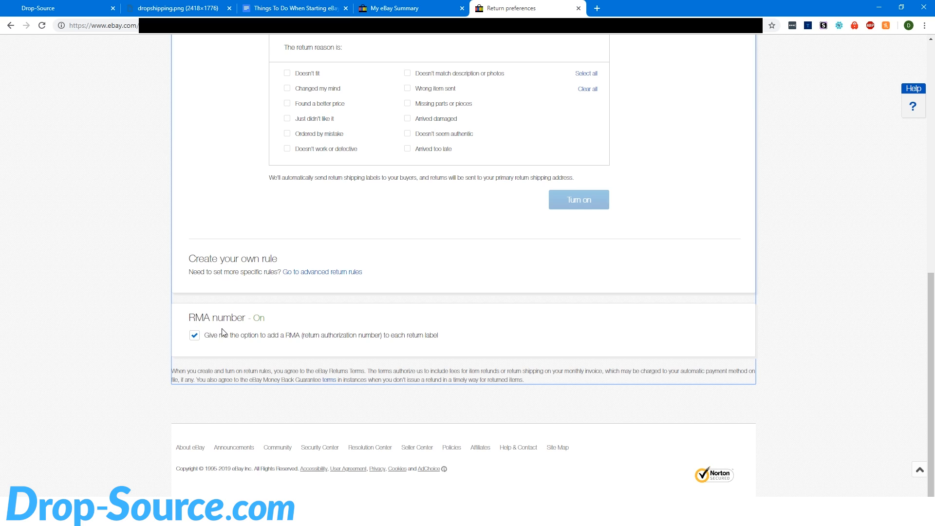
pyautogui.moveTo(237, 326)
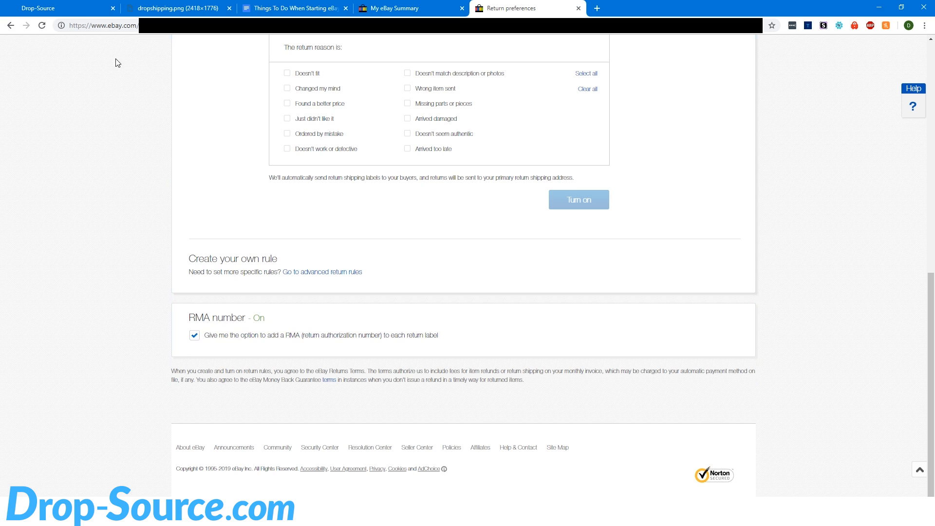
pyautogui.moveTo(509, 402)
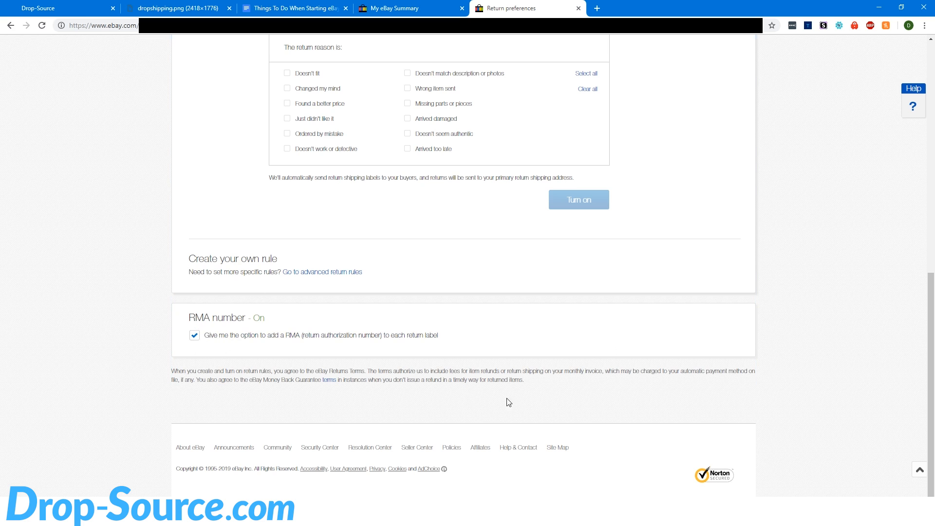
pyautogui.moveTo(206, 166)
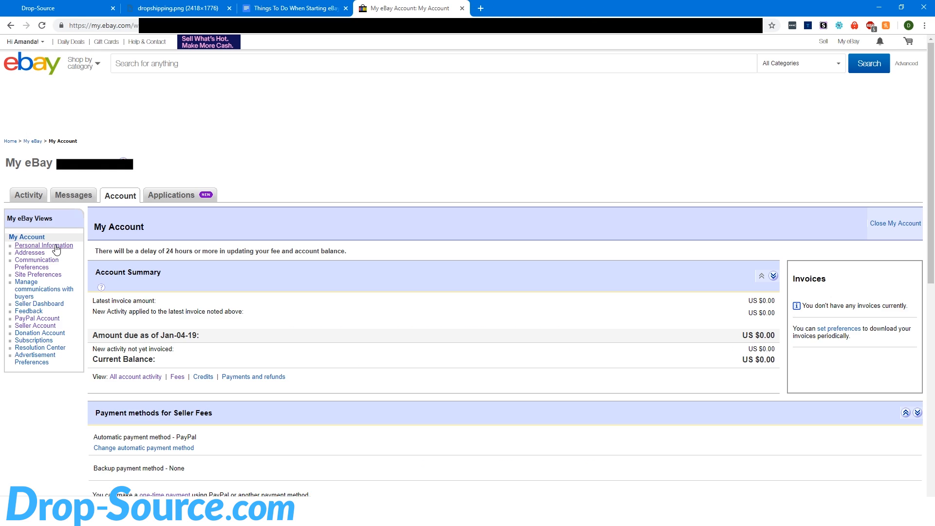
pyautogui.moveTo(70, 249)
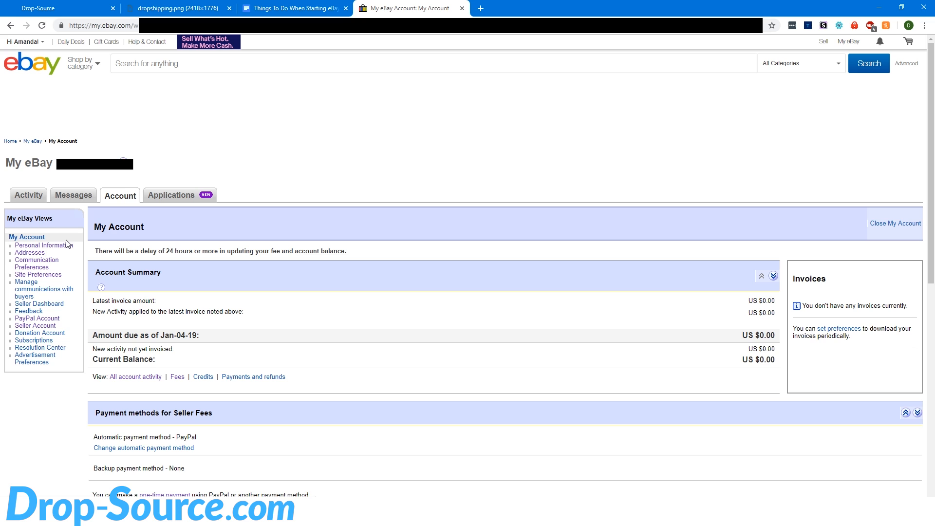
# Open Personal Information and highlight the Individual account type value.
pyautogui.click(42, 245)
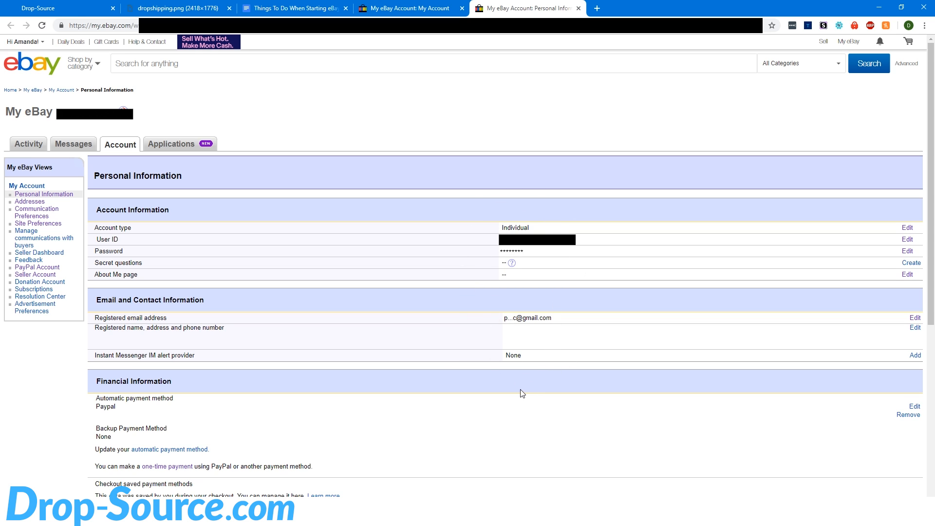
pyautogui.moveTo(475, 239)
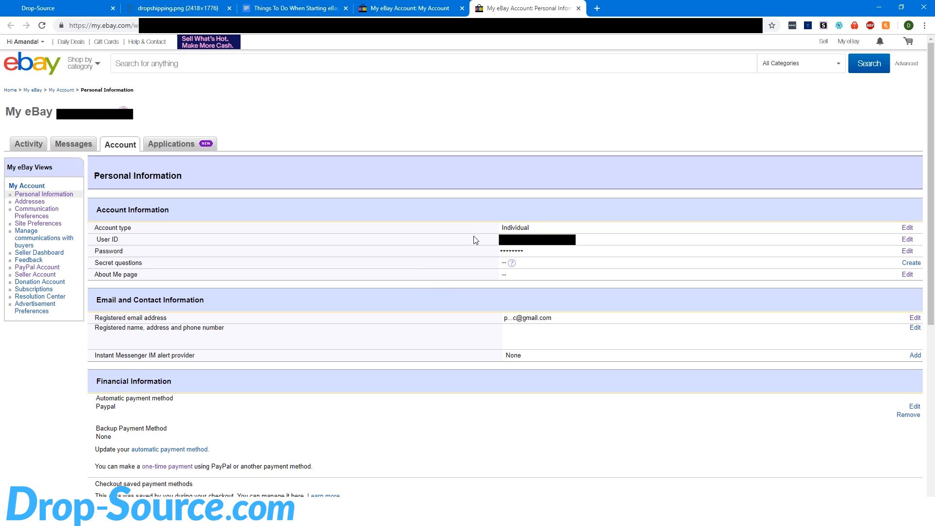
pyautogui.moveTo(521, 226)
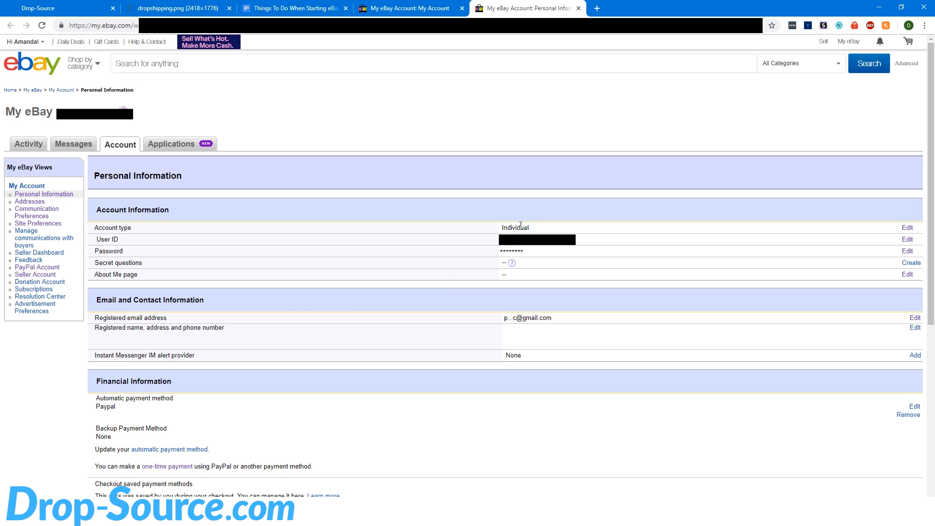
pyautogui.moveTo(510, 230)
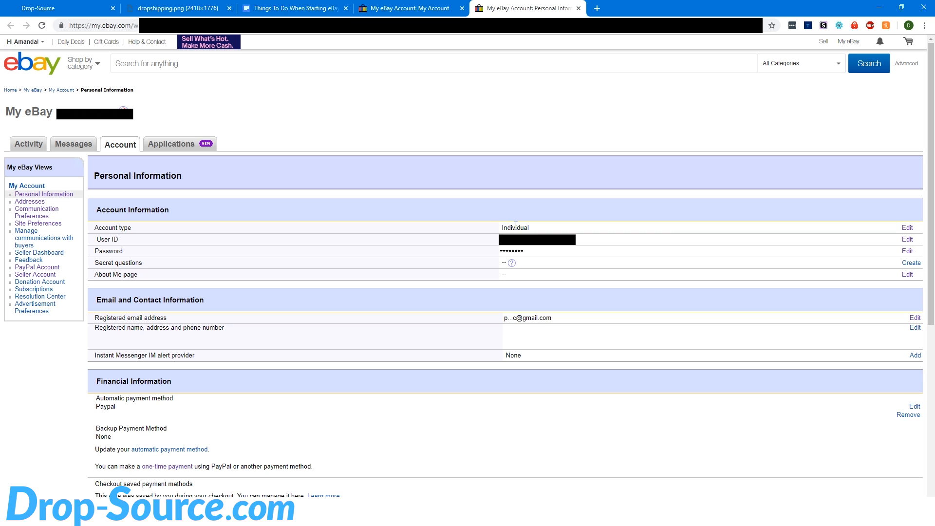
pyautogui.doubleClick(515, 227)
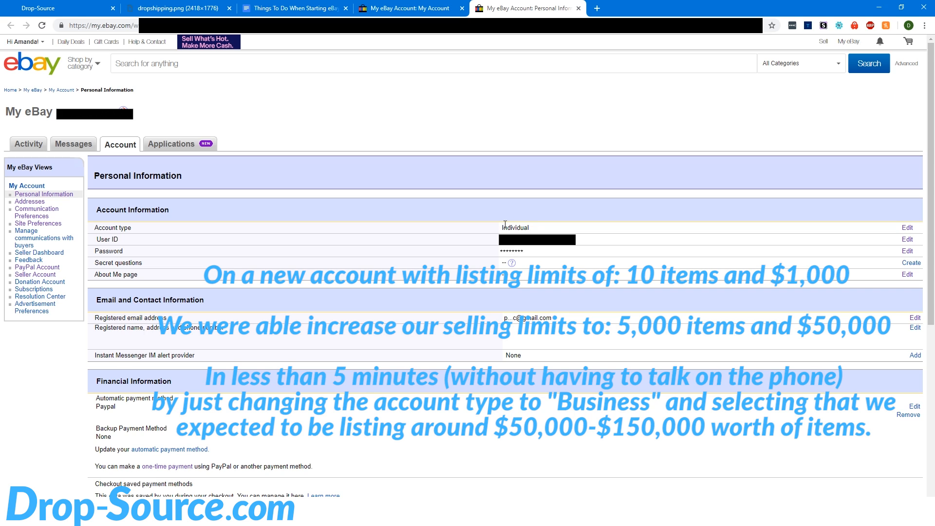
pyautogui.doubleClick(514, 227)
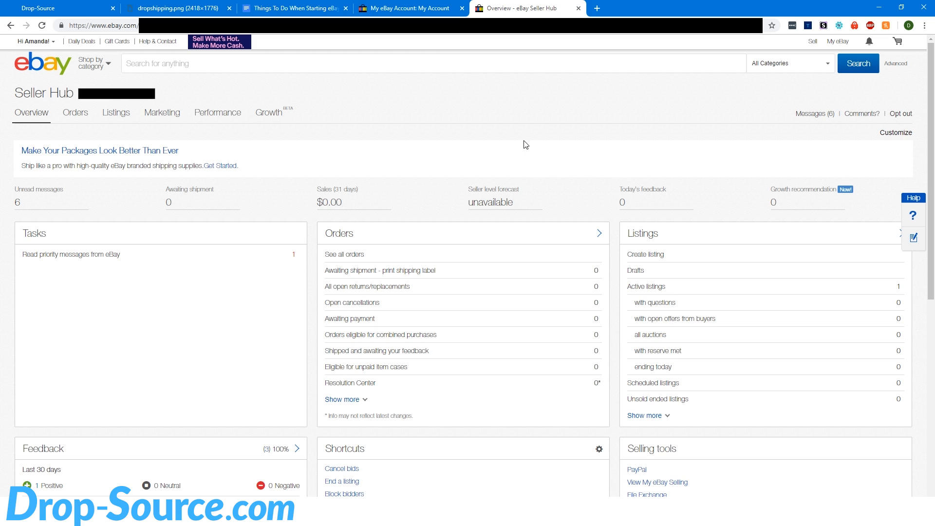
# Review the $150 dog bed active listing past the feature tour, then go to Business Policies.
pyautogui.click(116, 112)
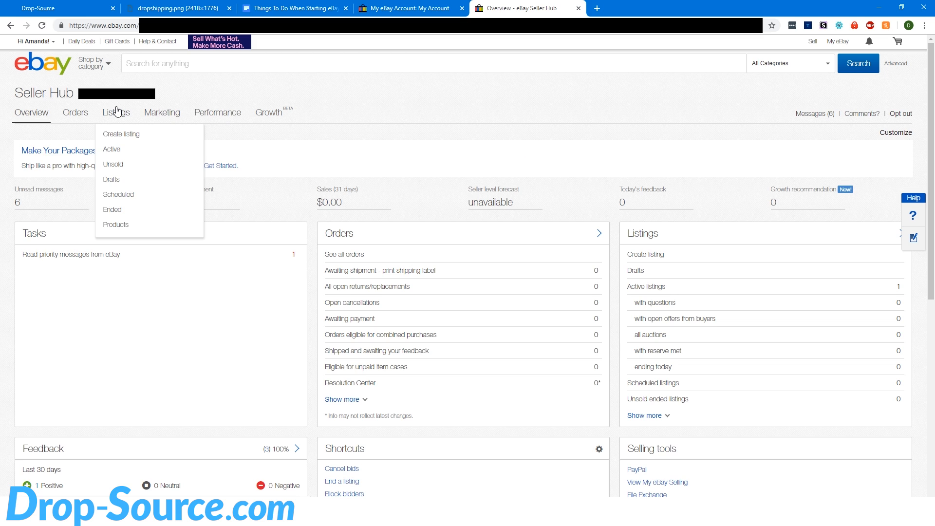
pyautogui.click(111, 149)
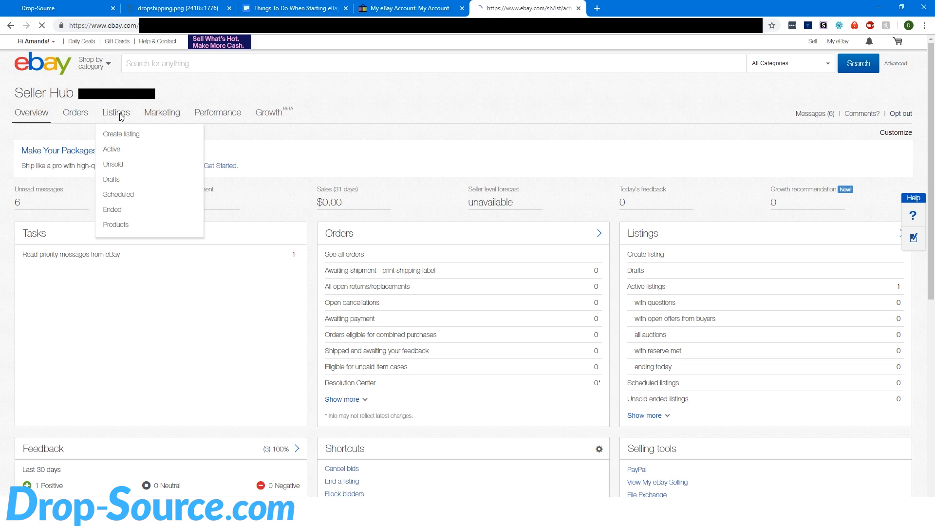
pyautogui.click(111, 149)
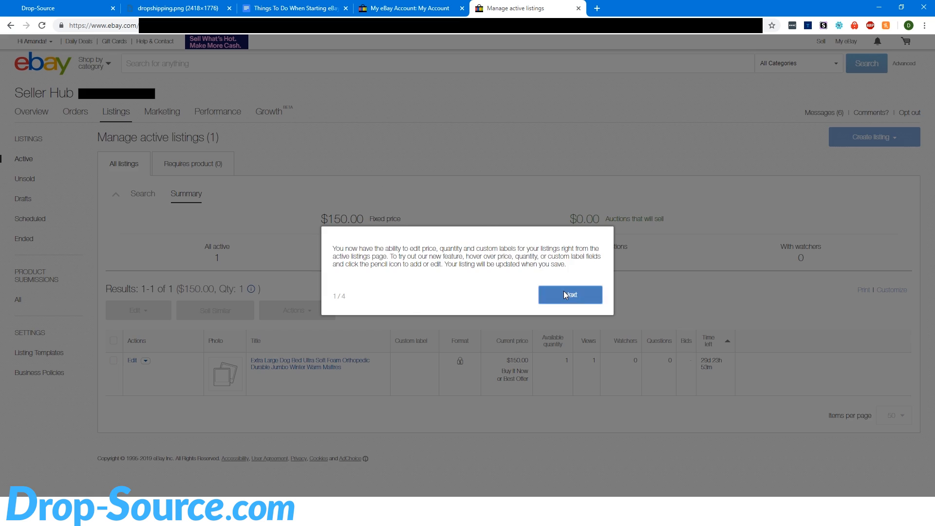
pyautogui.click(570, 295)
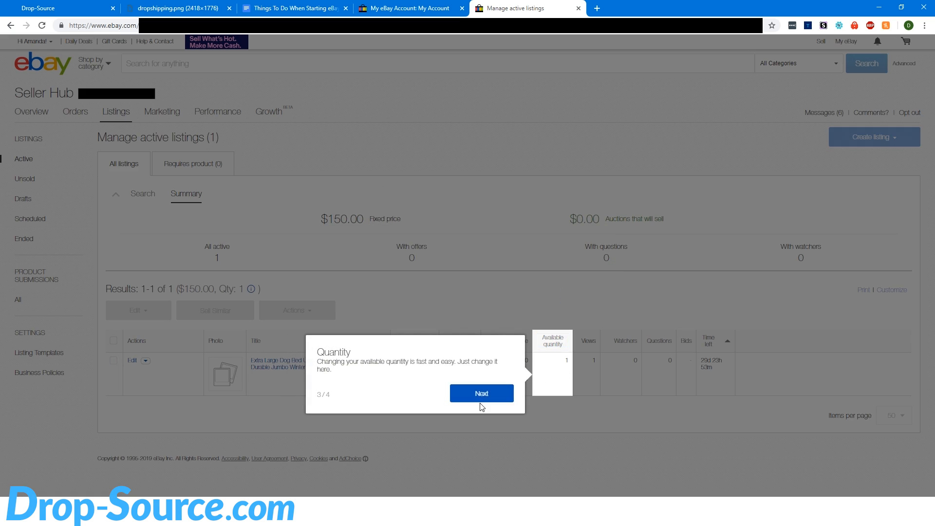
pyautogui.click(482, 393)
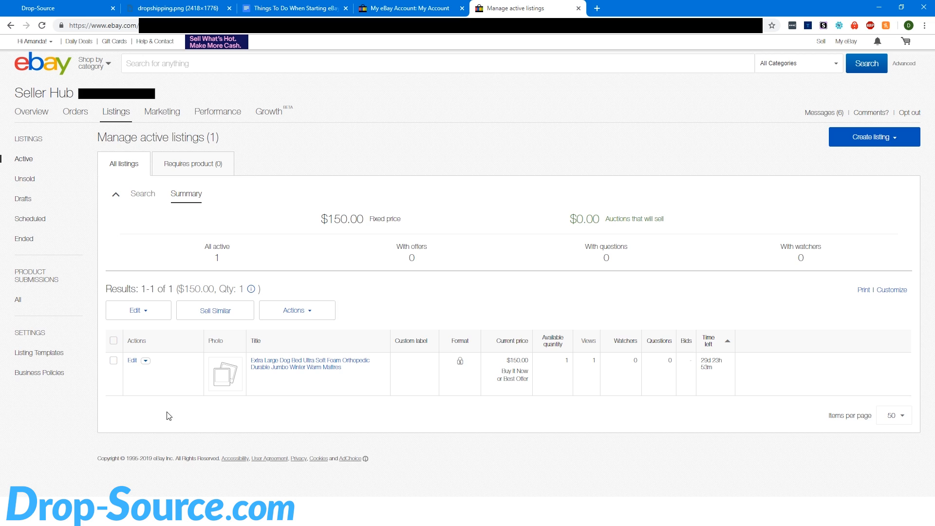
pyautogui.moveTo(40, 373)
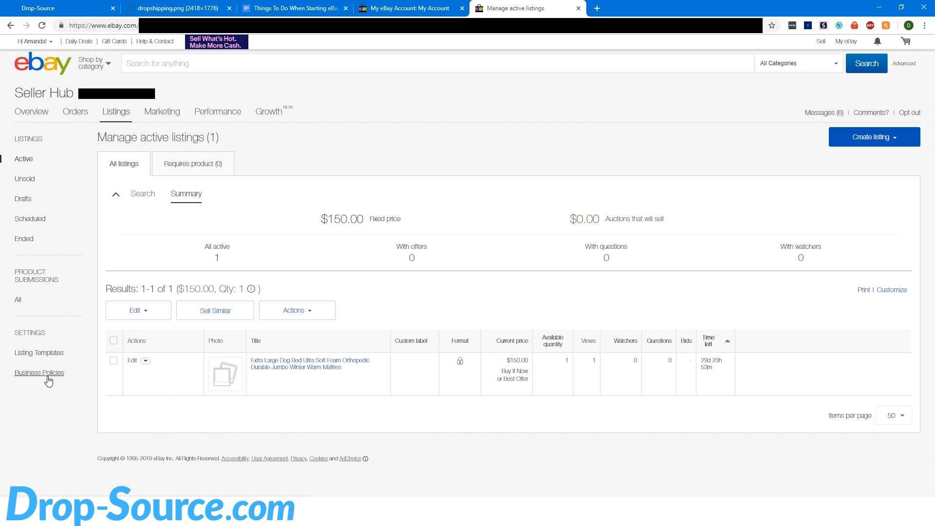
pyautogui.click(39, 372)
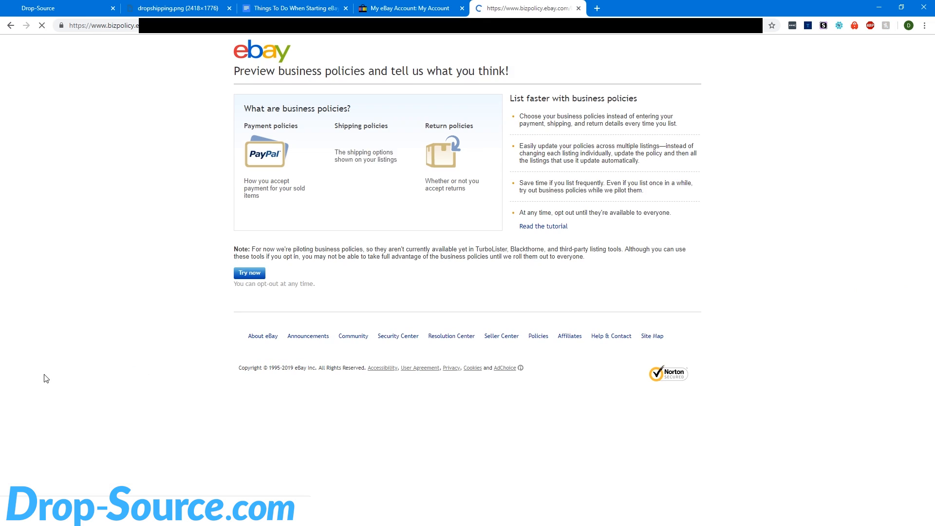
# Opt into business policies and dismiss the policy clean-up tips.
pyautogui.click(249, 273)
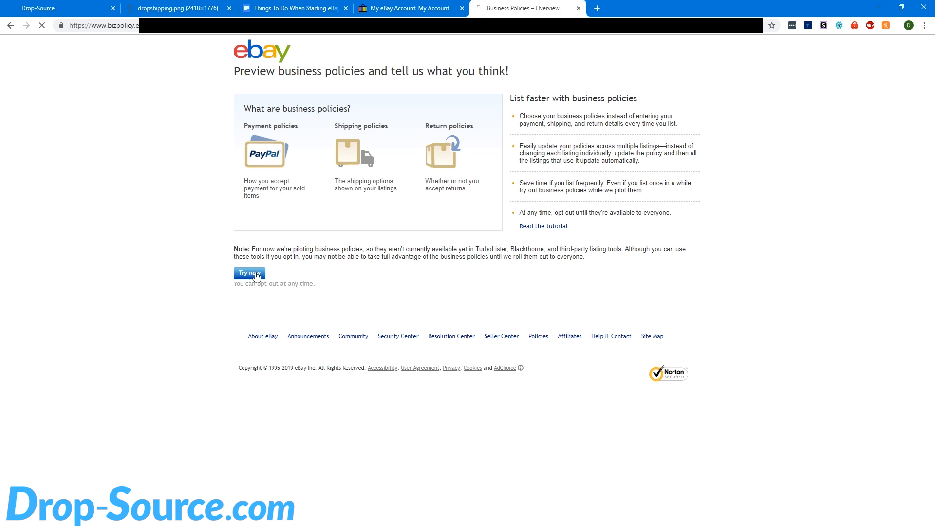
pyautogui.click(250, 272)
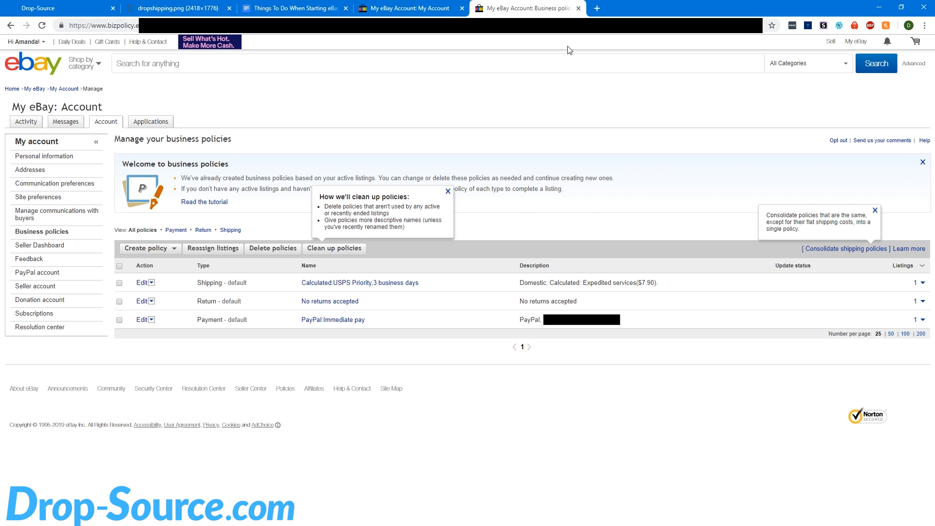
pyautogui.moveTo(327, 285)
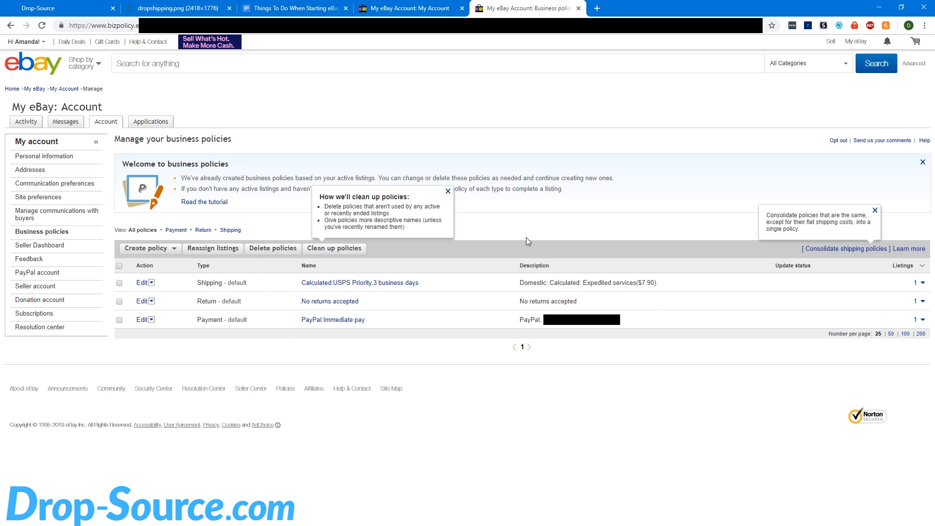
pyautogui.moveTo(453, 193)
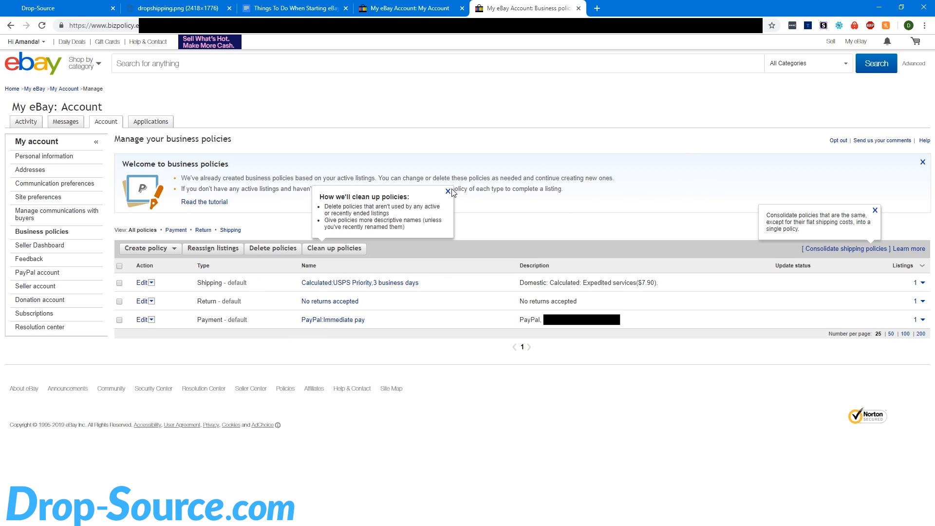
pyautogui.click(447, 192)
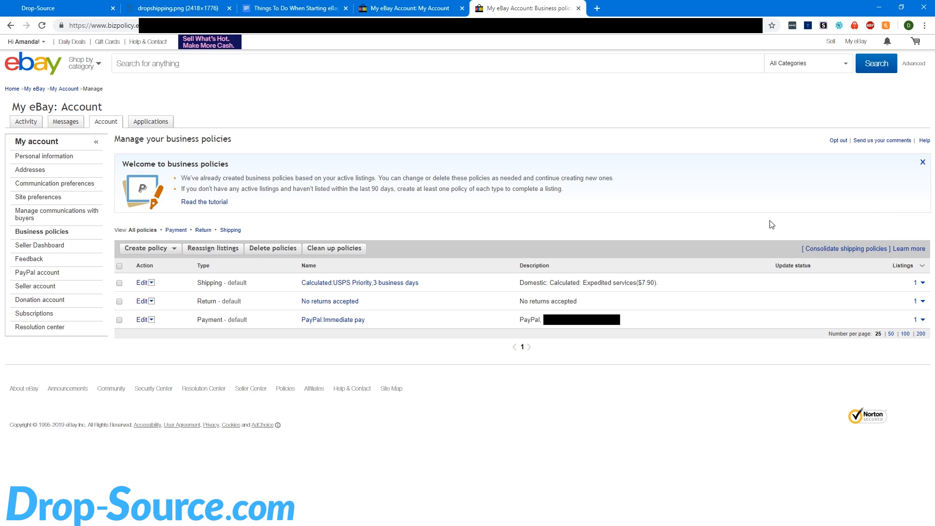
pyautogui.moveTo(217, 279)
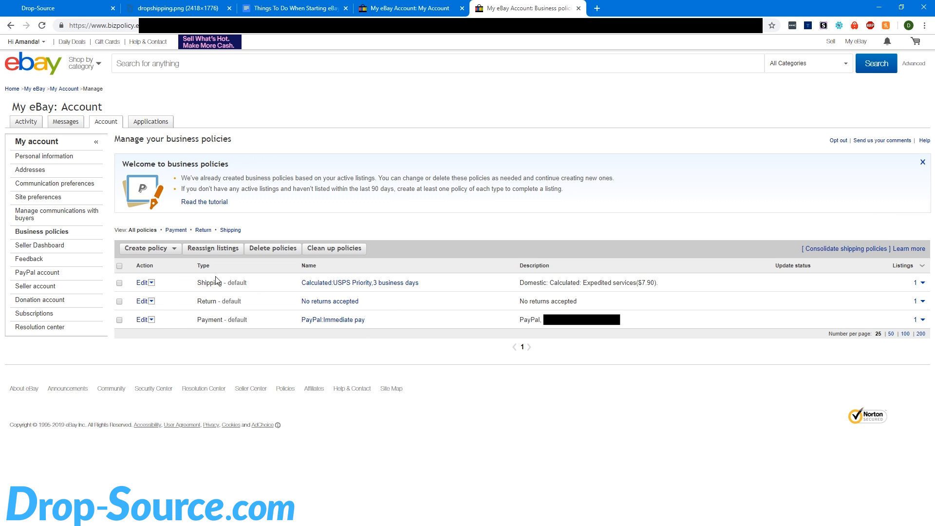
pyautogui.moveTo(263, 297)
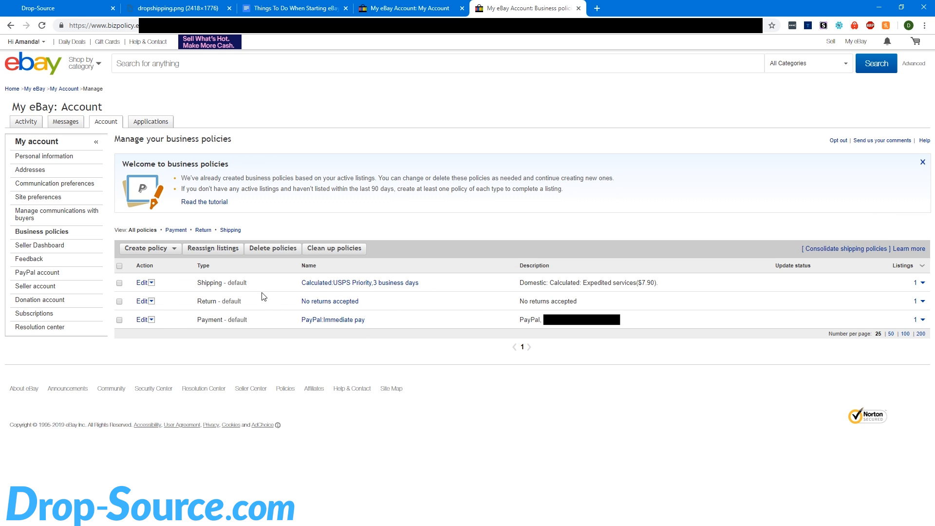
pyautogui.moveTo(261, 314)
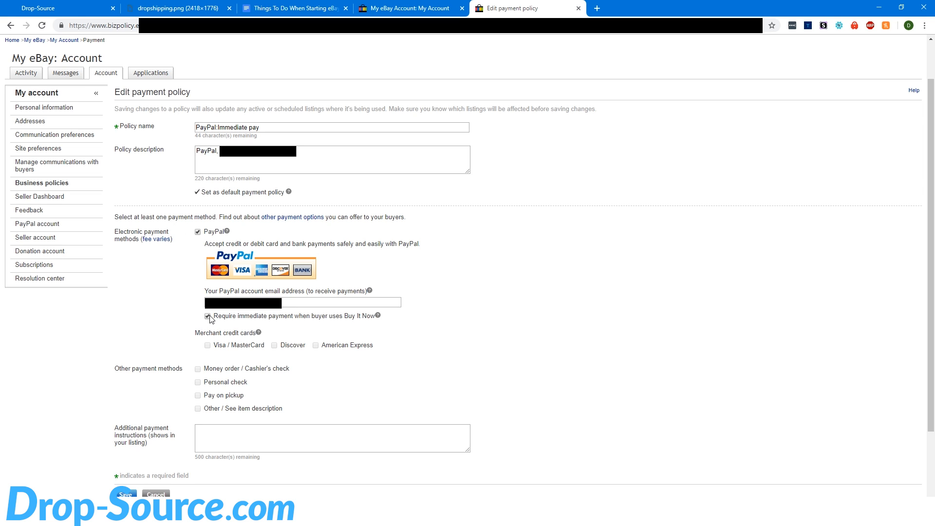
# Stop requiring immediate Buy It Now payment in the PayPal policy, saving and confirming.
pyautogui.click(206, 315)
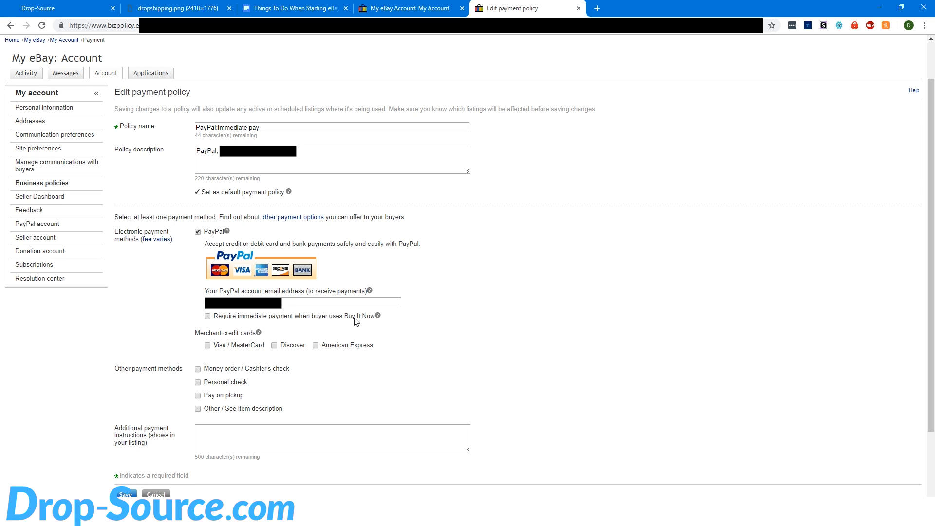
pyautogui.moveTo(375, 325)
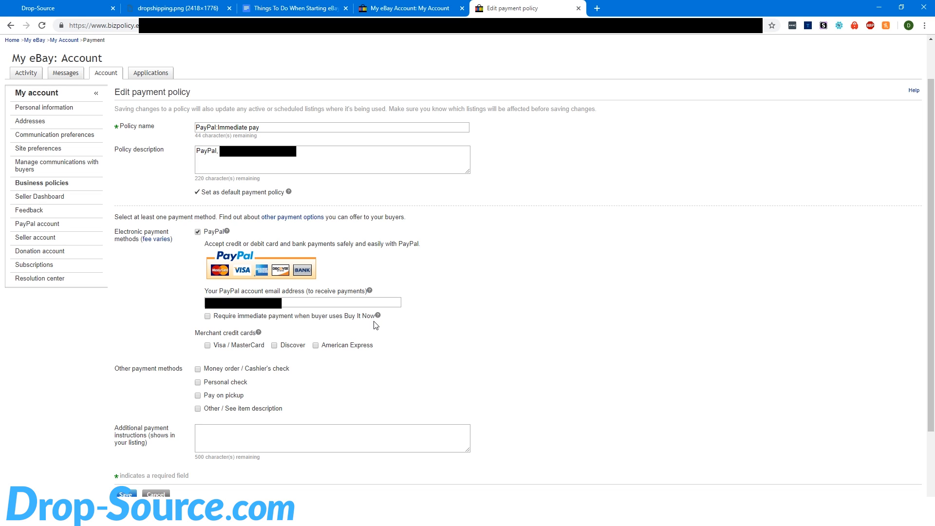
pyautogui.moveTo(369, 322)
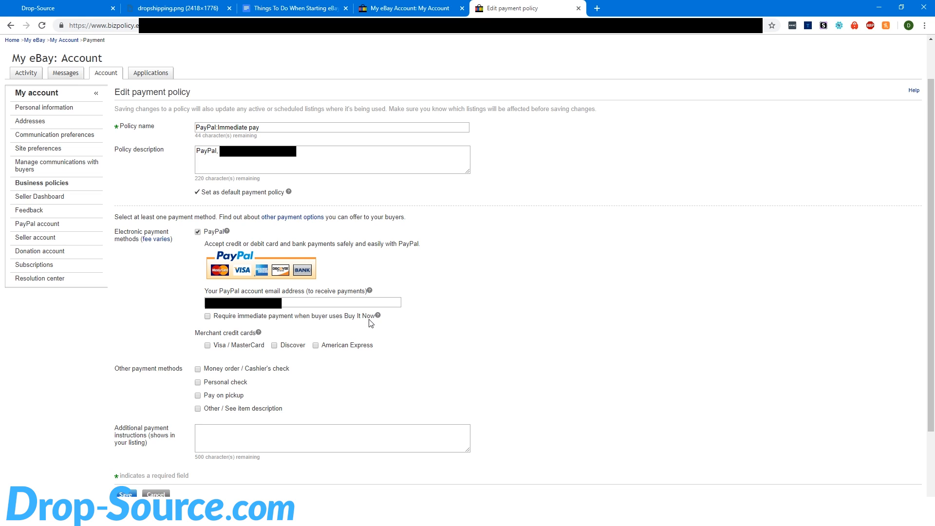
pyautogui.moveTo(212, 330)
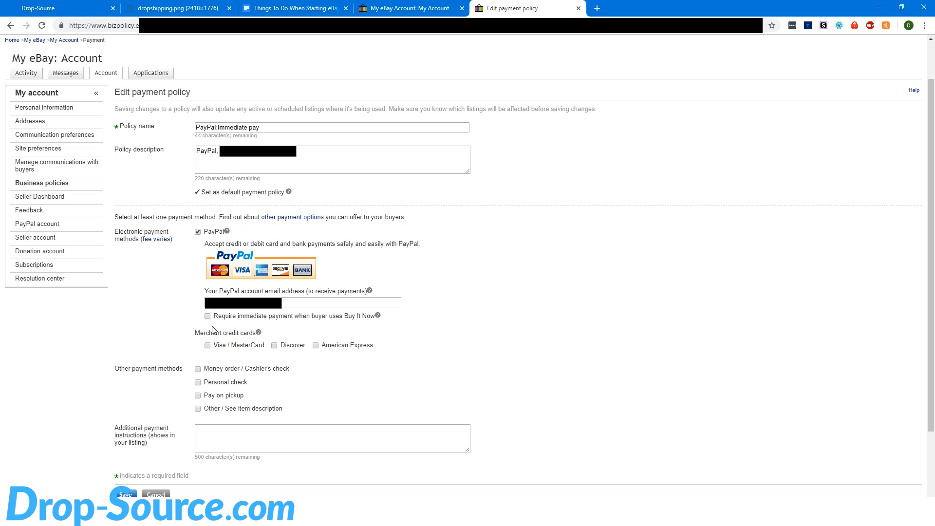
pyautogui.moveTo(196, 317)
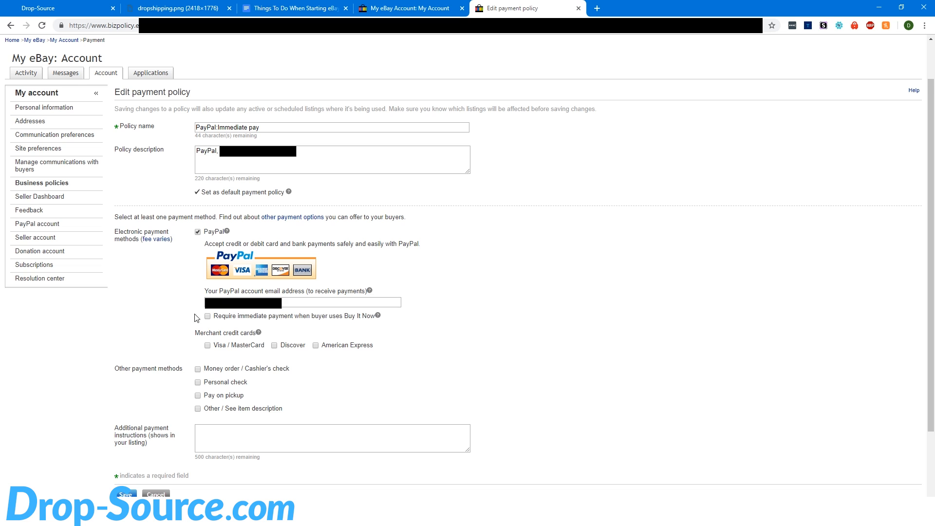
pyautogui.moveTo(184, 305)
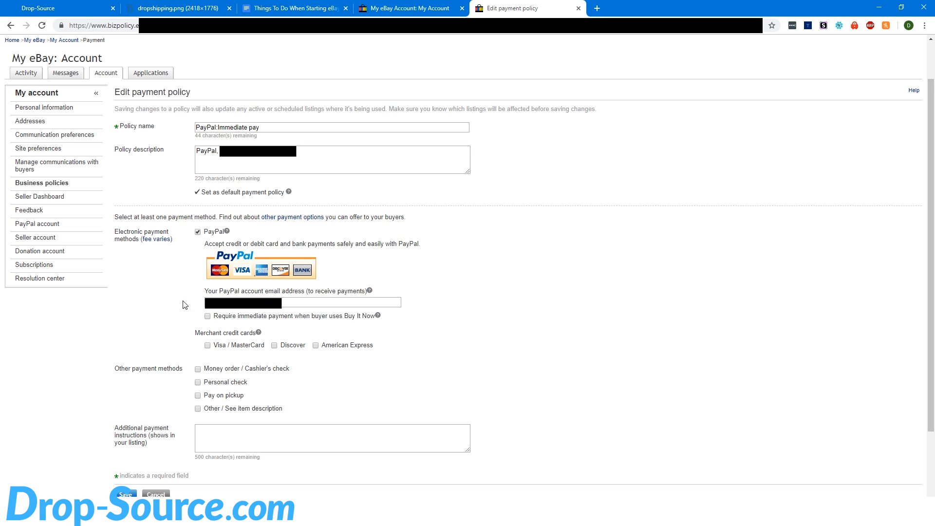
pyautogui.click(127, 495)
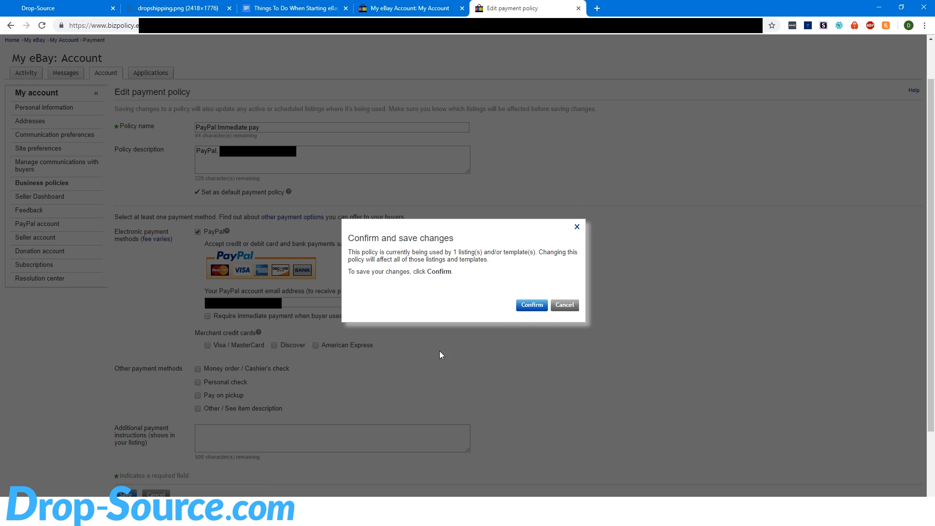
pyautogui.click(531, 304)
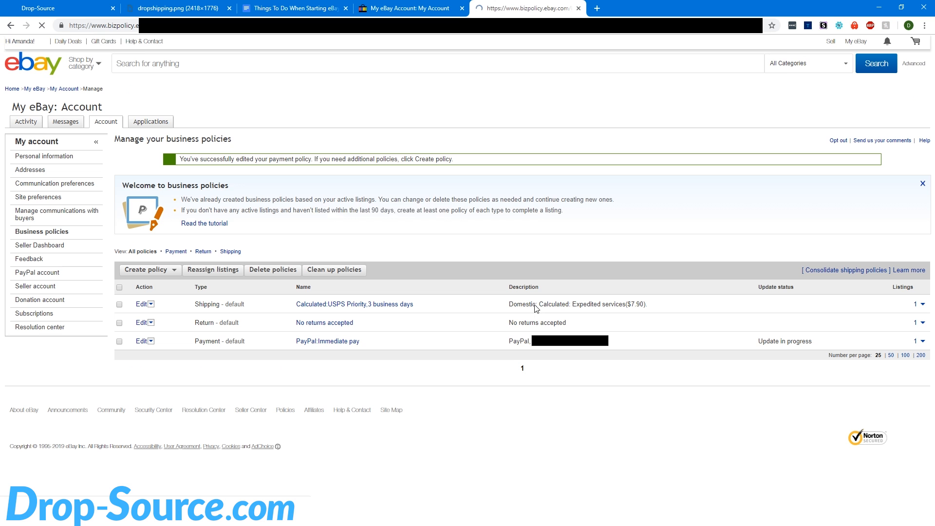
pyautogui.moveTo(334, 270)
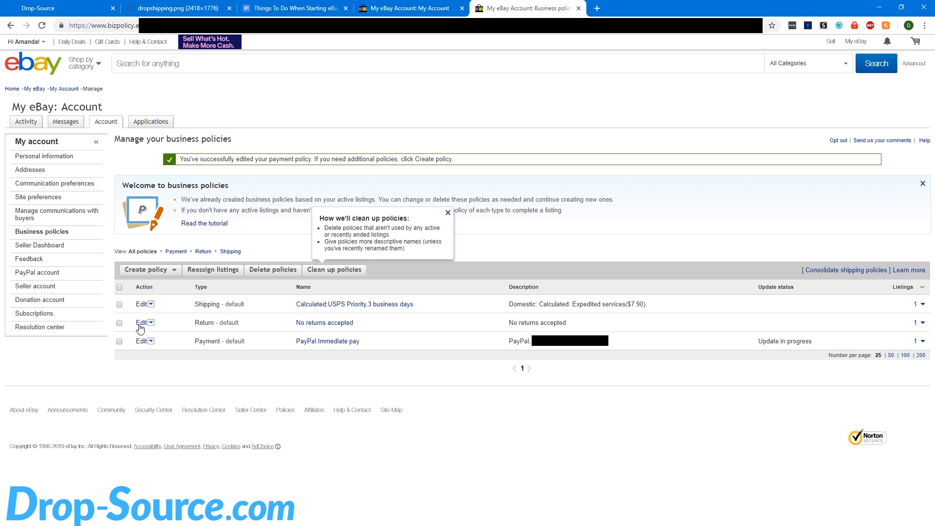
# Open the return policy for editing and name it 'My Return Policy'.
pyautogui.click(141, 322)
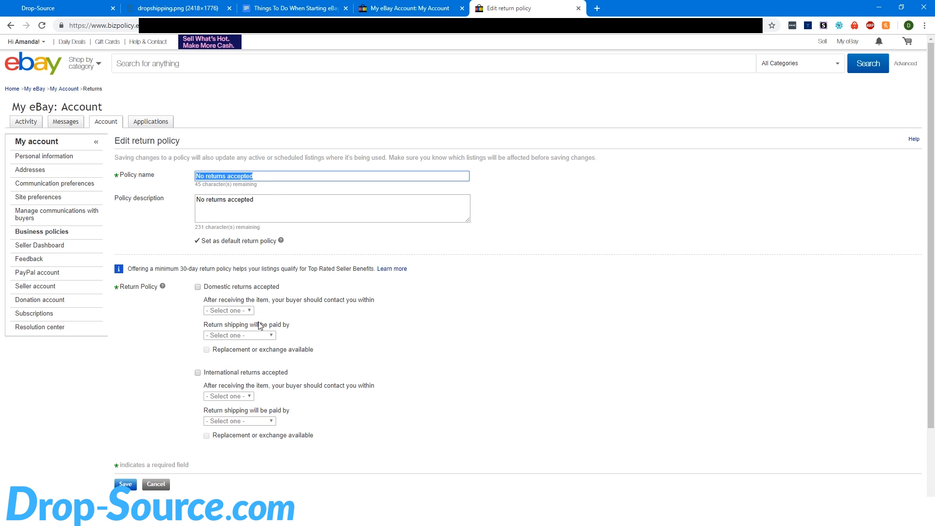
pyautogui.moveTo(347, 302)
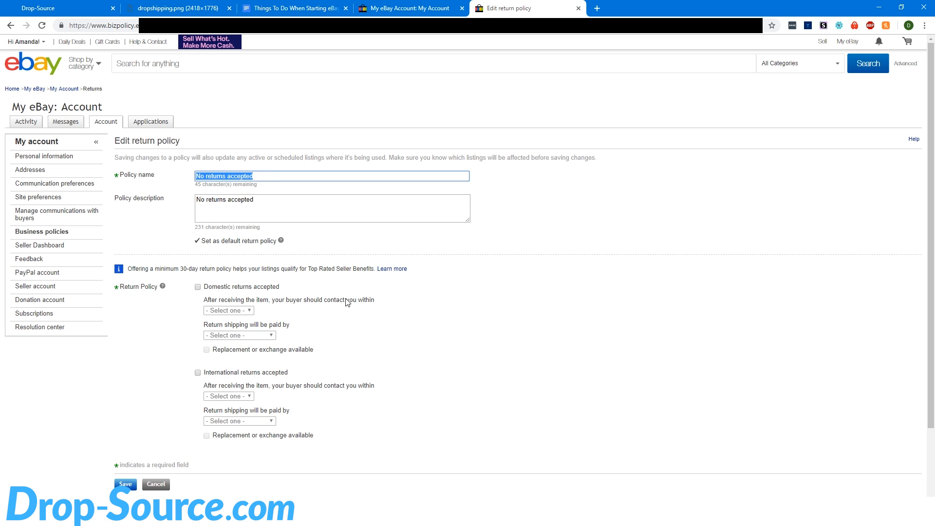
pyautogui.write('My Re')
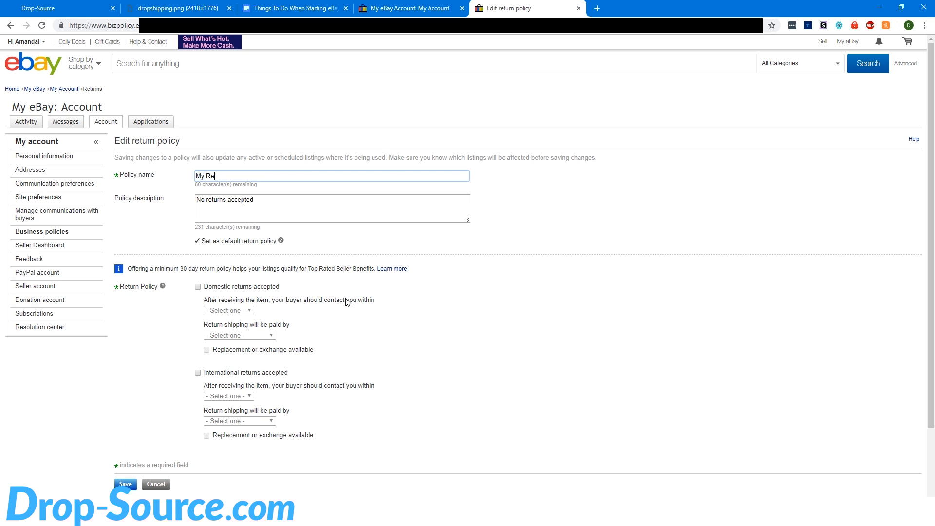
pyautogui.write('turn Policy')
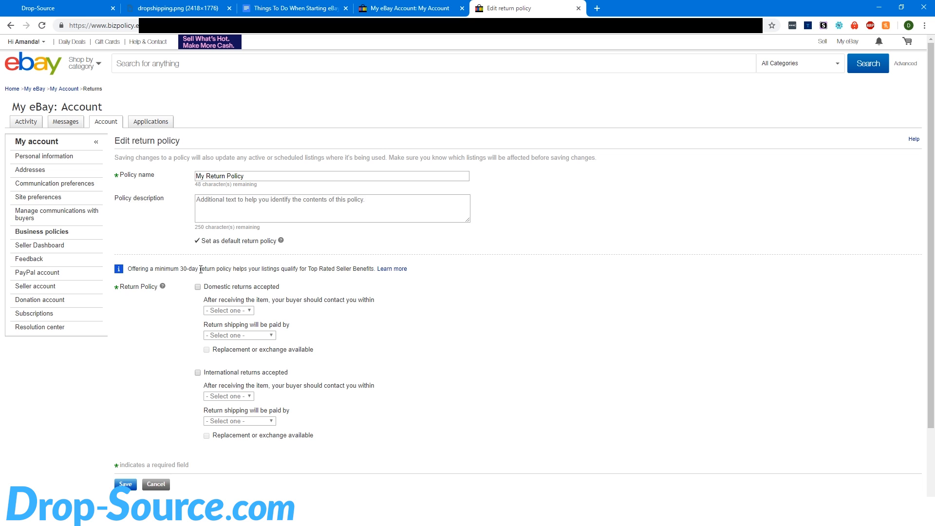
# Accept domestic returns within 30 days with the seller paying return shipping.
pyautogui.click(206, 286)
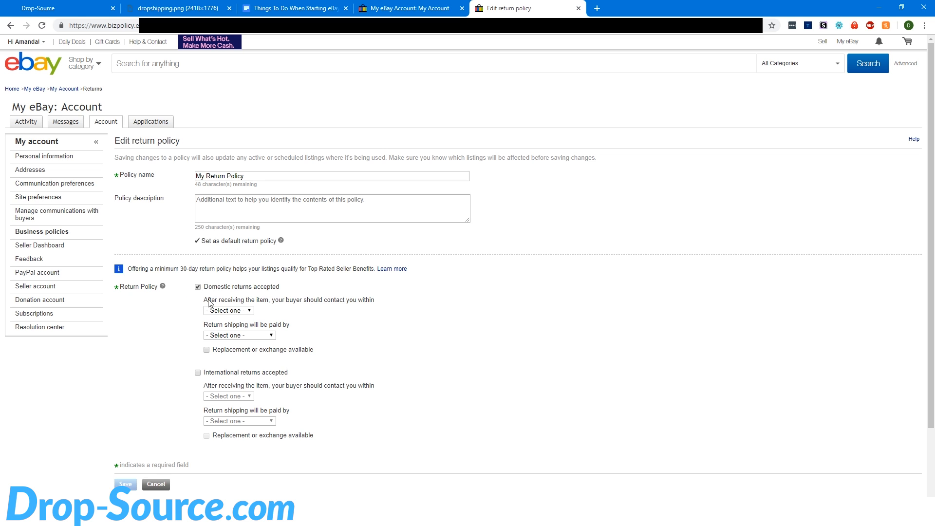
pyautogui.click(228, 310)
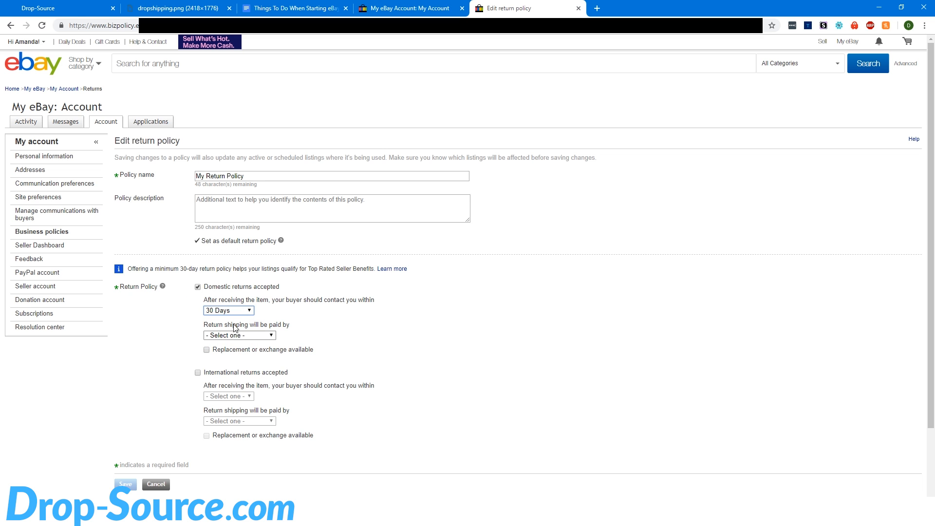
pyautogui.click(229, 310)
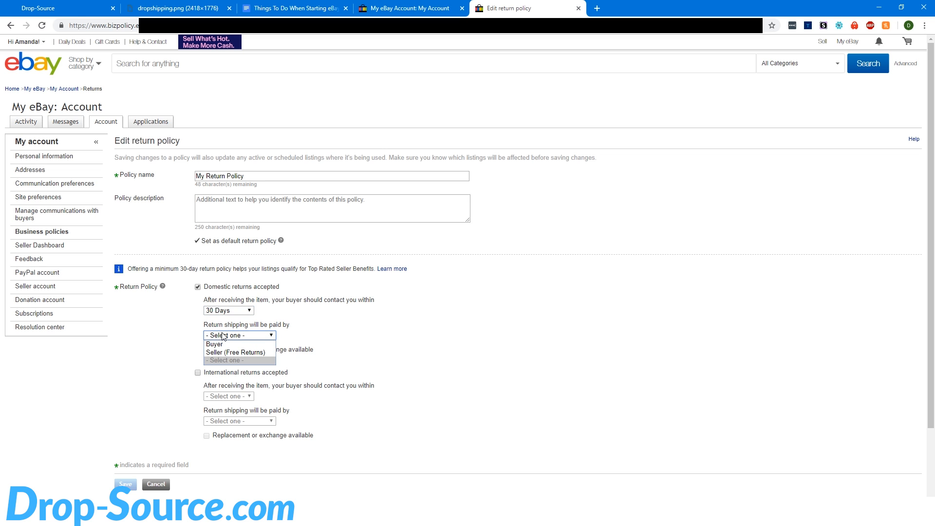
pyautogui.moveTo(217, 343)
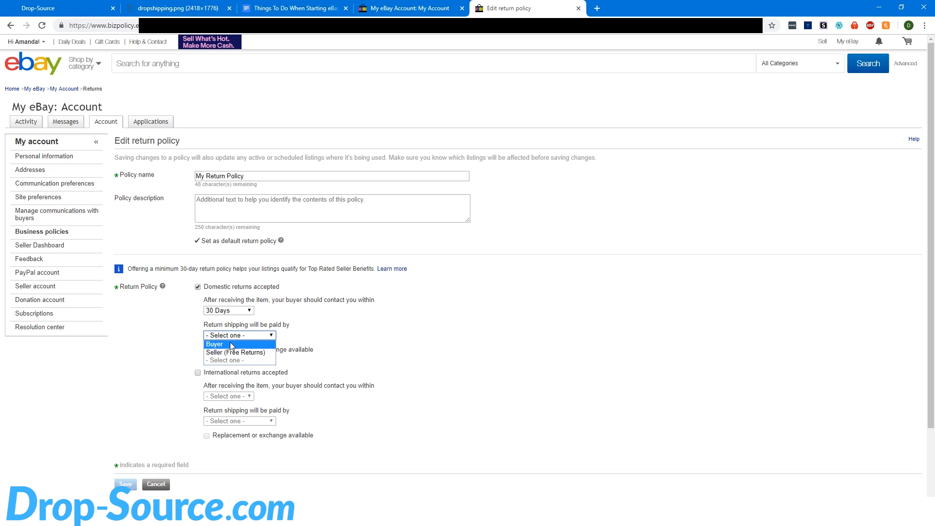
pyautogui.moveTo(233, 346)
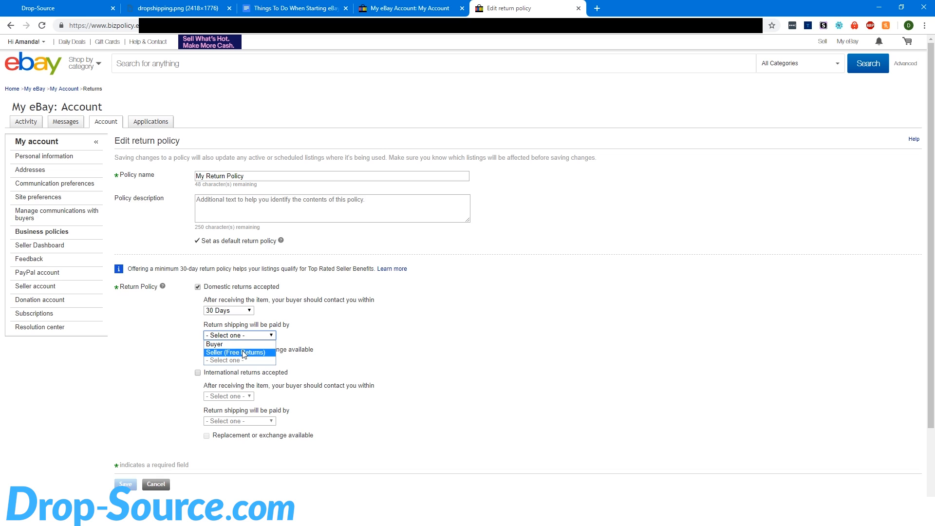
pyautogui.click(237, 352)
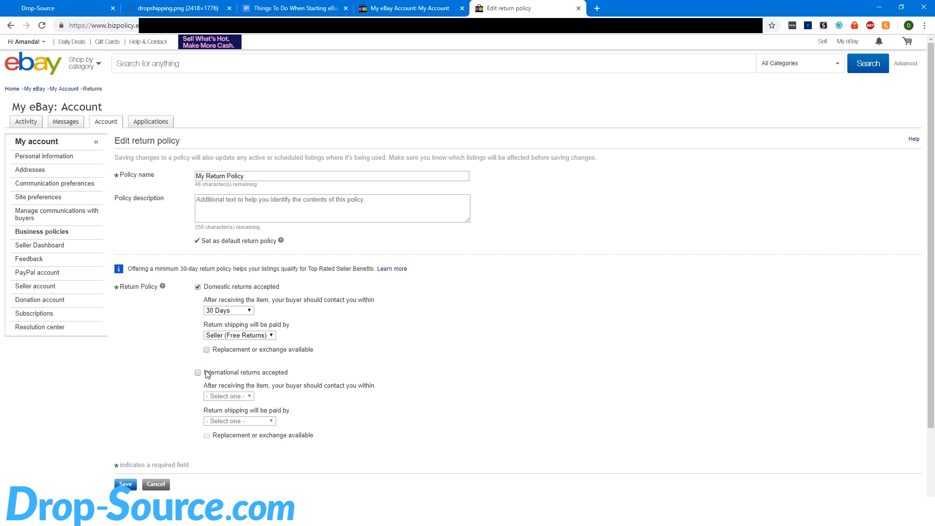
pyautogui.moveTo(214, 364)
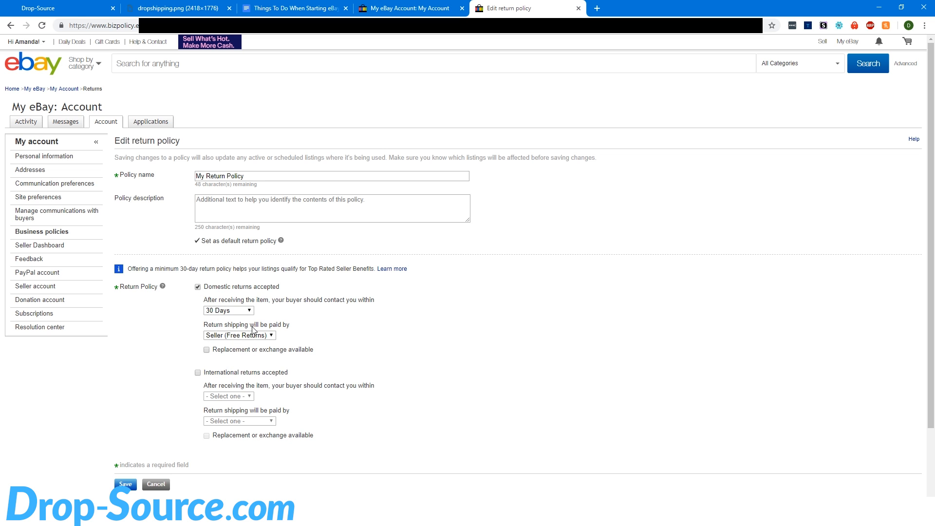
# Describe the policy as free returns for any reason and save it.
pyautogui.click(384, 203)
pyautogui.write('Free r')
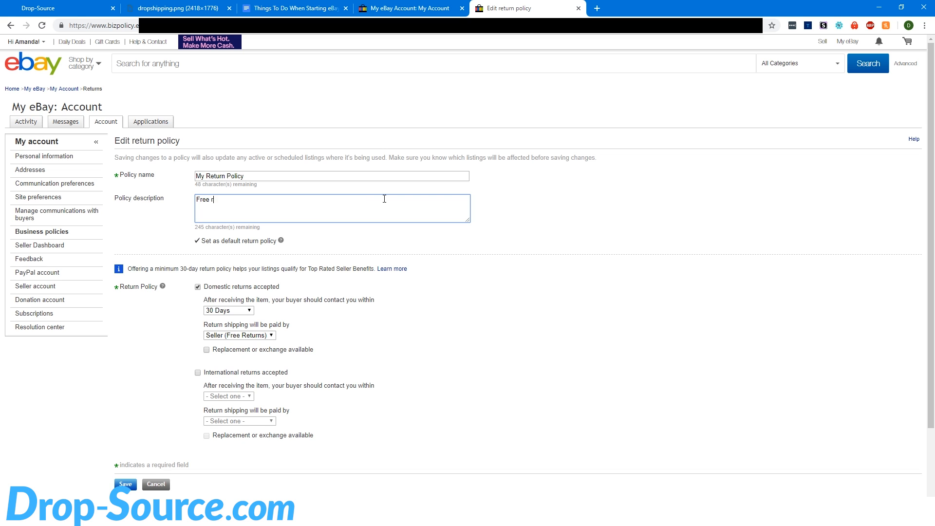
pyautogui.write('eturns for')
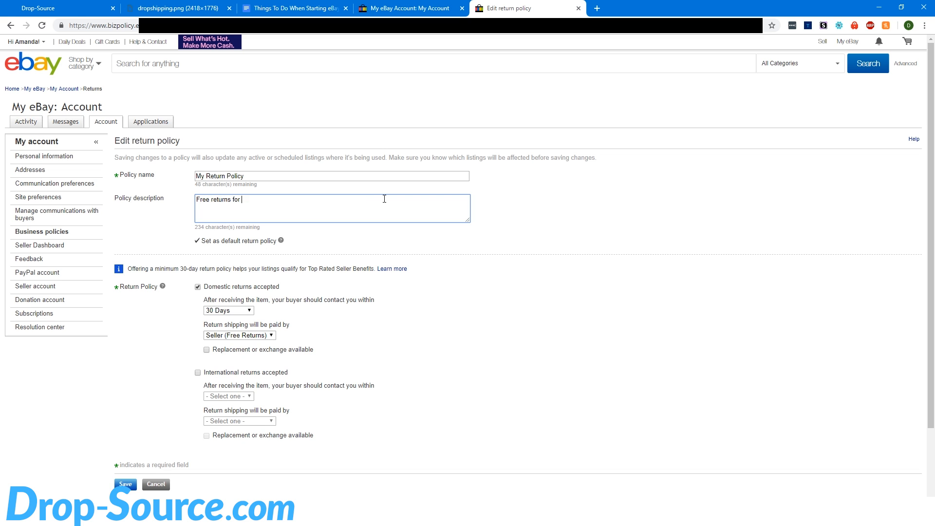
pyautogui.write('any reason.')
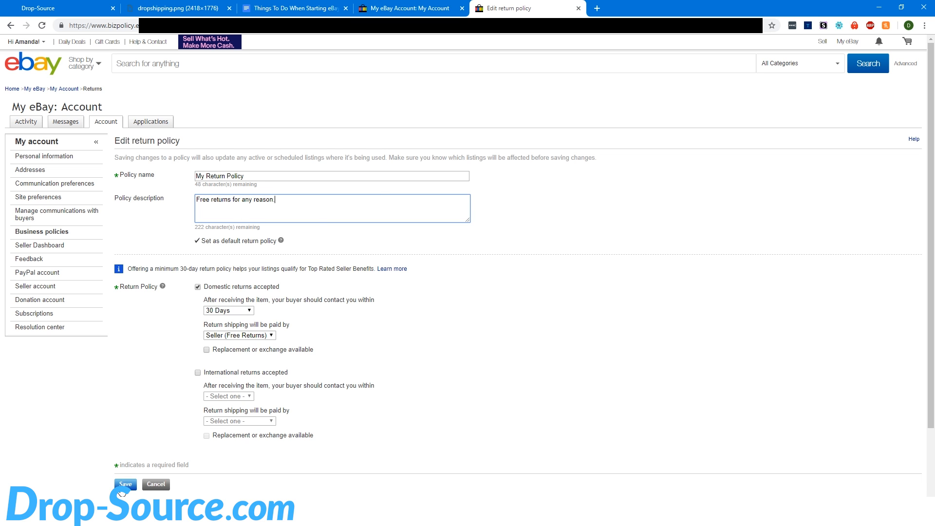
pyautogui.click(125, 484)
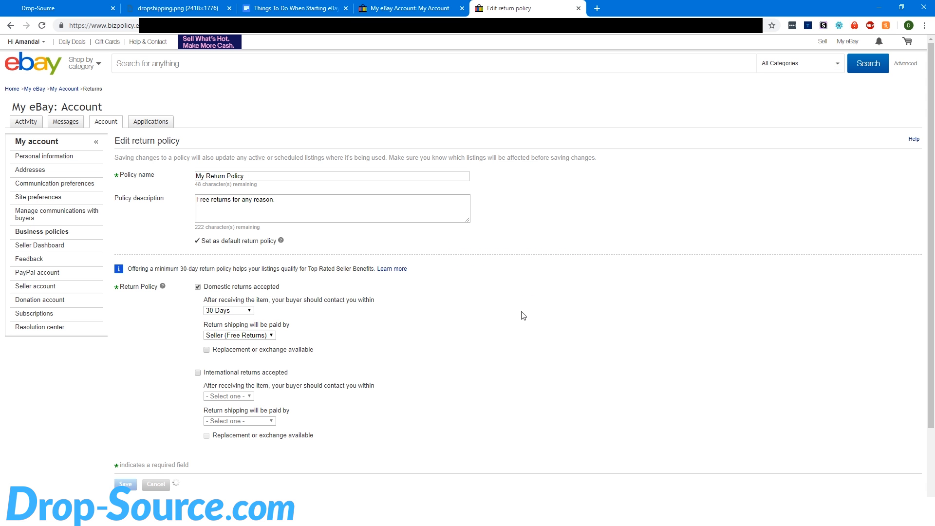
# Open the Calculated USPS Priority, 3 business days shipping policy editor.
pyautogui.click(125, 484)
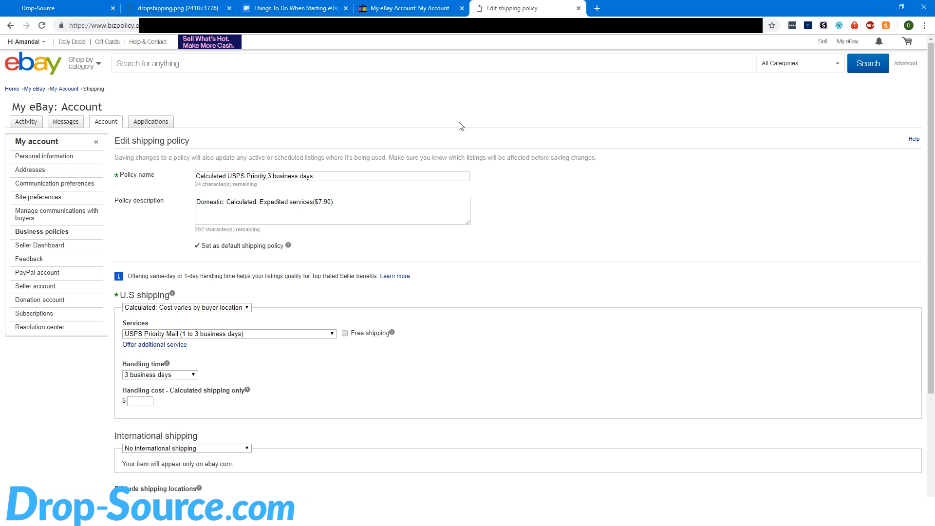
pyautogui.click(56, 7)
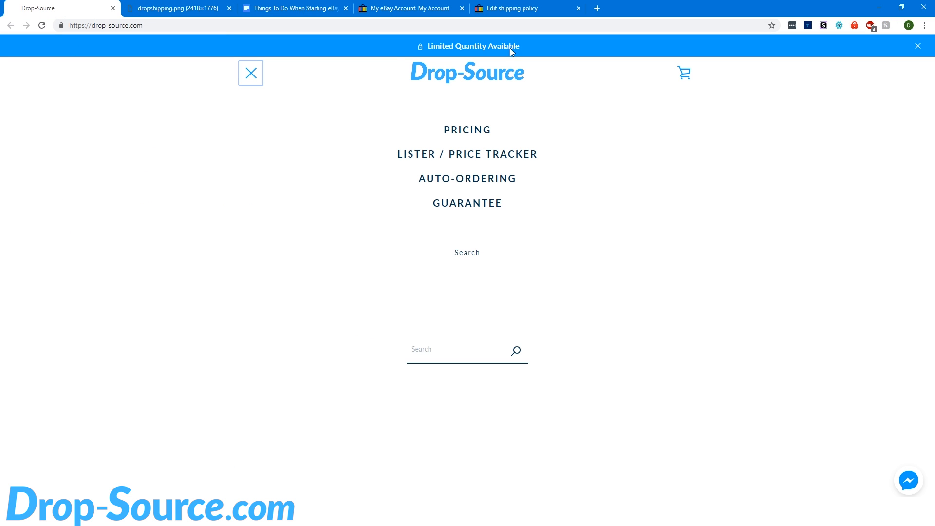
pyautogui.moveTo(325, 46)
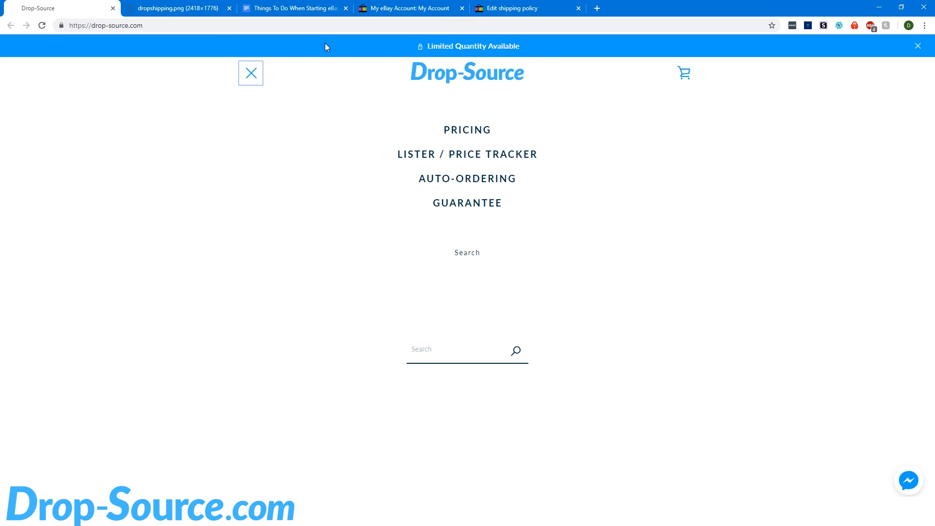
pyautogui.click(521, 9)
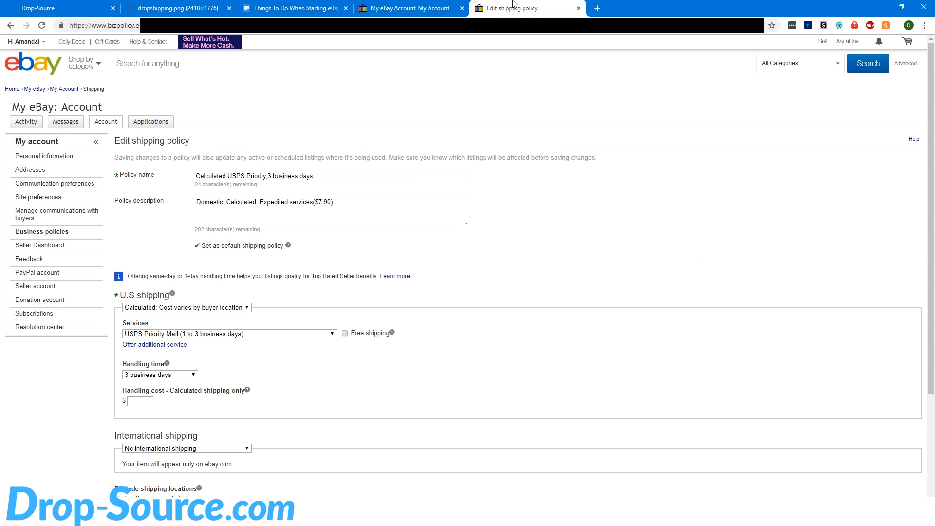
pyautogui.scroll(-3)
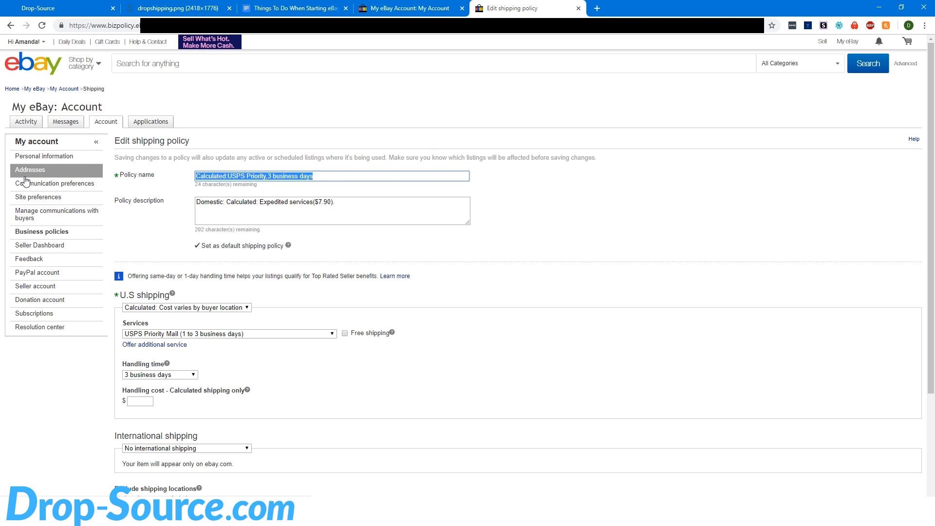
# Name the shipping policy 'FREE FAST SHIPPING!' with description '3 day handling, 1 day shipping'.
pyautogui.write('FREE FAST')
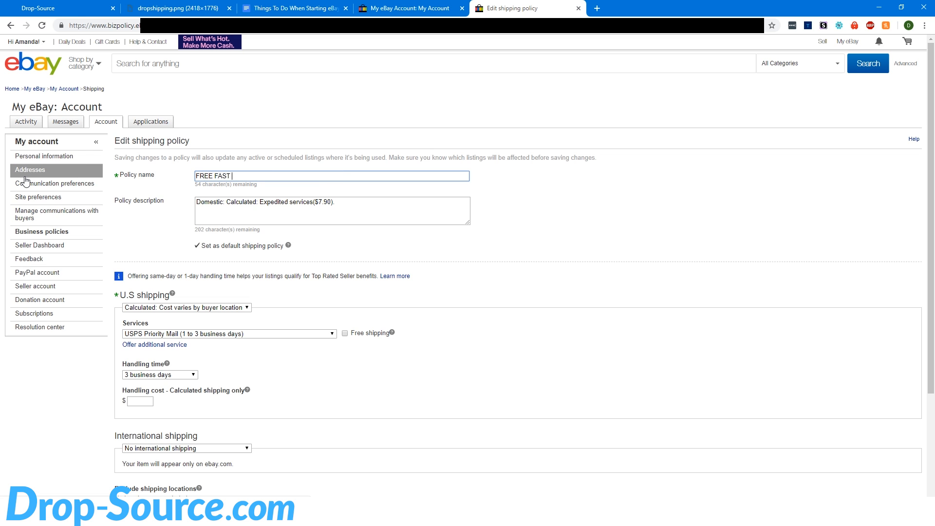
pyautogui.write('SHIPPING!')
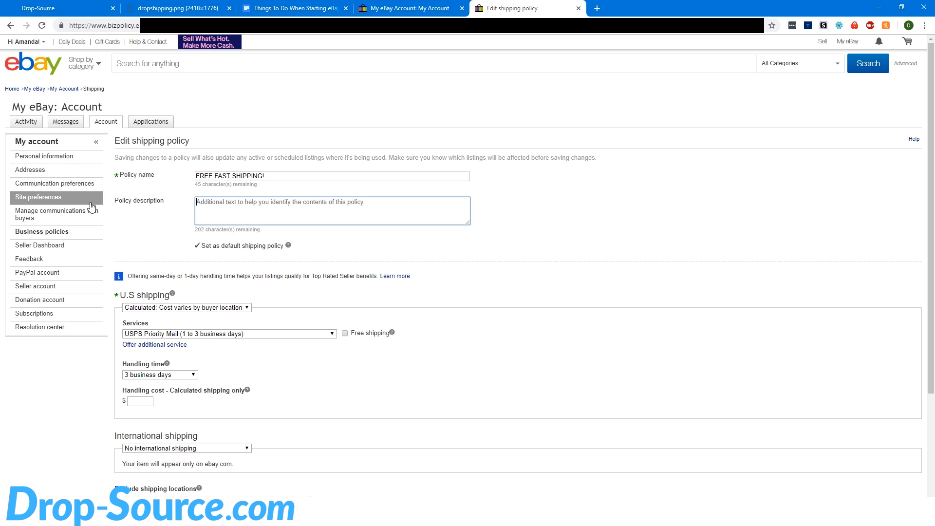
pyautogui.write('3')
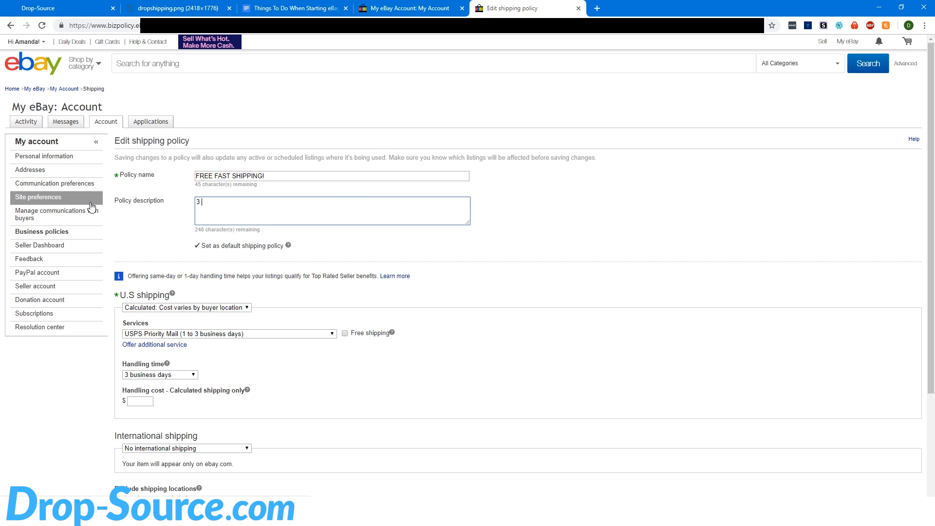
pyautogui.write('day handling')
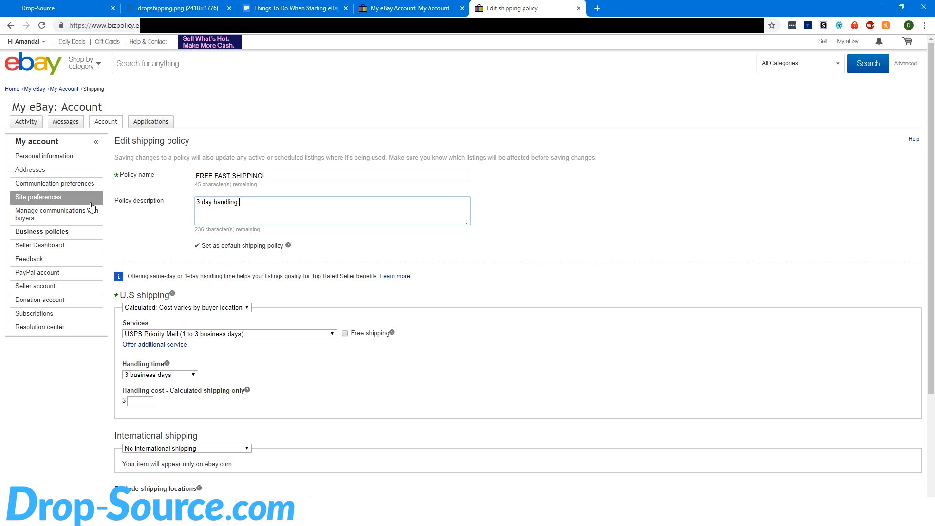
pyautogui.write(', 1 day')
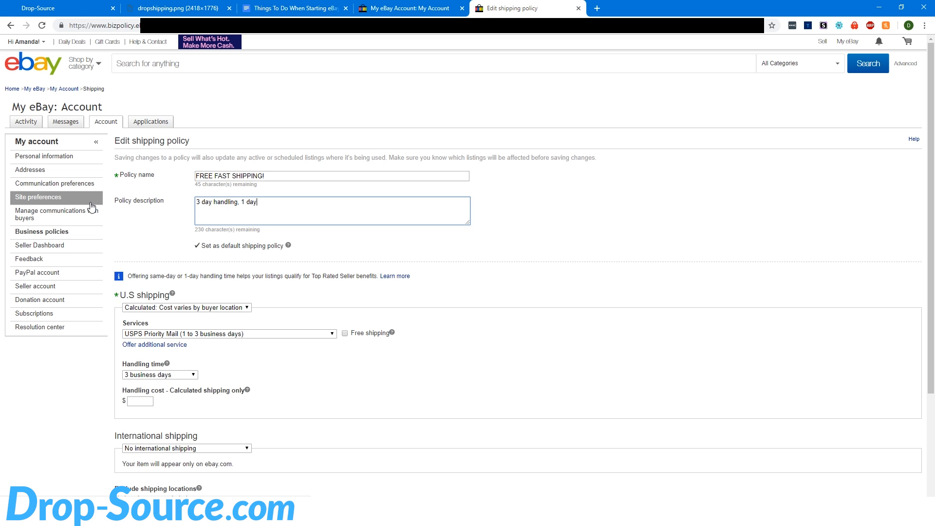
pyautogui.write('shipping')
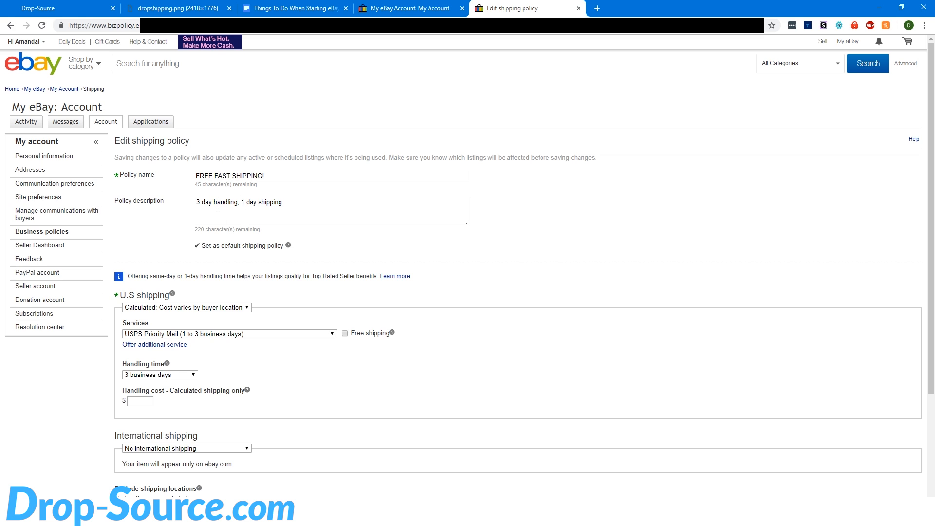
pyautogui.moveTo(153, 251)
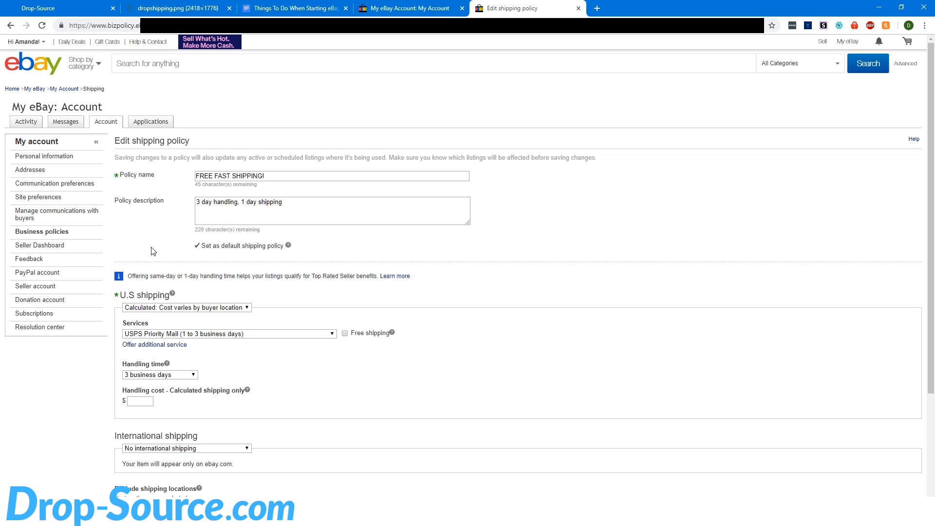
pyautogui.moveTo(275, 266)
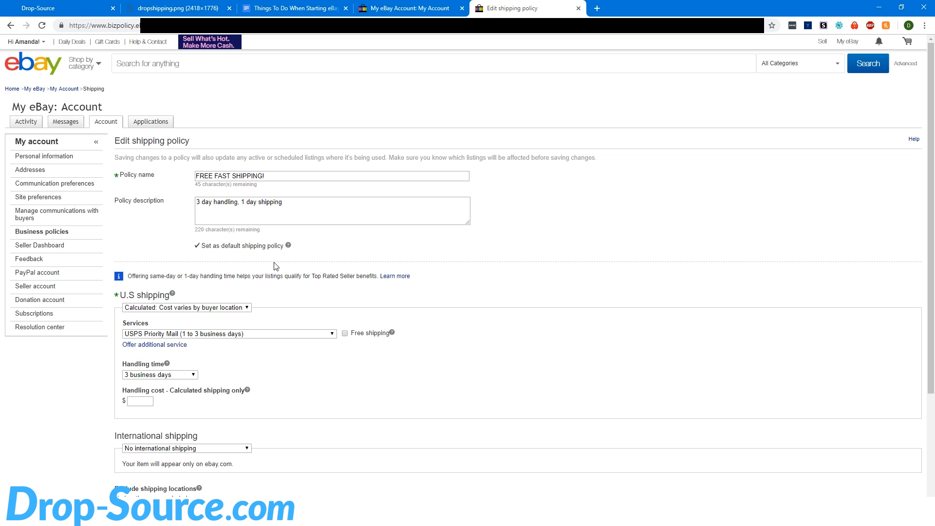
pyautogui.moveTo(374, 234)
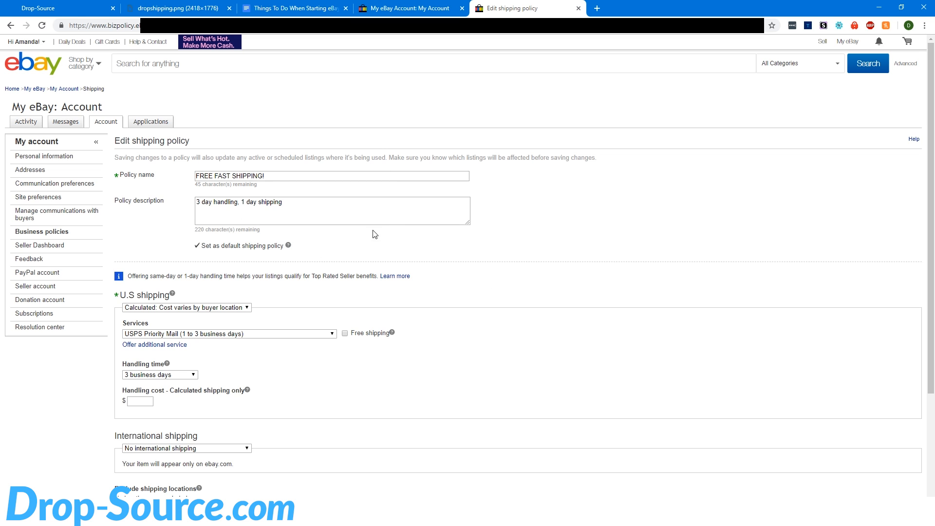
pyautogui.doubleClick(207, 202)
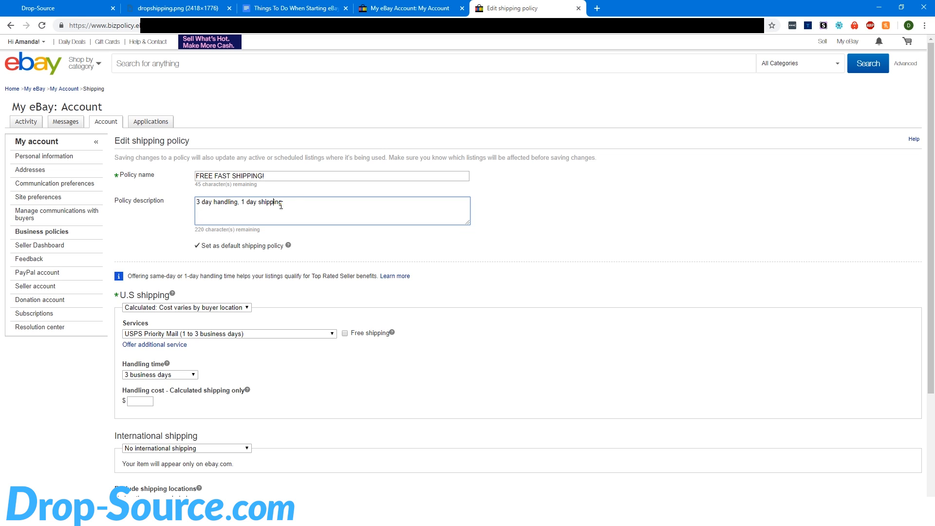
pyautogui.doubleClick(216, 202)
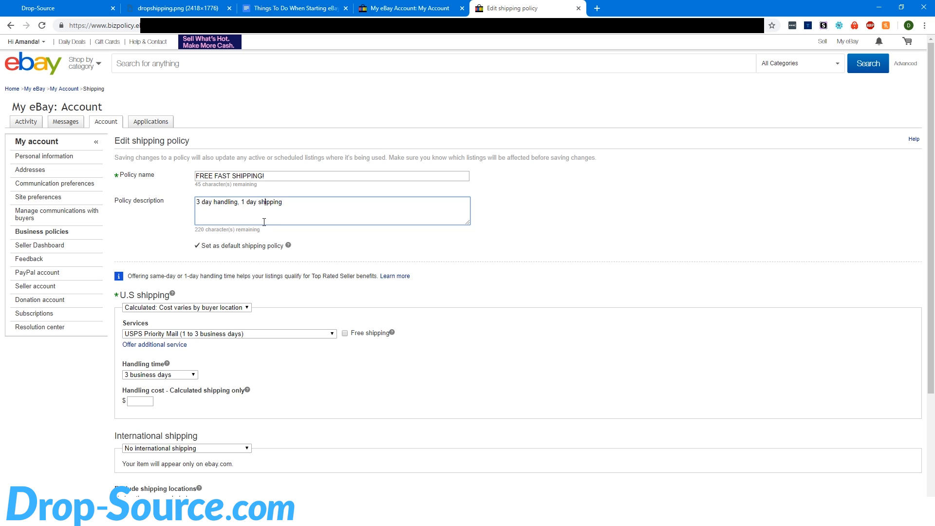
pyautogui.click(186, 308)
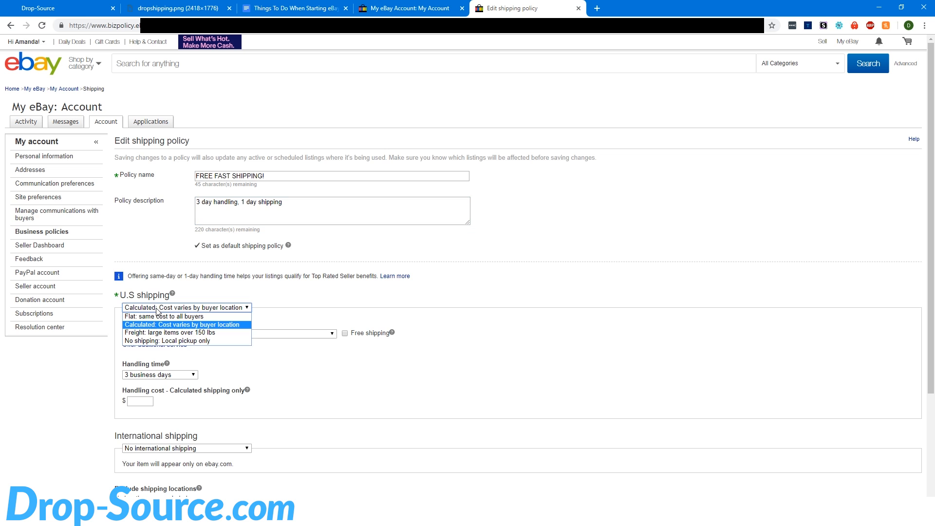
# Set flat free One-day Shipping with 3 business days handling and save the policy.
pyautogui.click(151, 316)
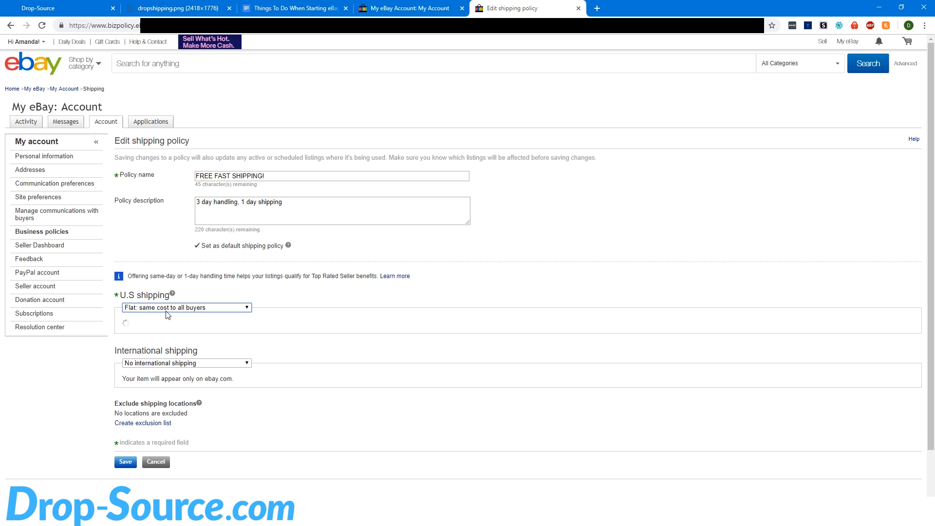
pyautogui.click(185, 307)
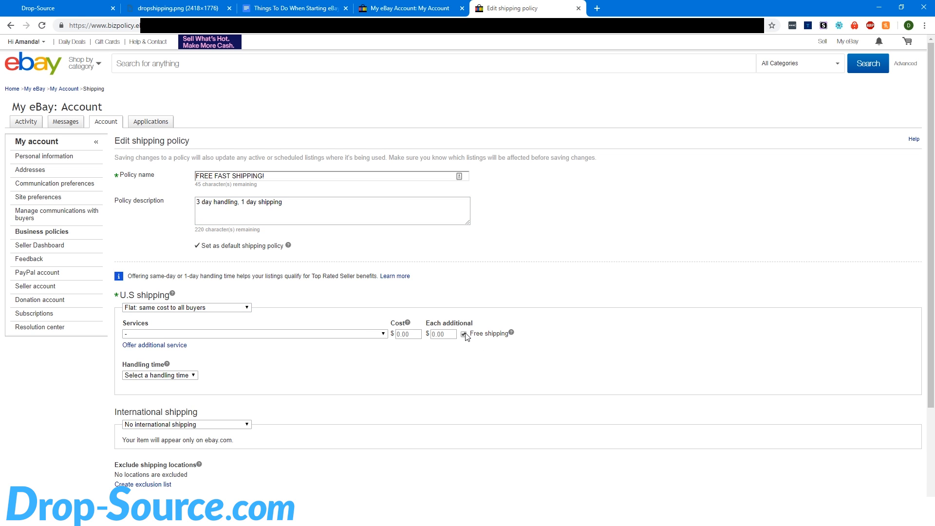
pyautogui.click(253, 334)
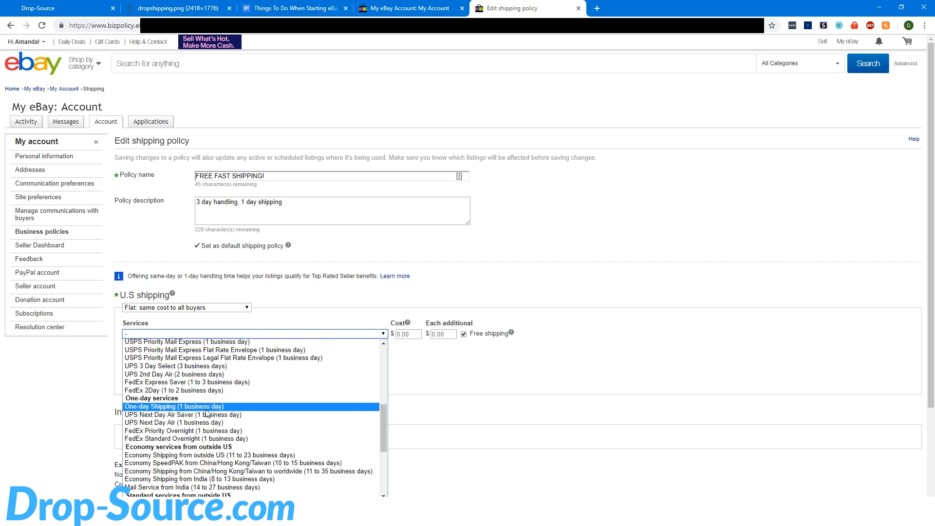
pyautogui.click(175, 406)
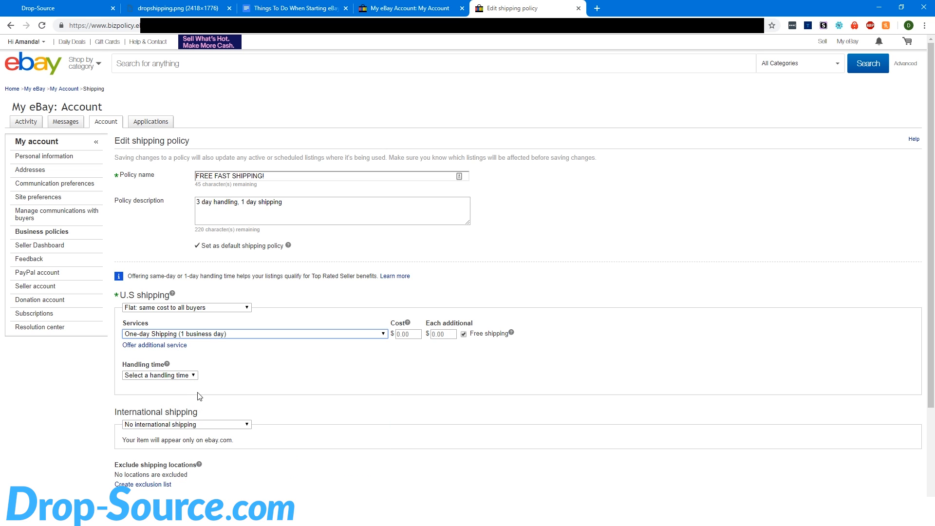
pyautogui.click(160, 375)
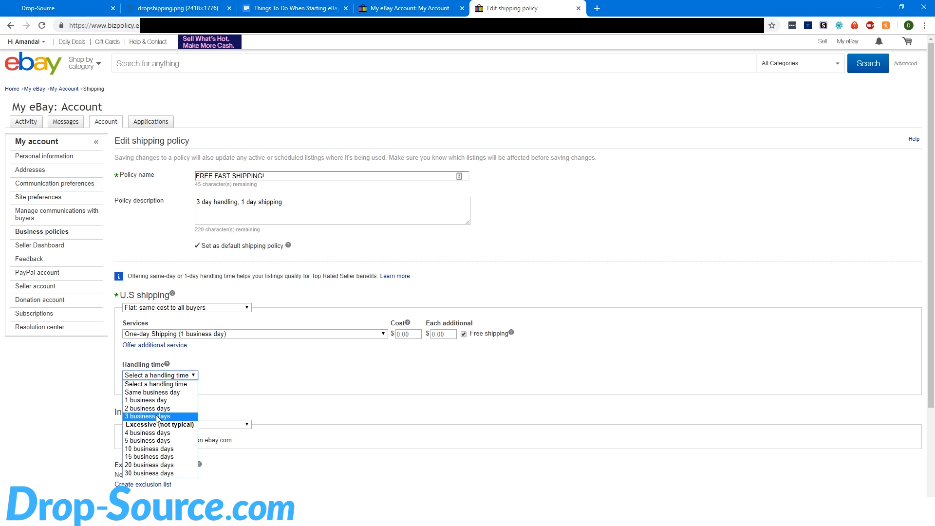
pyautogui.click(149, 416)
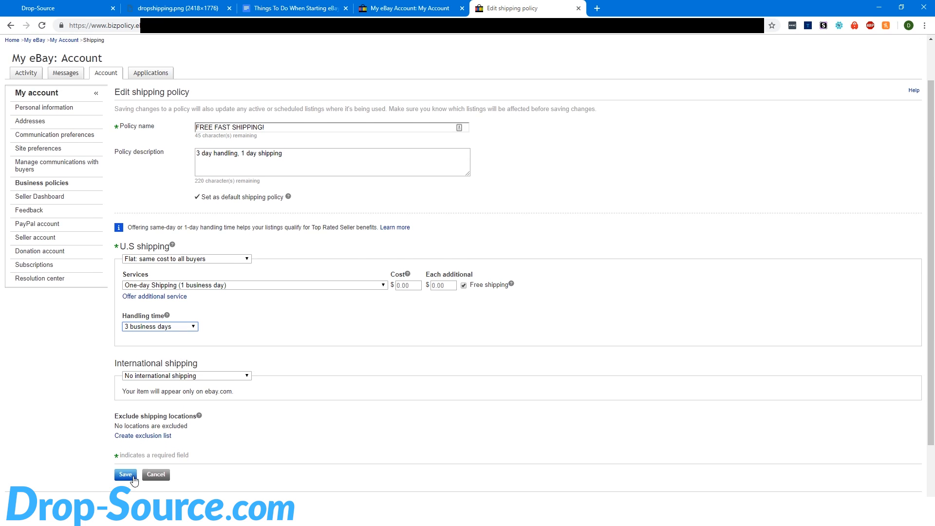
pyautogui.click(125, 474)
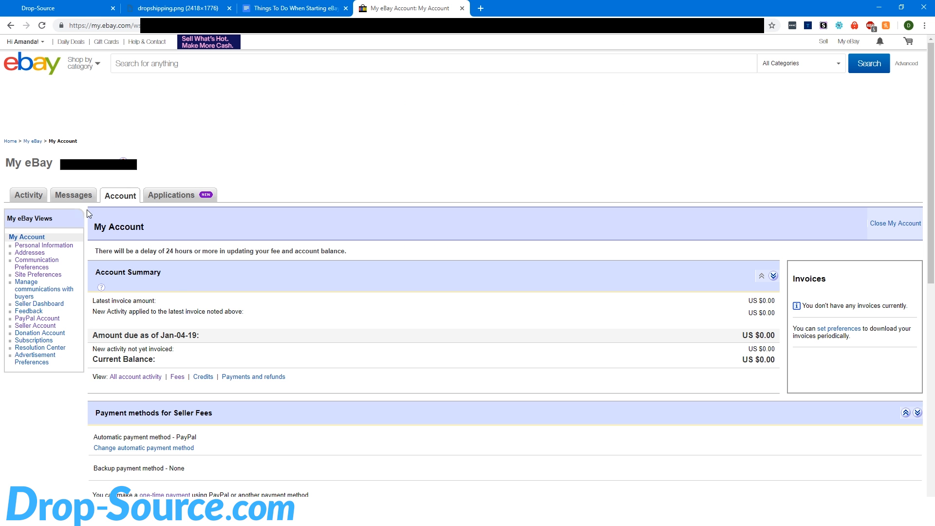
# Check the US $0.00 balance in Account settings and follow the one-time payment link.
pyautogui.click(20, 42)
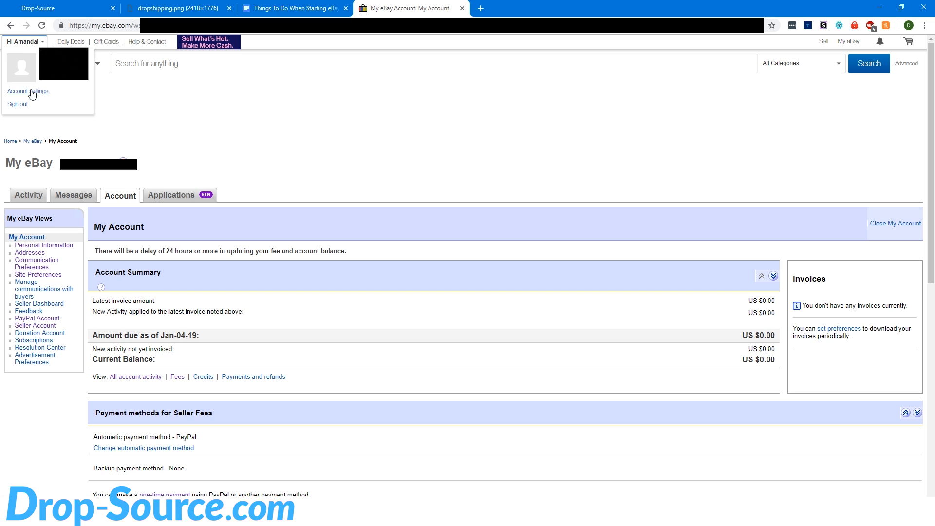
pyautogui.click(26, 91)
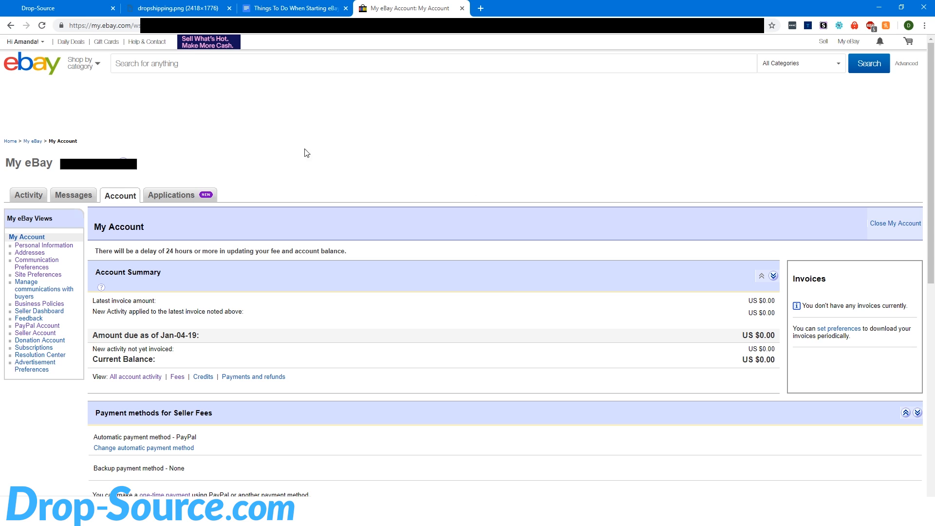
pyautogui.scroll(-3)
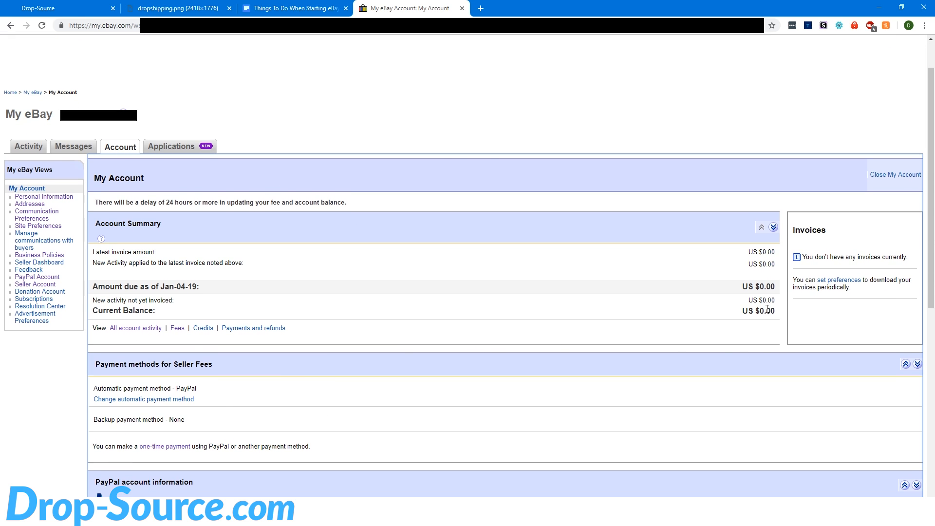
pyautogui.moveTo(492, 267)
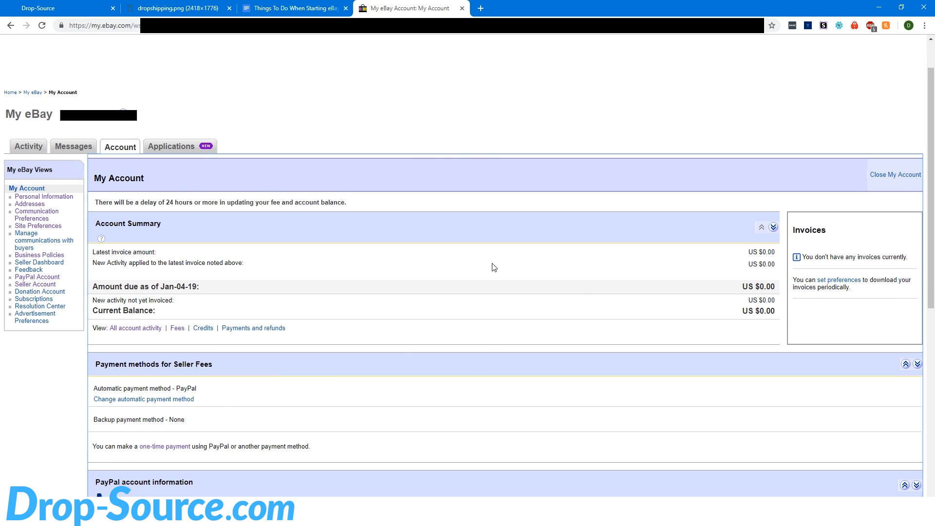
pyautogui.moveTo(325, 352)
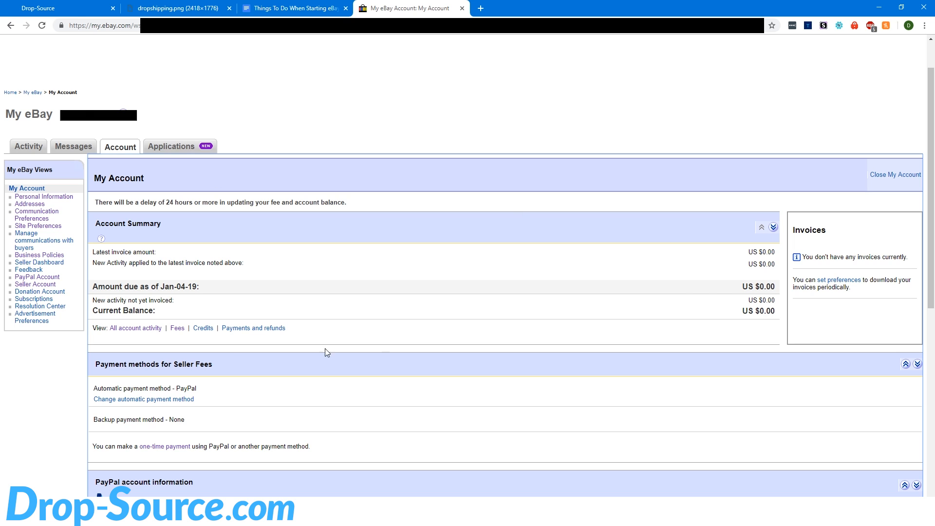
pyautogui.moveTo(755, 278)
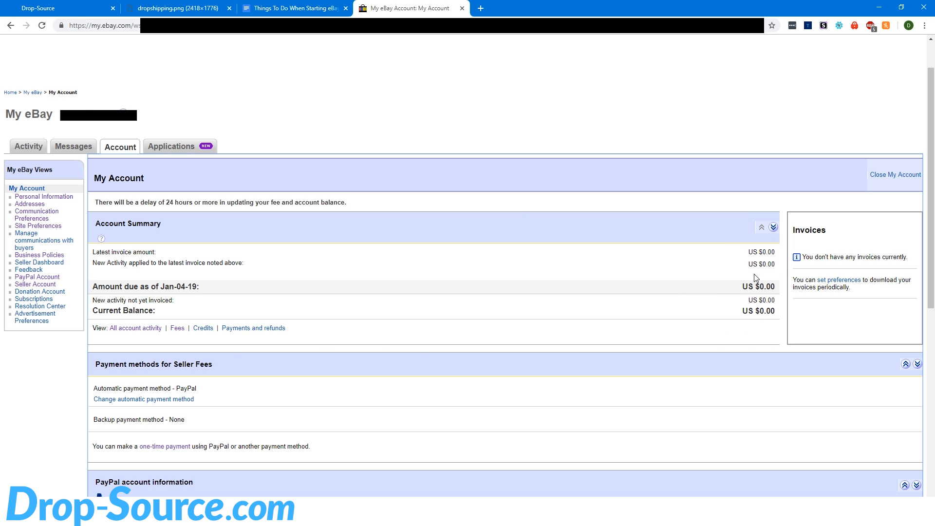
pyautogui.moveTo(768, 316)
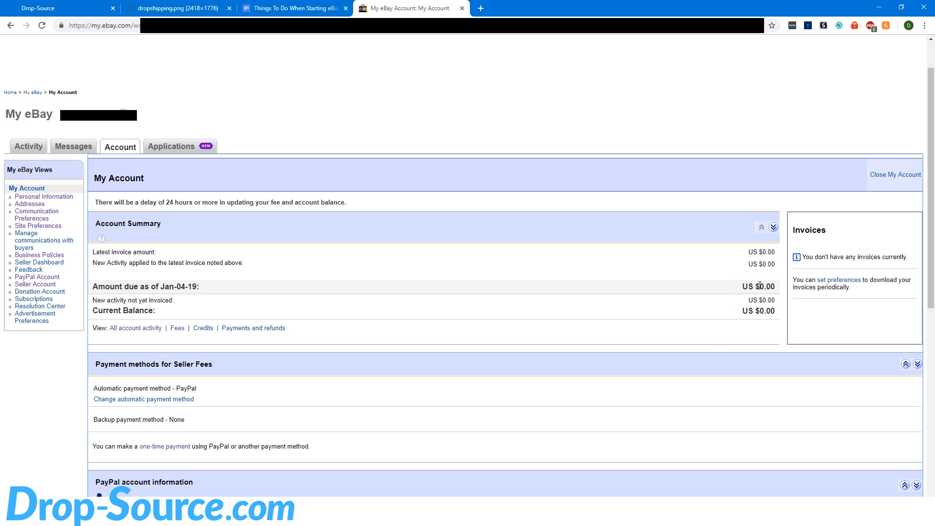
pyautogui.doubleClick(767, 287)
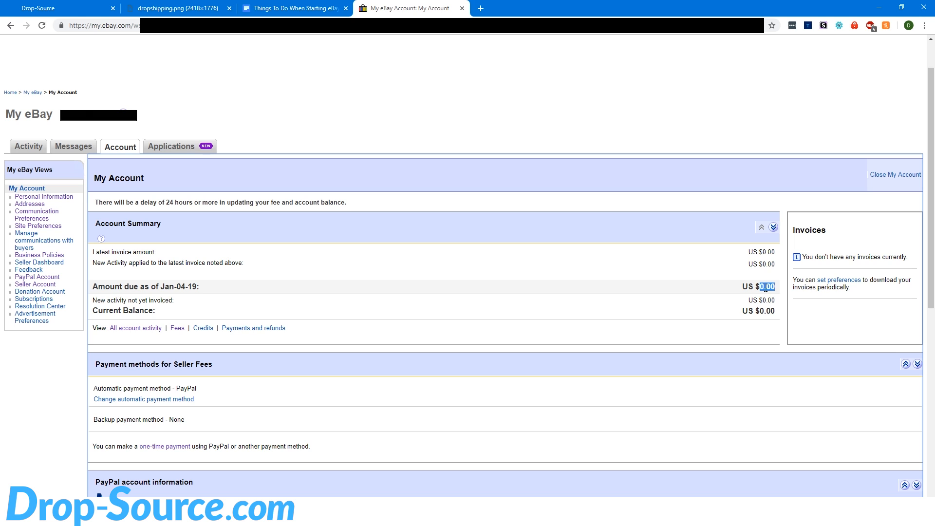
pyautogui.moveTo(522, 262)
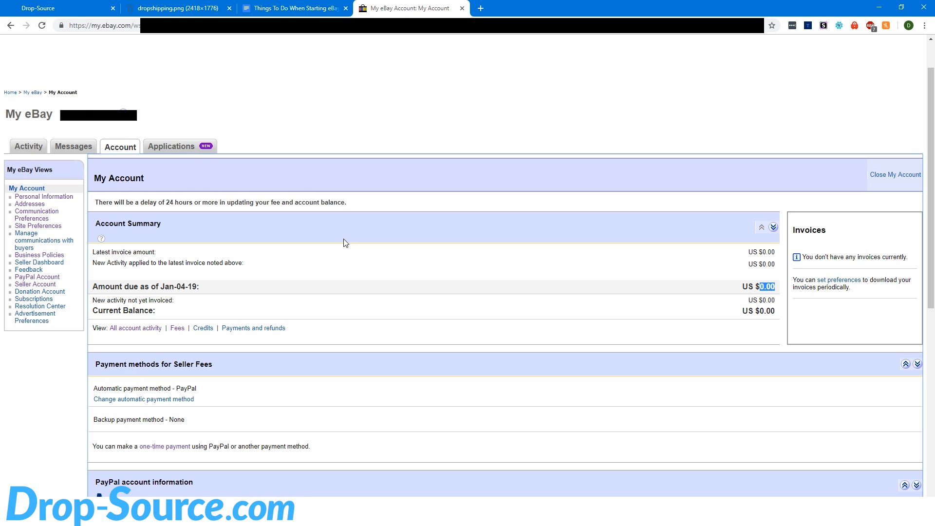
pyautogui.moveTo(728, 313)
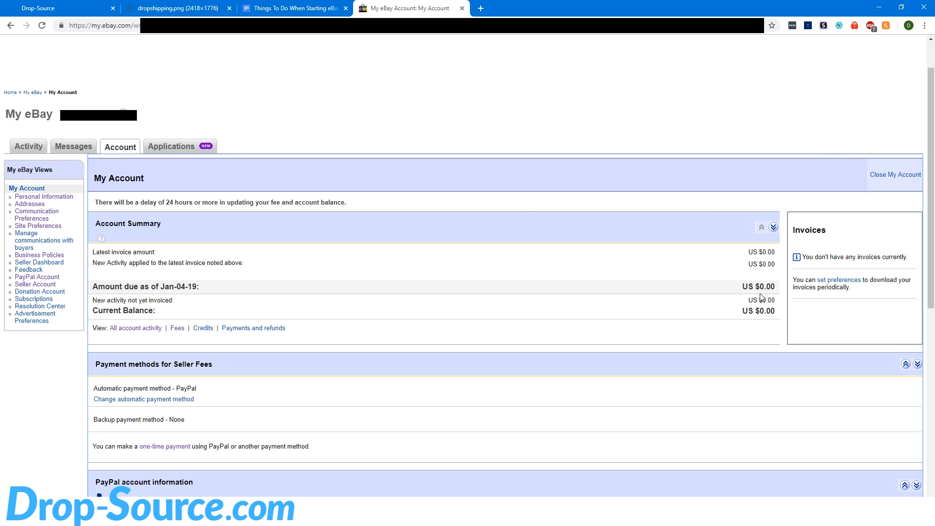
pyautogui.doubleClick(767, 287)
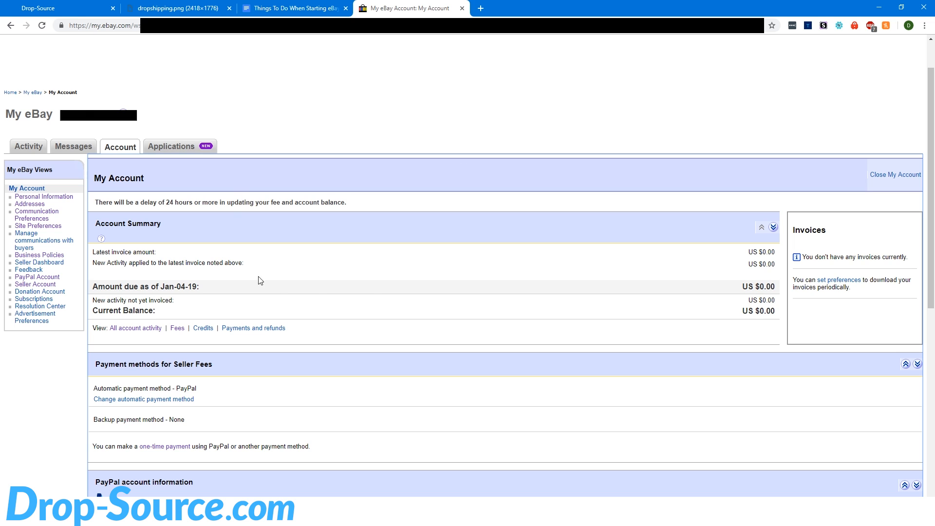
pyautogui.moveTo(749, 326)
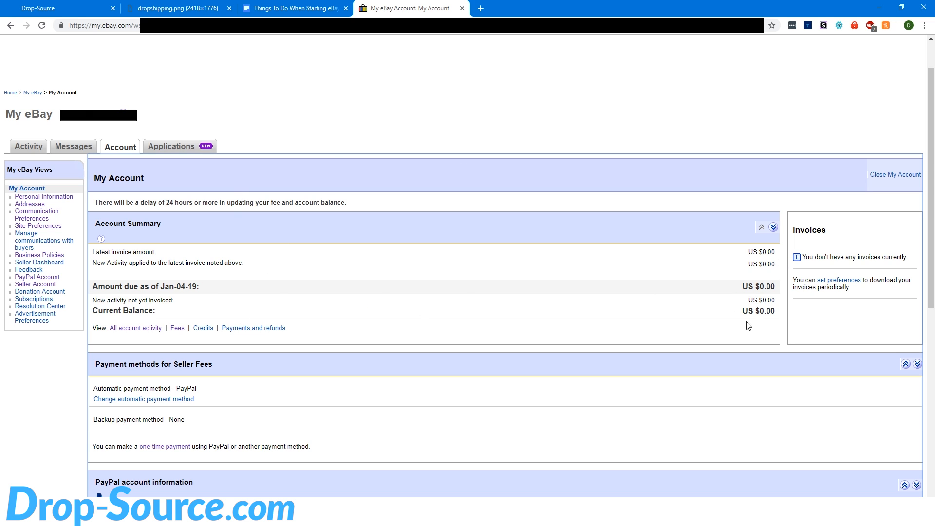
pyautogui.moveTo(757, 246)
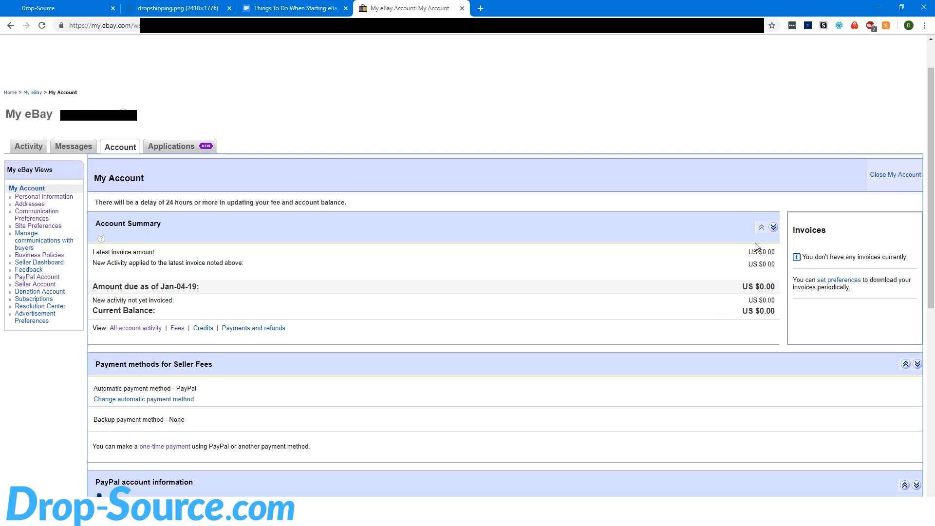
pyautogui.moveTo(763, 238)
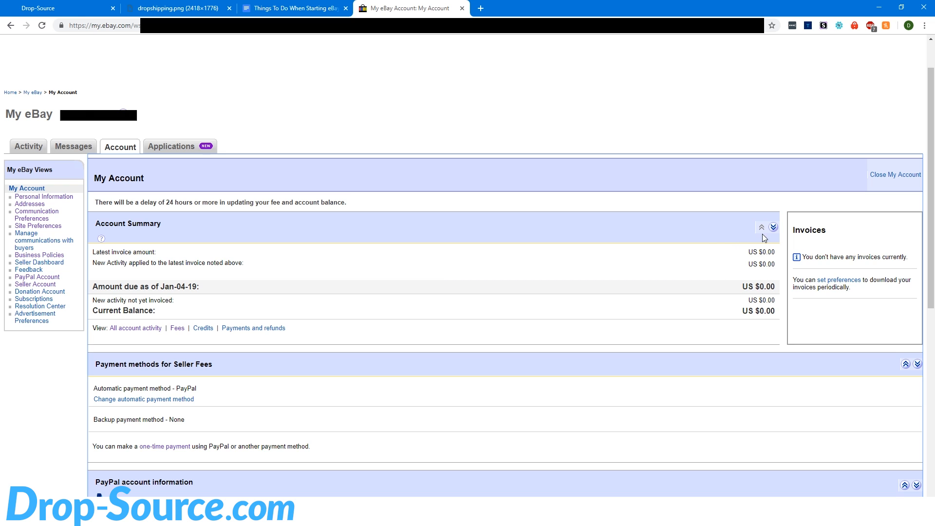
pyautogui.moveTo(775, 269)
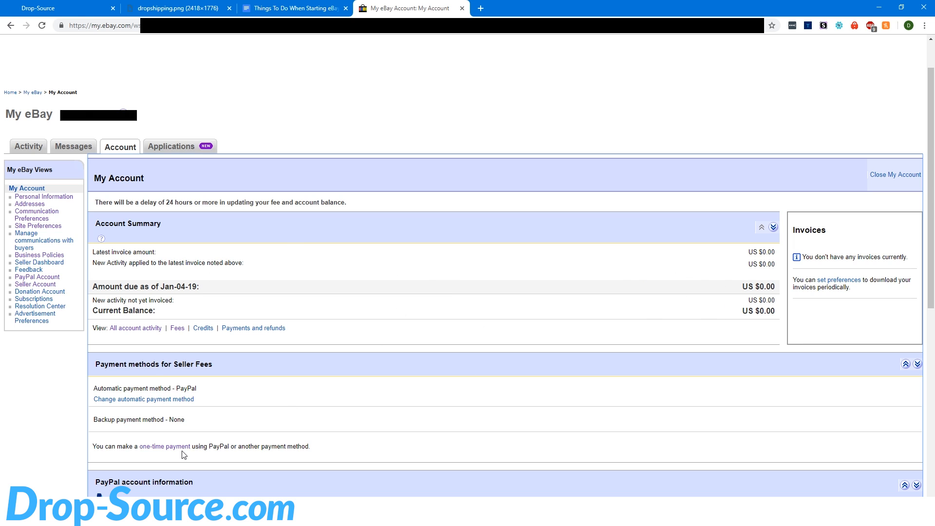
pyautogui.moveTo(218, 436)
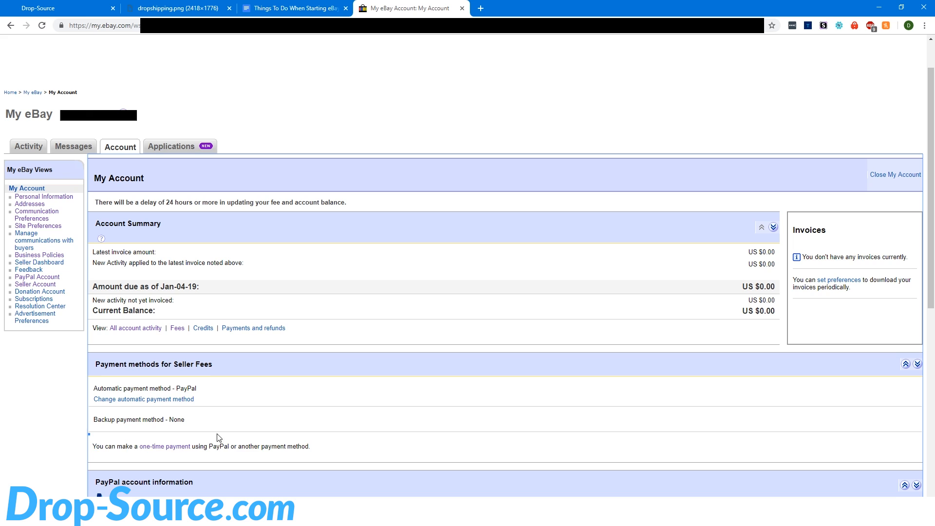
pyautogui.click(164, 446)
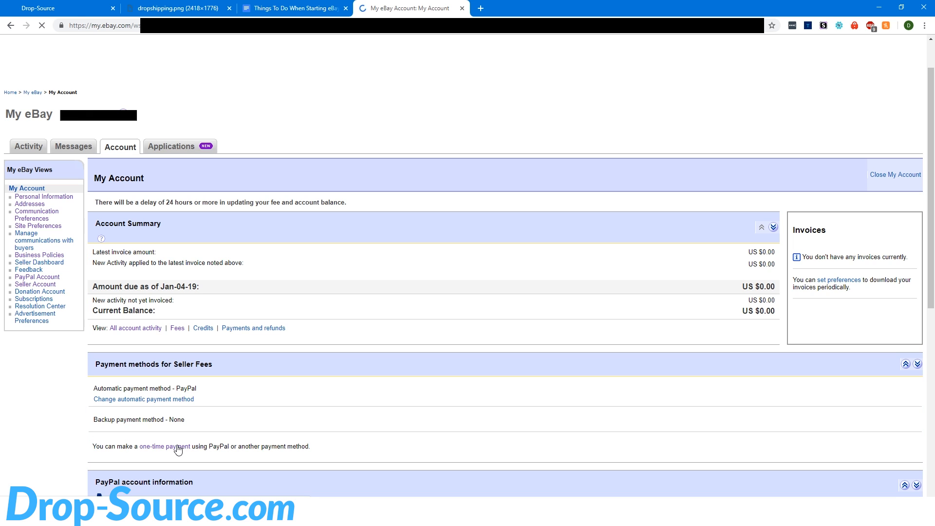
# Load the One Time Payment page and focus the PayPal amount field.
pyautogui.click(165, 447)
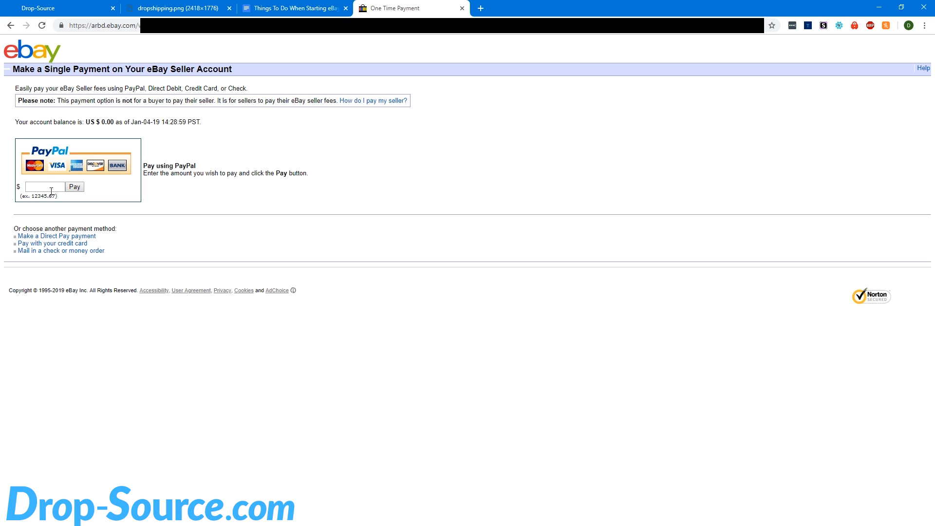
pyautogui.click(44, 187)
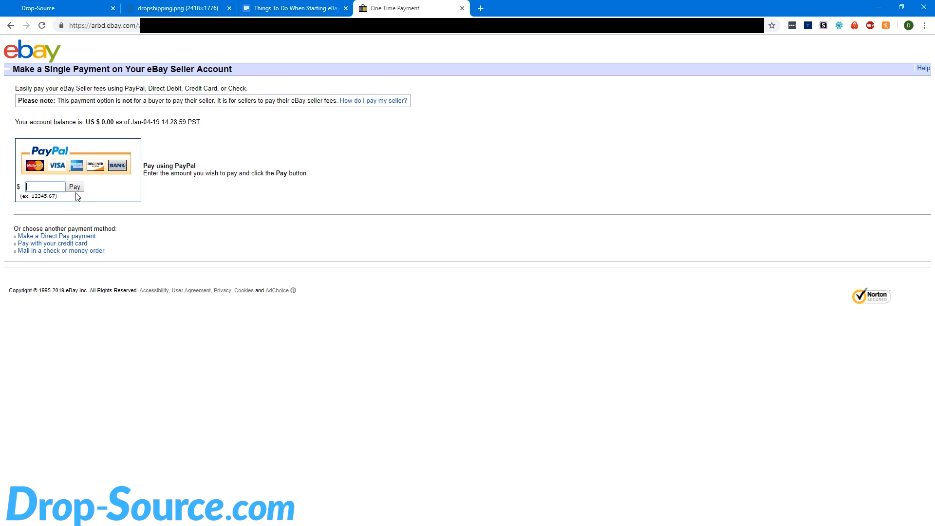
pyautogui.moveTo(411, 14)
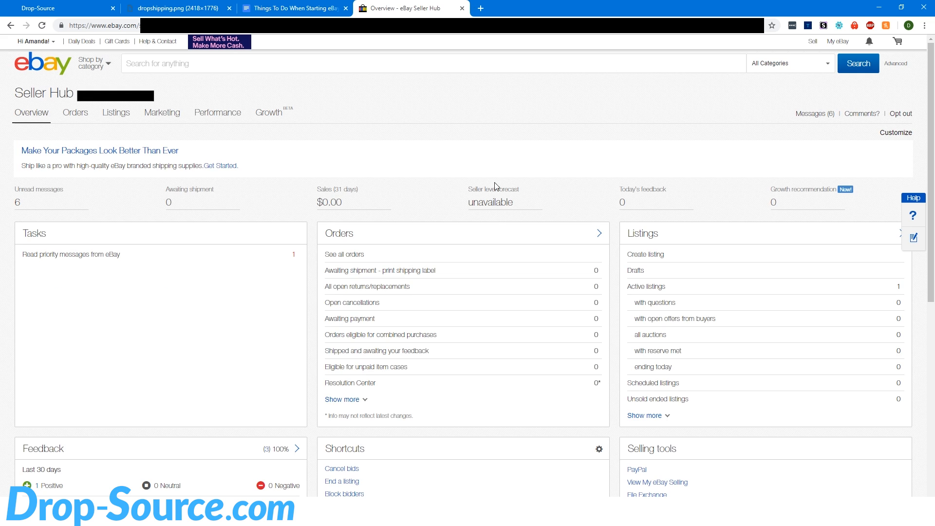
# Browse the Seller Hub Overview promotions, including the no-selling-fees promo and 50 free listings.
pyautogui.scroll(-3)
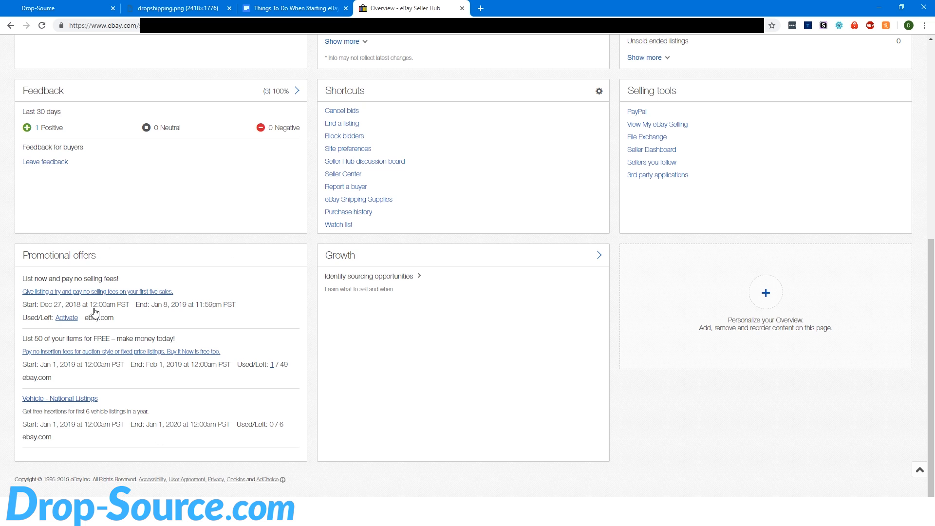
pyautogui.scroll(3)
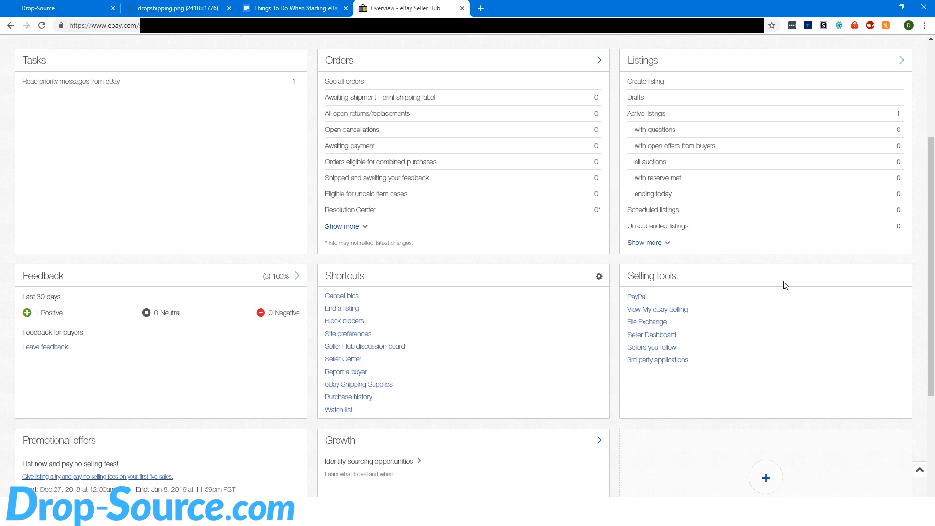
pyautogui.scroll(-3)
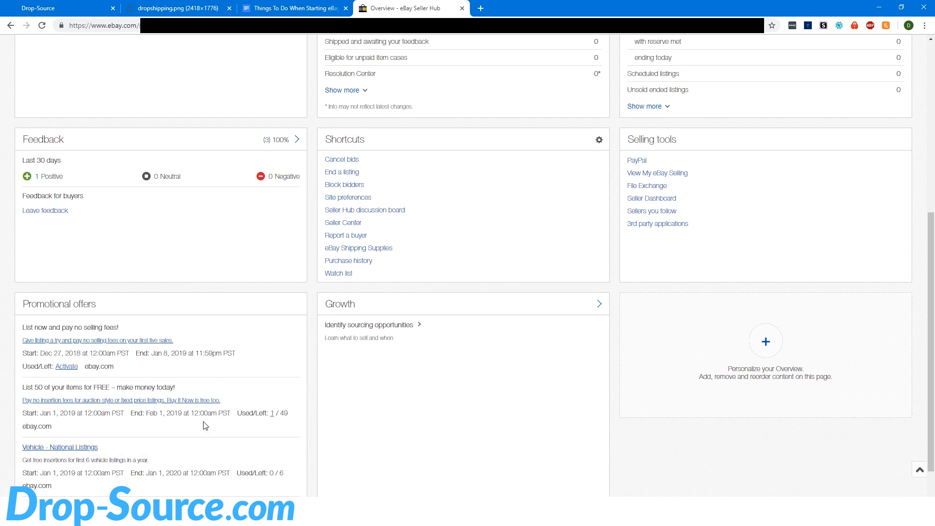
pyautogui.moveTo(109, 263)
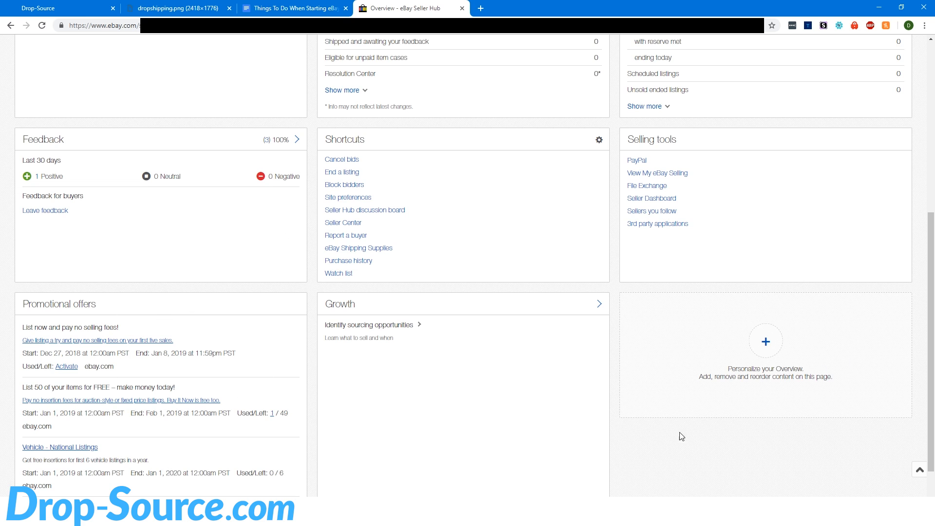
pyautogui.scroll(-3)
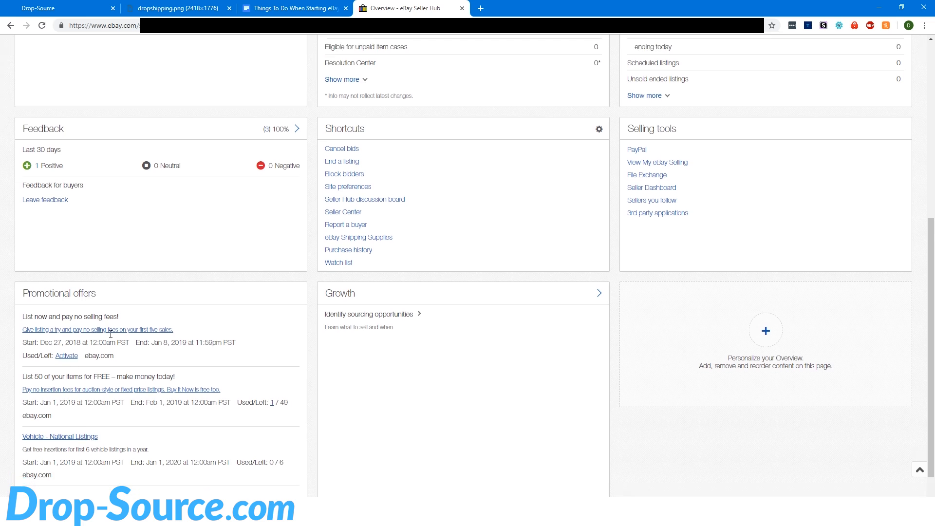
pyautogui.scroll(-3)
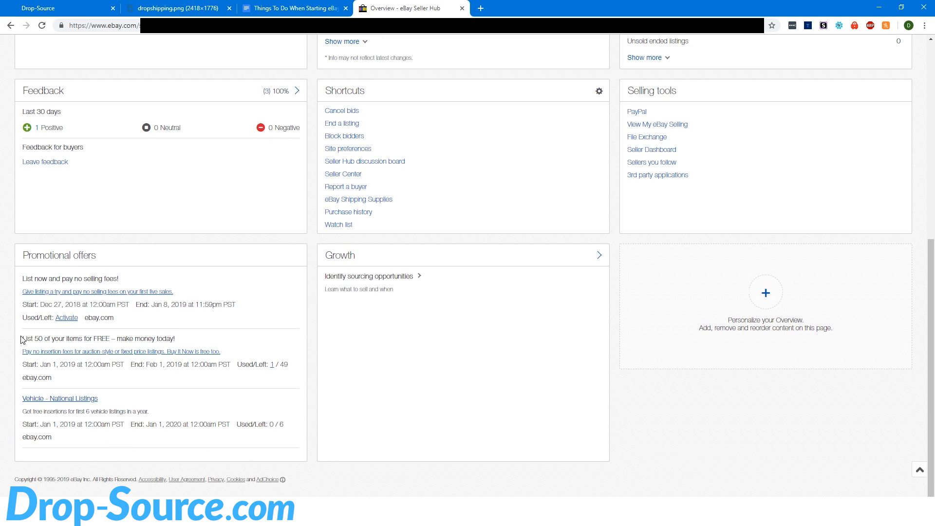
pyautogui.doubleClick(73, 339)
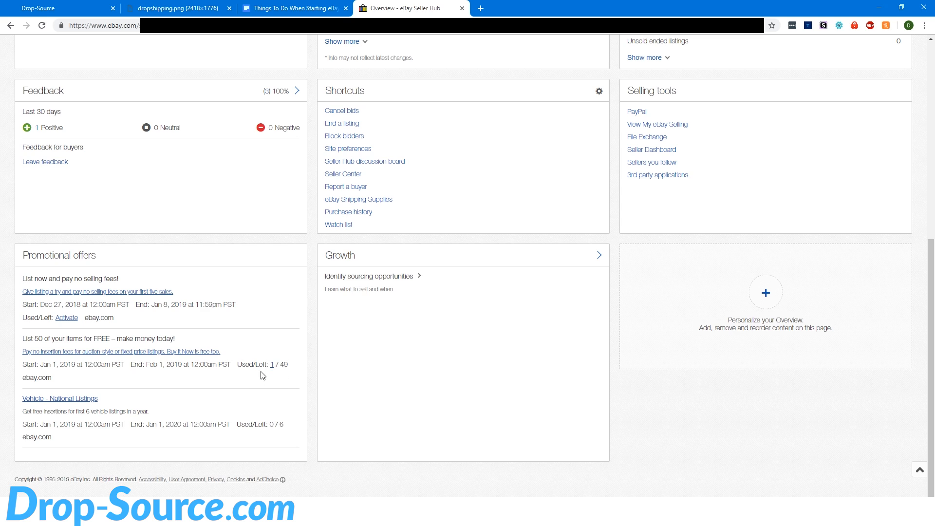
pyautogui.doubleClick(284, 364)
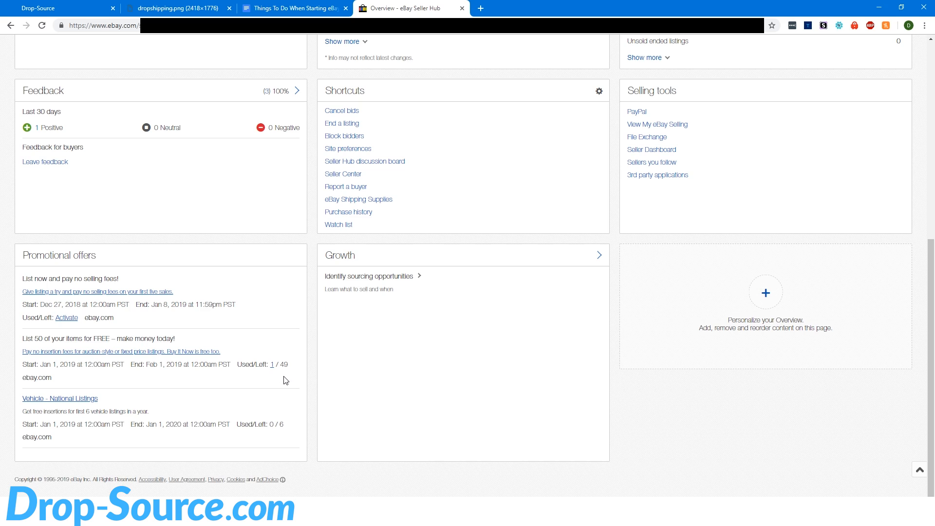
pyautogui.moveTo(281, 363)
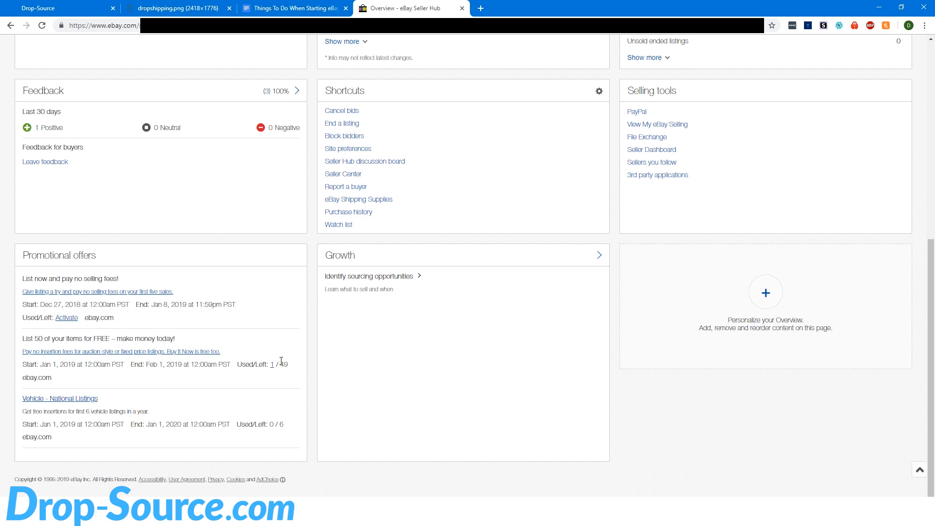
pyautogui.moveTo(286, 359)
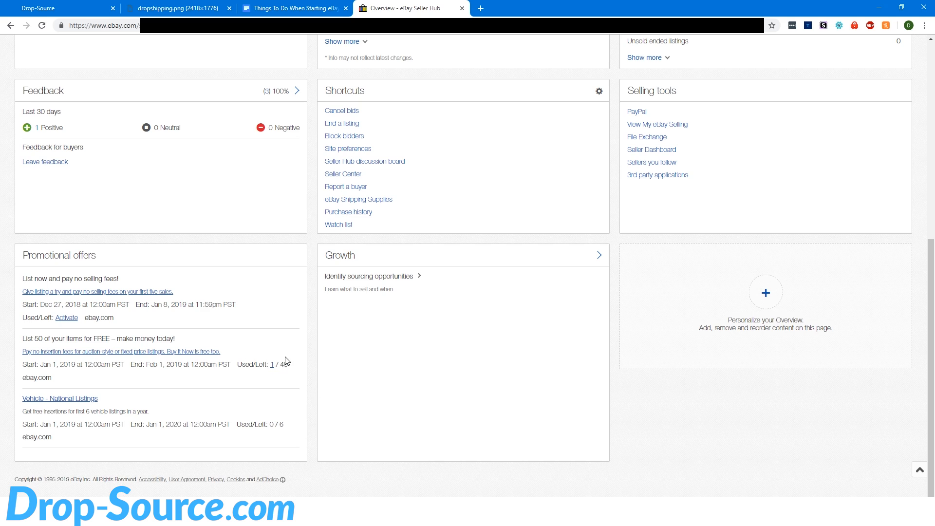
pyautogui.moveTo(286, 365)
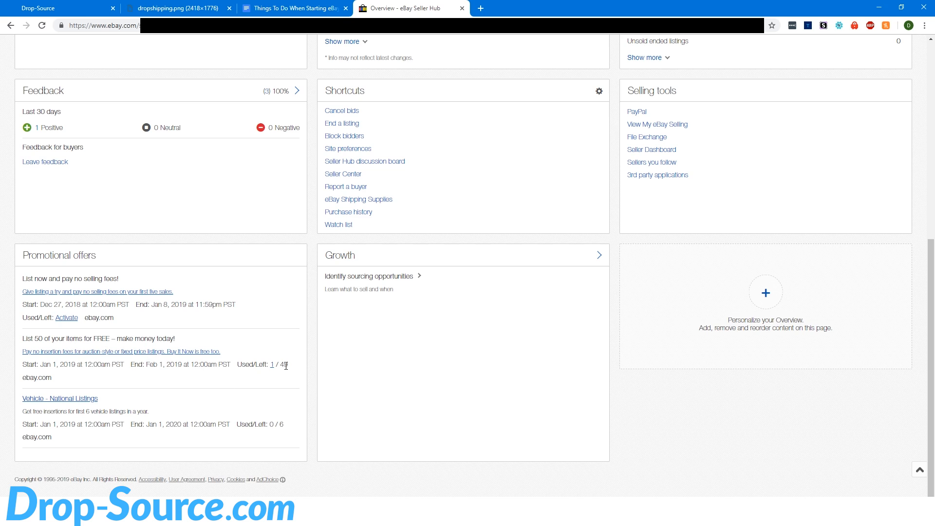
pyautogui.moveTo(233, 304)
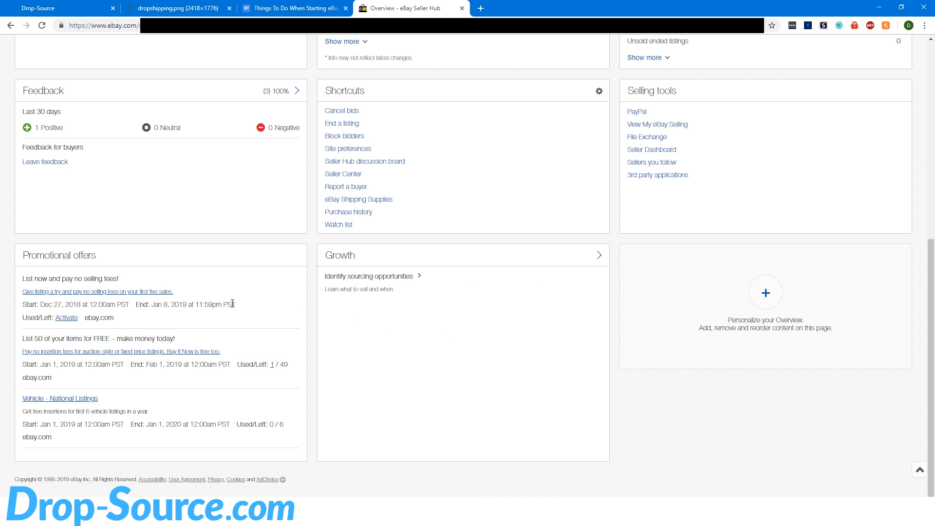
pyautogui.moveTo(737, 419)
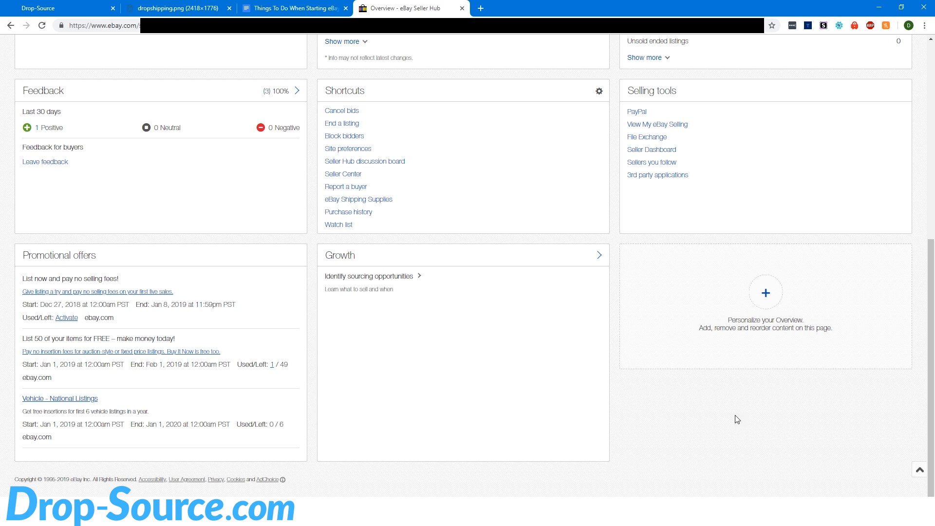
pyautogui.moveTo(295, 355)
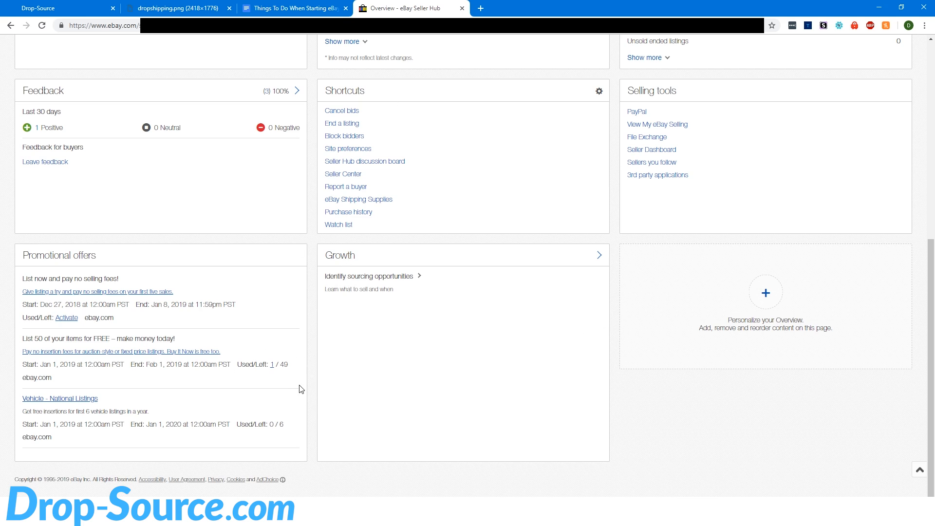
pyautogui.moveTo(256, 400)
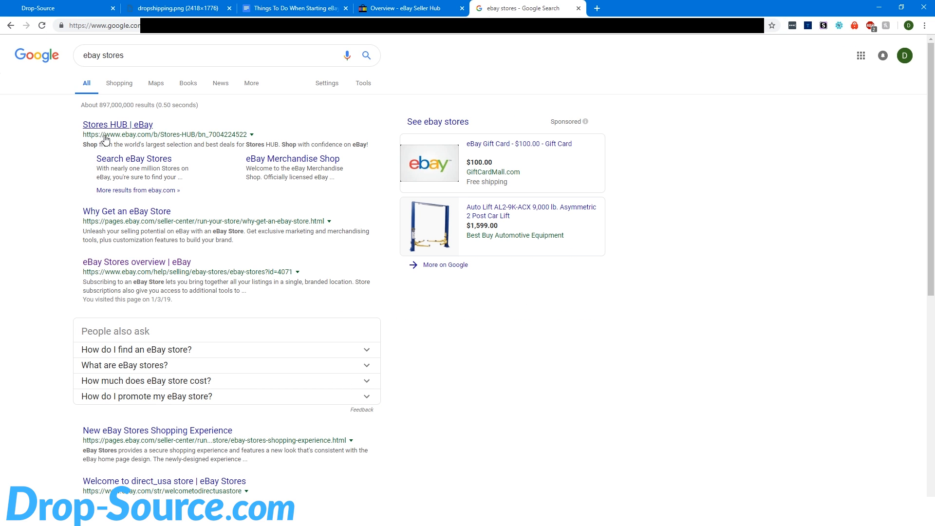
# Follow the eBay Stores overview and Open a Store guides to the empty My Subscriptions page.
pyautogui.click(137, 262)
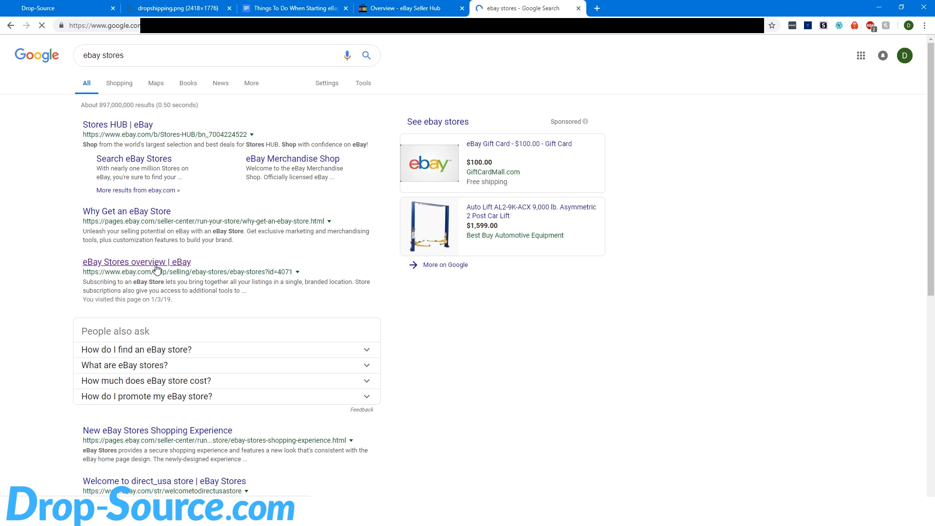
pyautogui.click(137, 262)
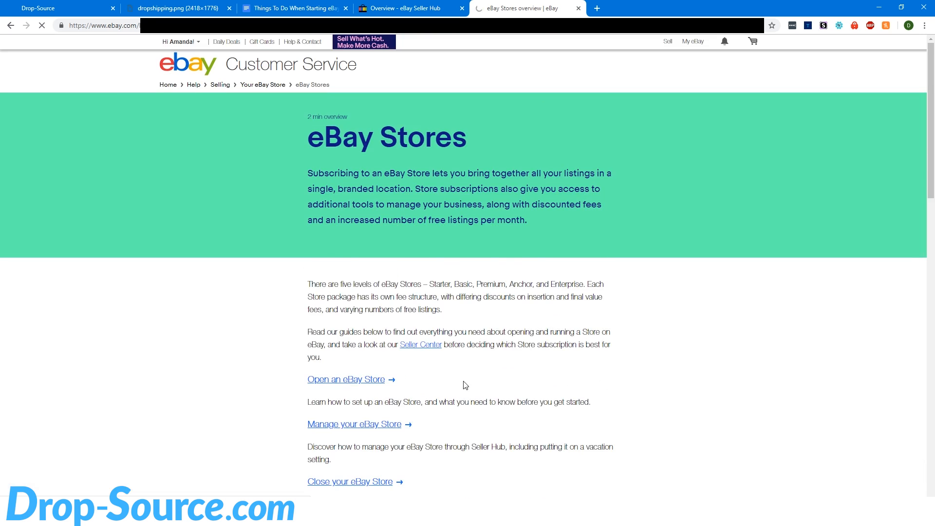
pyautogui.click(346, 379)
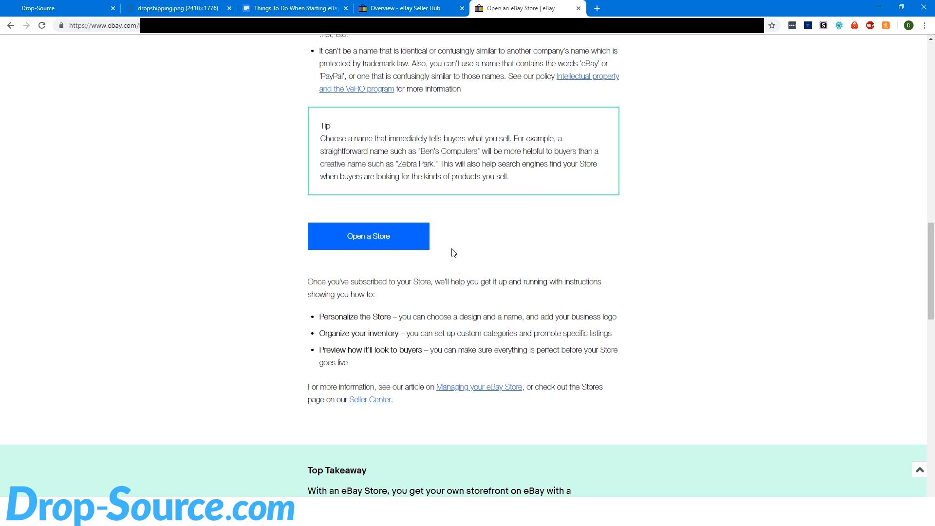
pyautogui.click(369, 236)
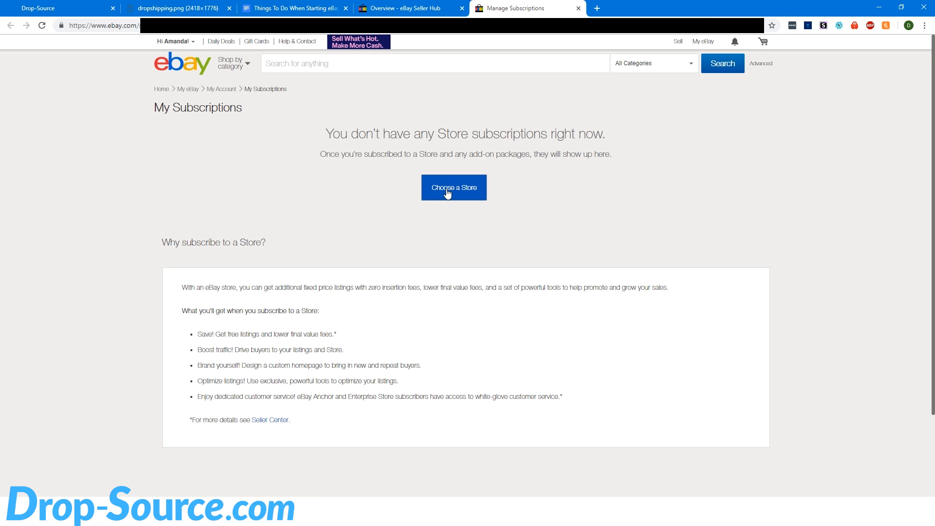
# Open Choose a Store and scroll to the Starter-through-Enterprise Compare Stores fee table.
pyautogui.click(453, 188)
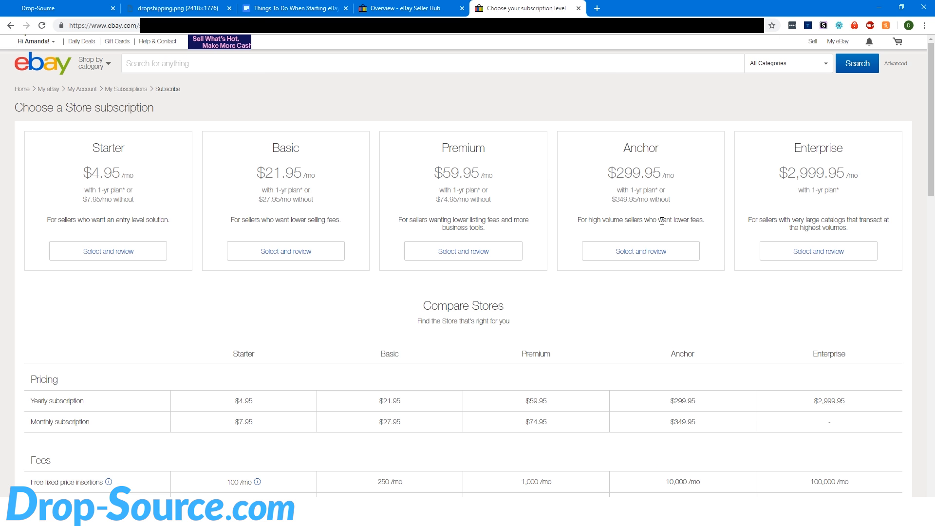
pyautogui.moveTo(198, 133)
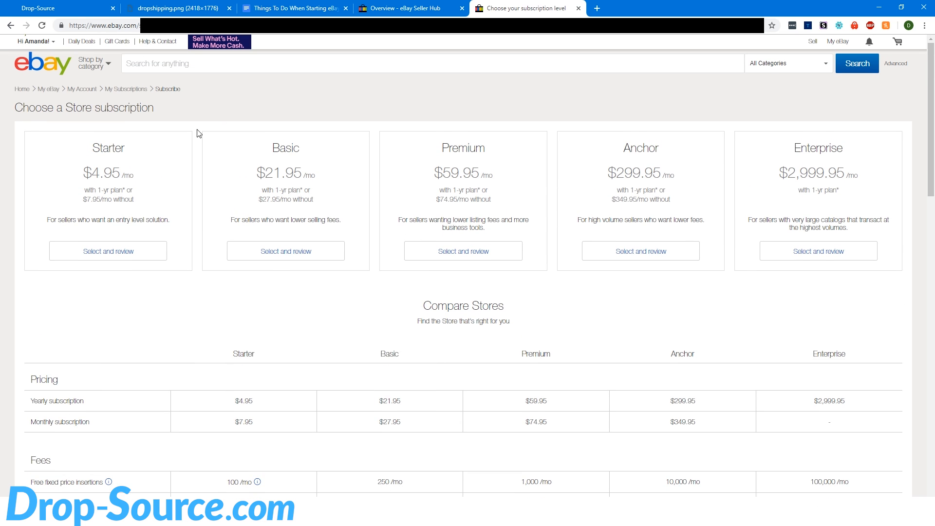
pyautogui.moveTo(253, 308)
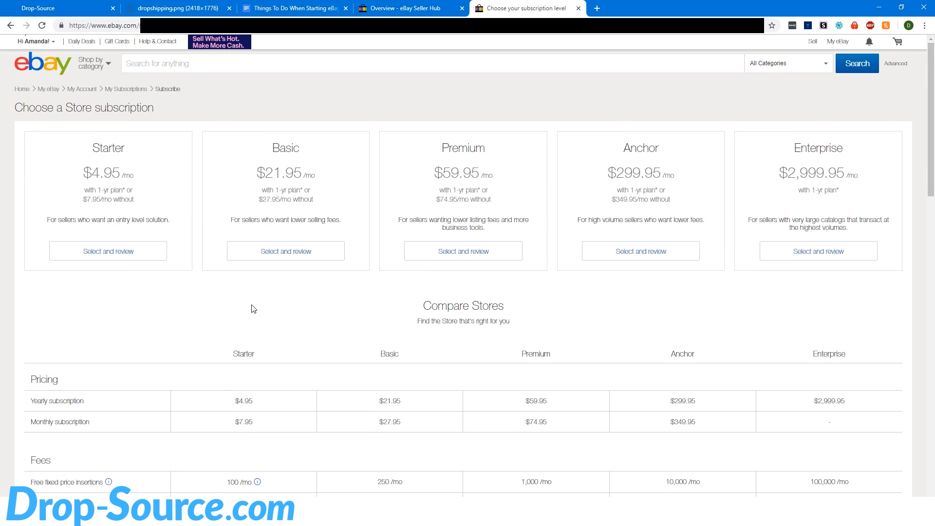
pyautogui.scroll(-3)
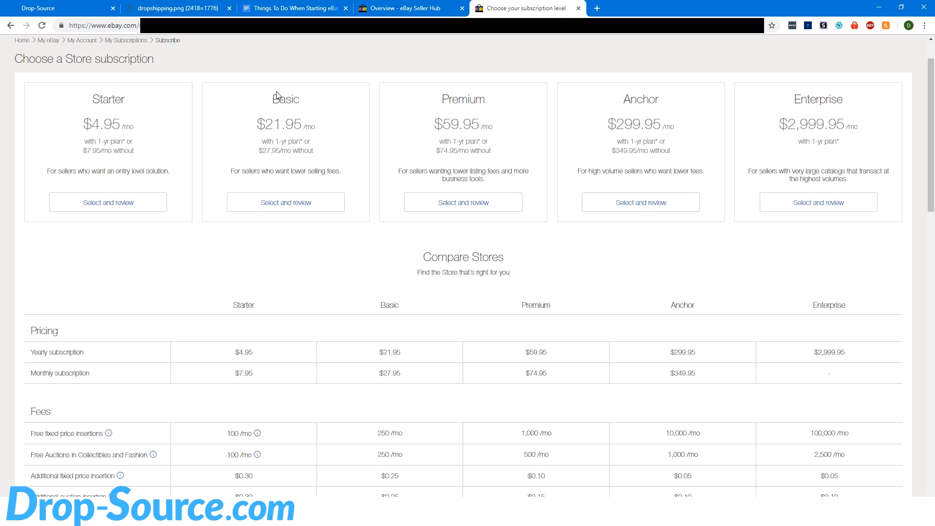
pyautogui.moveTo(308, 228)
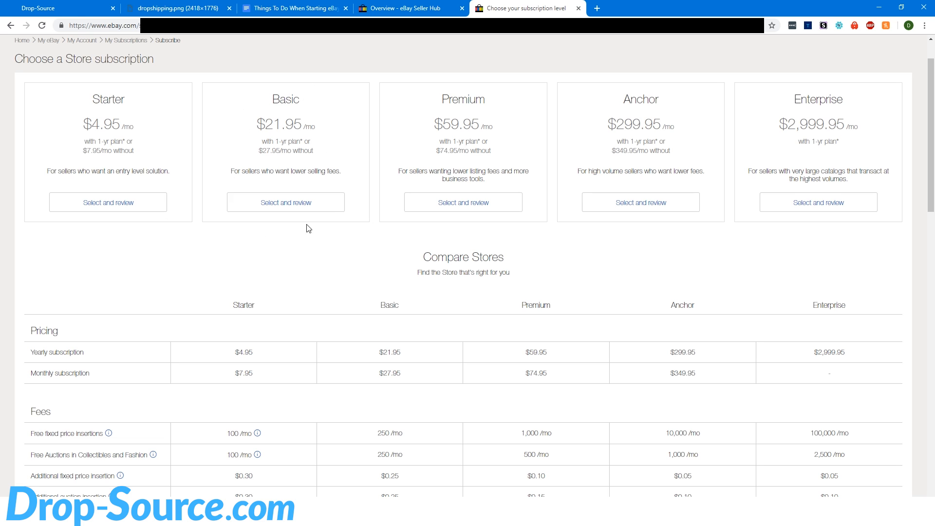
pyautogui.moveTo(242, 91)
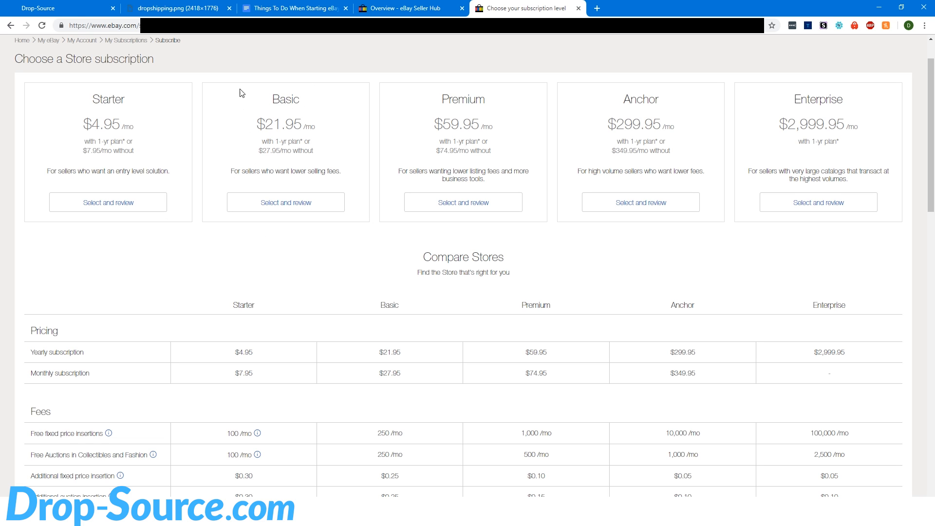
pyautogui.moveTo(312, 104)
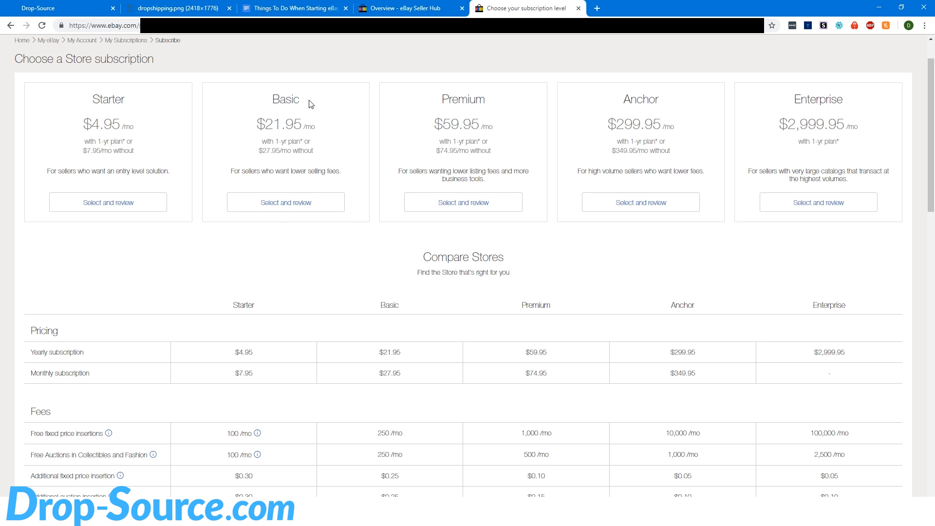
pyautogui.moveTo(387, 109)
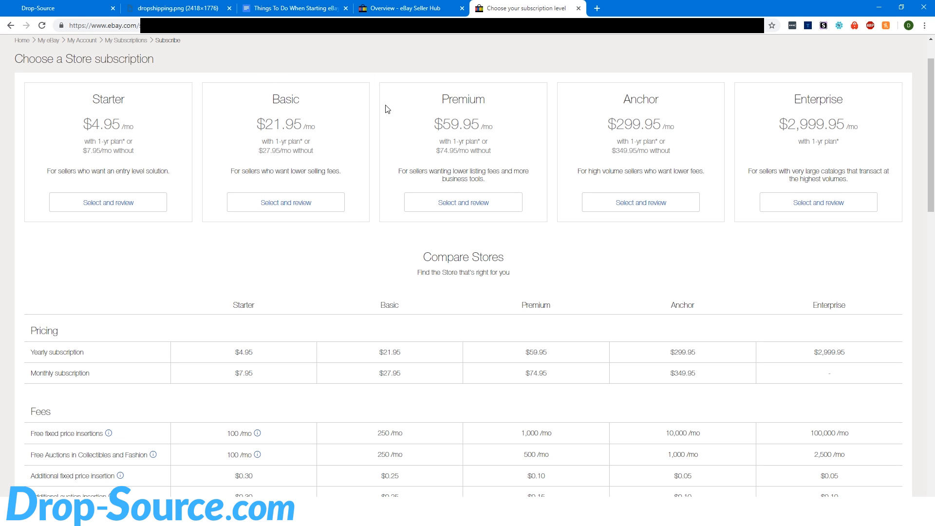
pyautogui.moveTo(467, 196)
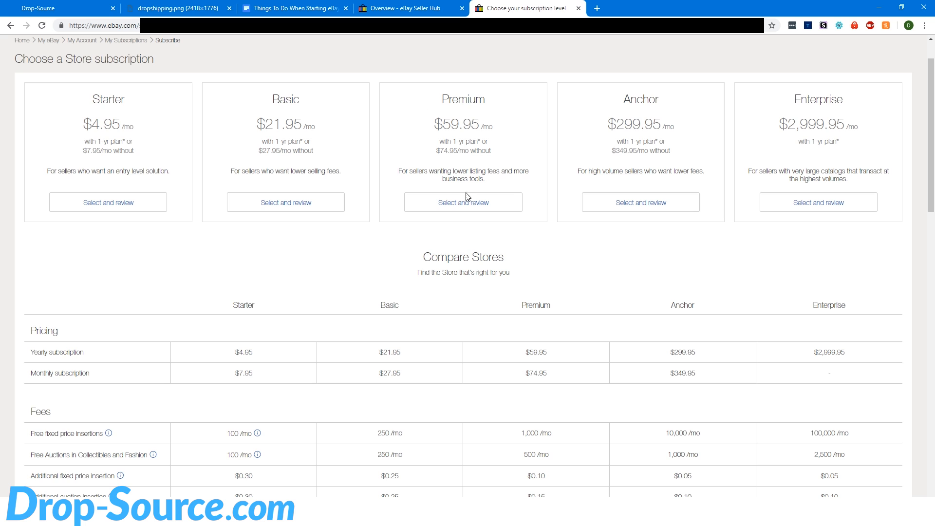
pyautogui.scroll(-3)
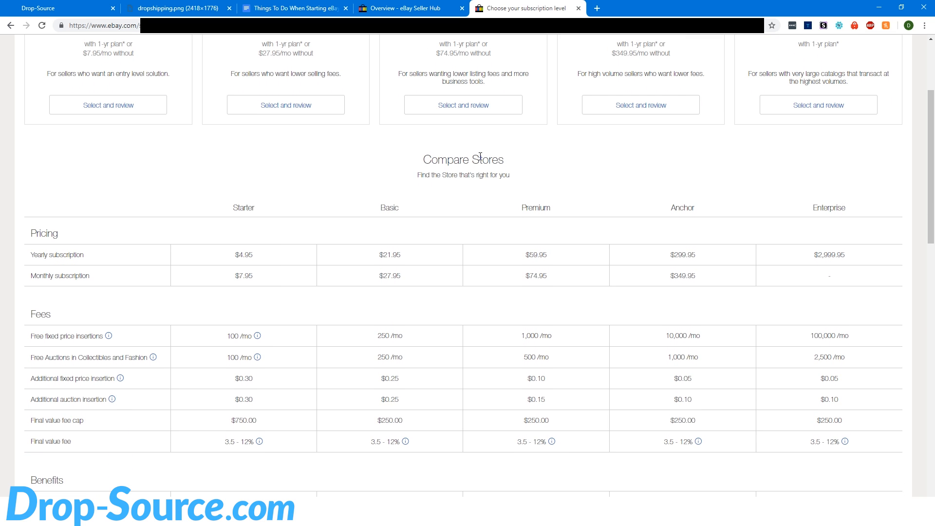
pyautogui.scroll(-3)
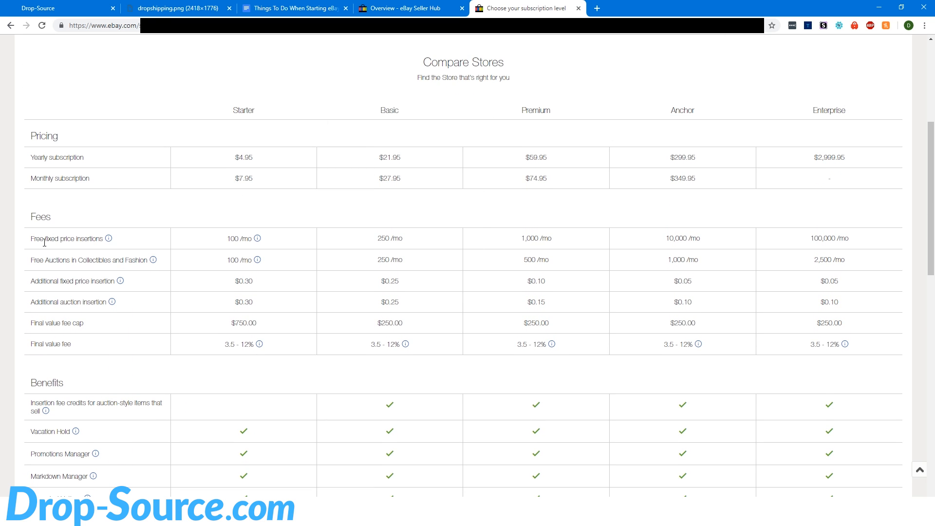
# Switch back to the 'Overview - eBay Seller Hub' browser tab.
pyautogui.click(413, 8)
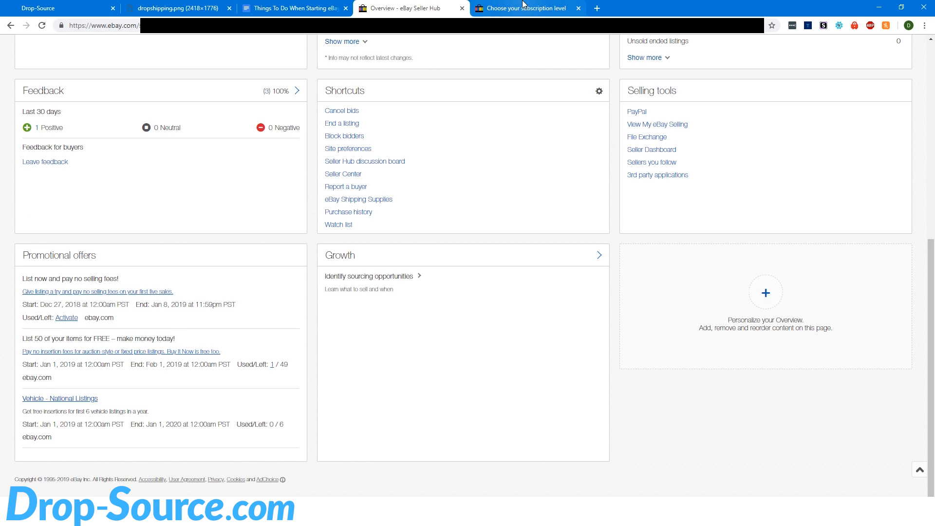
pyautogui.moveTo(87, 310)
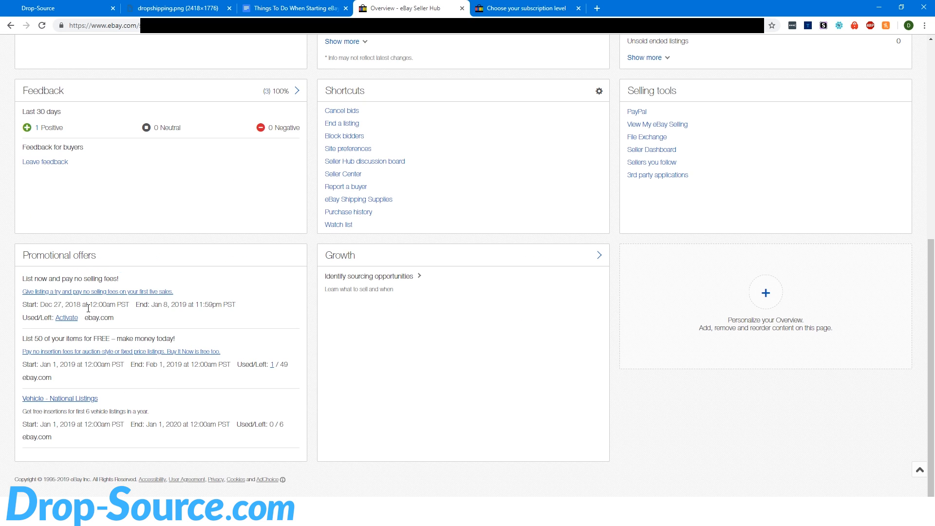
pyautogui.moveTo(267, 374)
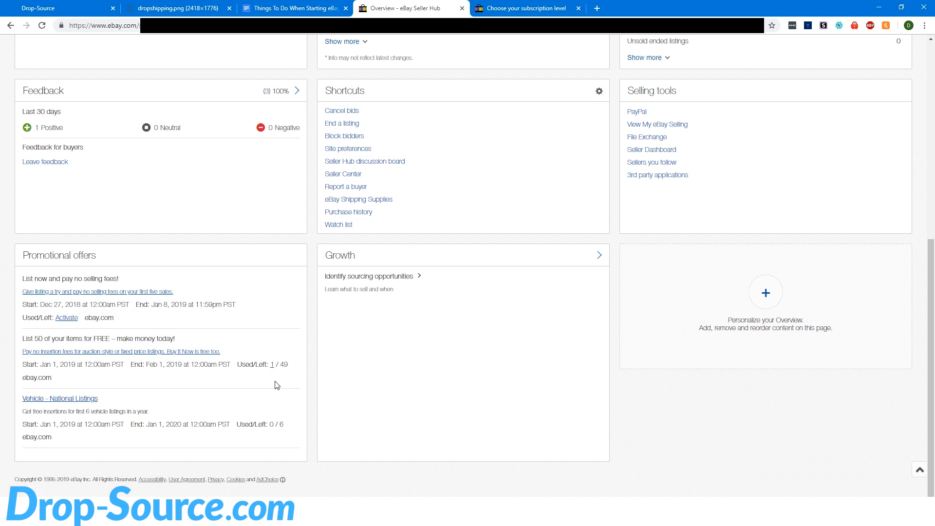
# Back in Compare Stores, check Premium's $59.95 yearly and $74.95 monthly prices.
pyautogui.click(532, 9)
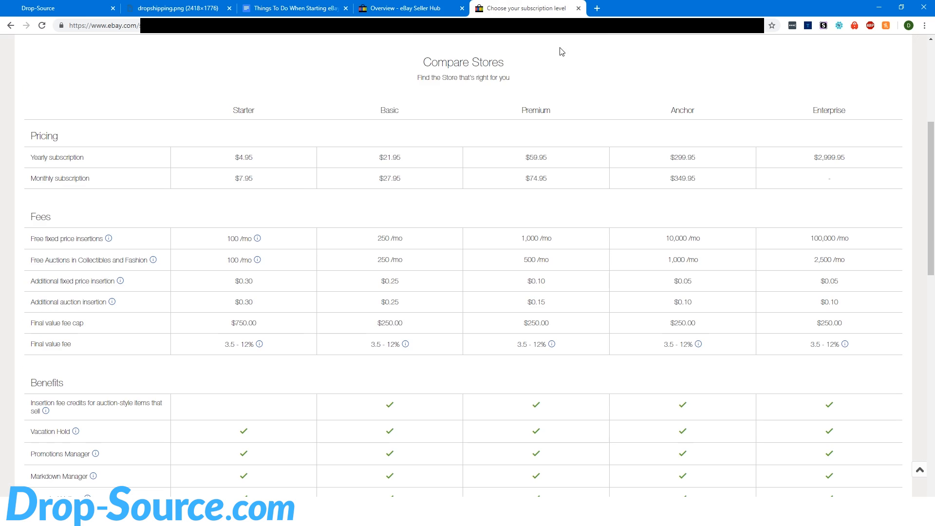
pyautogui.scroll(-3)
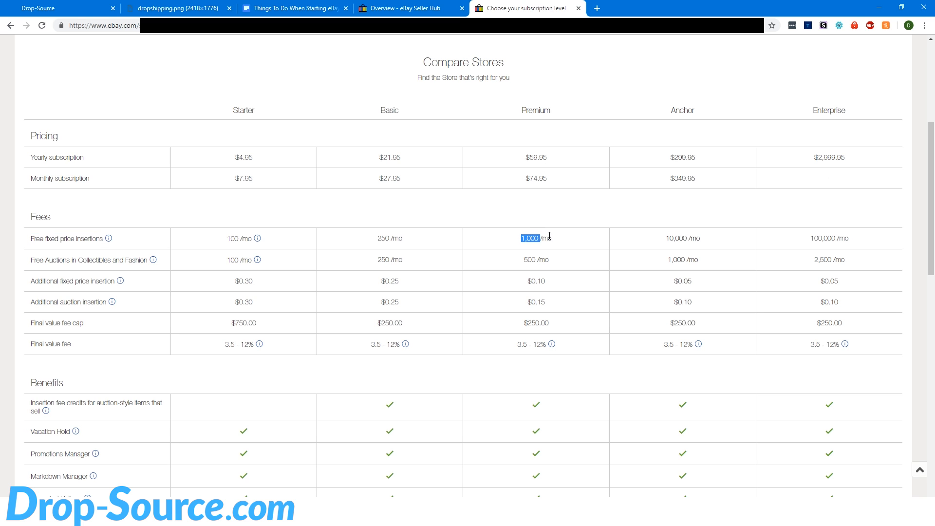
pyautogui.moveTo(524, 311)
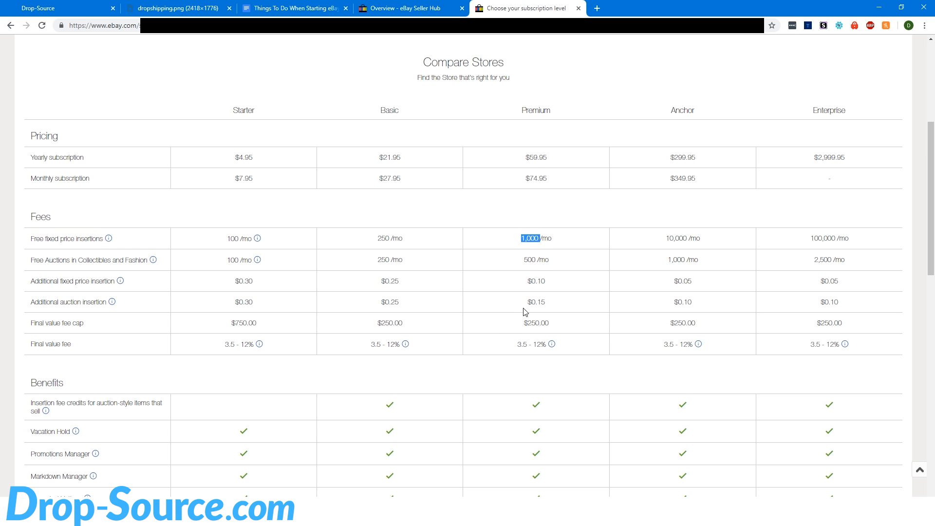
pyautogui.moveTo(559, 291)
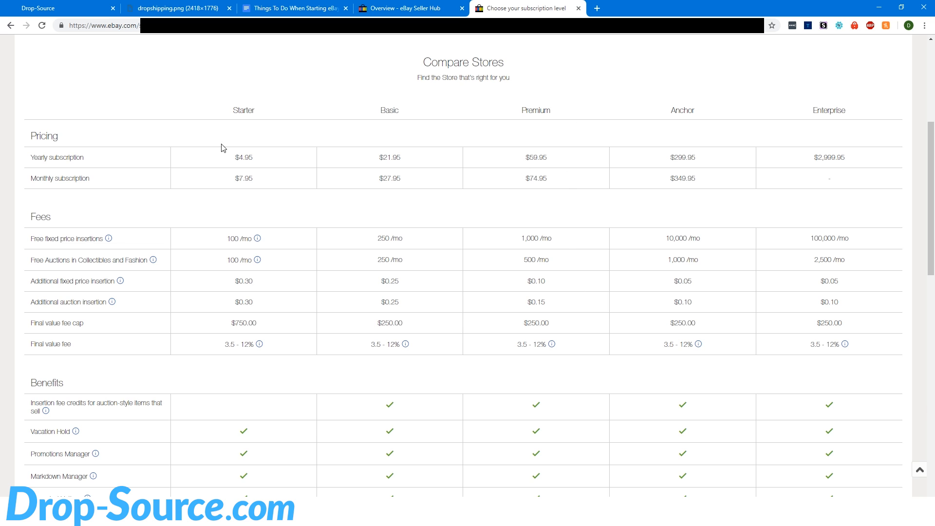
pyautogui.doubleClick(55, 157)
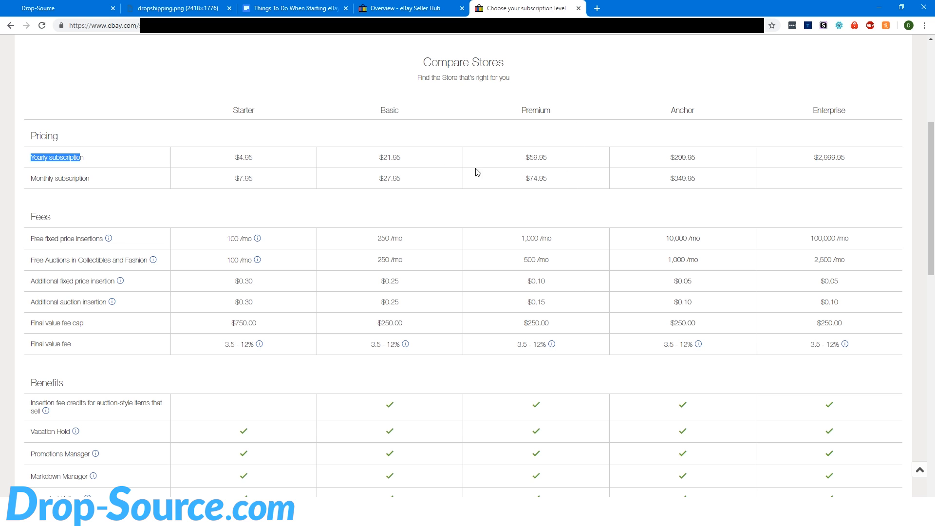
pyautogui.moveTo(127, 181)
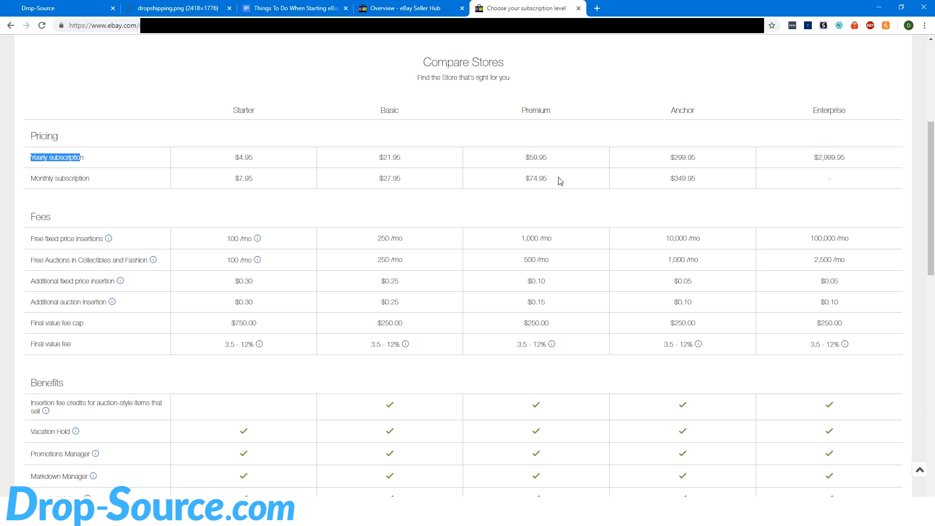
pyautogui.moveTo(541, 154)
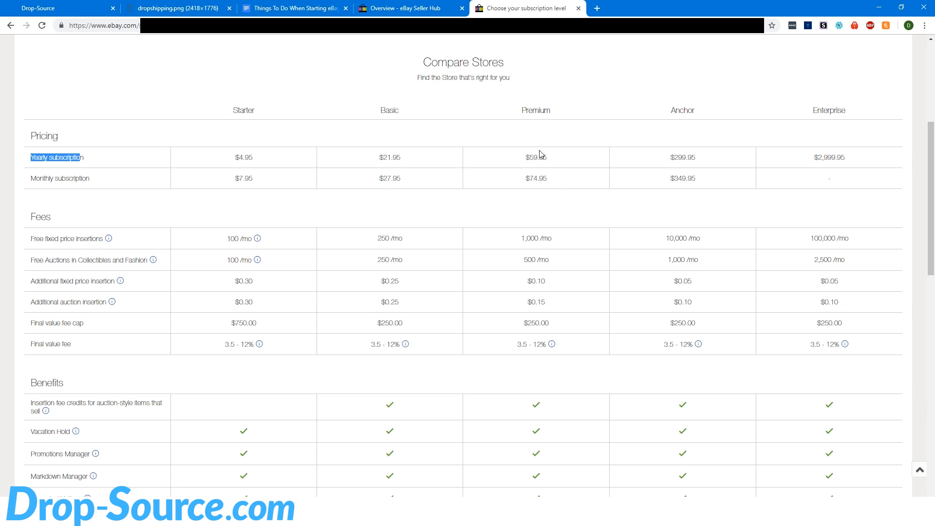
pyautogui.moveTo(557, 157)
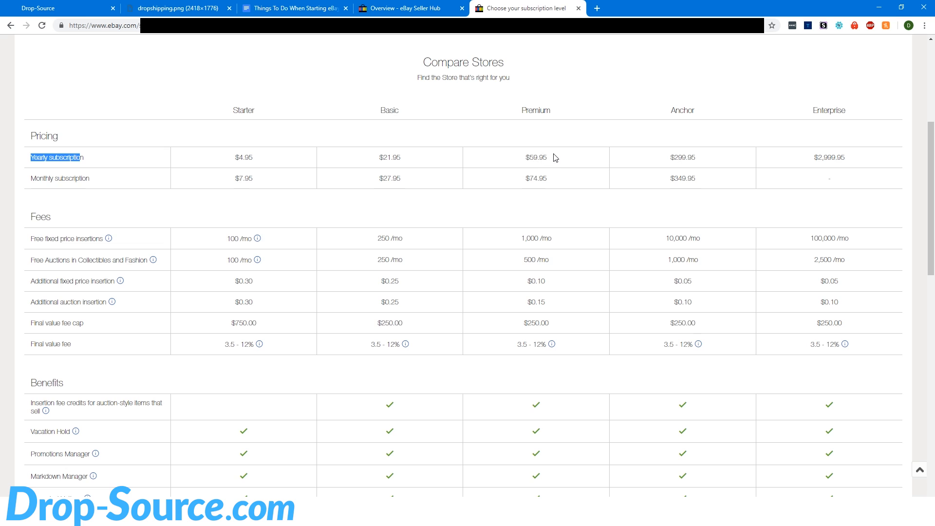
pyautogui.moveTo(546, 160)
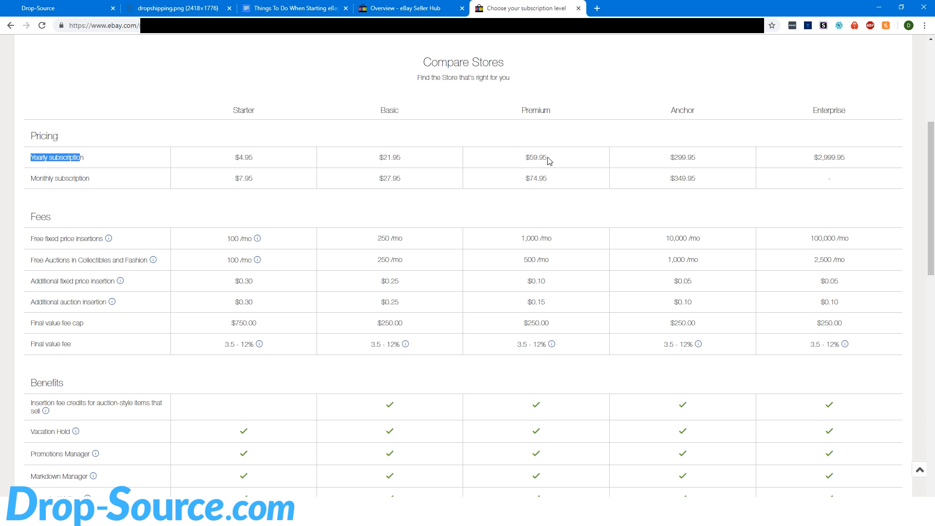
pyautogui.scroll(3)
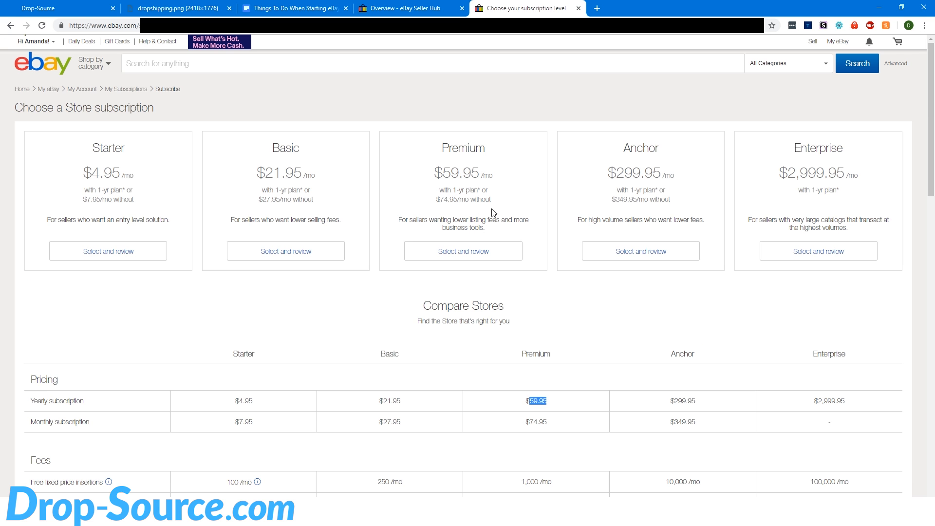
pyautogui.moveTo(543, 414)
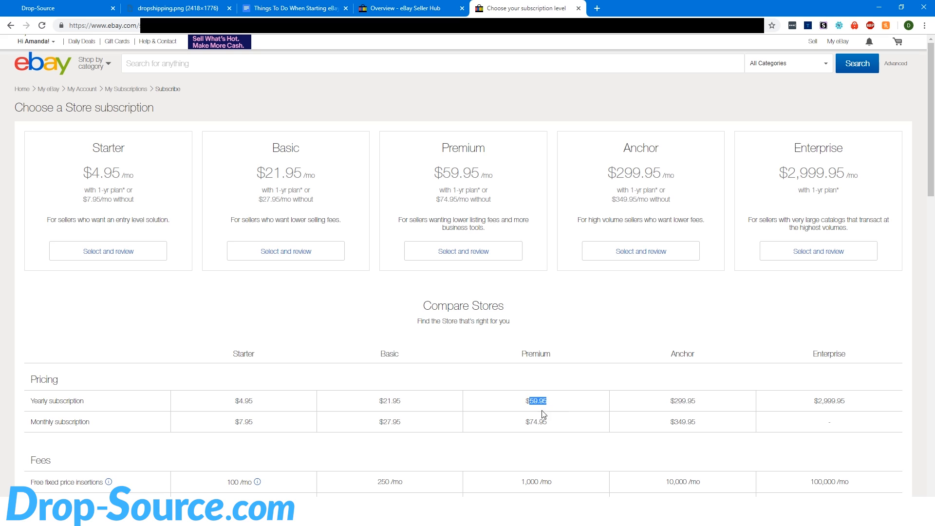
pyautogui.scroll(-3)
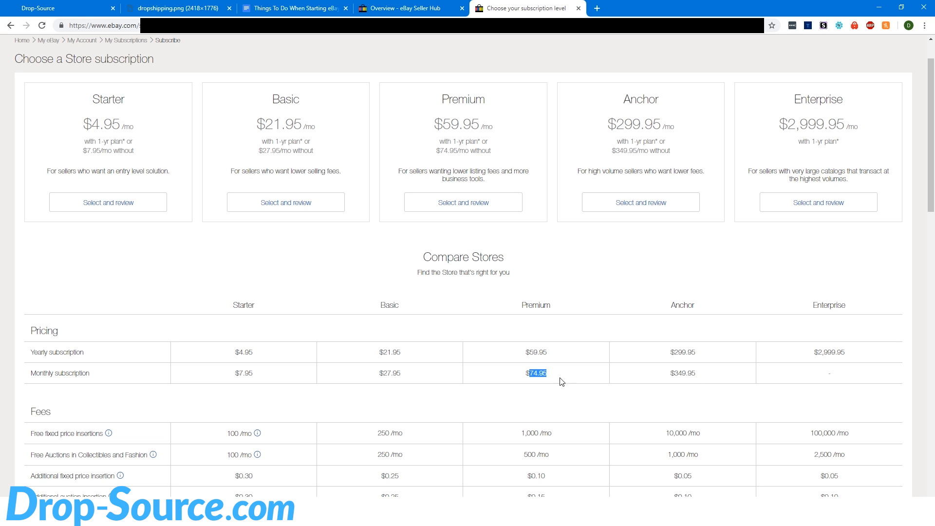
pyautogui.moveTo(531, 387)
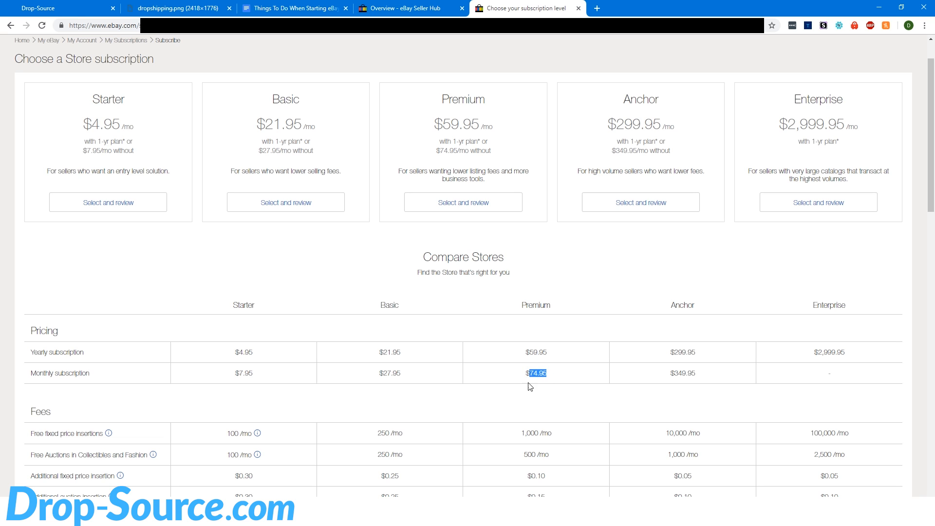
pyautogui.moveTo(534, 382)
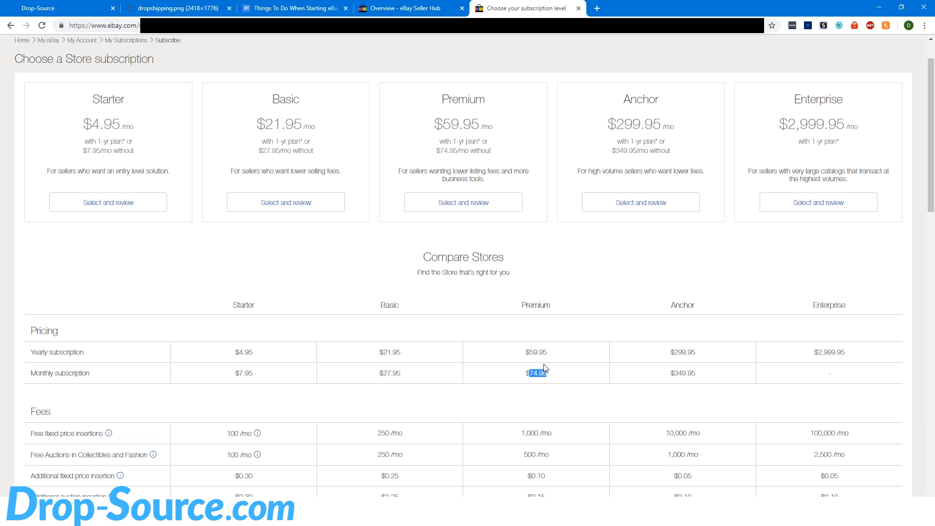
pyautogui.scroll(-3)
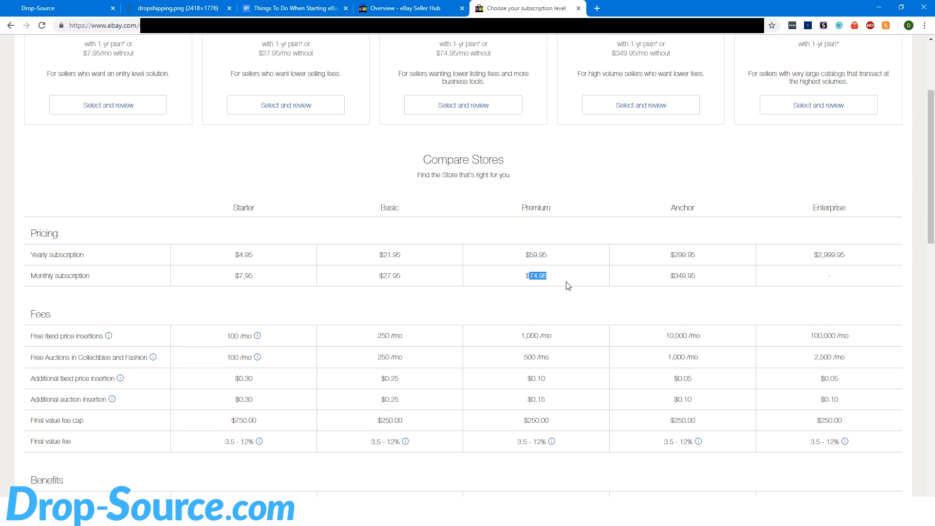
pyautogui.scroll(-3)
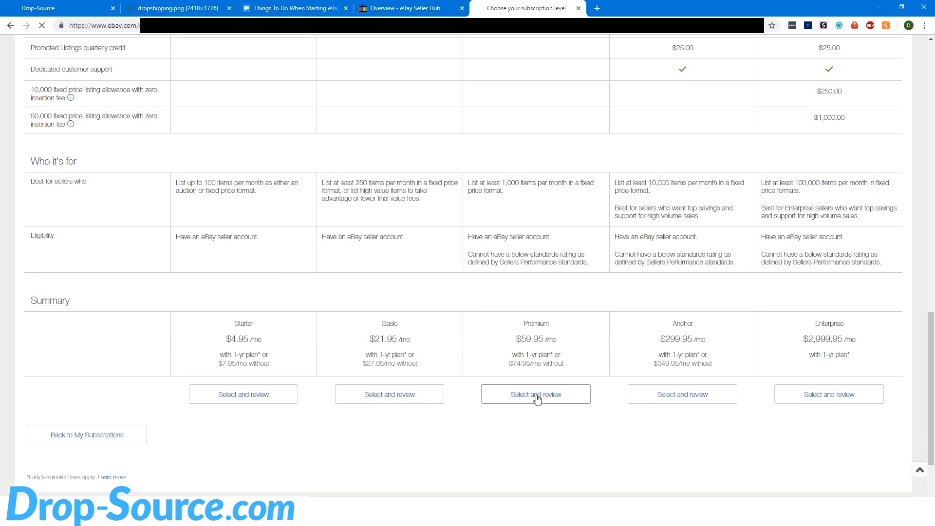
# Select Premium, choose the $74.95 monthly rate, and submit the subscription order.
pyautogui.click(536, 394)
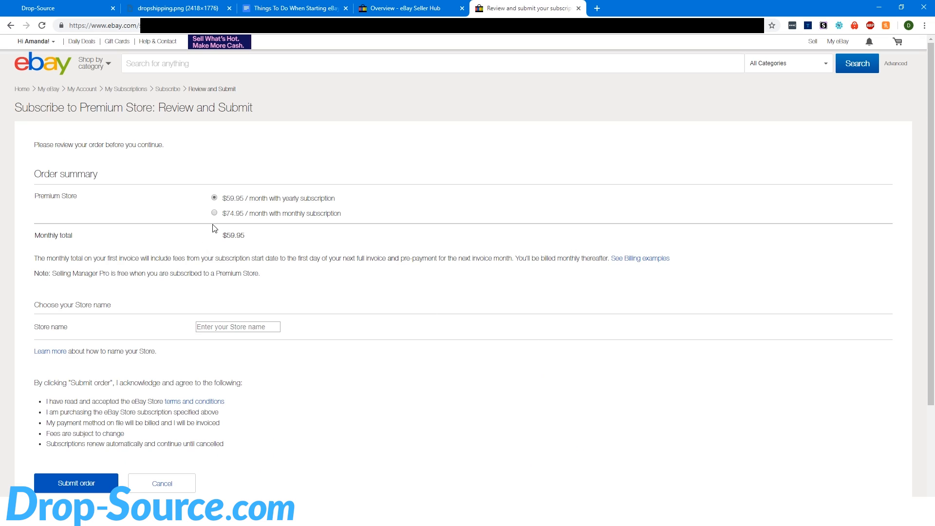
pyautogui.click(213, 213)
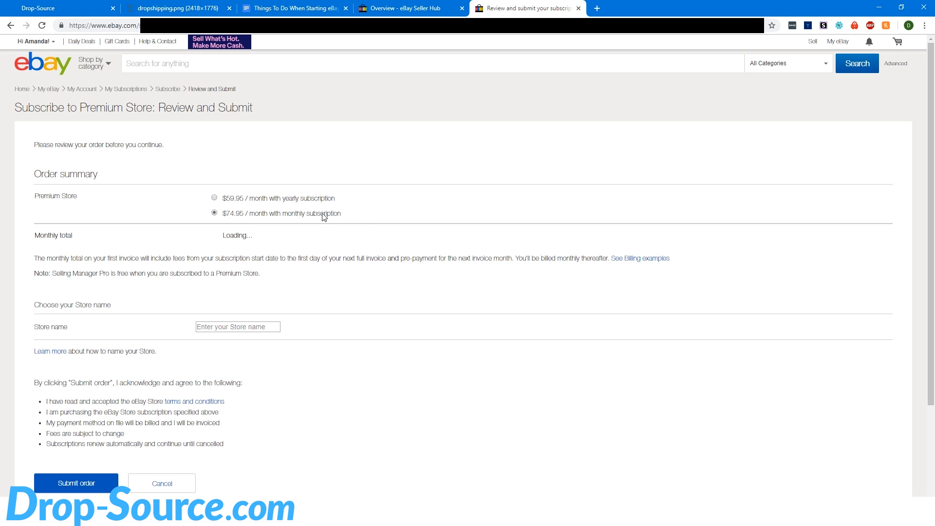
pyautogui.scroll(-3)
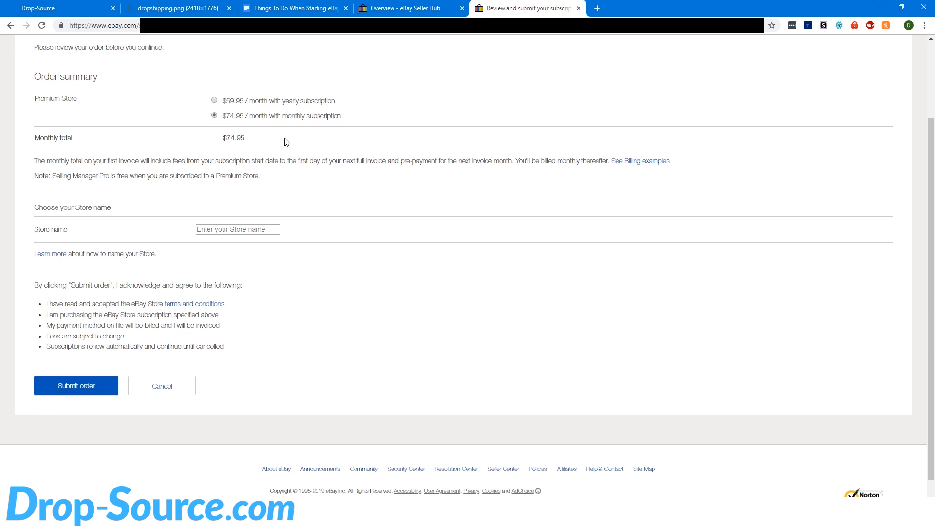
pyautogui.moveTo(317, 84)
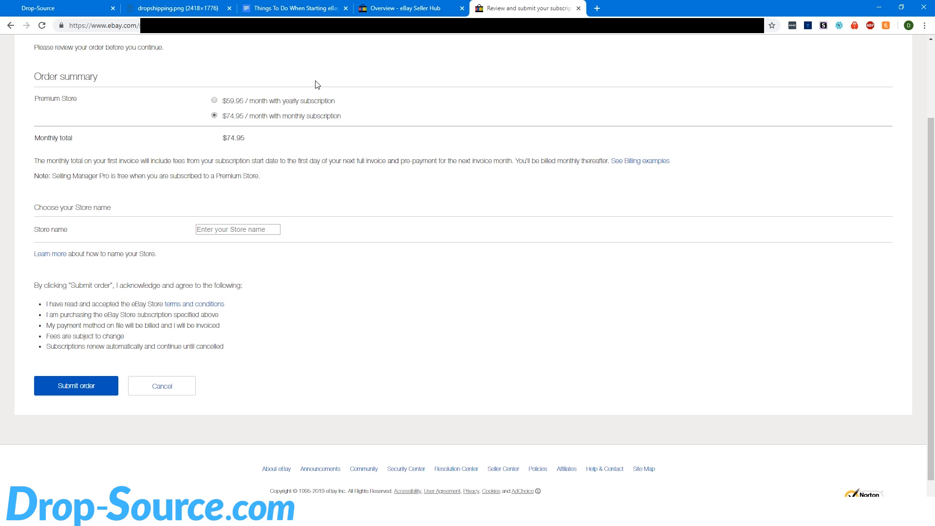
pyautogui.moveTo(244, 120)
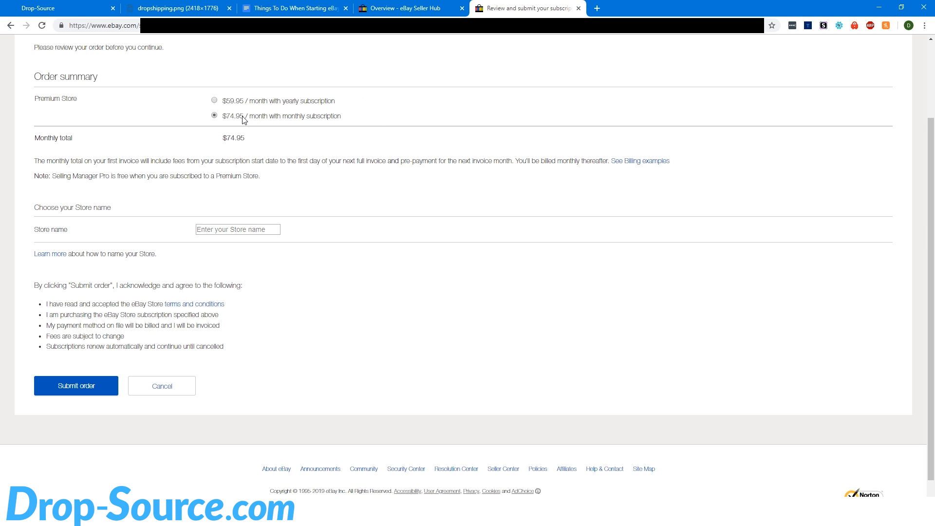
pyautogui.click(238, 229)
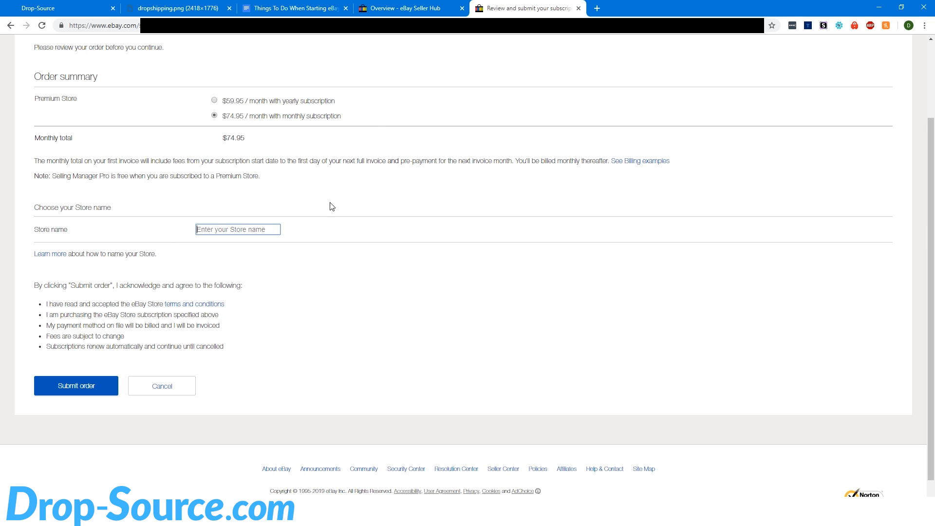
pyautogui.moveTo(318, 318)
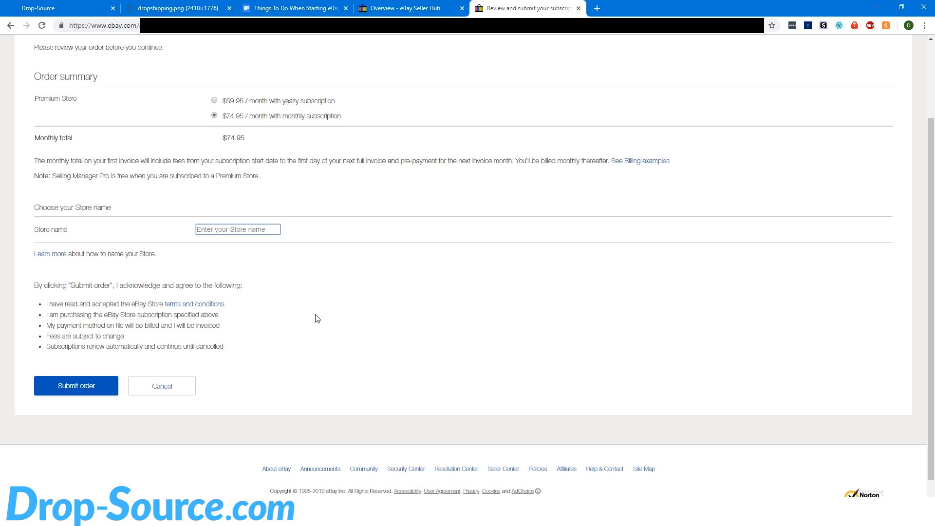
pyautogui.moveTo(318, 293)
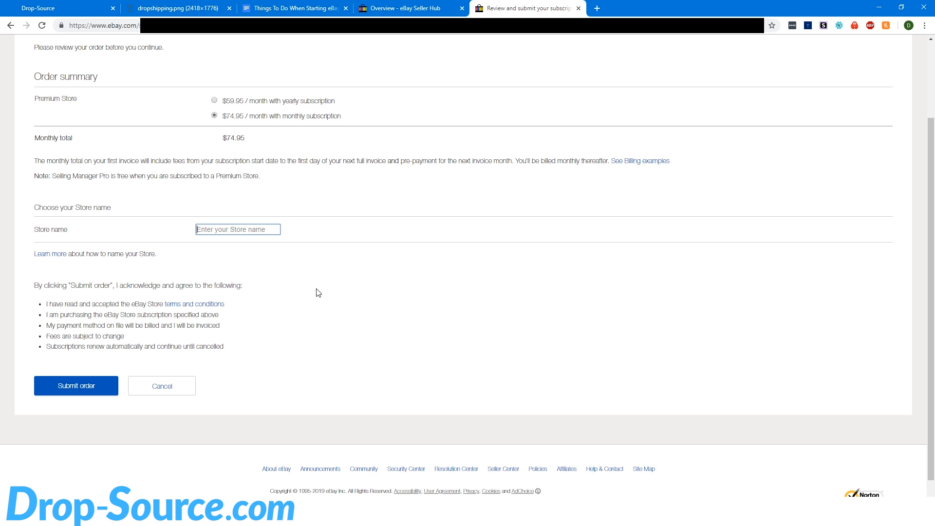
pyautogui.moveTo(514, 188)
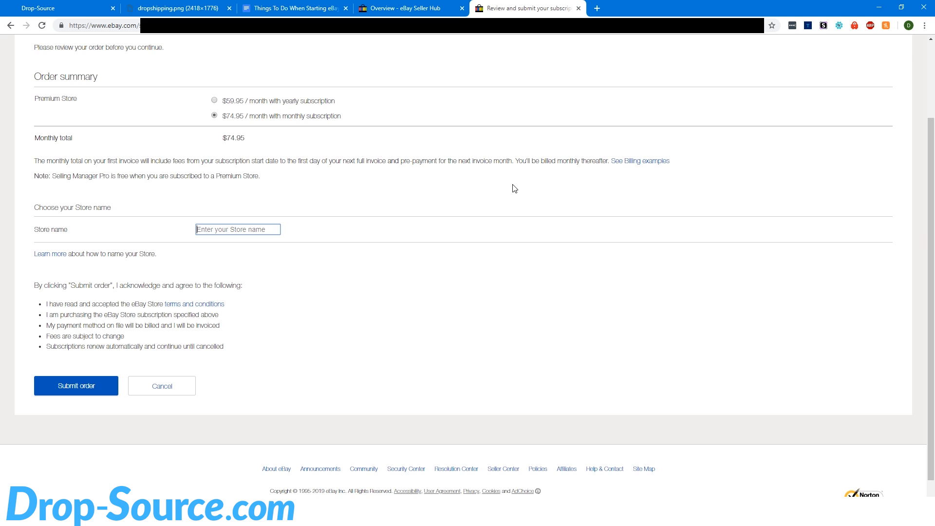
pyautogui.click(76, 385)
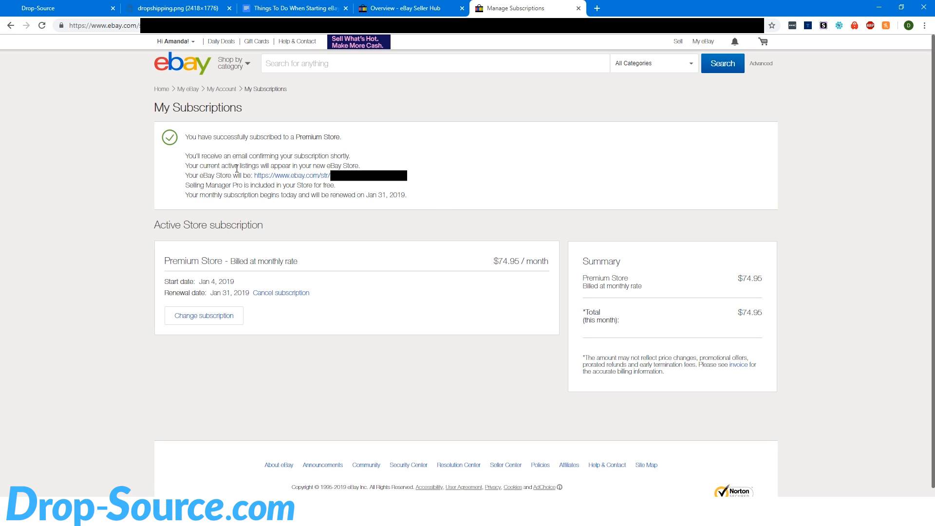
pyautogui.moveTo(326, 194)
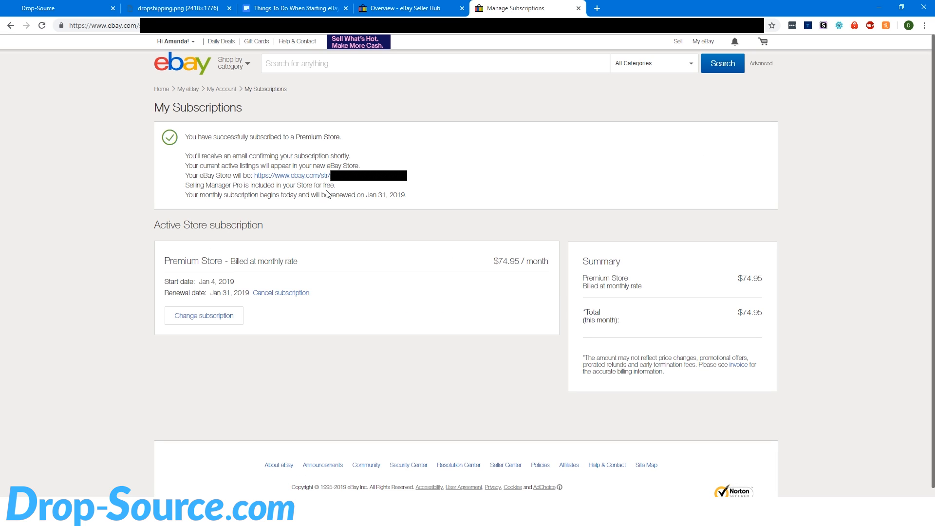
# Expand Promotional offers on Seller Hub to reveal the 1,000 free fixed-price listings offer.
pyautogui.click(425, 8)
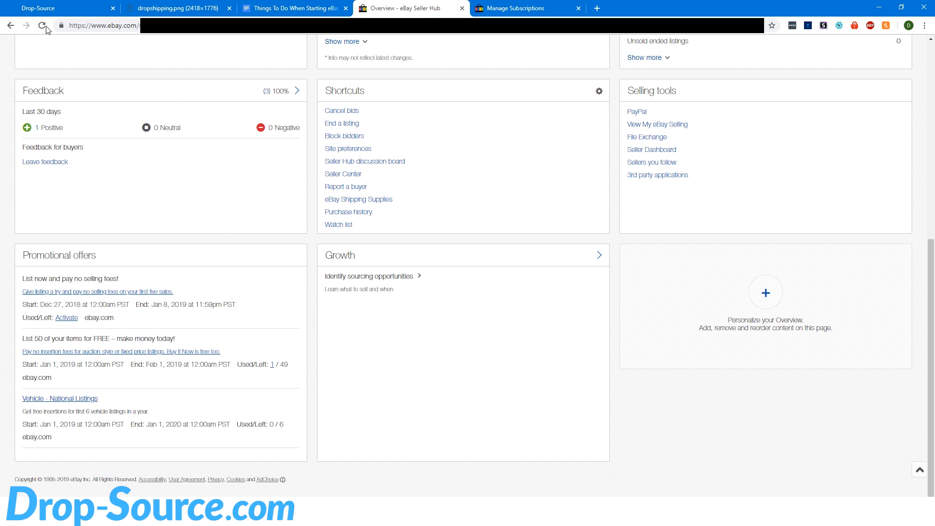
pyautogui.scroll(3)
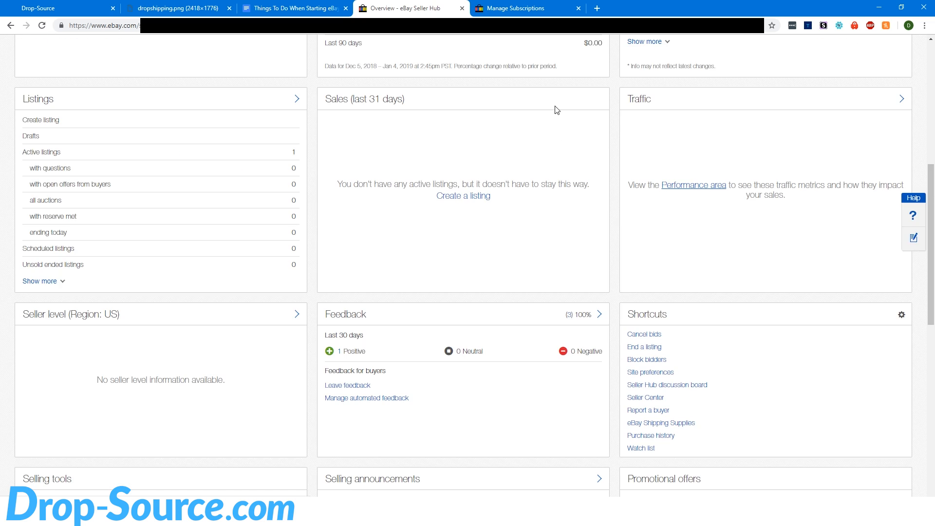
pyautogui.scroll(-3)
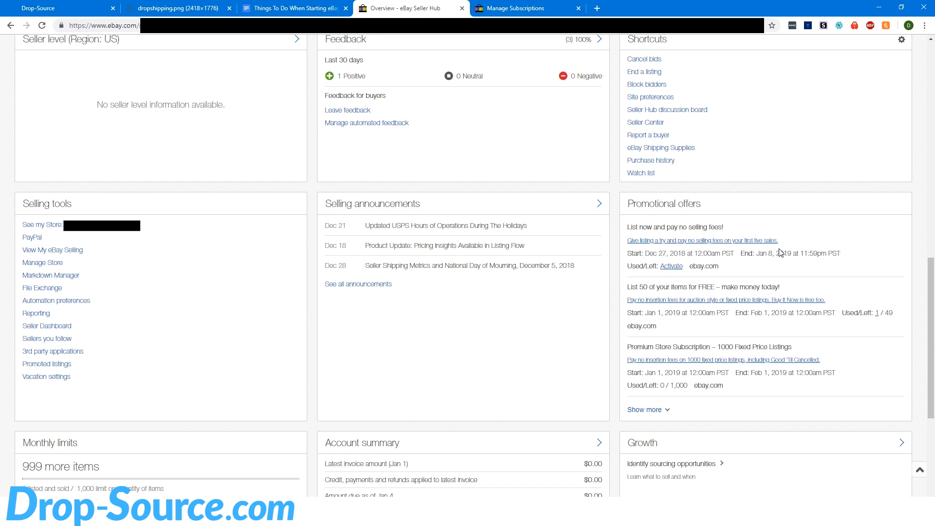
pyautogui.moveTo(165, 456)
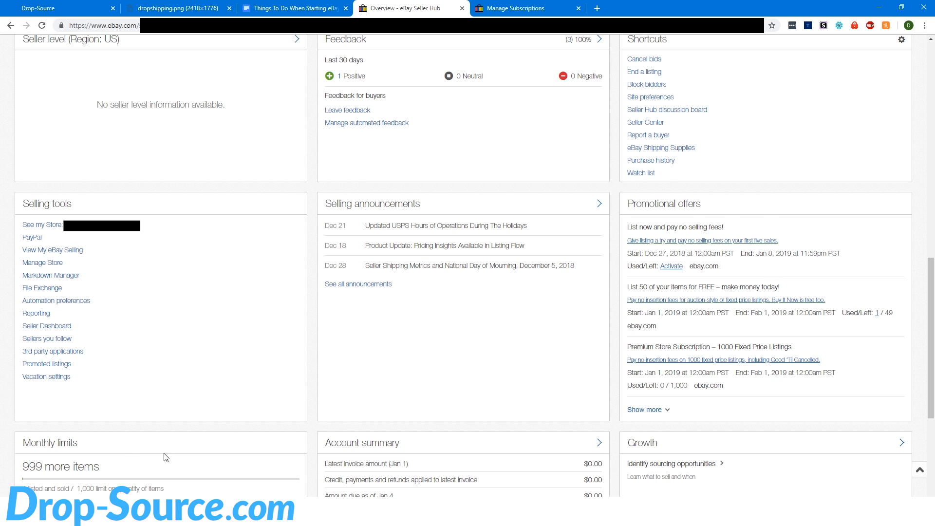
pyautogui.scroll(-3)
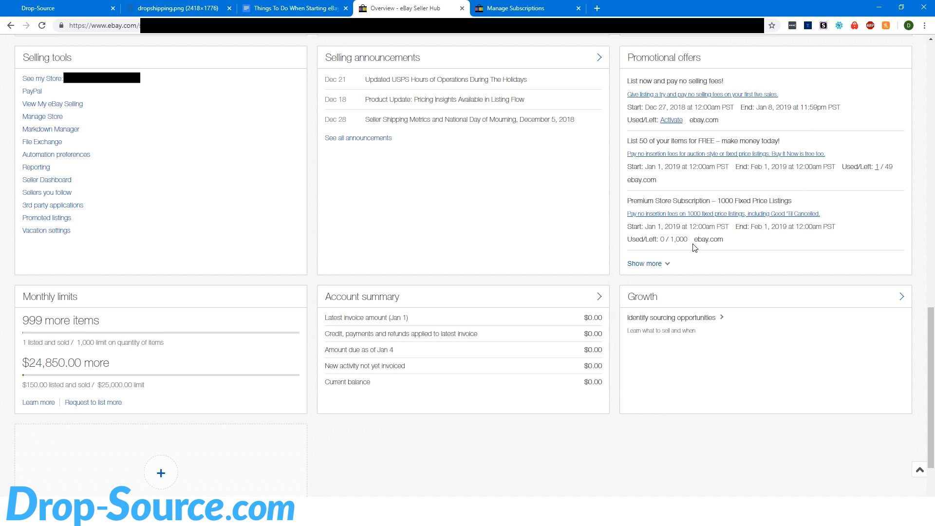
pyautogui.click(644, 263)
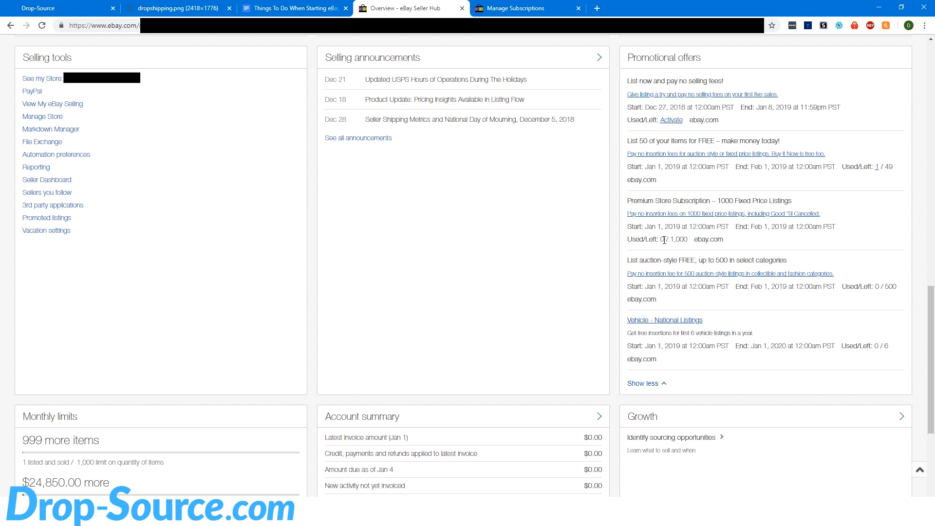
pyautogui.moveTo(680, 227)
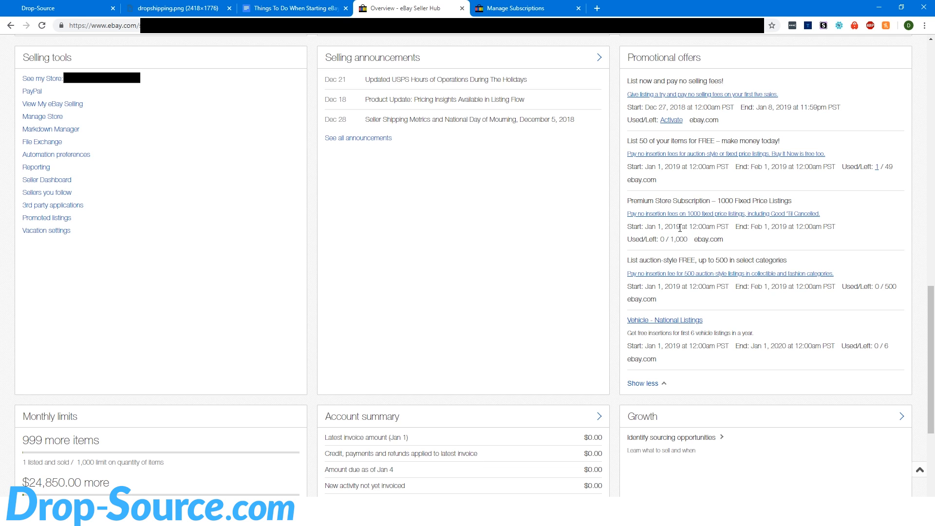
pyautogui.scroll(-3)
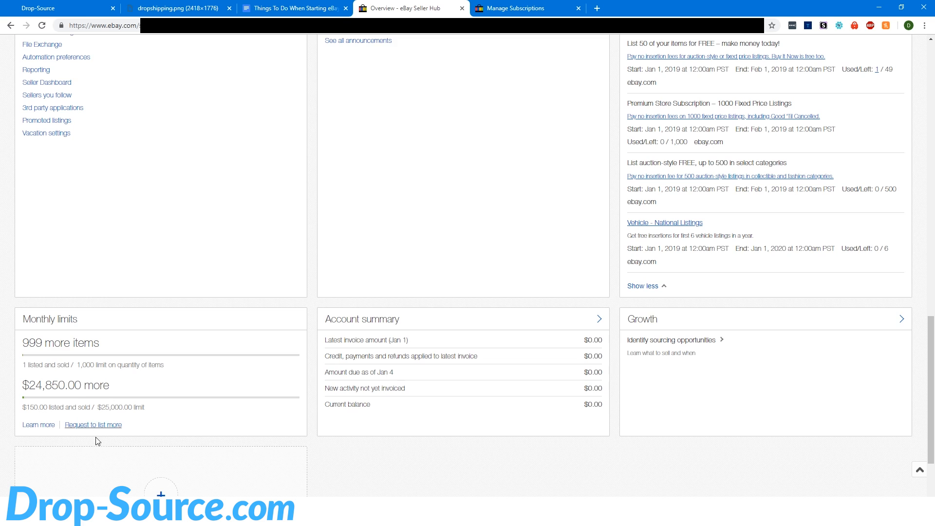
pyautogui.moveTo(87, 385)
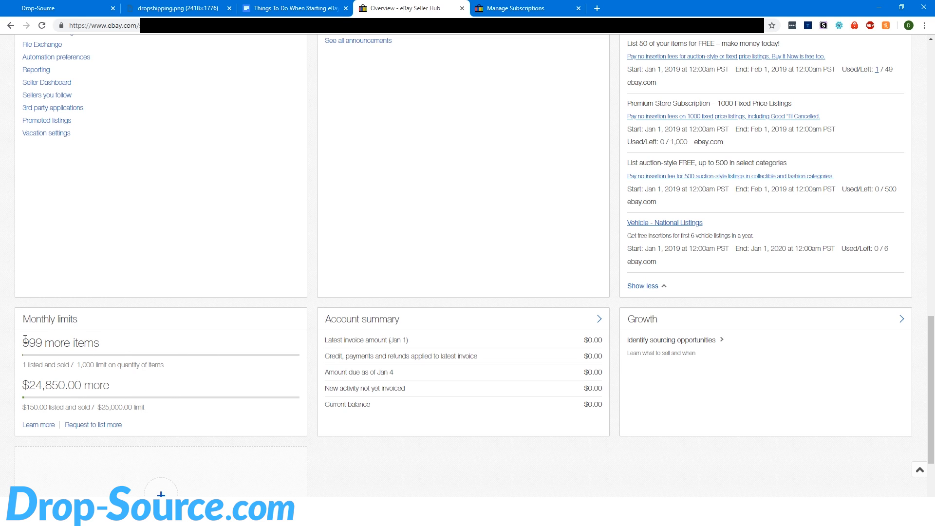
pyautogui.doubleClick(45, 385)
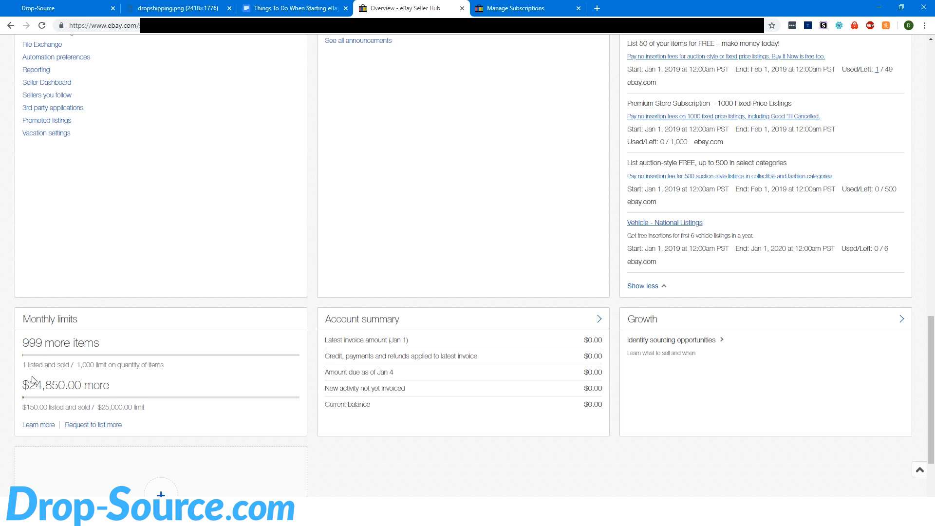
pyautogui.moveTo(49, 348)
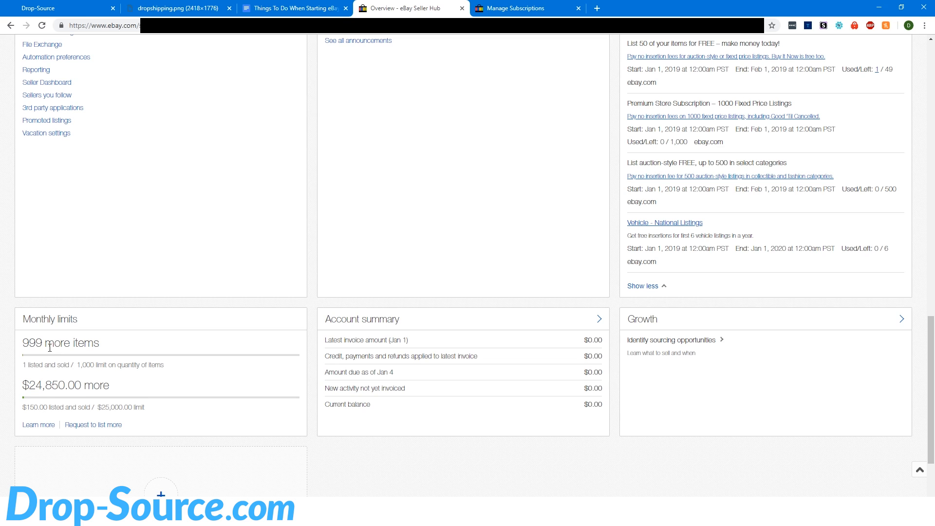
pyautogui.doubleClick(32, 342)
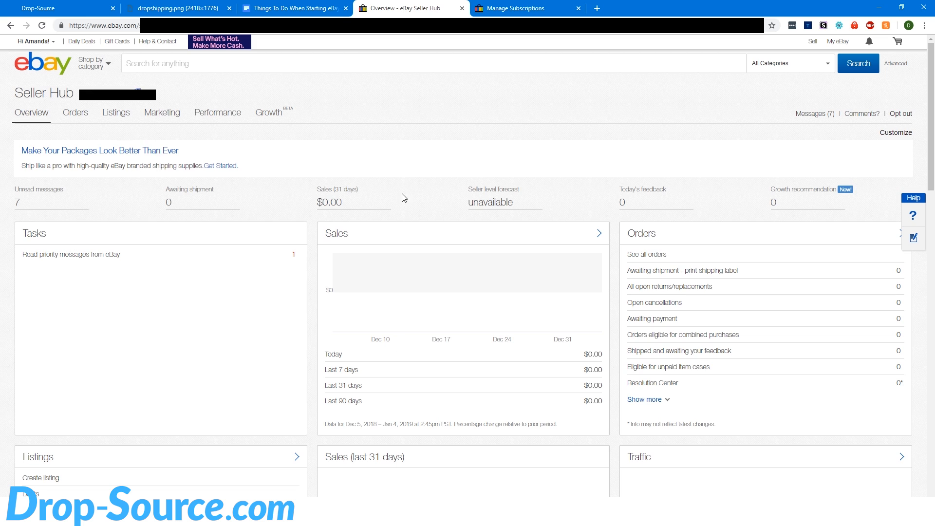
pyautogui.moveTo(481, 110)
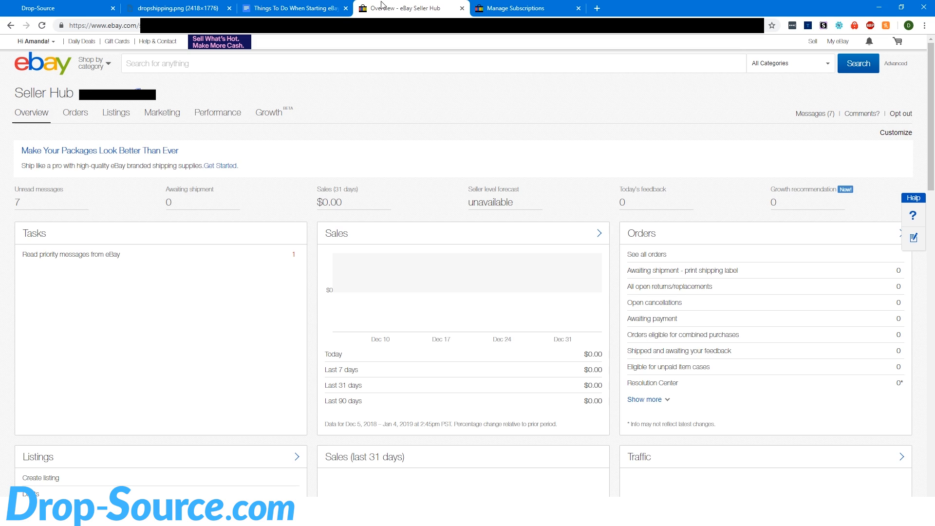
pyautogui.moveTo(378, 55)
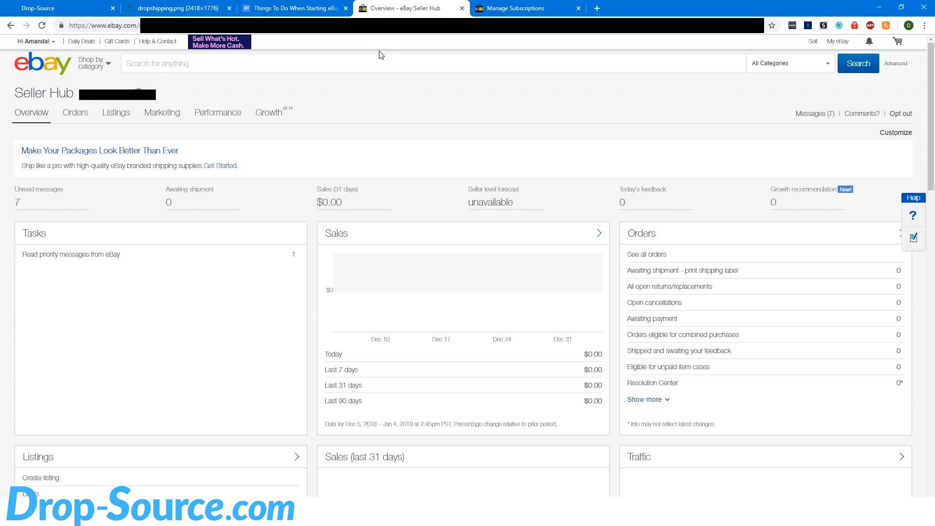
pyautogui.moveTo(166, 203)
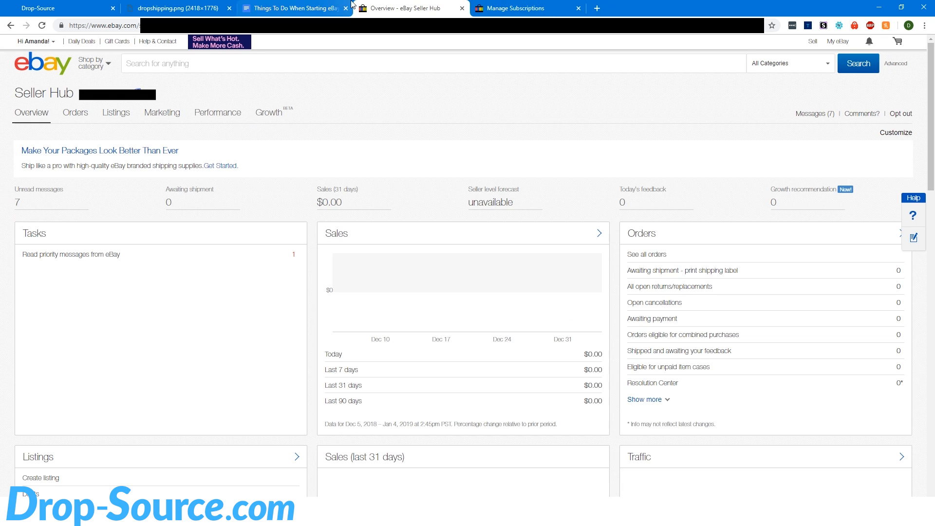
pyautogui.doubleClick(486, 202)
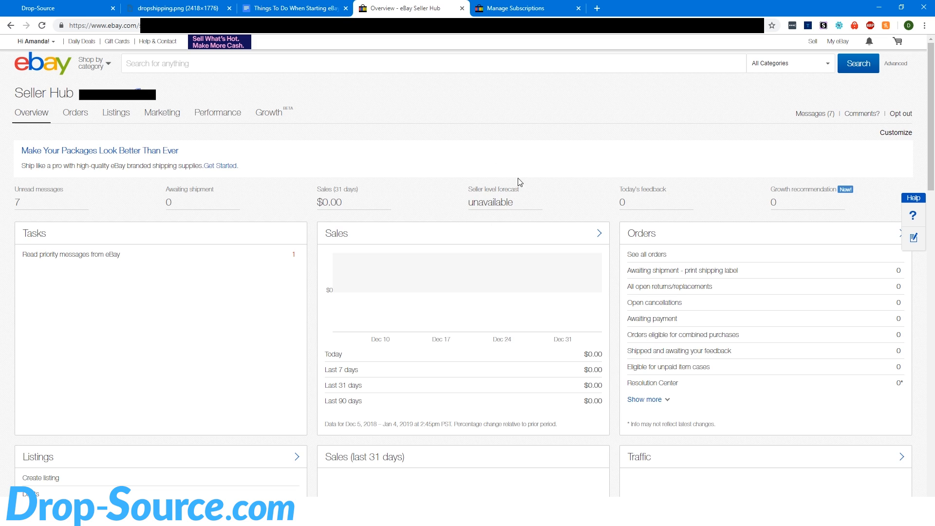
pyautogui.moveTo(499, 216)
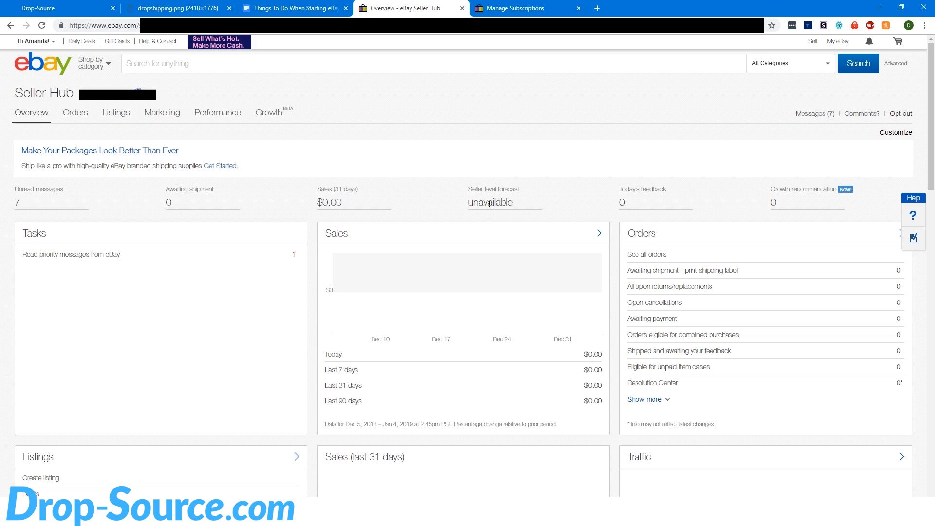
pyautogui.moveTo(497, 202)
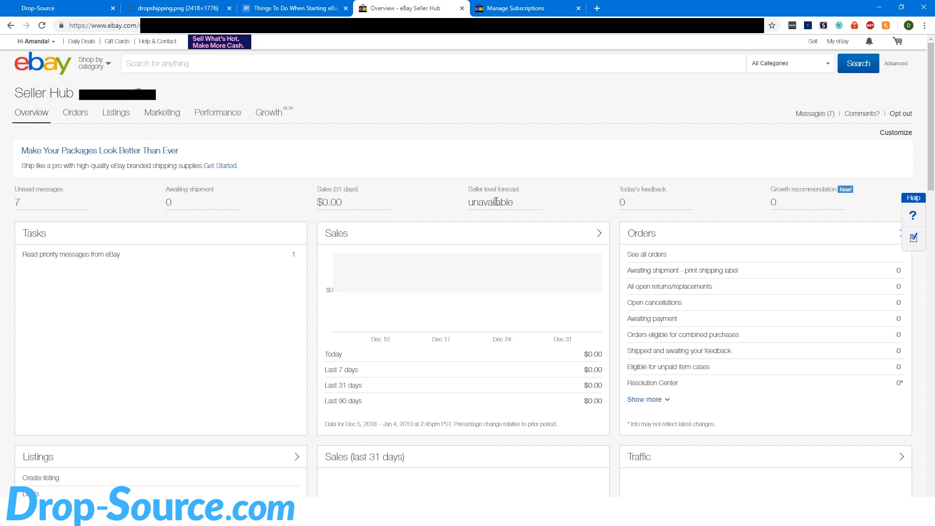
pyautogui.moveTo(506, 205)
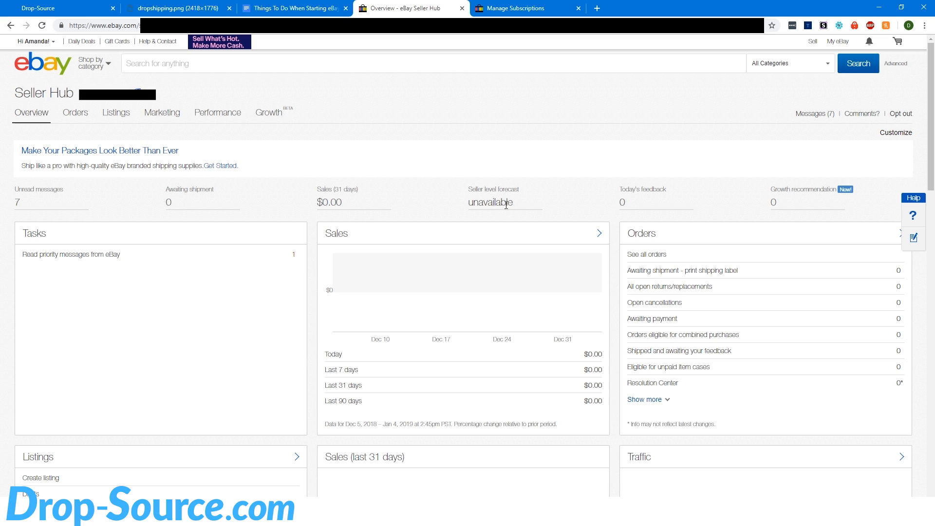
pyautogui.moveTo(442, 193)
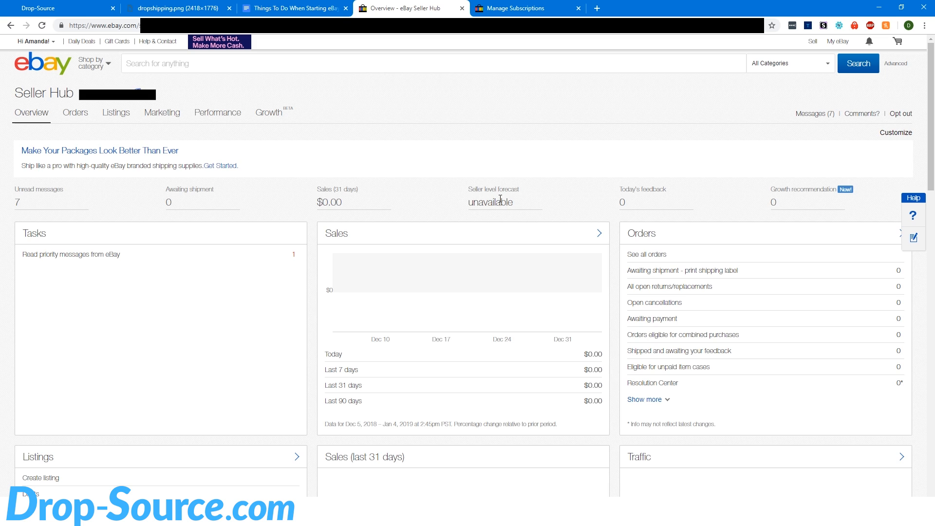
pyautogui.moveTo(497, 203)
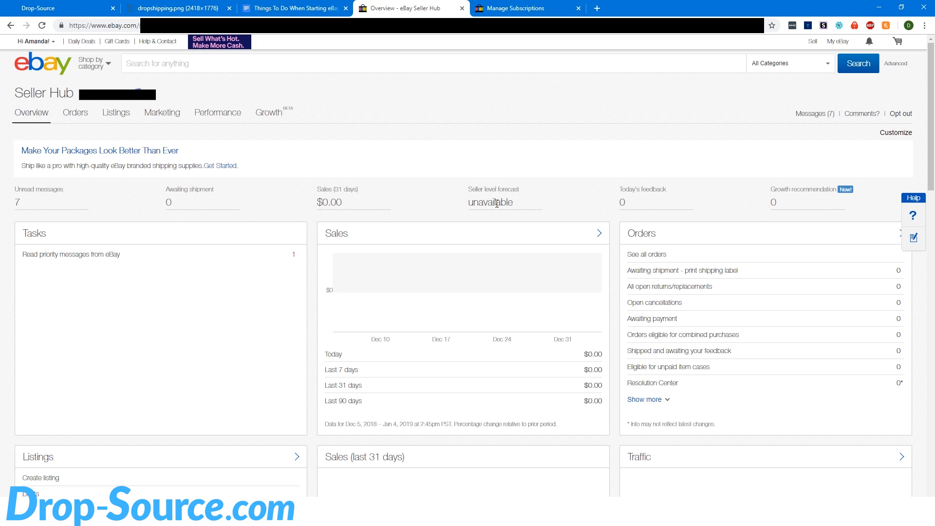
pyautogui.moveTo(473, 208)
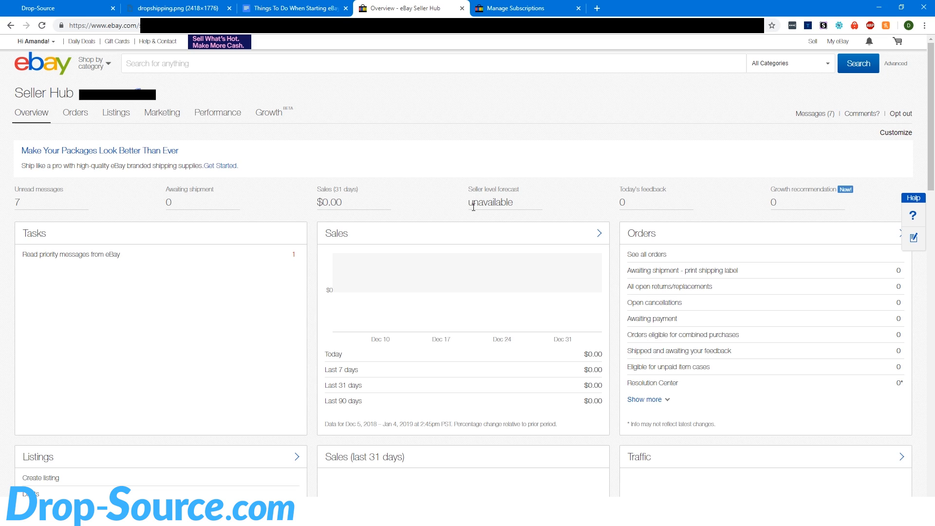
pyautogui.moveTo(490, 214)
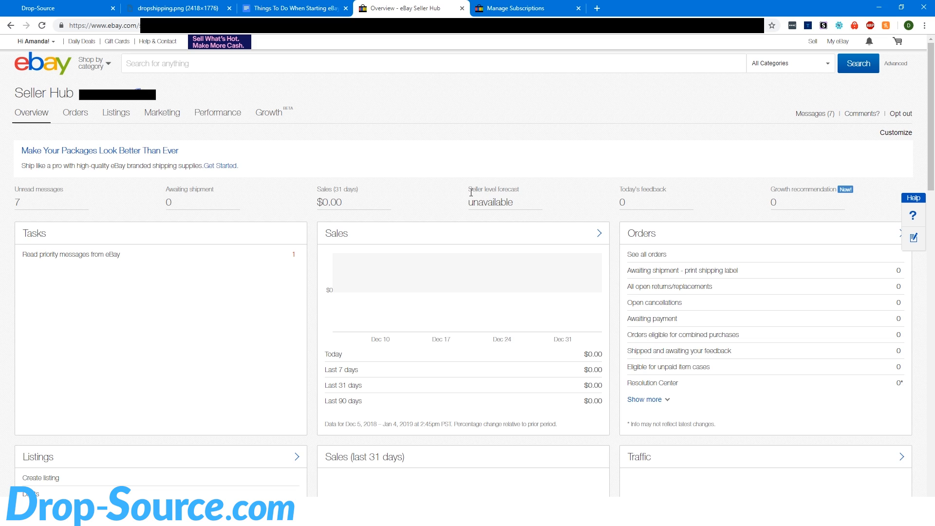
pyautogui.moveTo(516, 210)
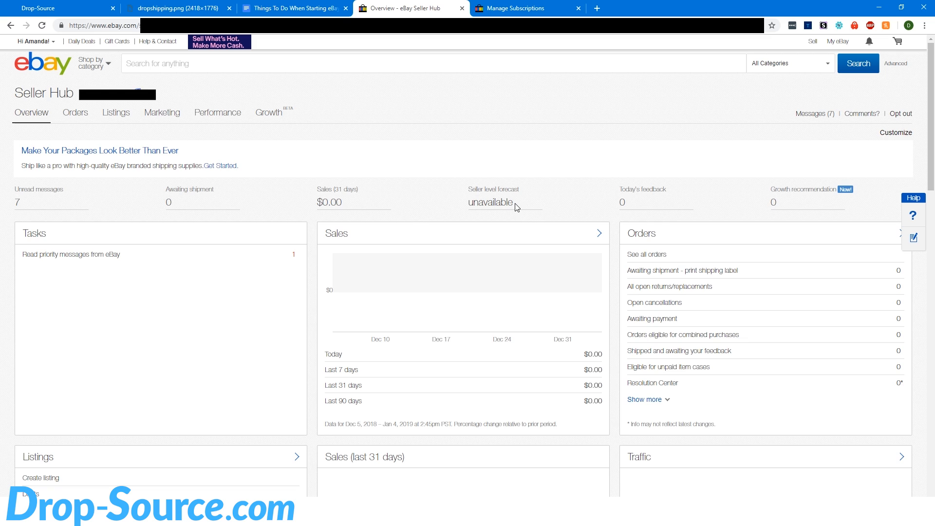
pyautogui.moveTo(543, 210)
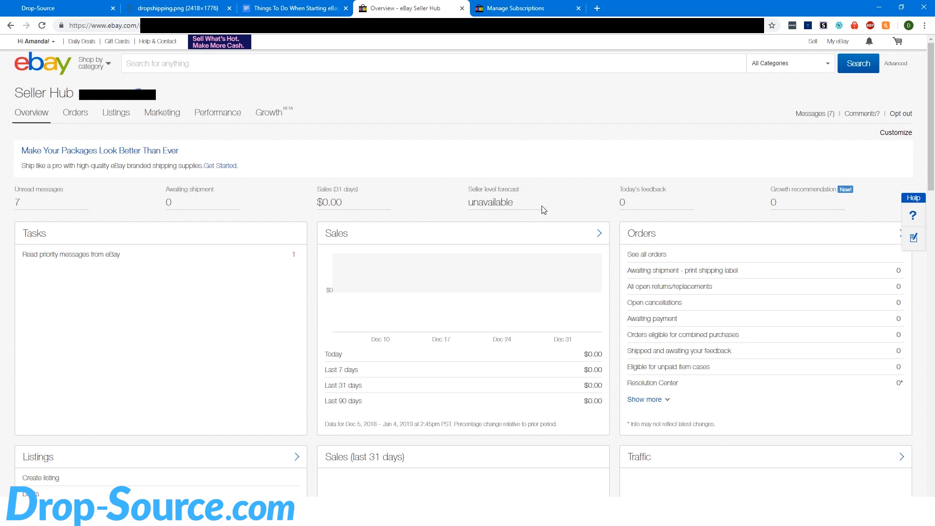
pyautogui.moveTo(610, 283)
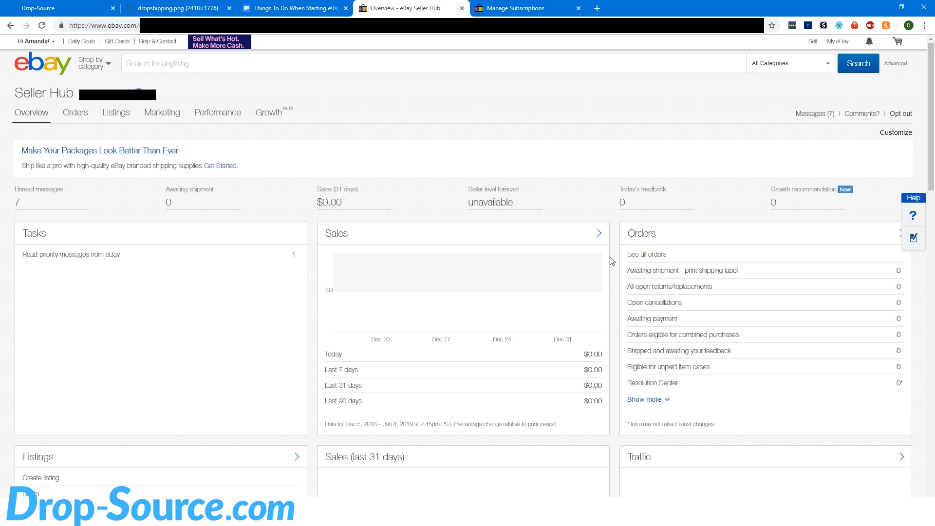
pyautogui.moveTo(450, 233)
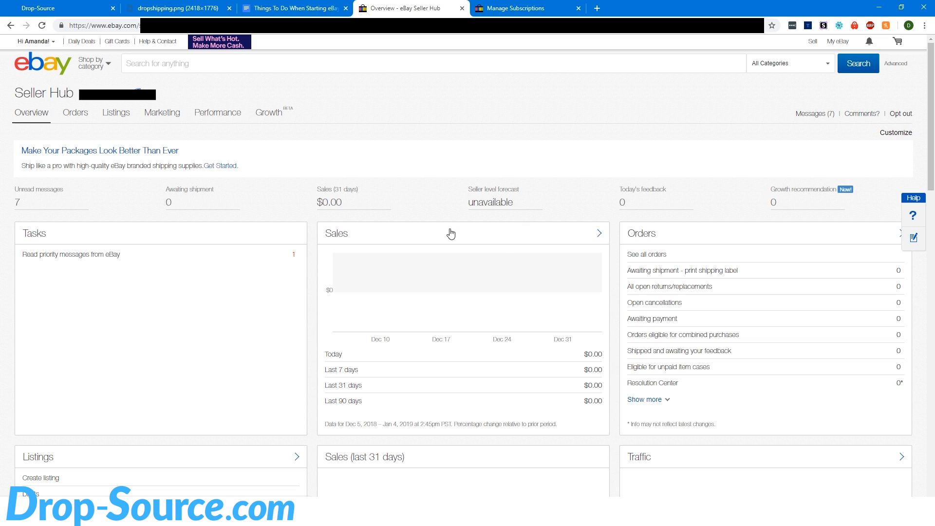
pyautogui.moveTo(533, 224)
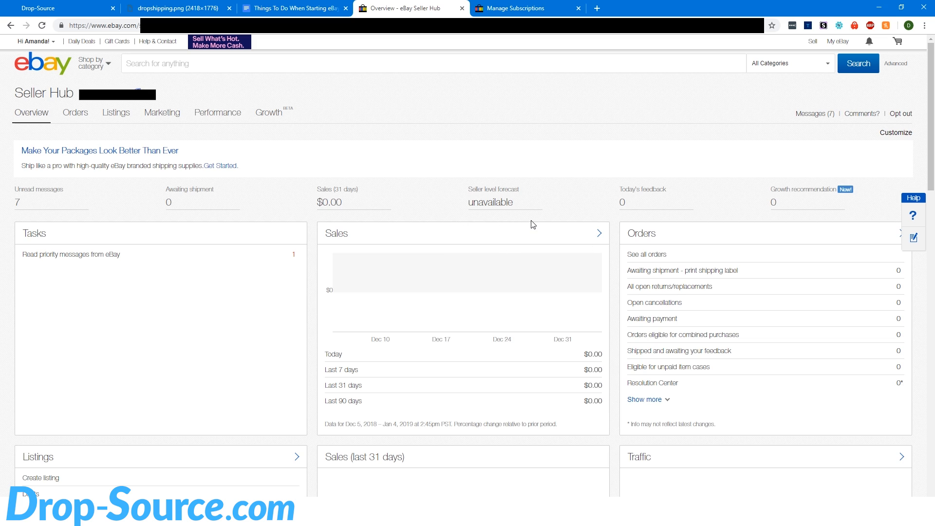
pyautogui.moveTo(498, 216)
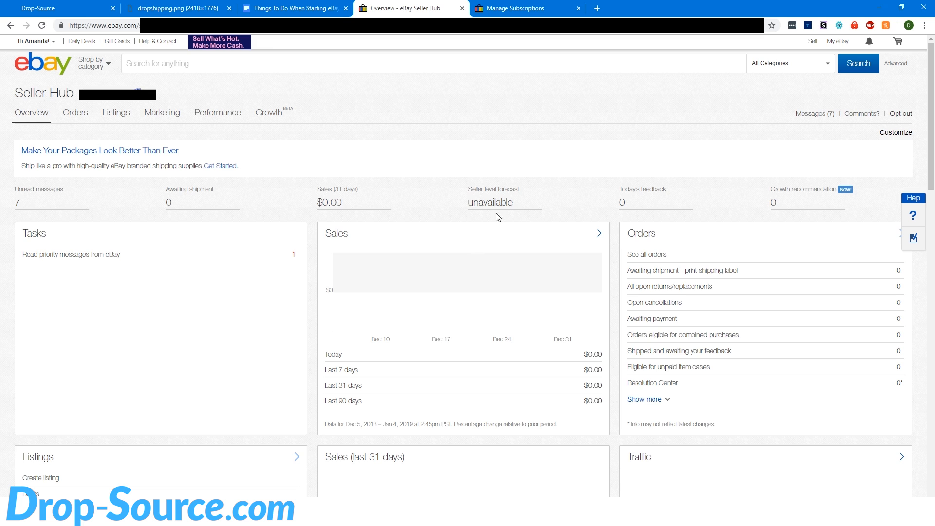
pyautogui.moveTo(538, 173)
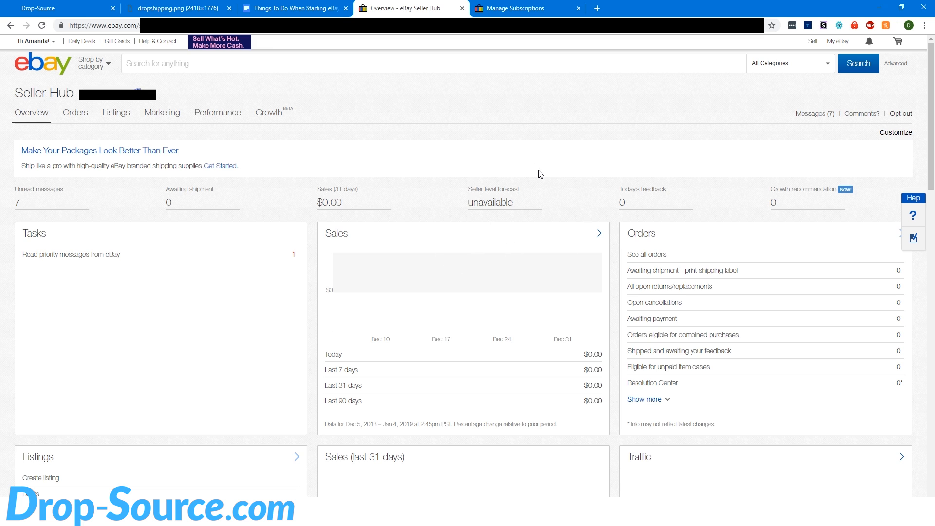
pyautogui.moveTo(493, 224)
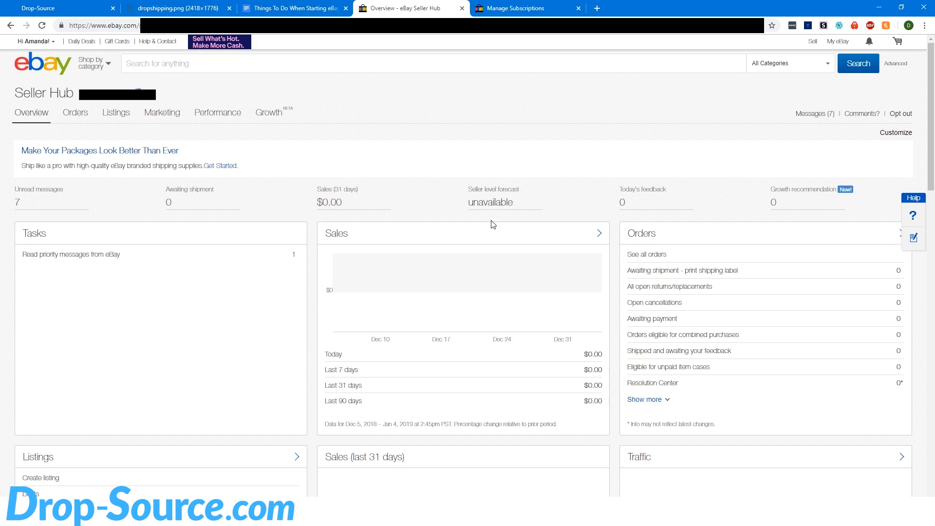
pyautogui.moveTo(468, 173)
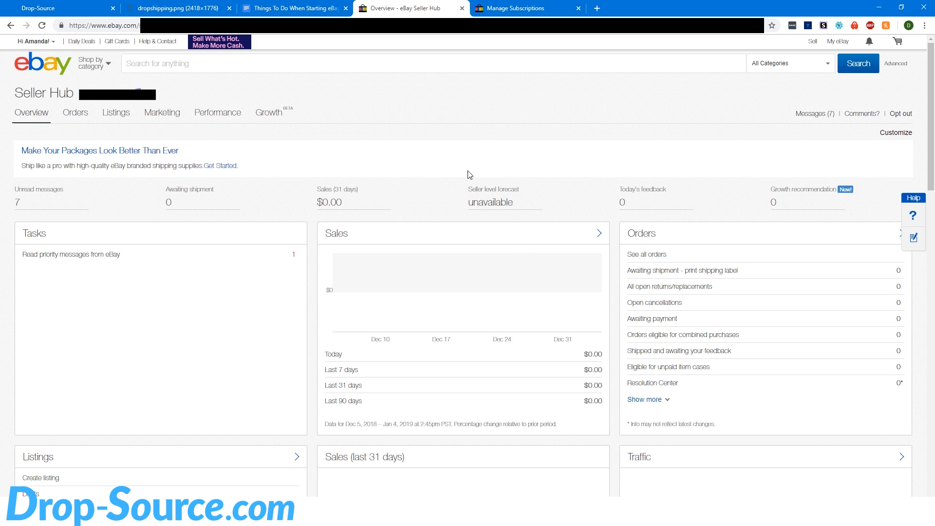
pyautogui.moveTo(461, 213)
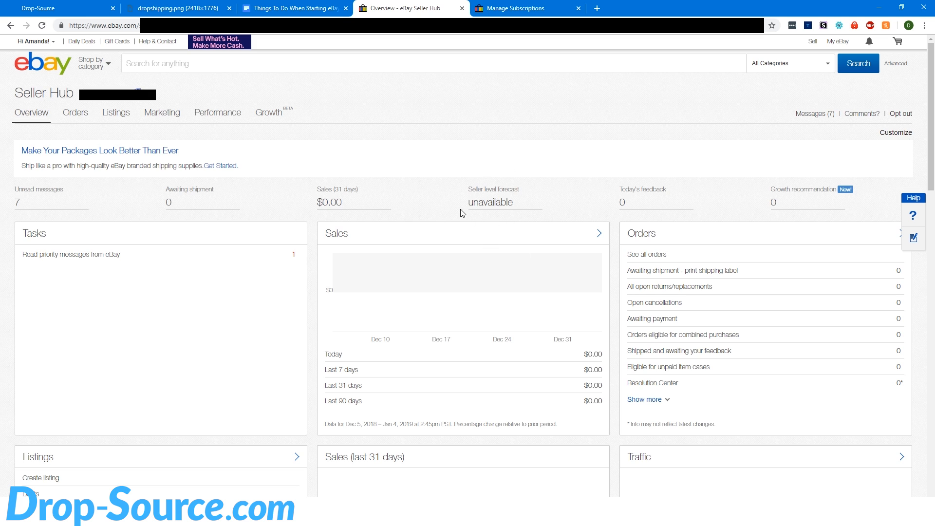
pyautogui.moveTo(467, 209)
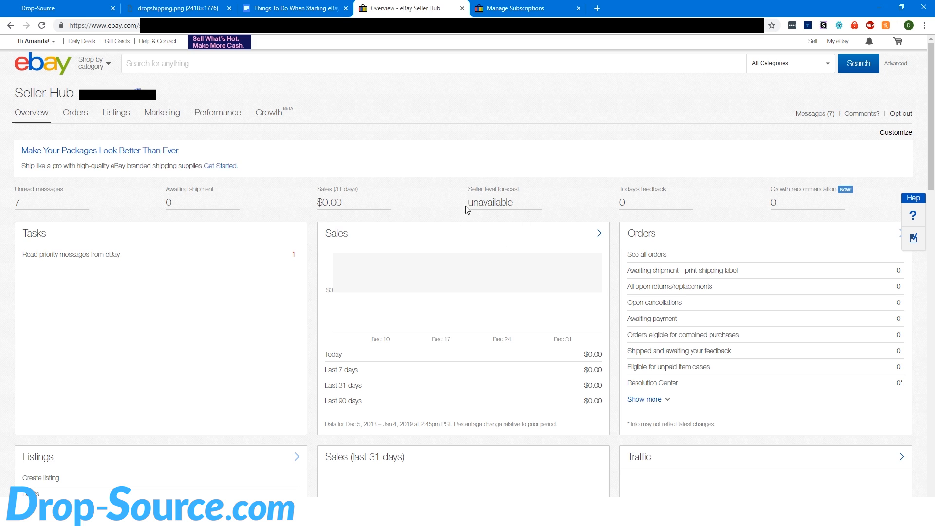
pyautogui.moveTo(505, 222)
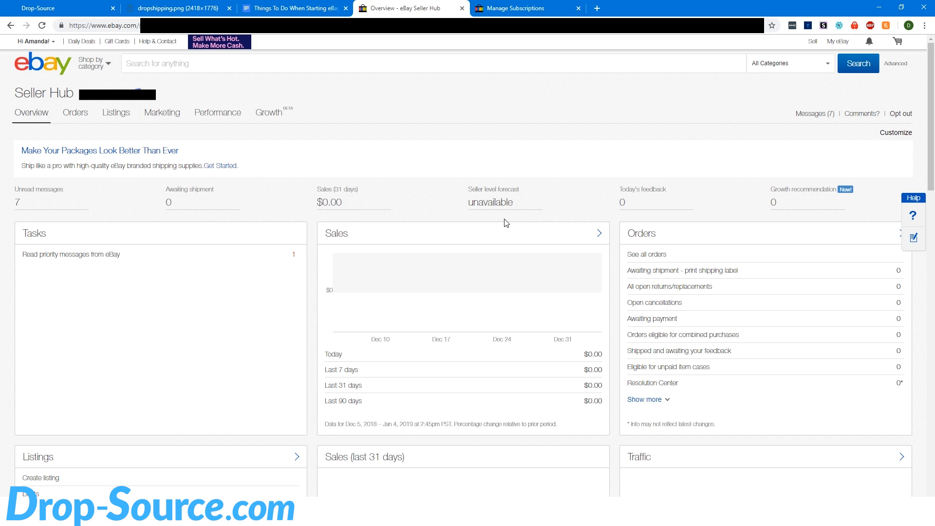
pyautogui.moveTo(505, 220)
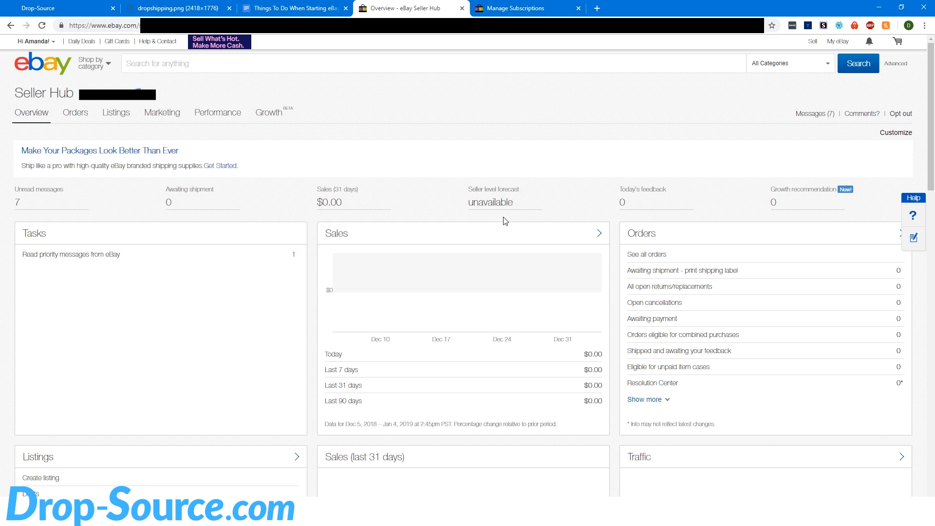
pyautogui.moveTo(496, 223)
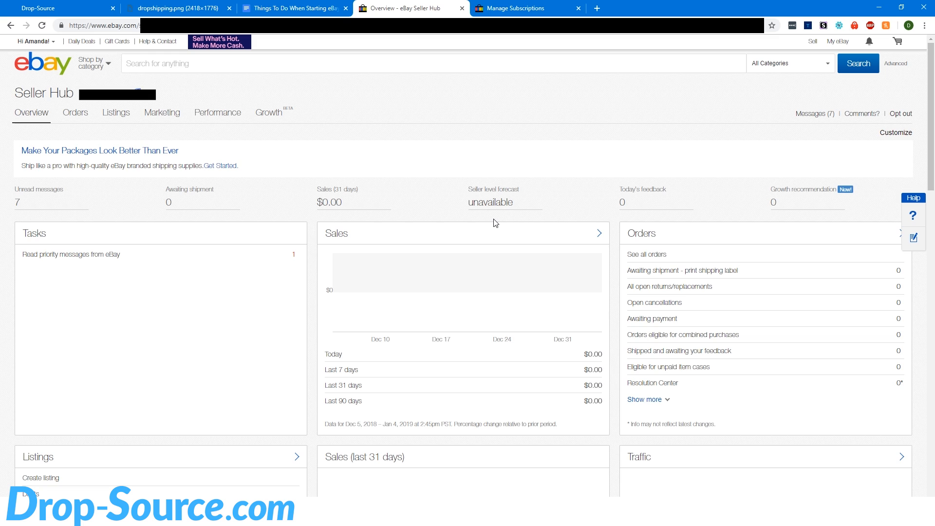
pyautogui.moveTo(496, 217)
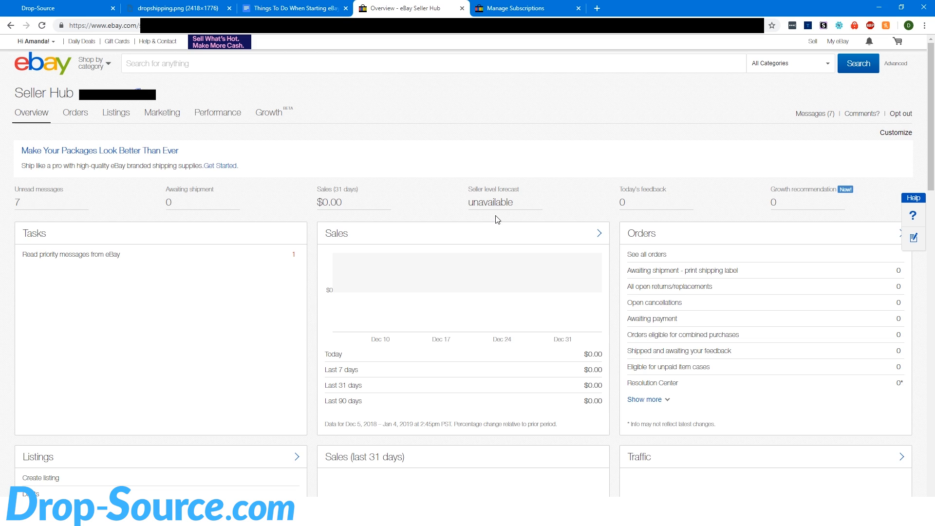
pyautogui.moveTo(495, 198)
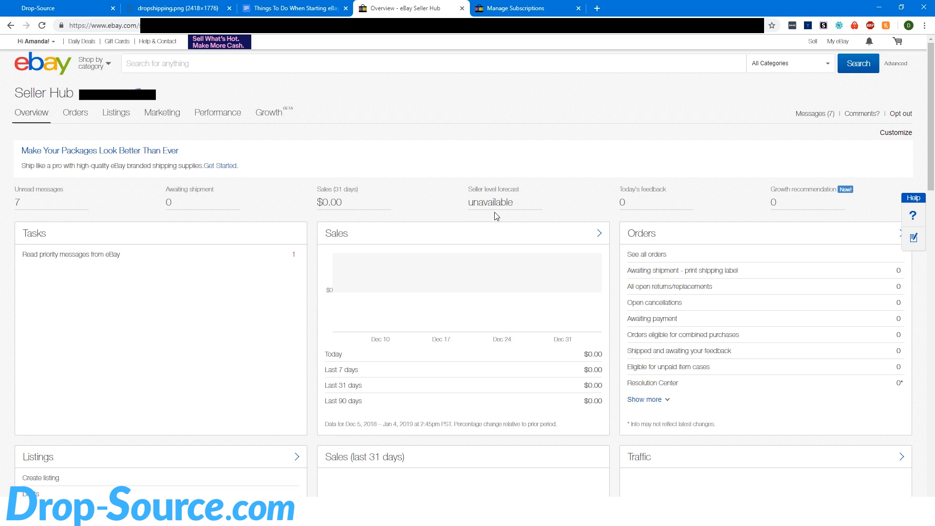
pyautogui.moveTo(496, 205)
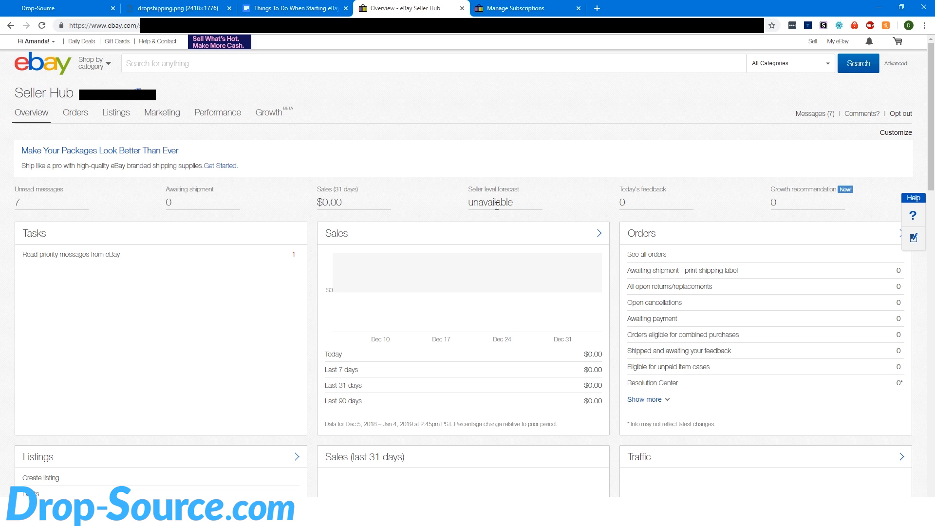
pyautogui.moveTo(516, 227)
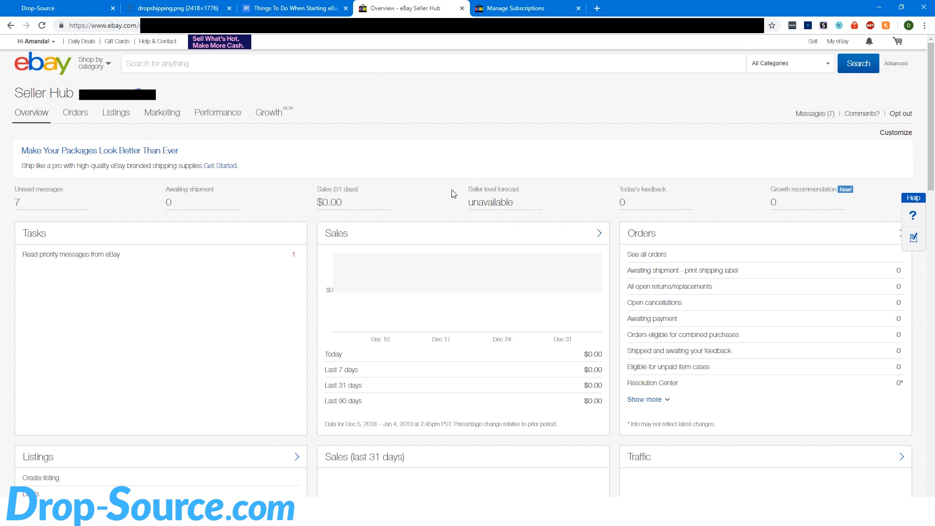
pyautogui.moveTo(553, 214)
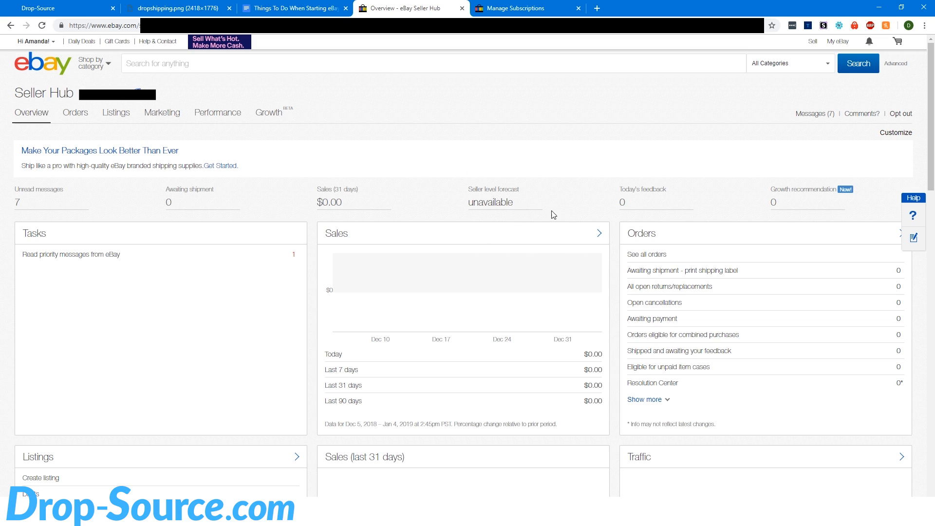
pyautogui.click(116, 112)
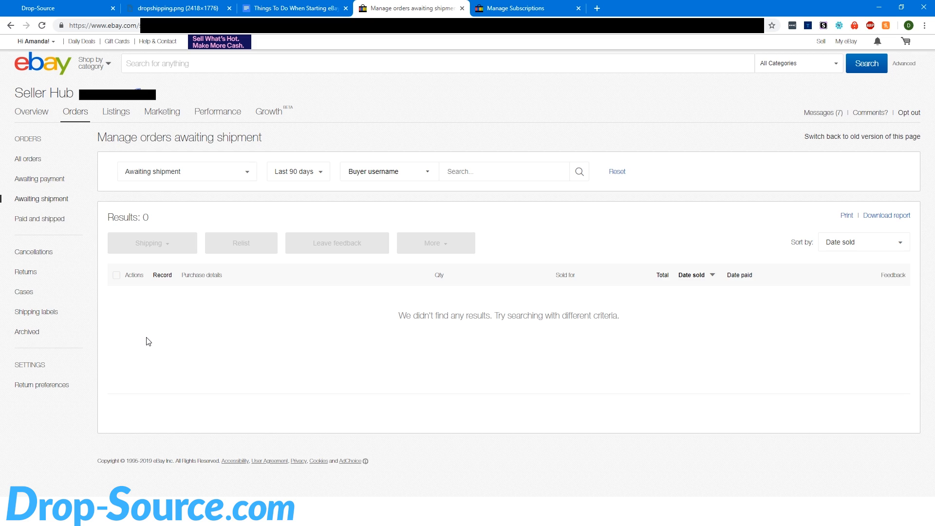
pyautogui.moveTo(720, 4)
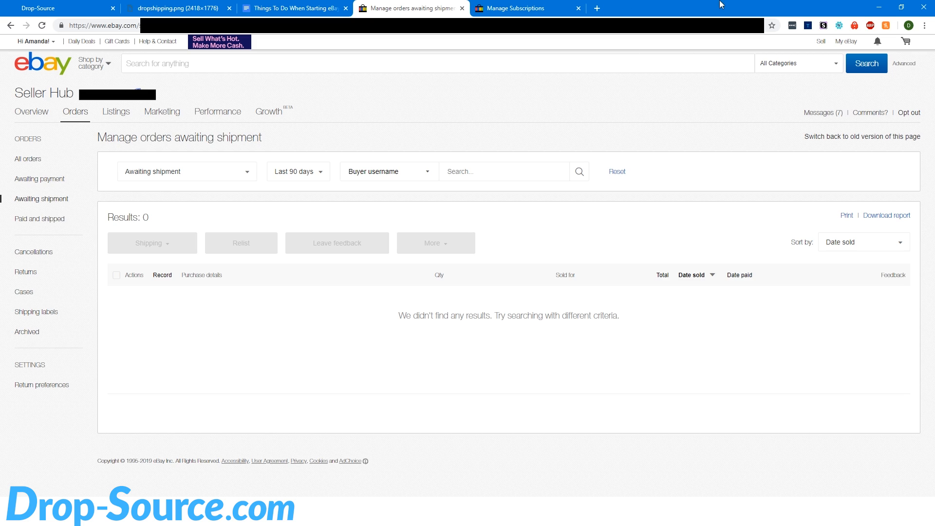
pyautogui.moveTo(209, 340)
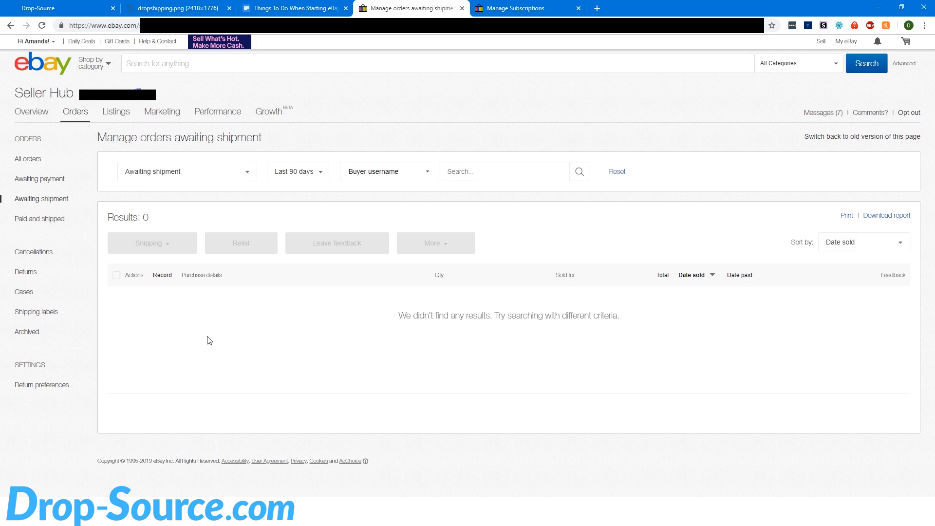
pyautogui.moveTo(248, 291)
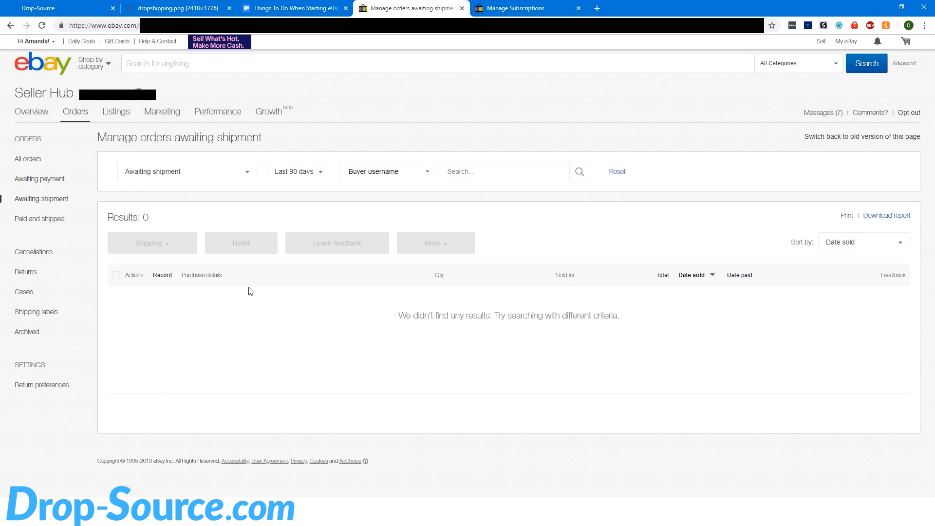
pyautogui.moveTo(179, 328)
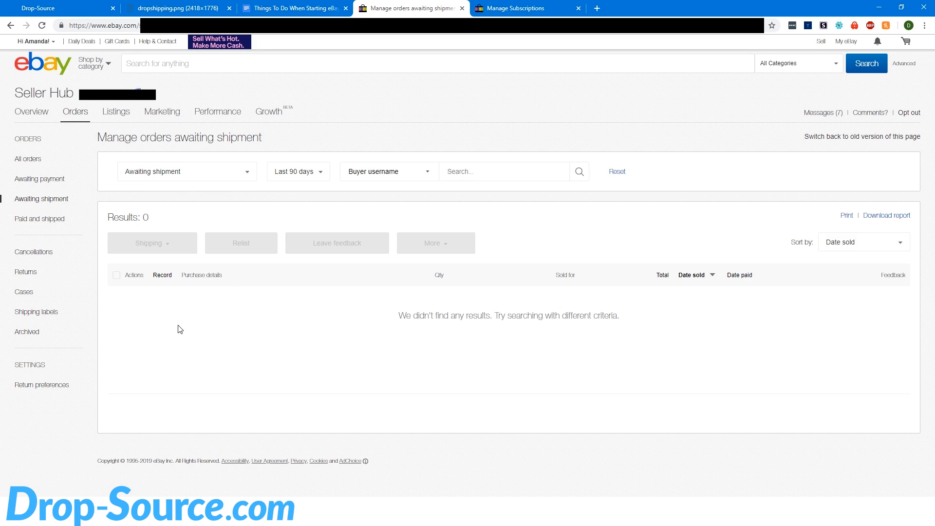
pyautogui.moveTo(123, 296)
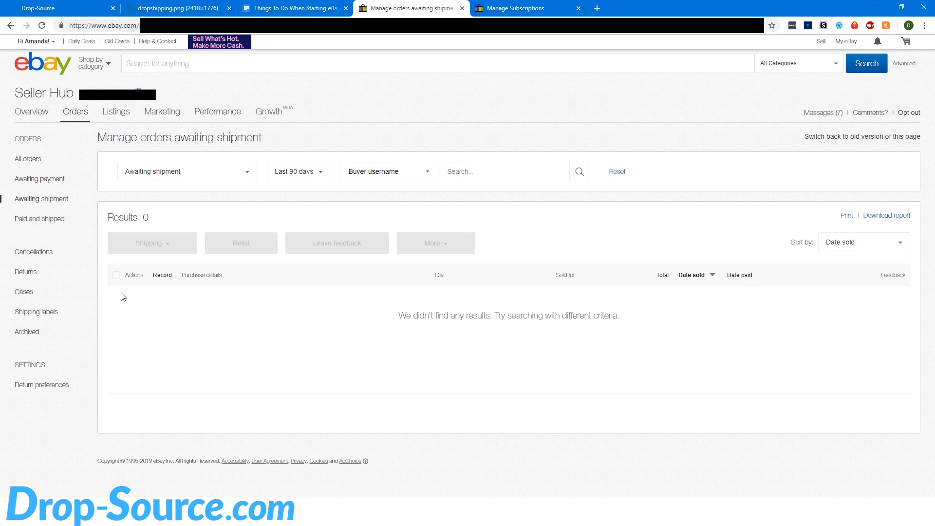
pyautogui.moveTo(181, 296)
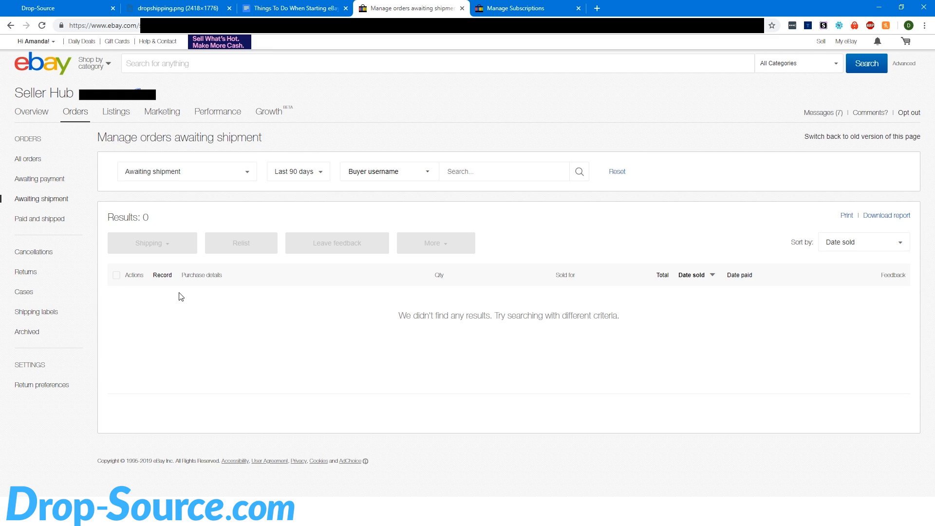
pyautogui.moveTo(171, 313)
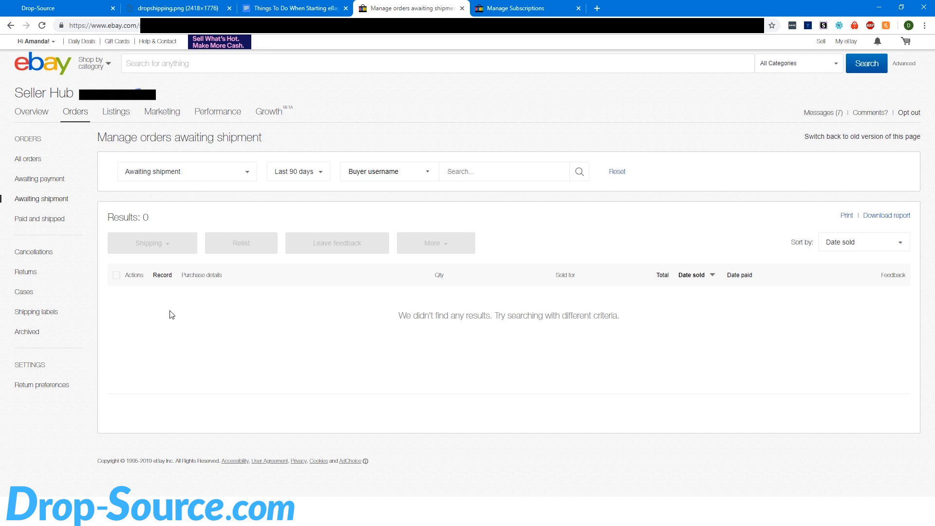
pyautogui.moveTo(160, 345)
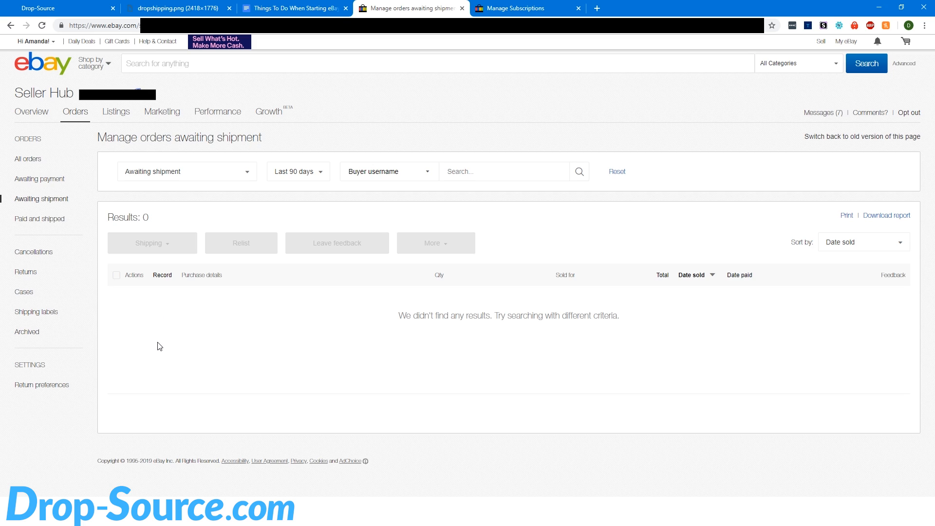
pyautogui.moveTo(155, 326)
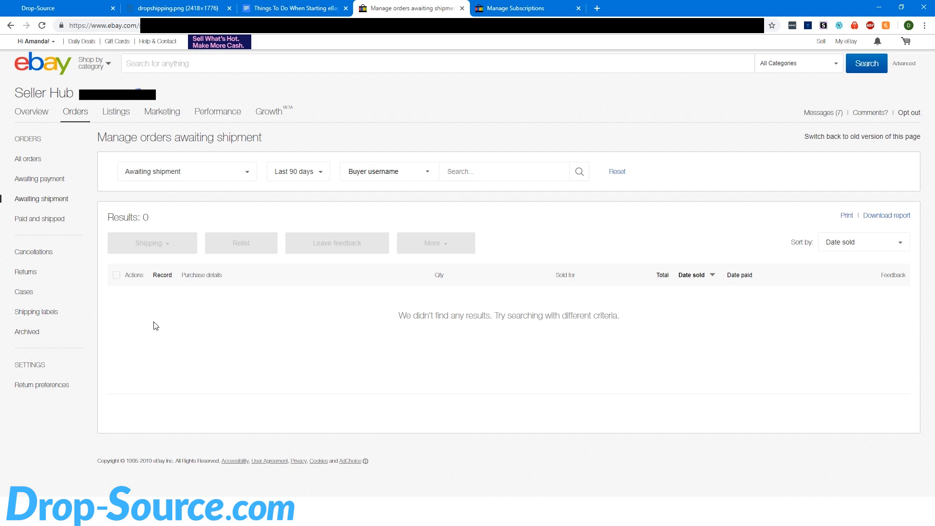
pyautogui.moveTo(162, 331)
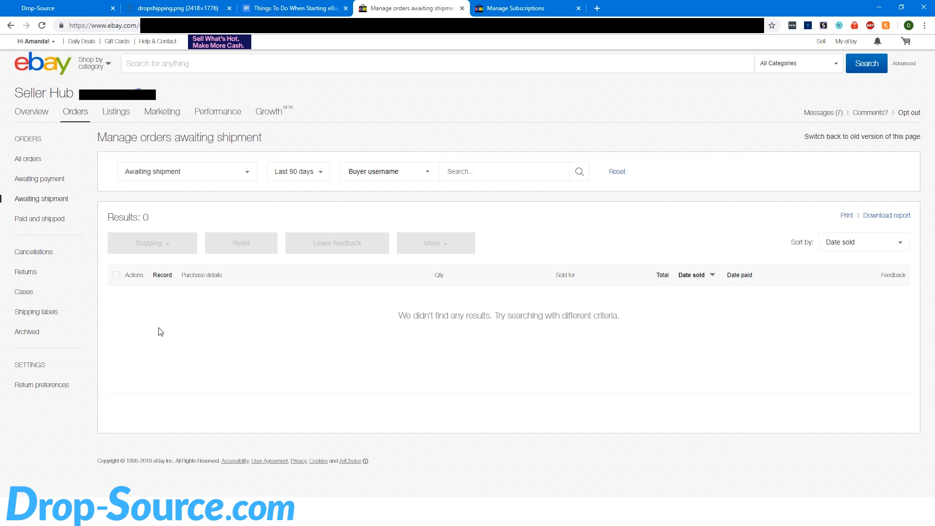
pyautogui.moveTo(152, 325)
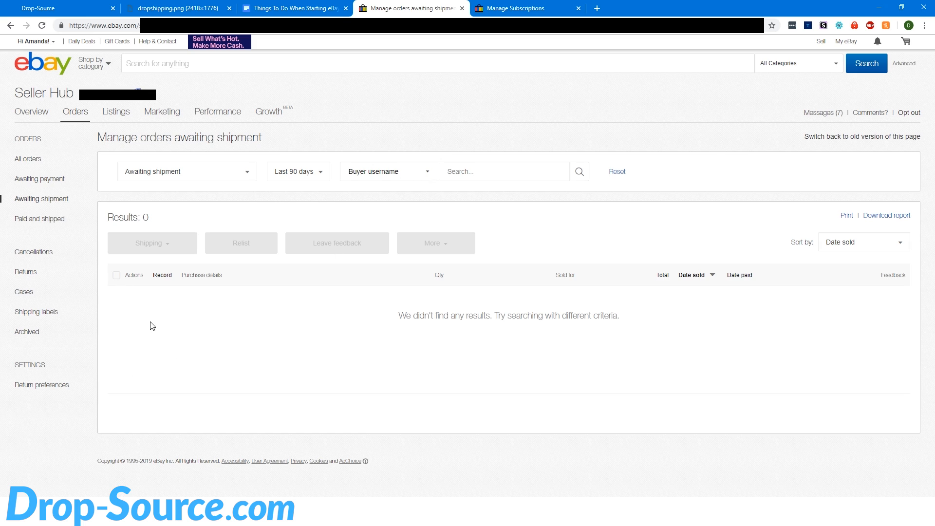
pyautogui.moveTo(209, 302)
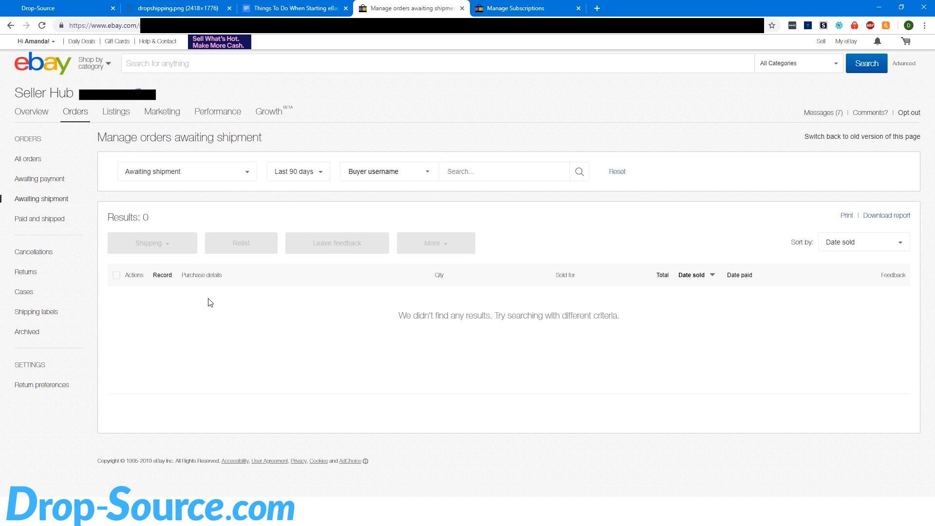
pyautogui.moveTo(216, 305)
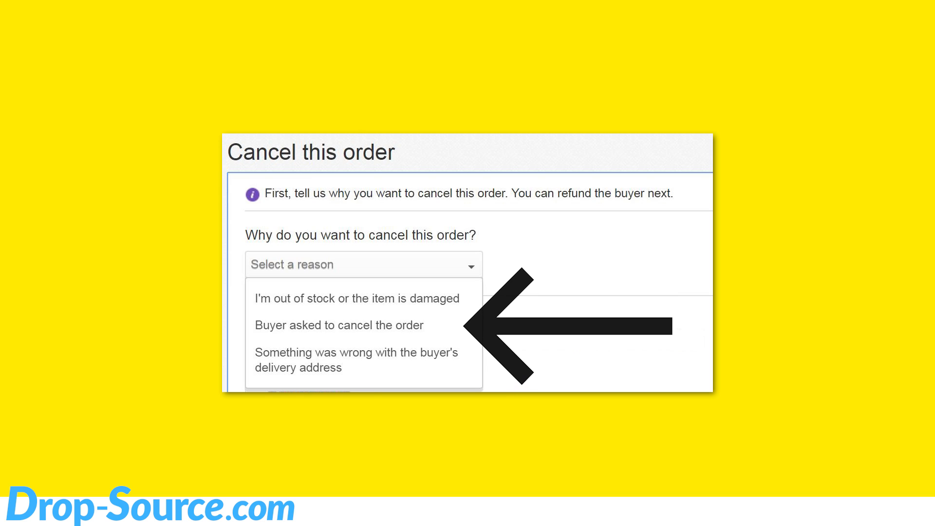
pyautogui.moveTo(481, 298)
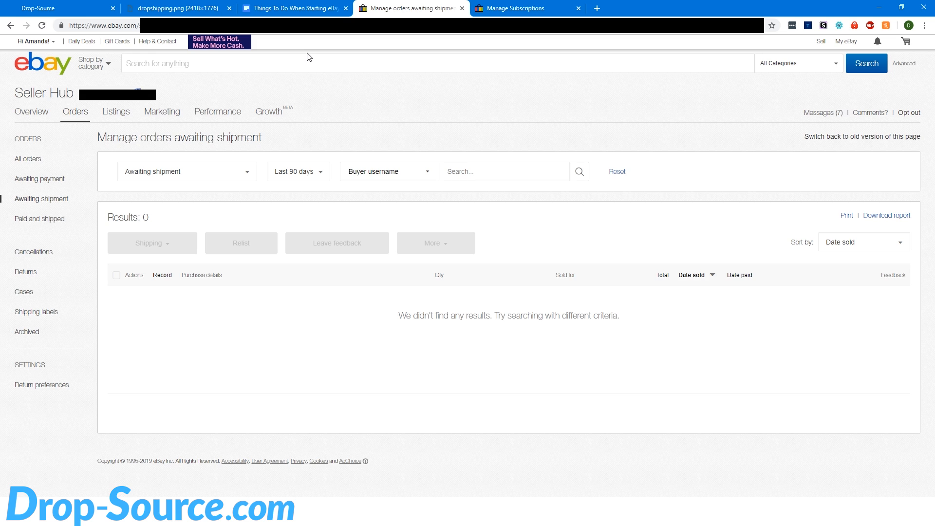
pyautogui.moveTo(388, 225)
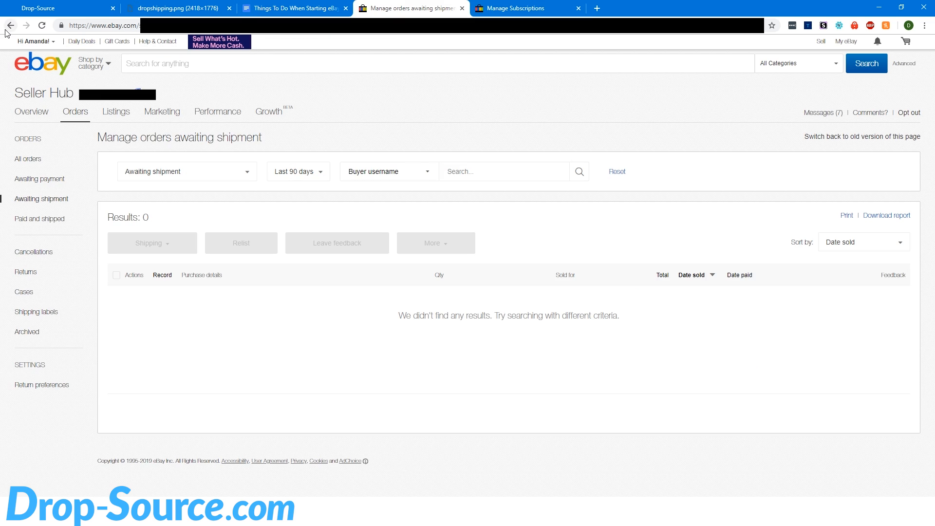
# Go back to Seller Hub Overview showing seven unread messages and zero orders.
pyautogui.click(32, 112)
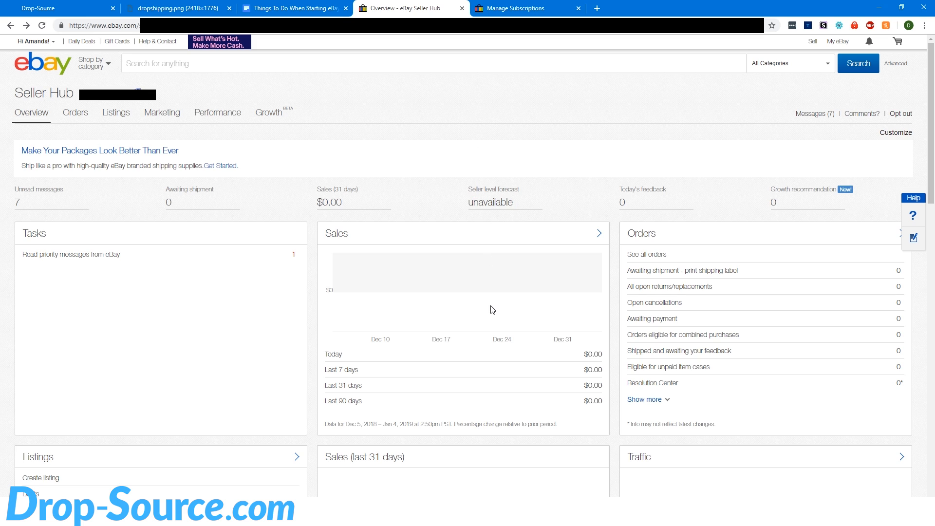
pyautogui.moveTo(520, 371)
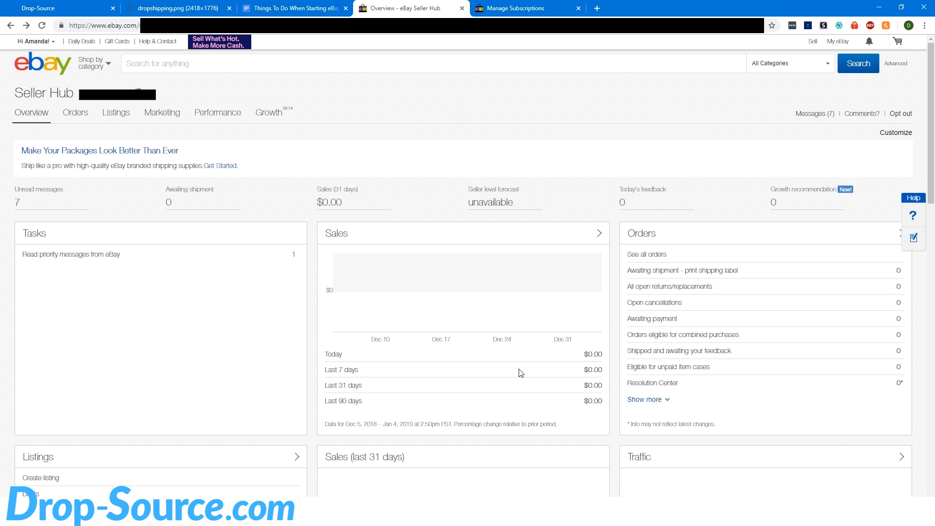
pyautogui.moveTo(393, 160)
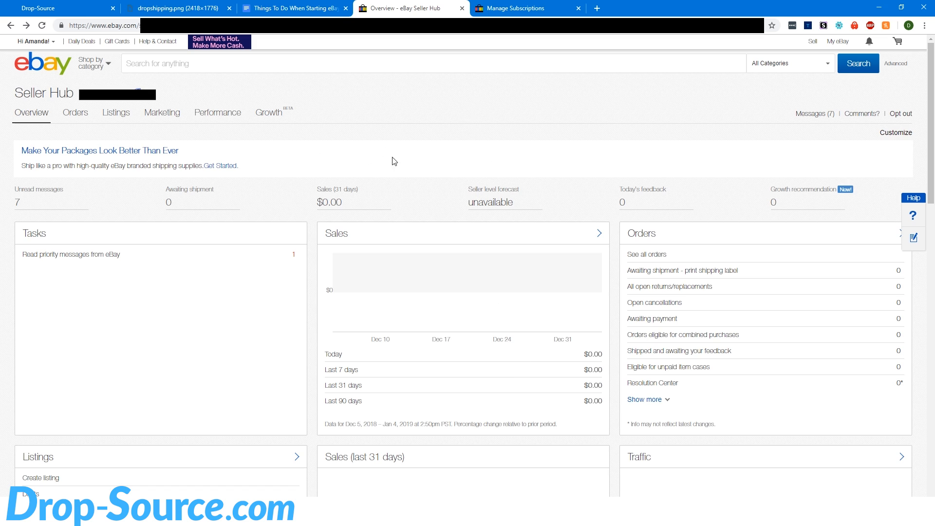
pyautogui.moveTo(504, 227)
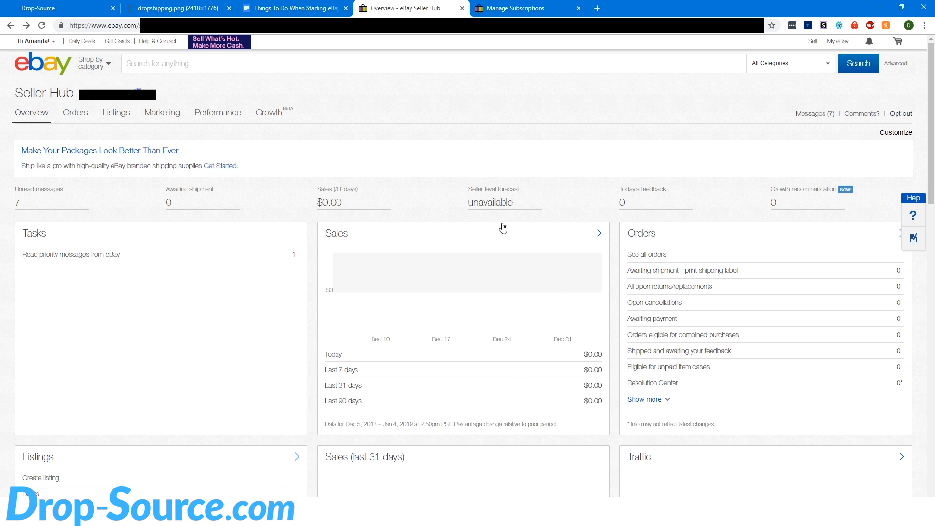
pyautogui.moveTo(508, 154)
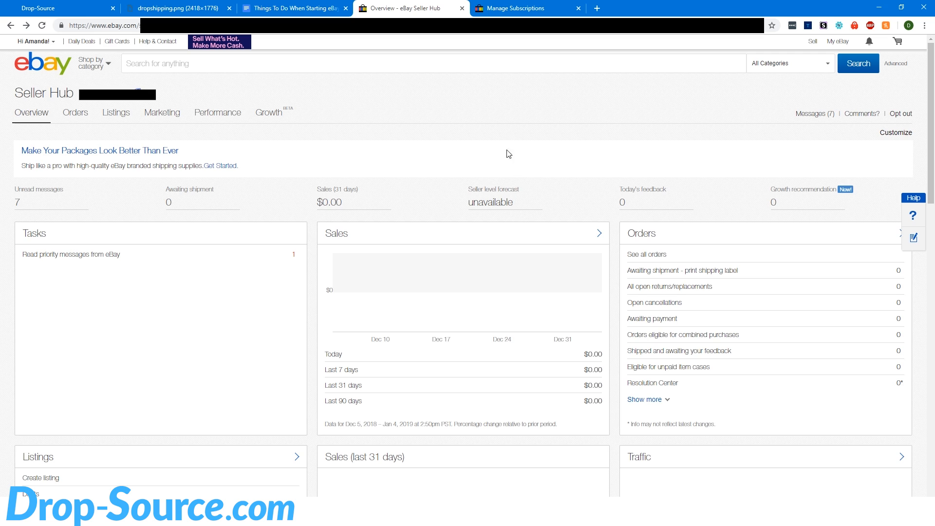
pyautogui.moveTo(534, 400)
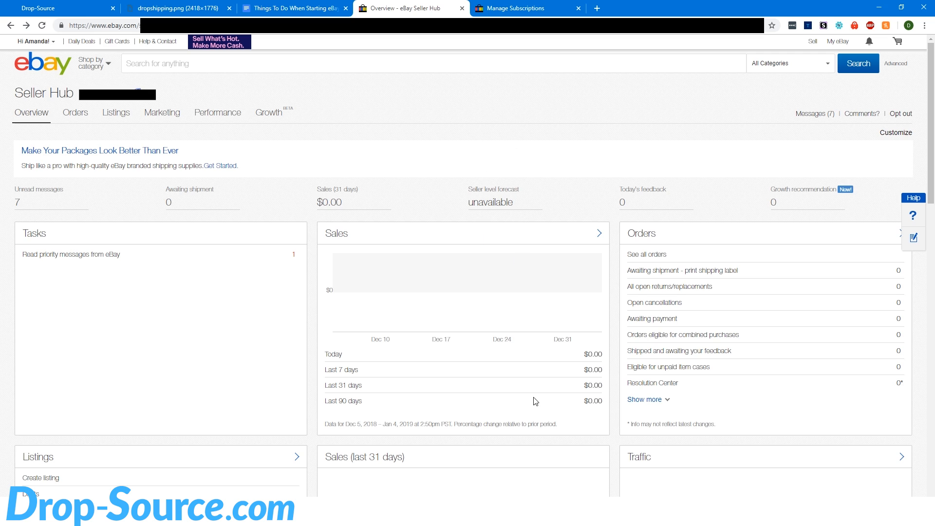
pyautogui.moveTo(559, 214)
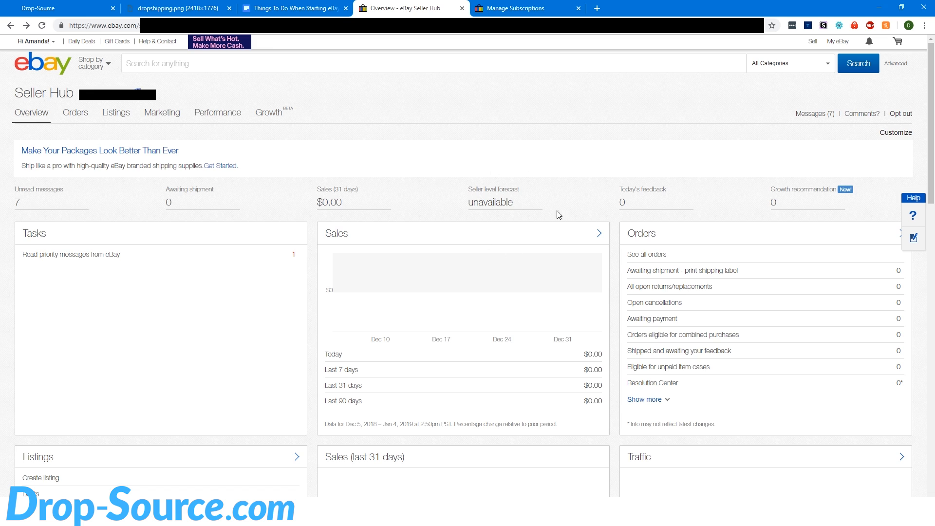
pyautogui.moveTo(491, 211)
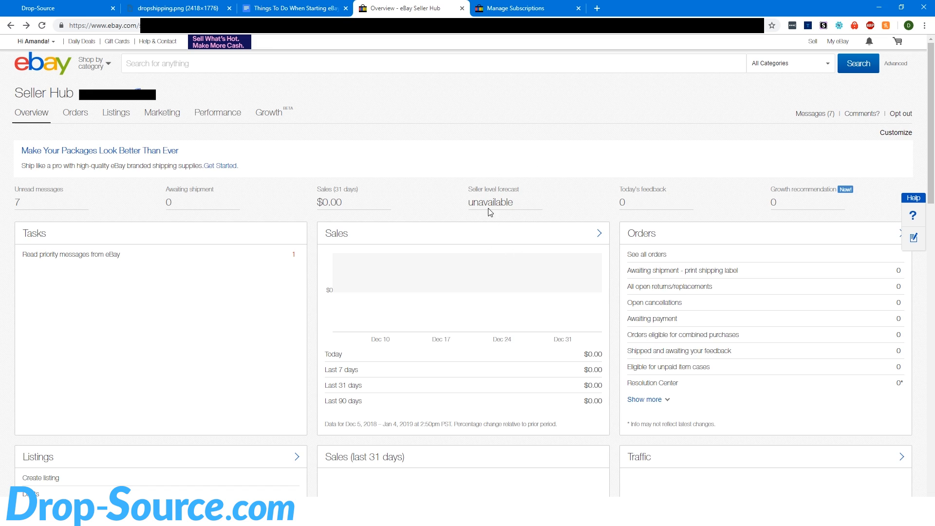
pyautogui.moveTo(465, 194)
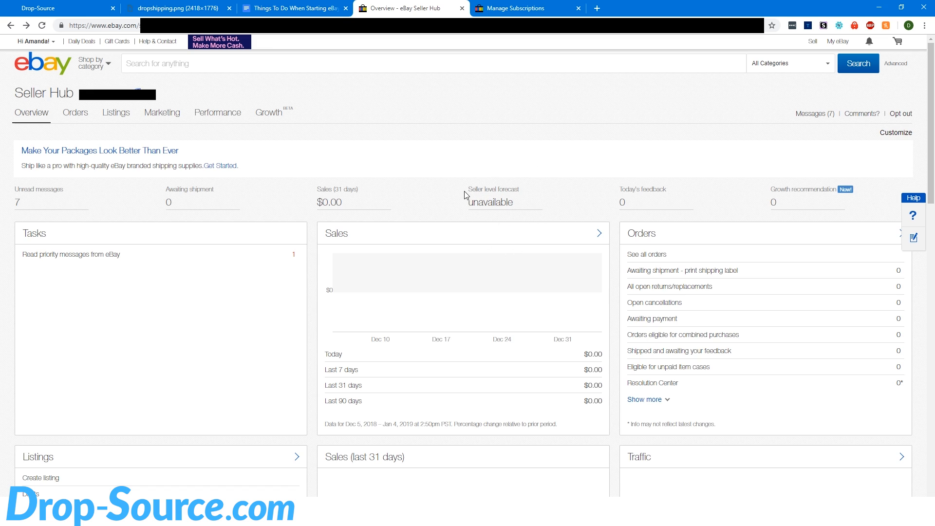
pyautogui.moveTo(395, 113)
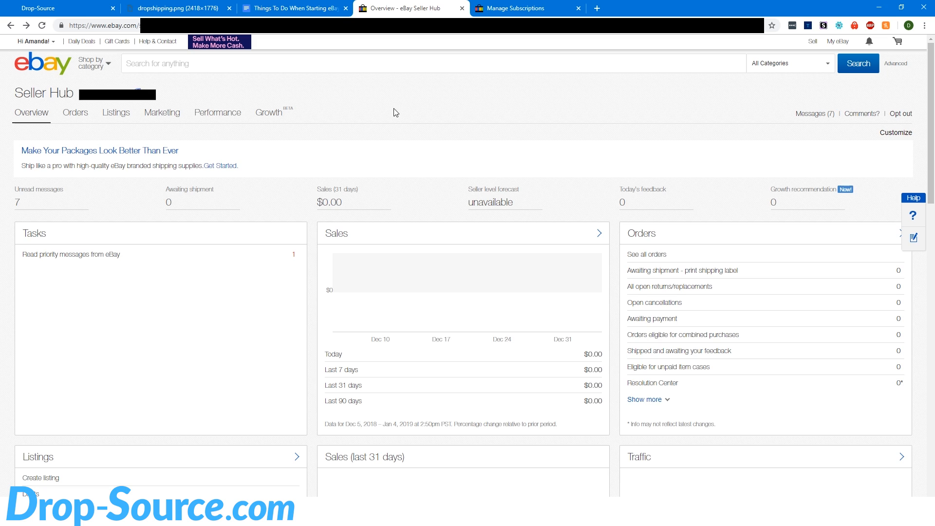
pyautogui.moveTo(386, 103)
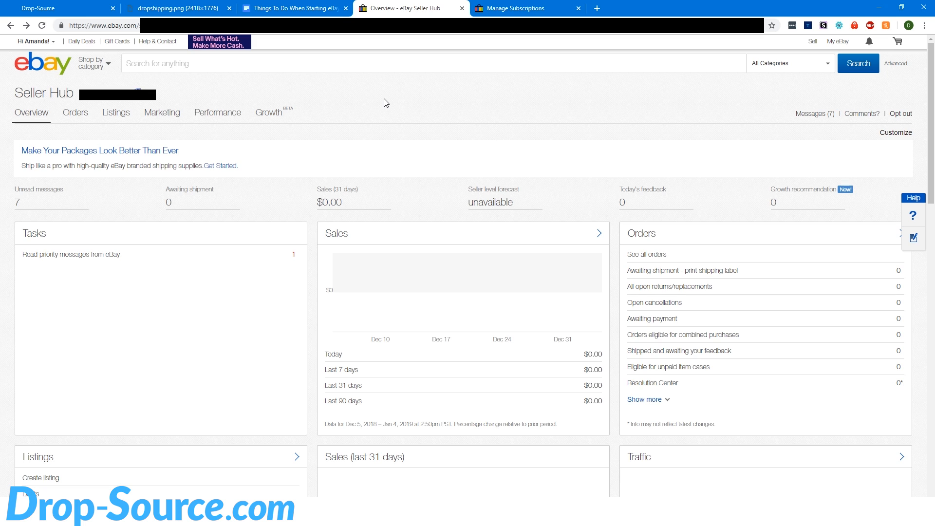
pyautogui.moveTo(462, 236)
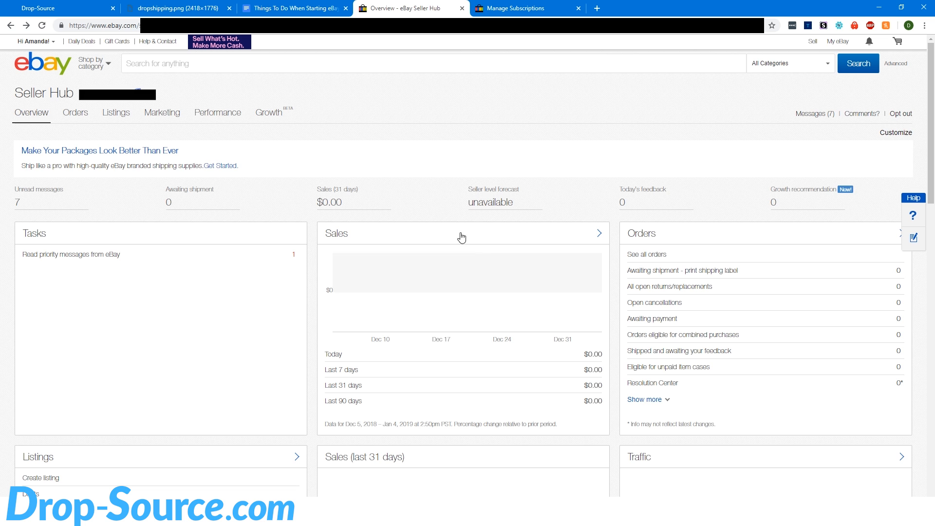